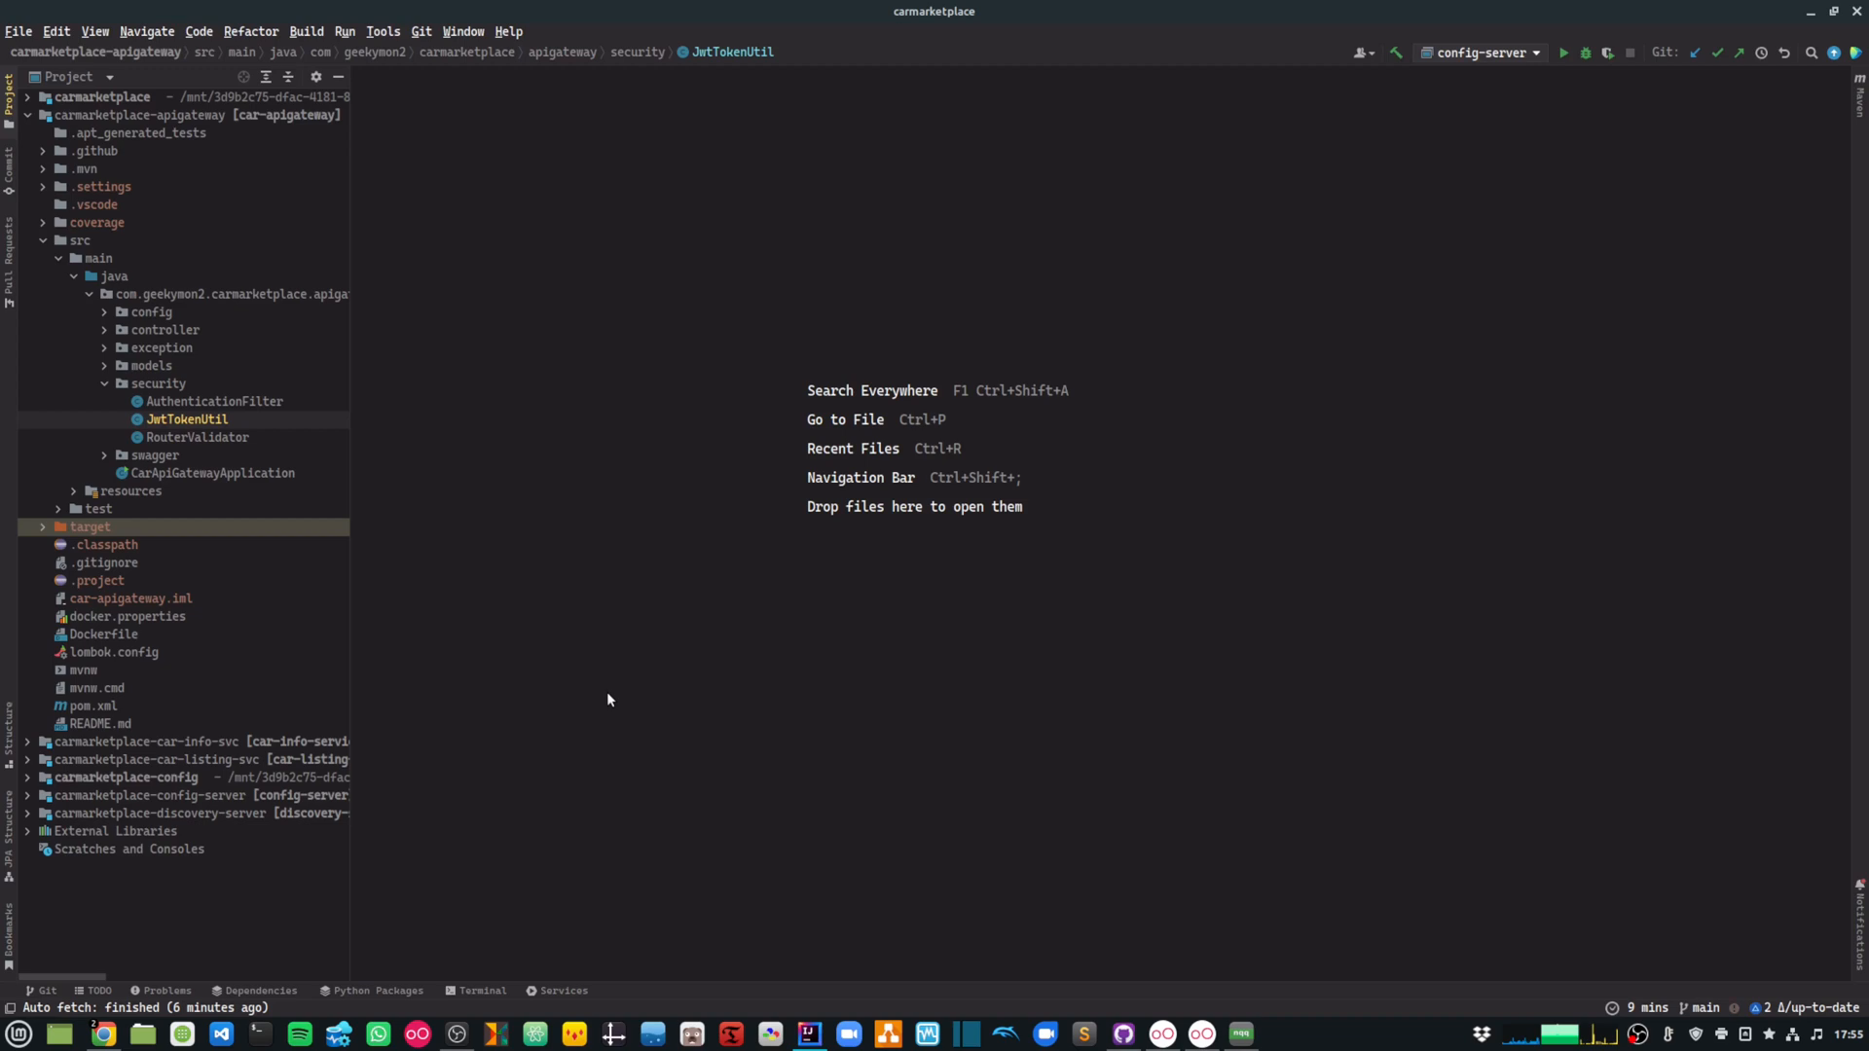
mouse_move(815, 677)
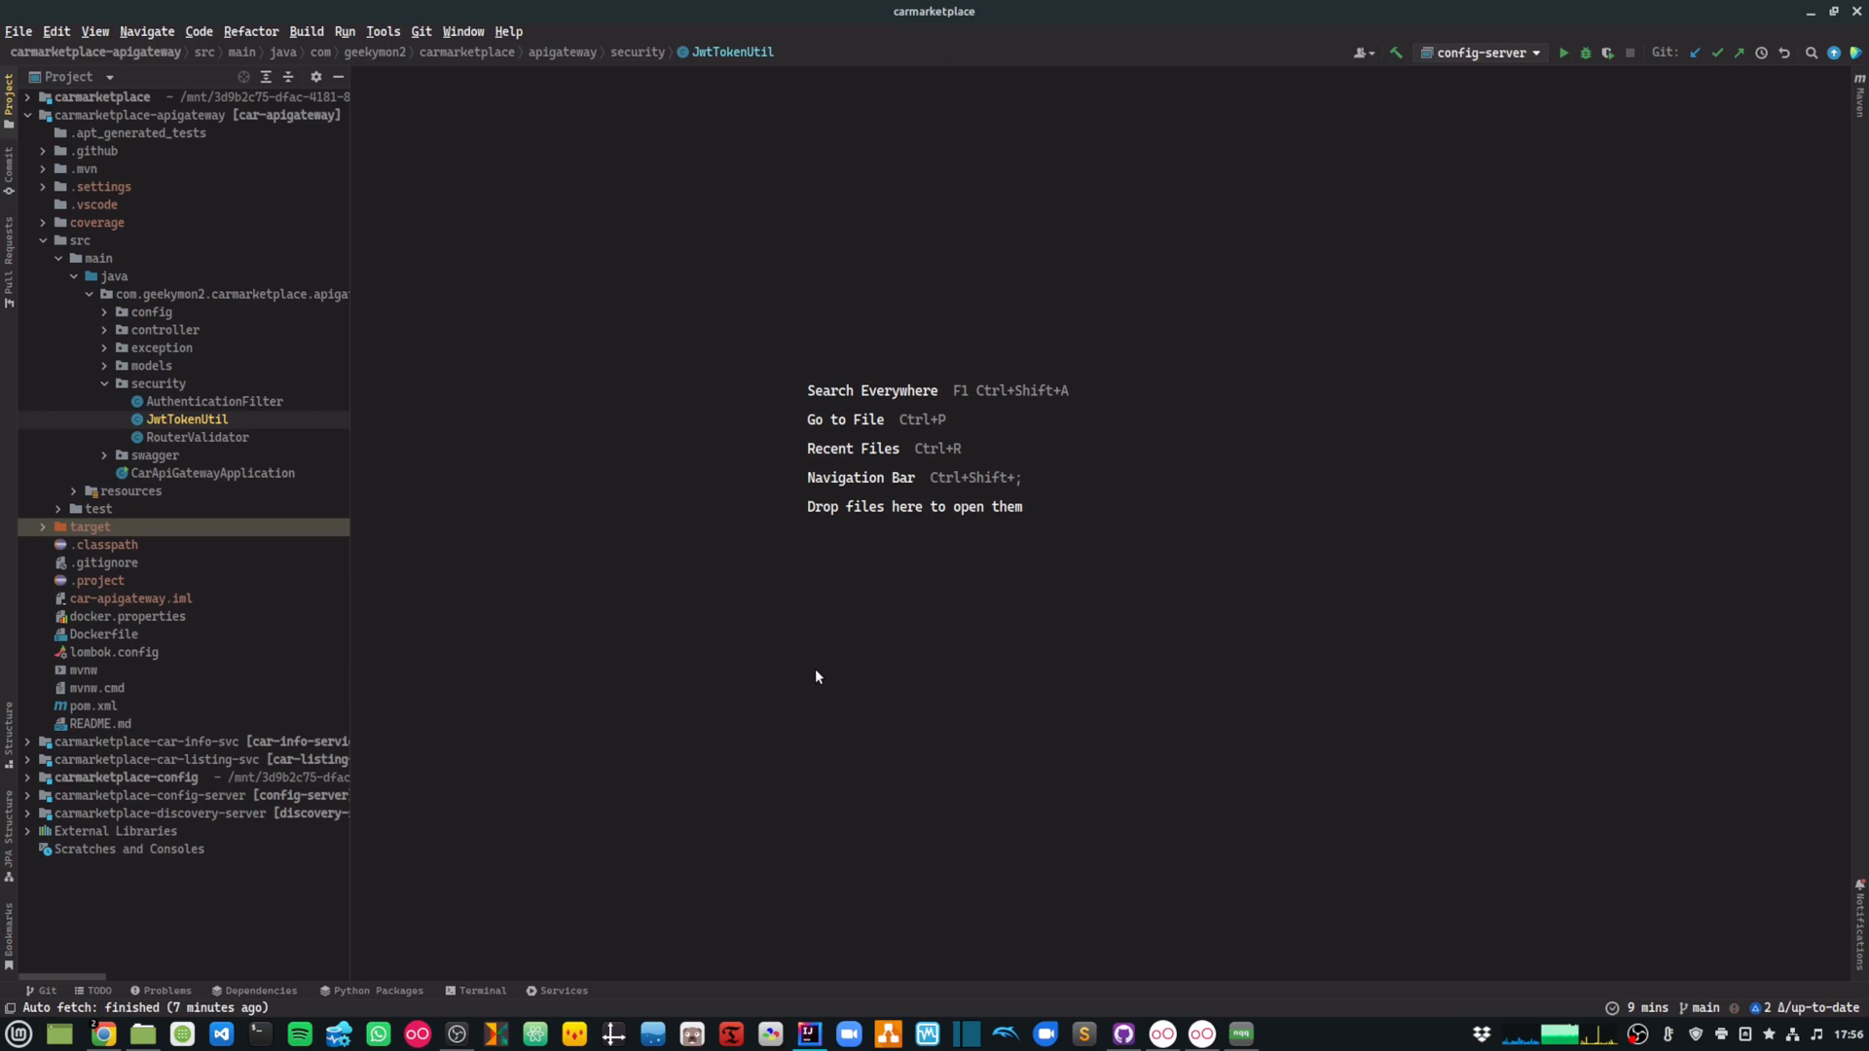
mouse_move(488, 724)
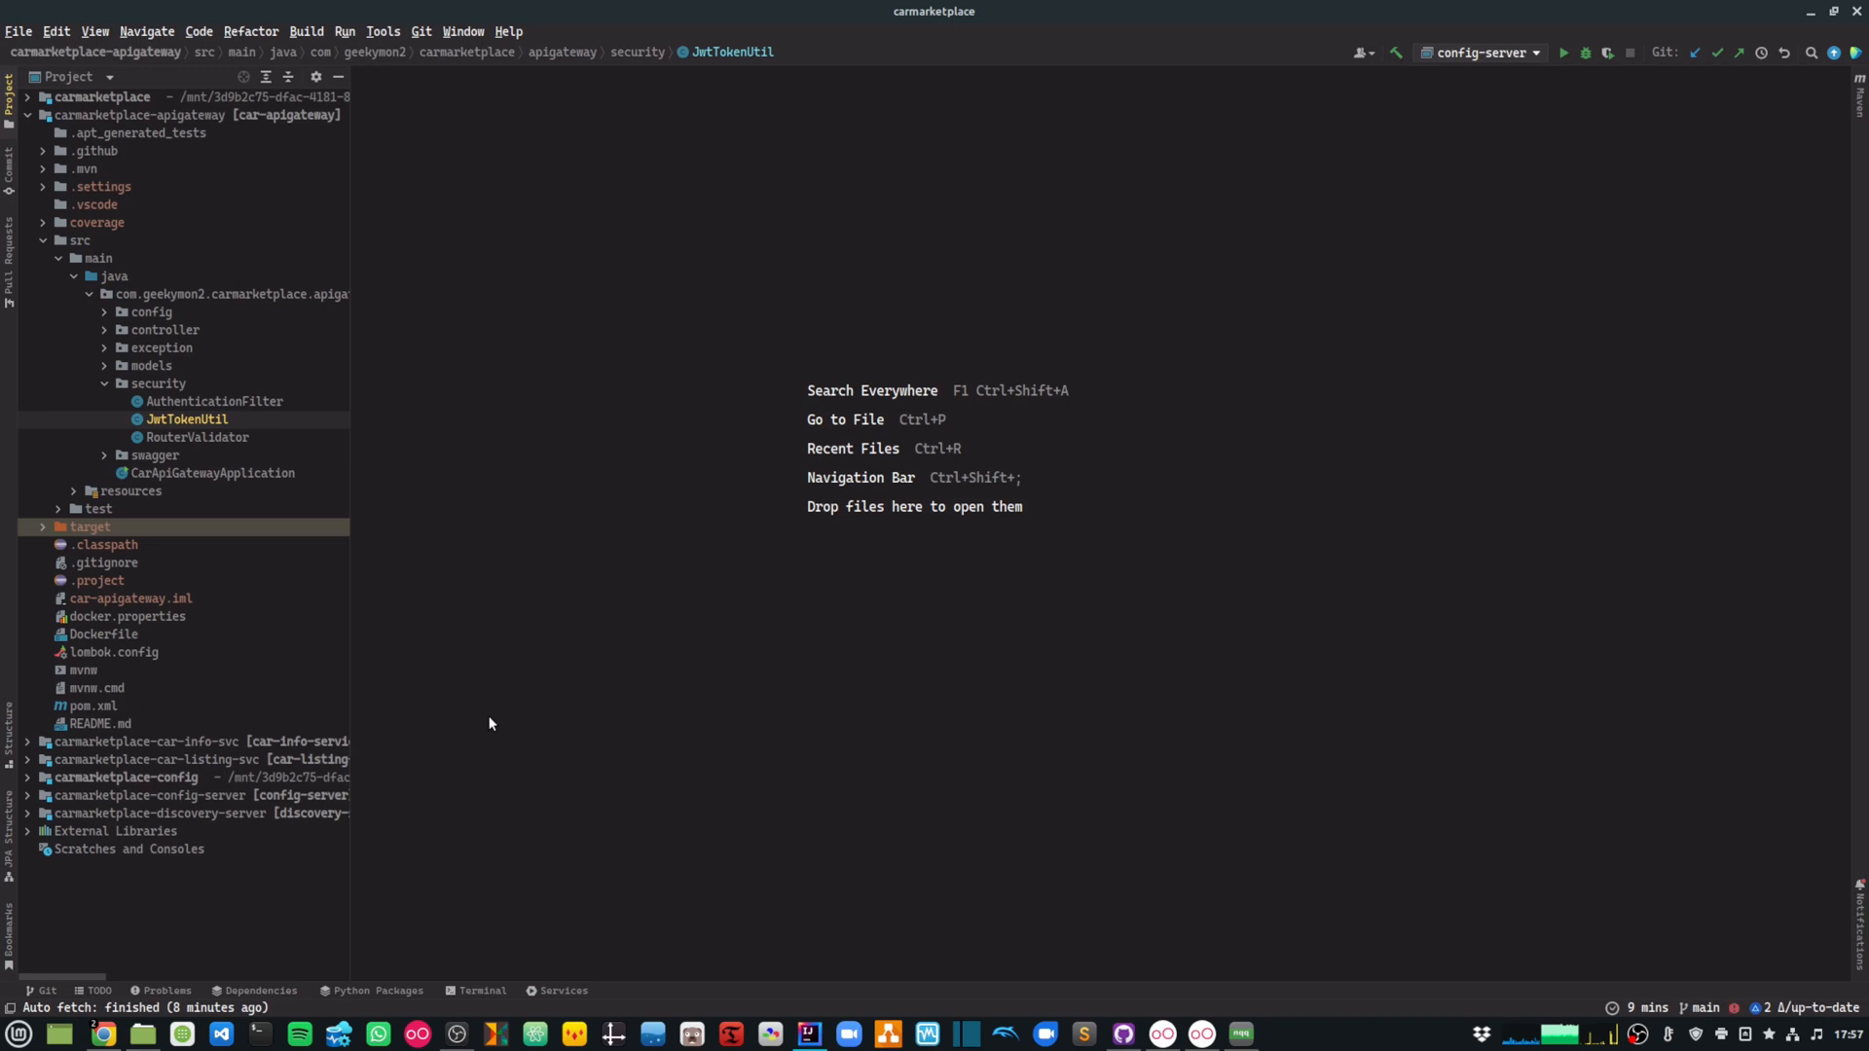
mouse_move(494, 715)
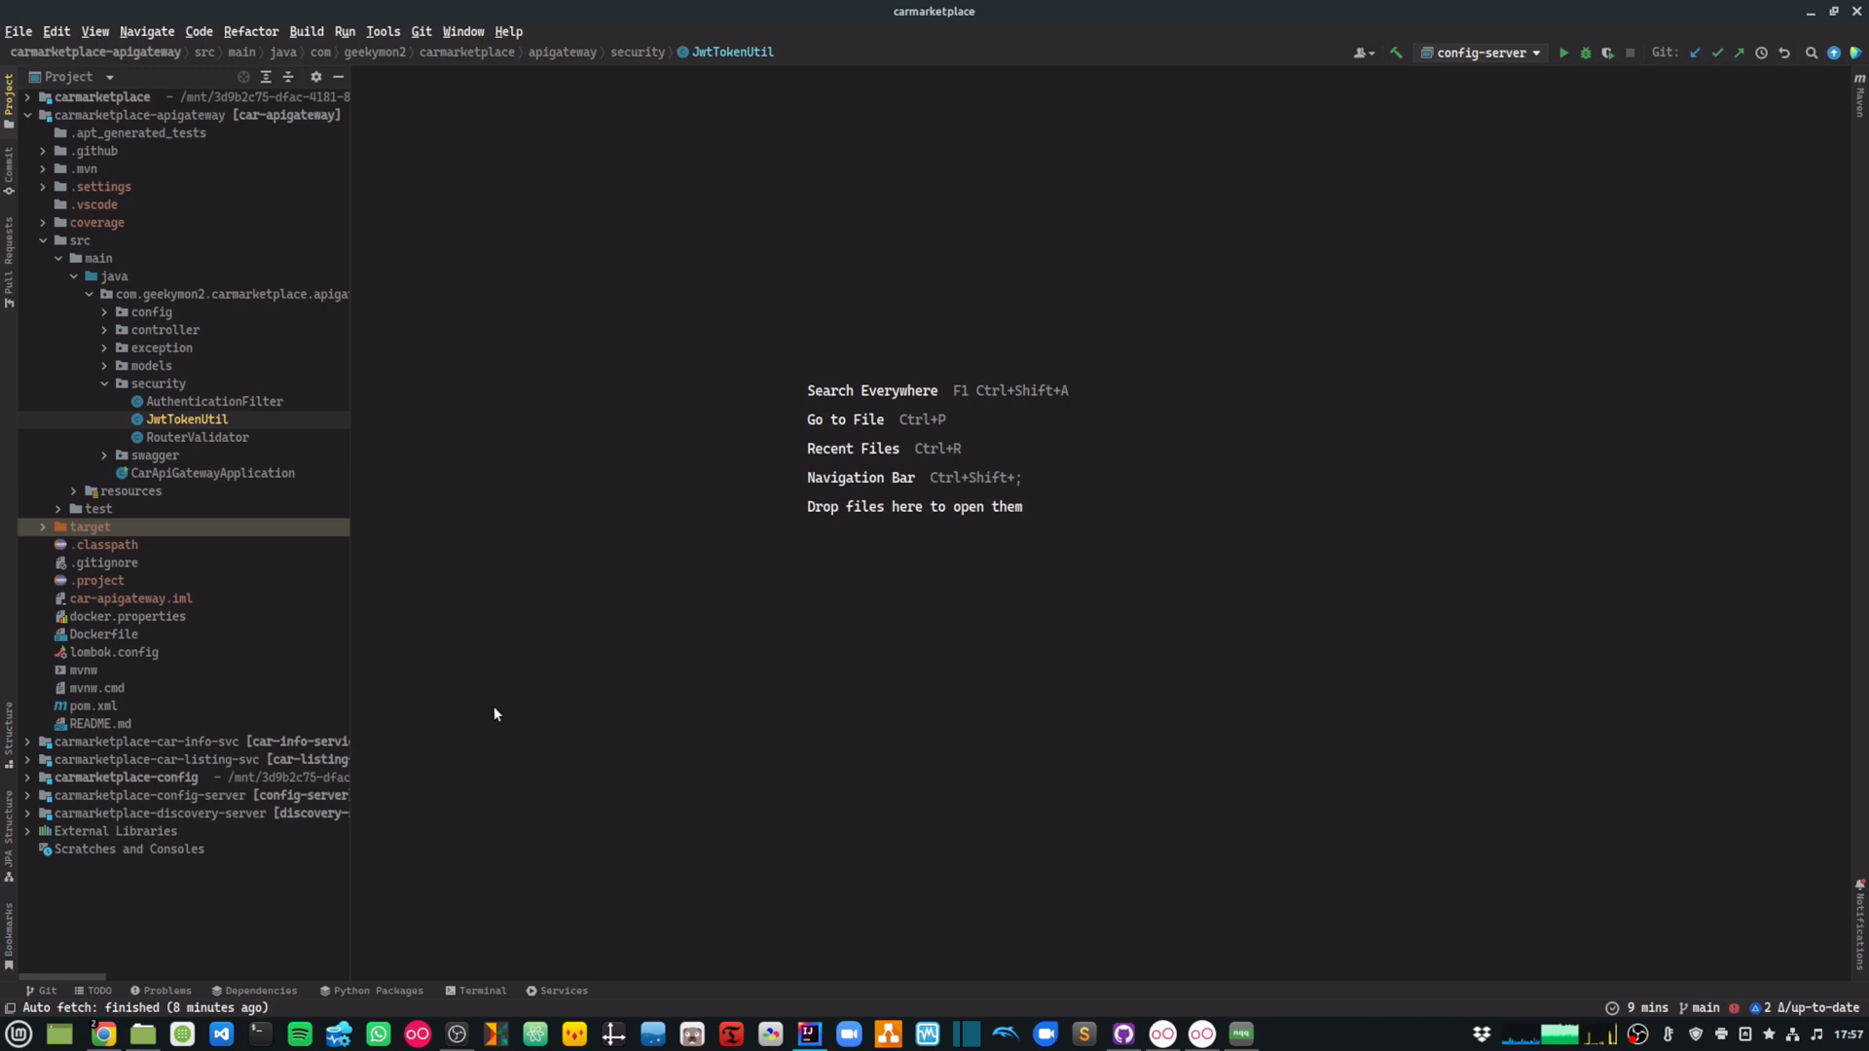
mouse_move(803, 489)
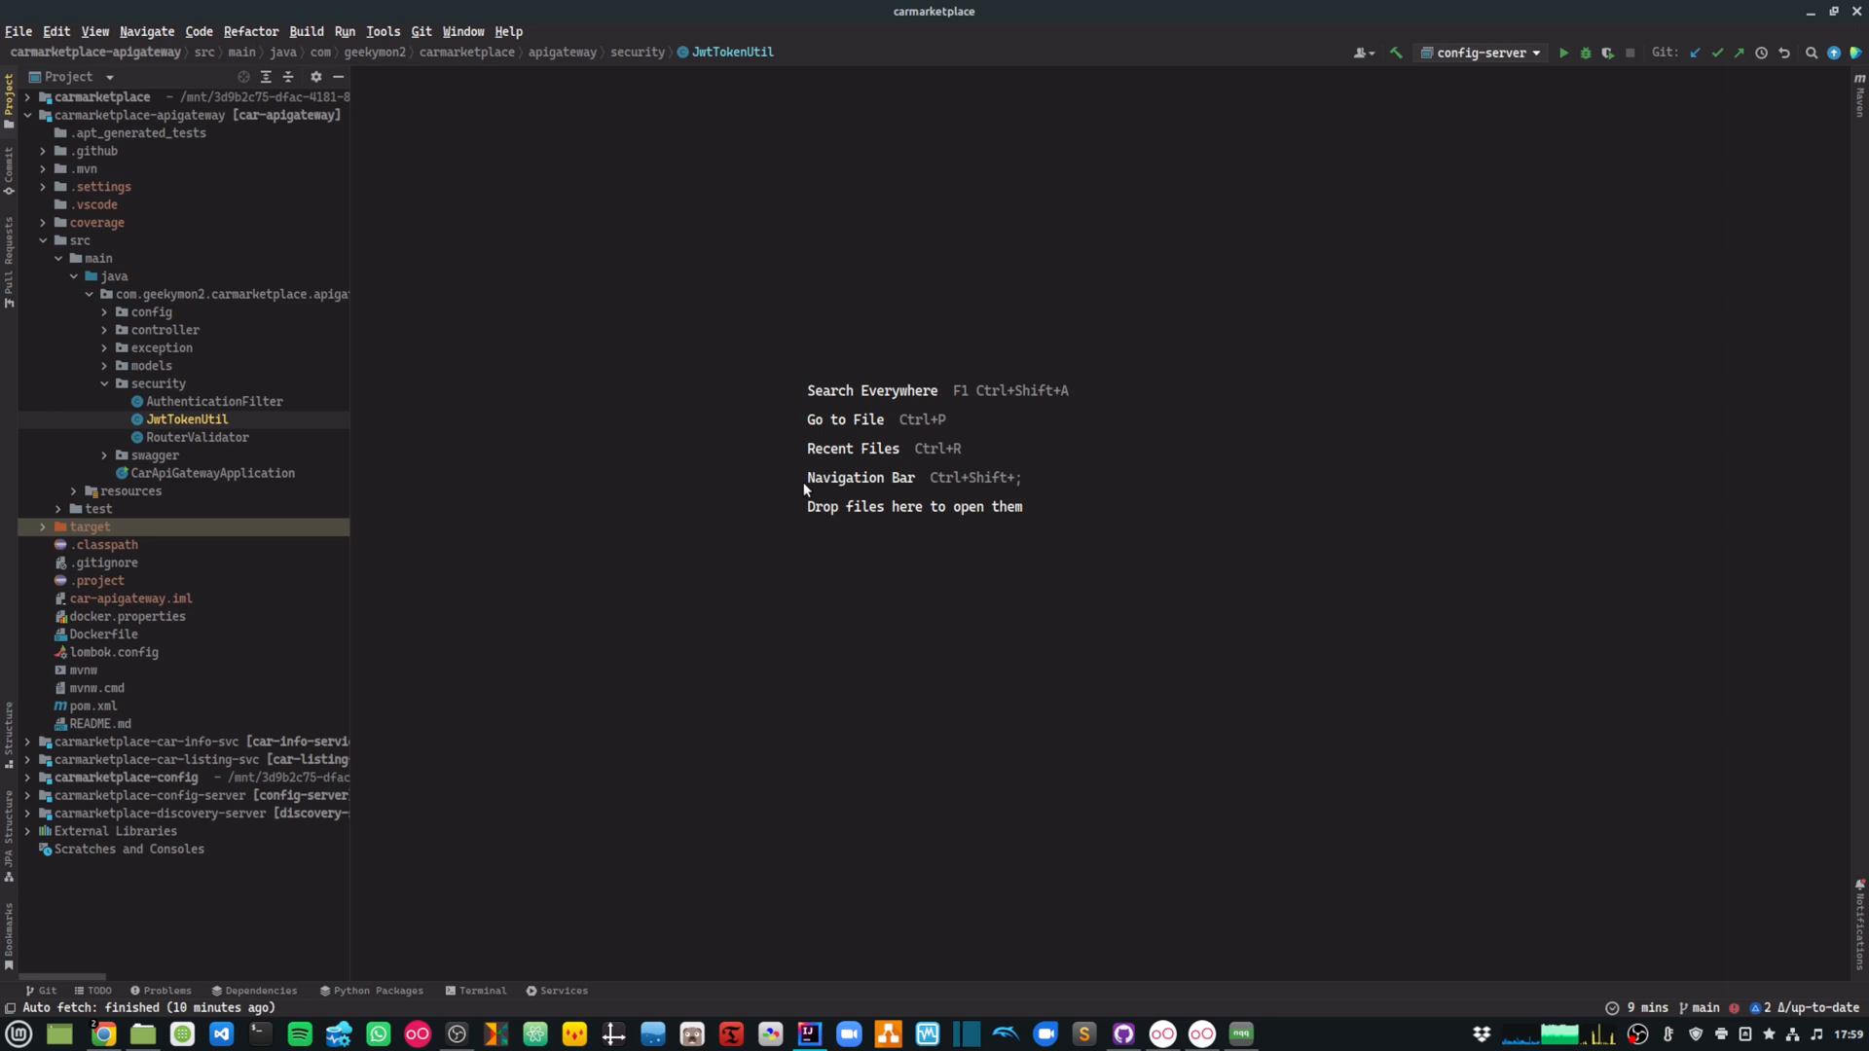
mouse_move(808, 570)
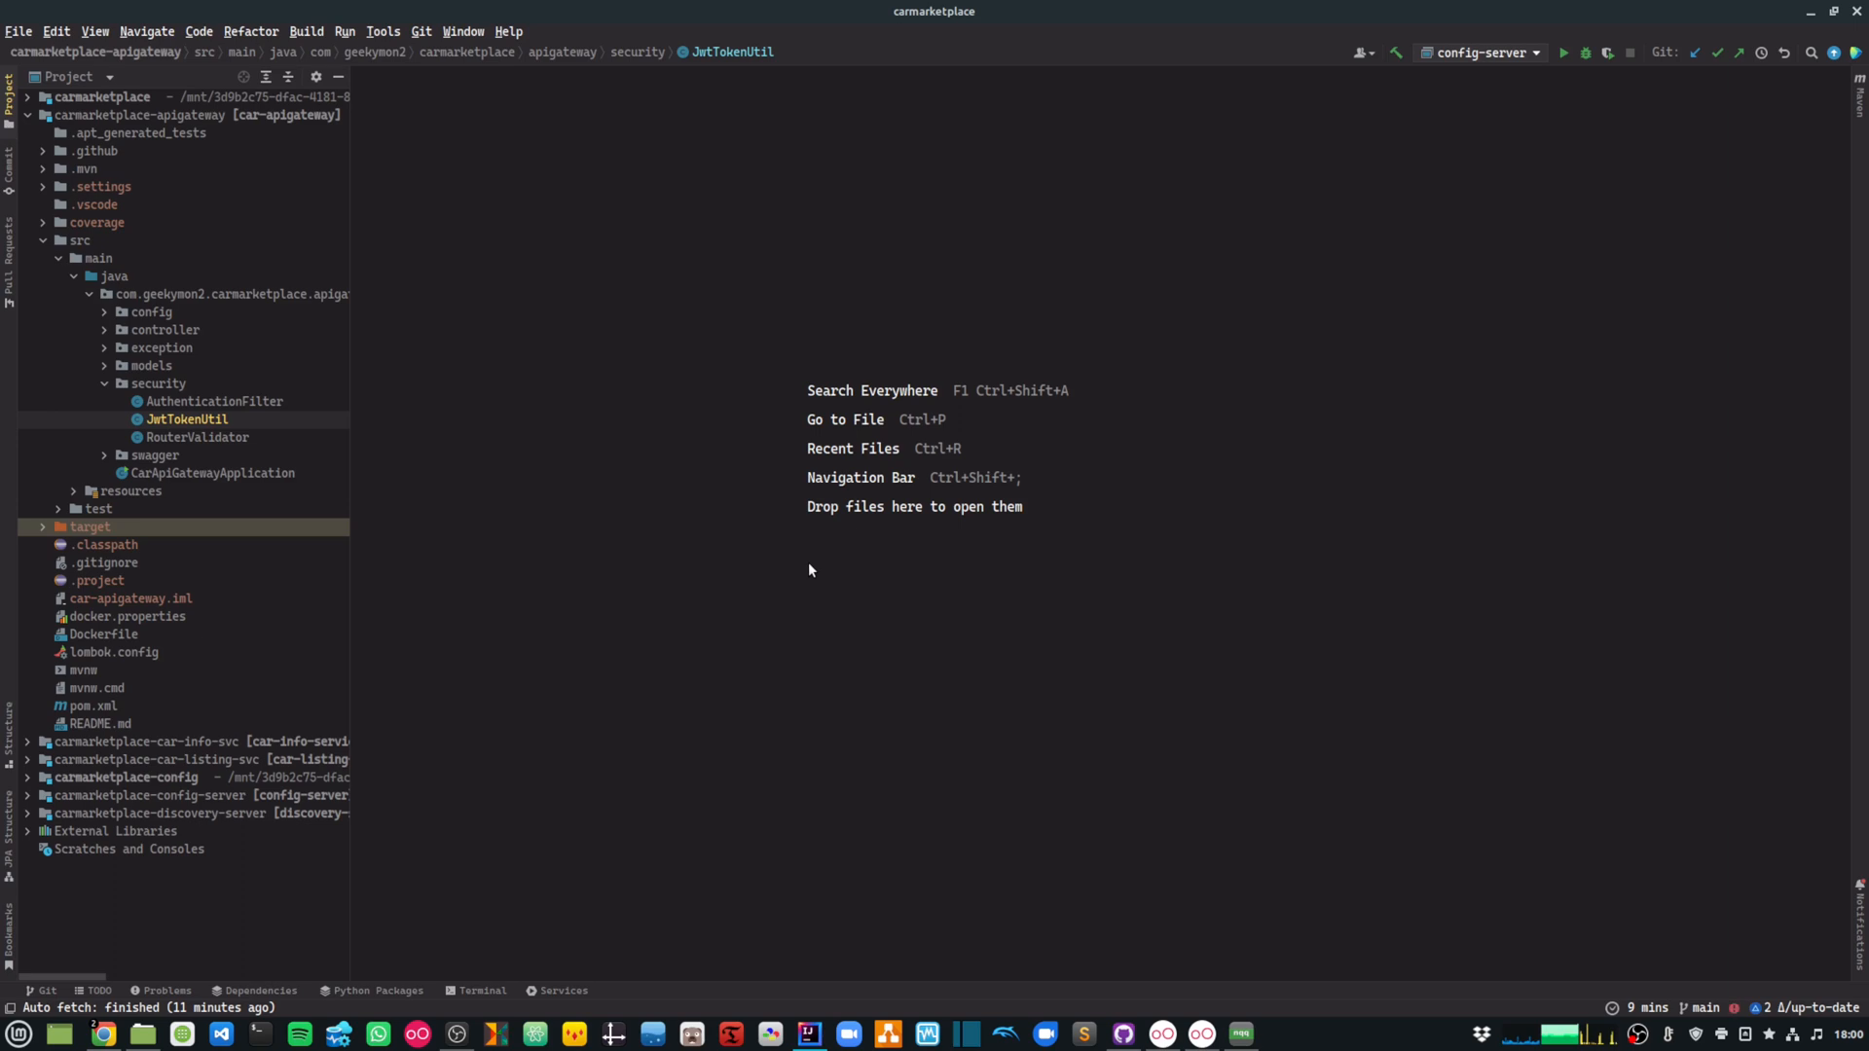
Step: Review JwtTokenUtil's generateToken and validateToken methods, then close pom.xml
double_click(187, 418)
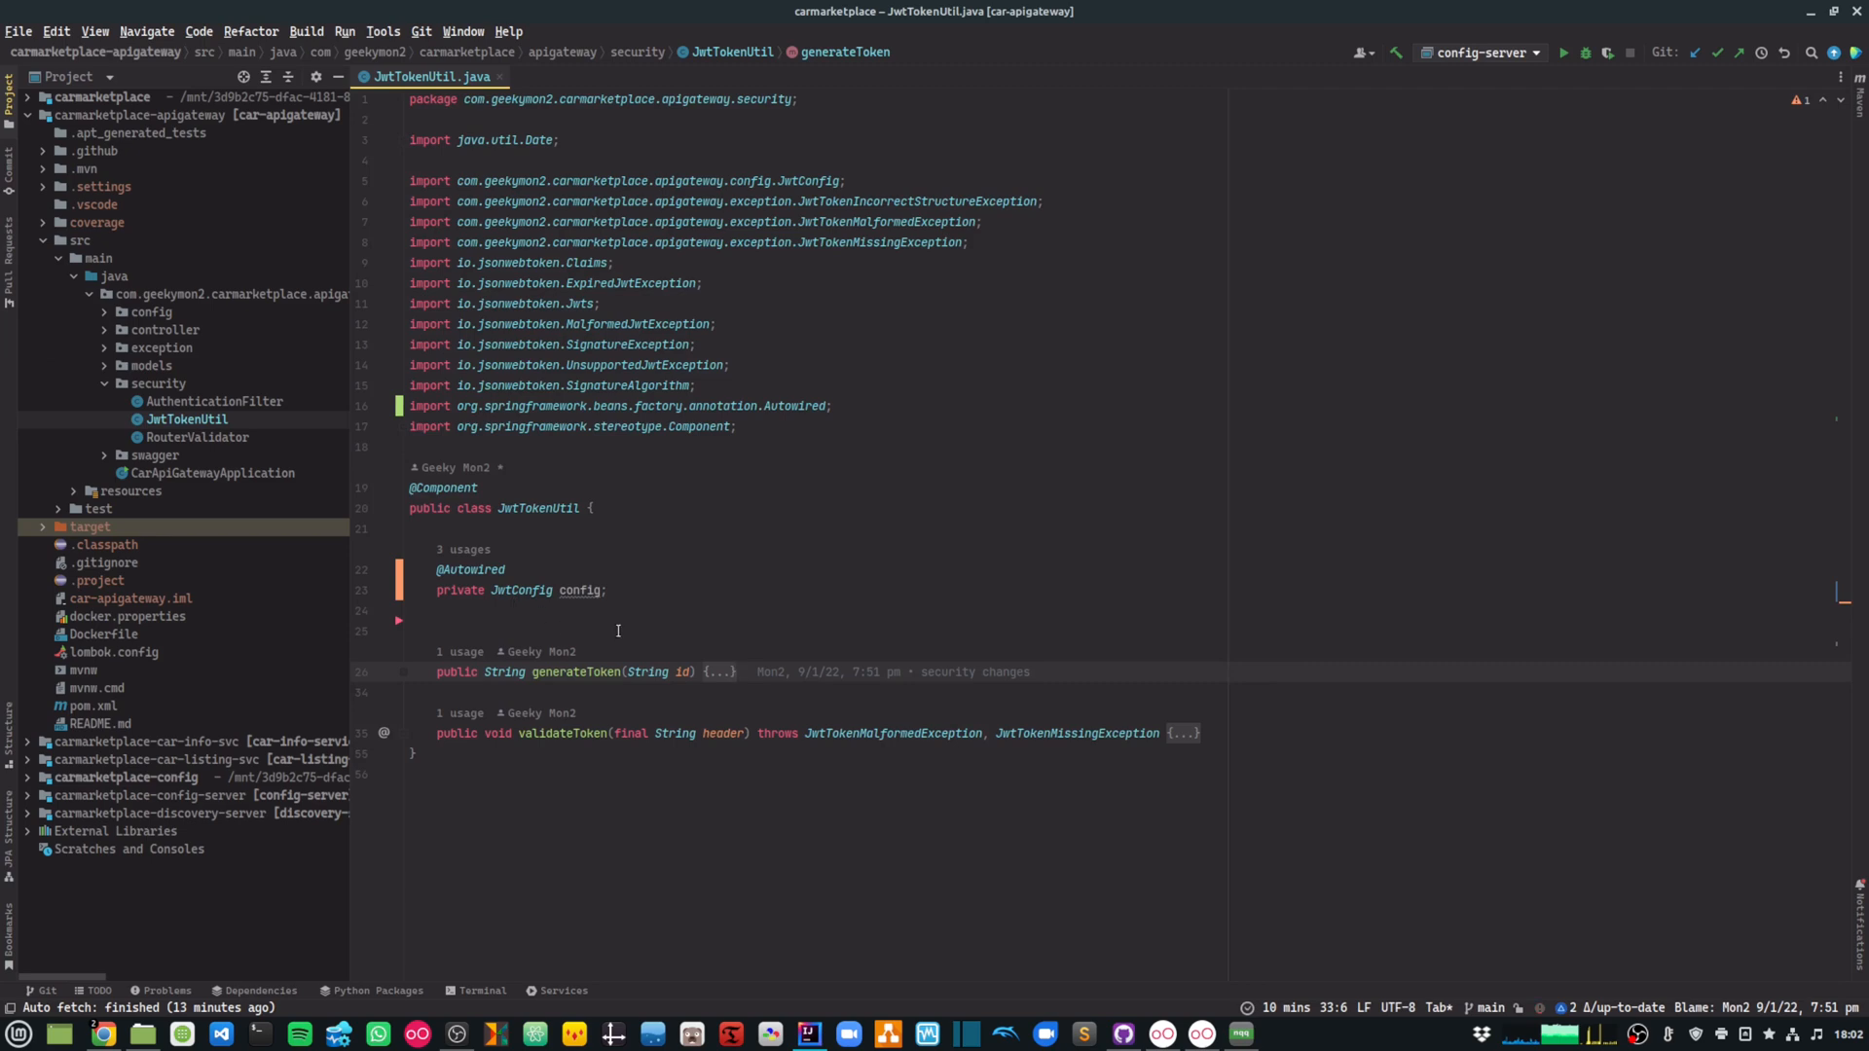
double_click(576, 672)
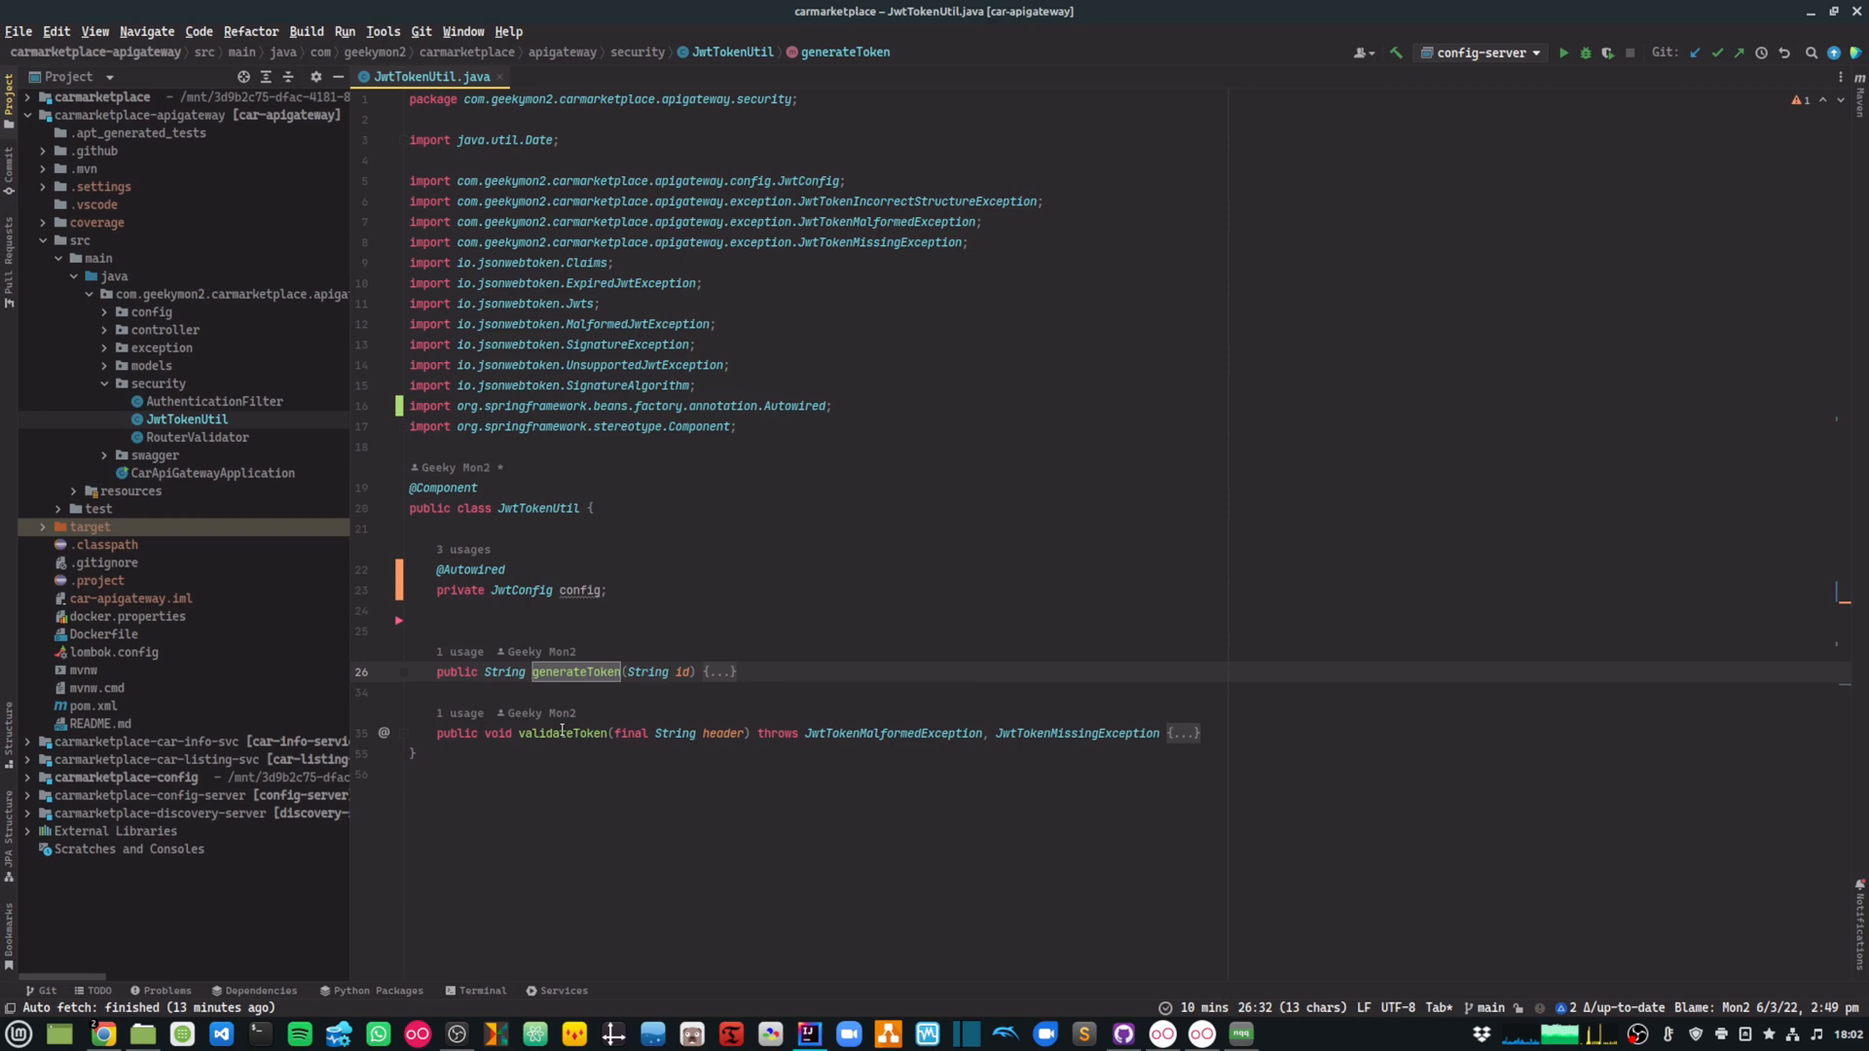
click(562, 734)
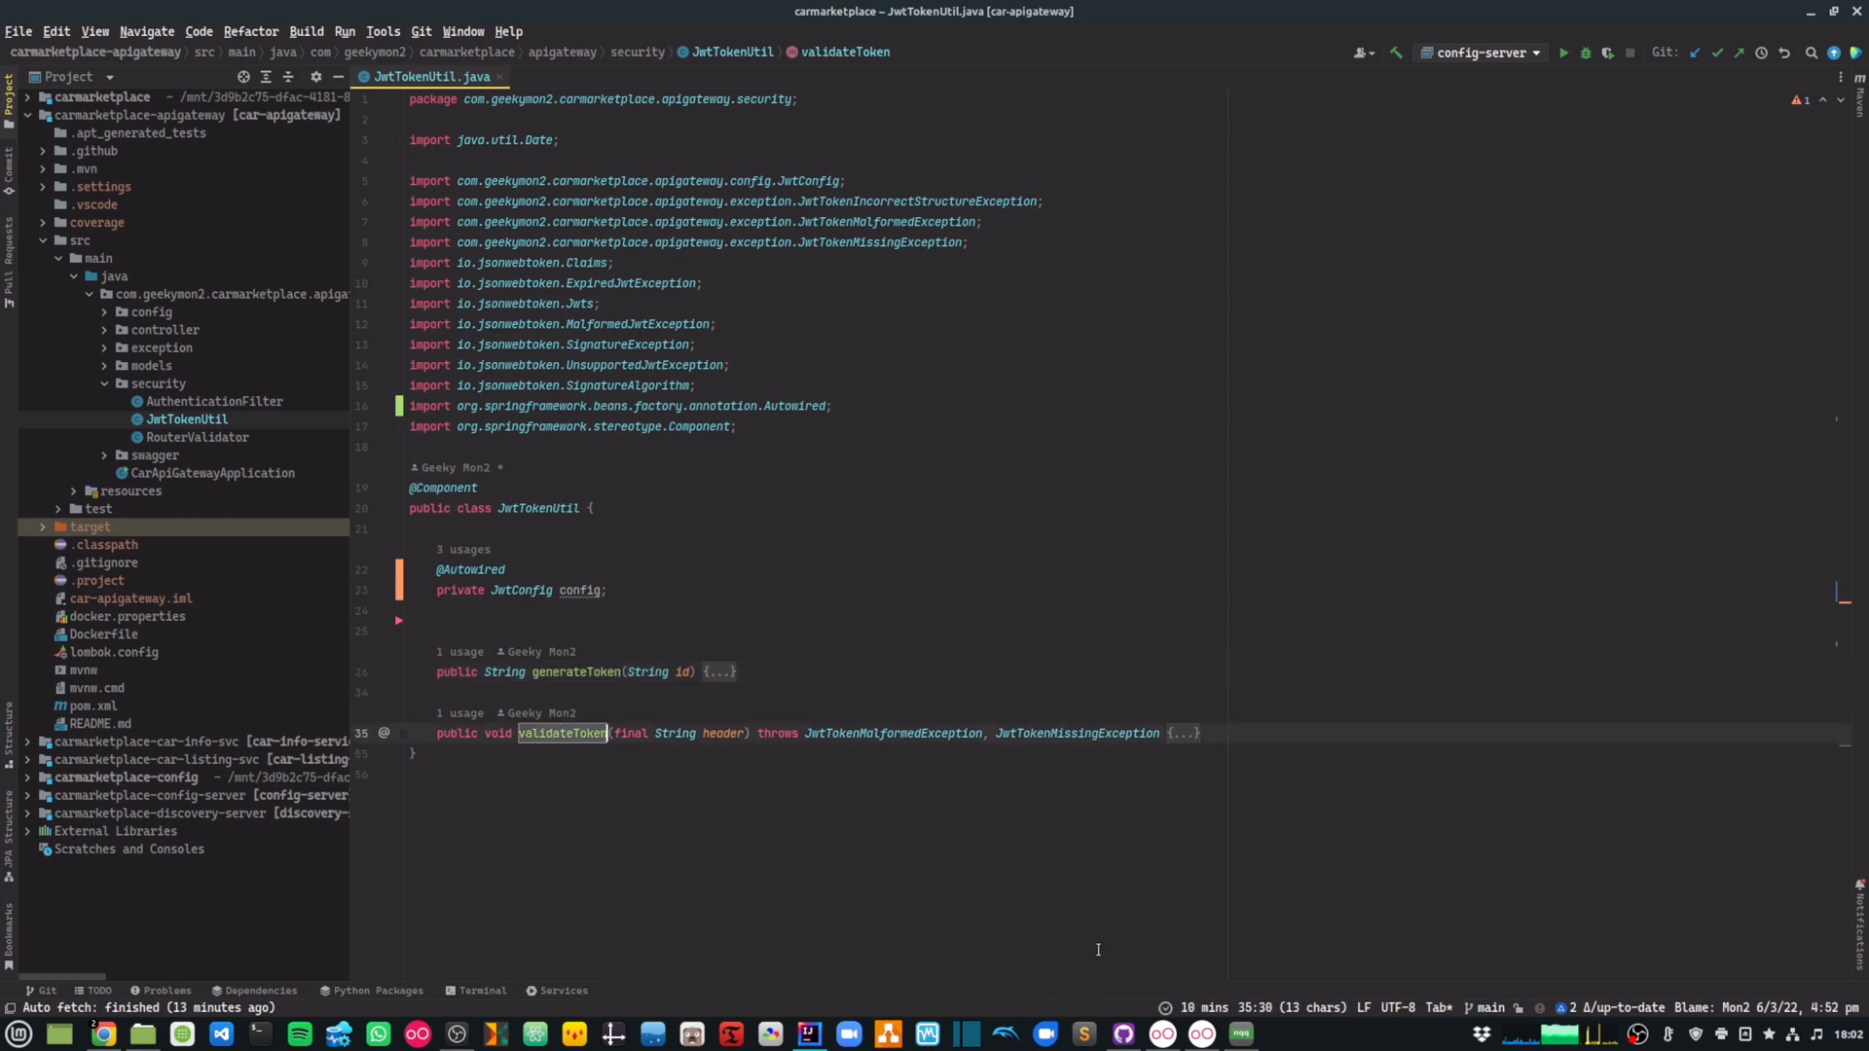
mouse_move(1084, 951)
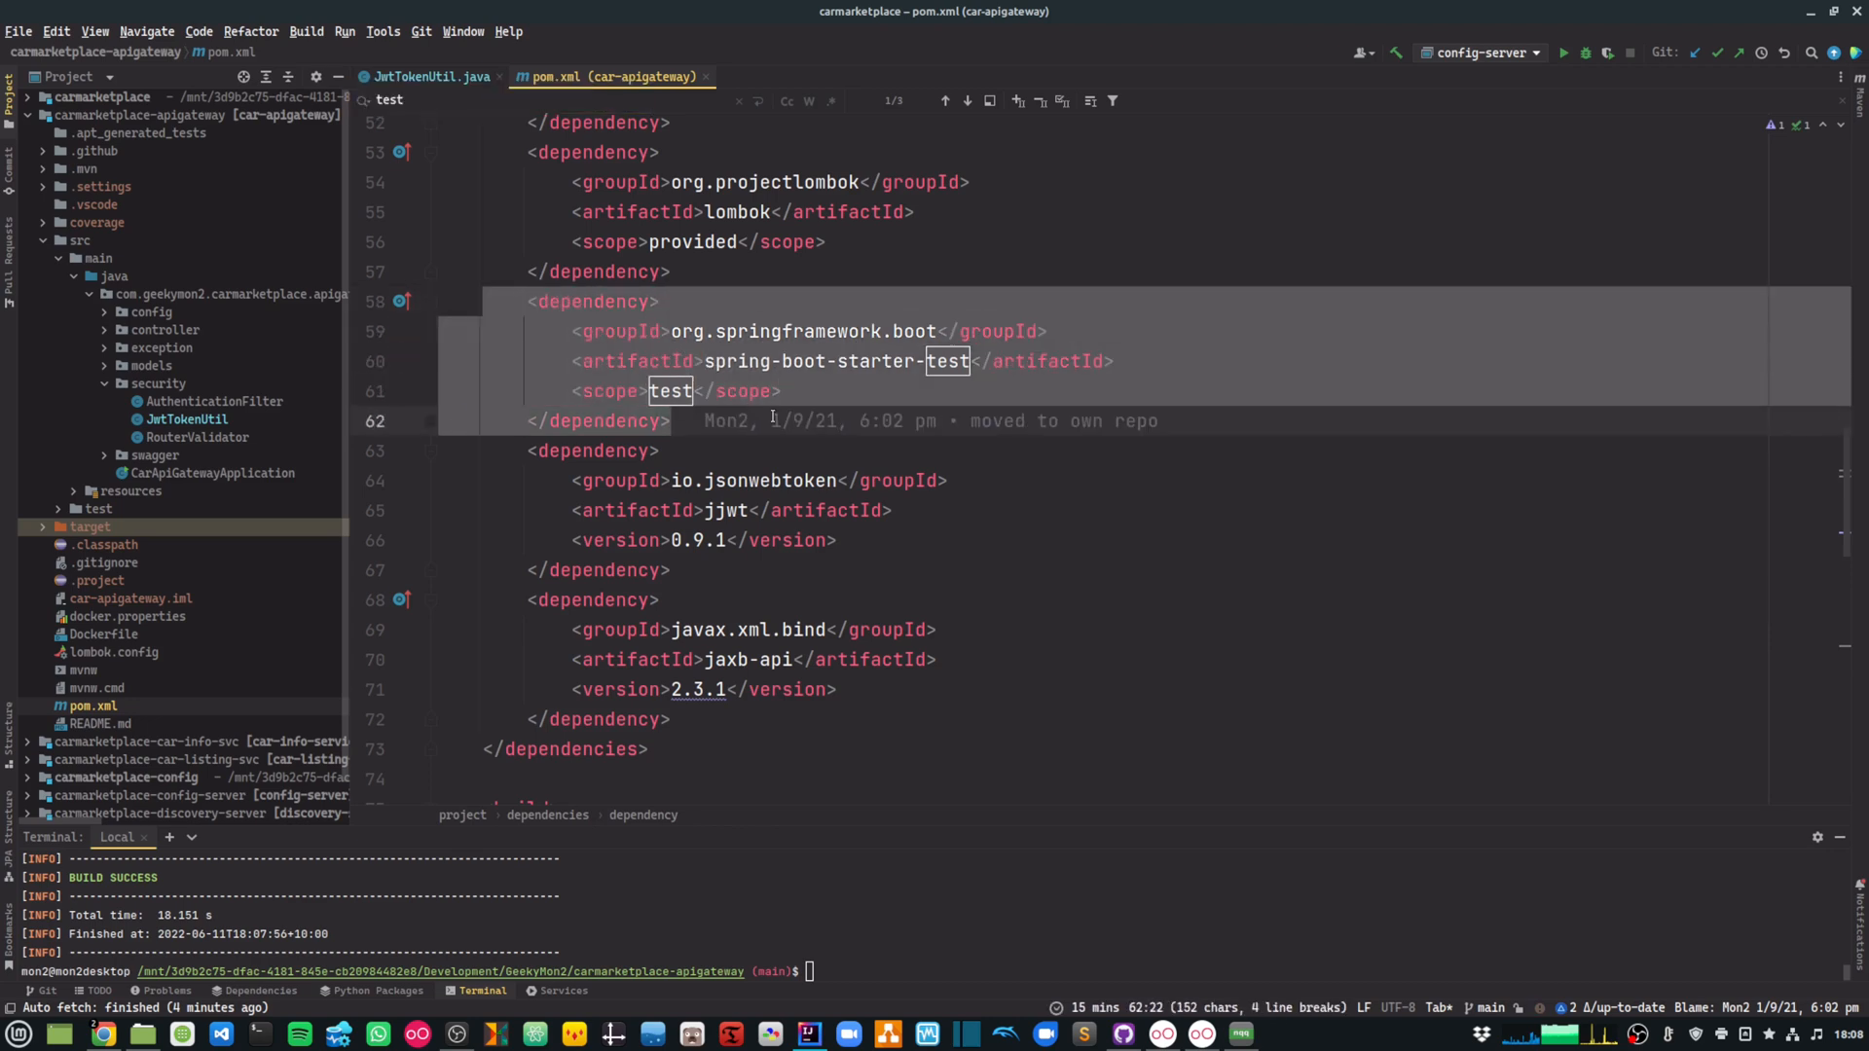
click(427, 76)
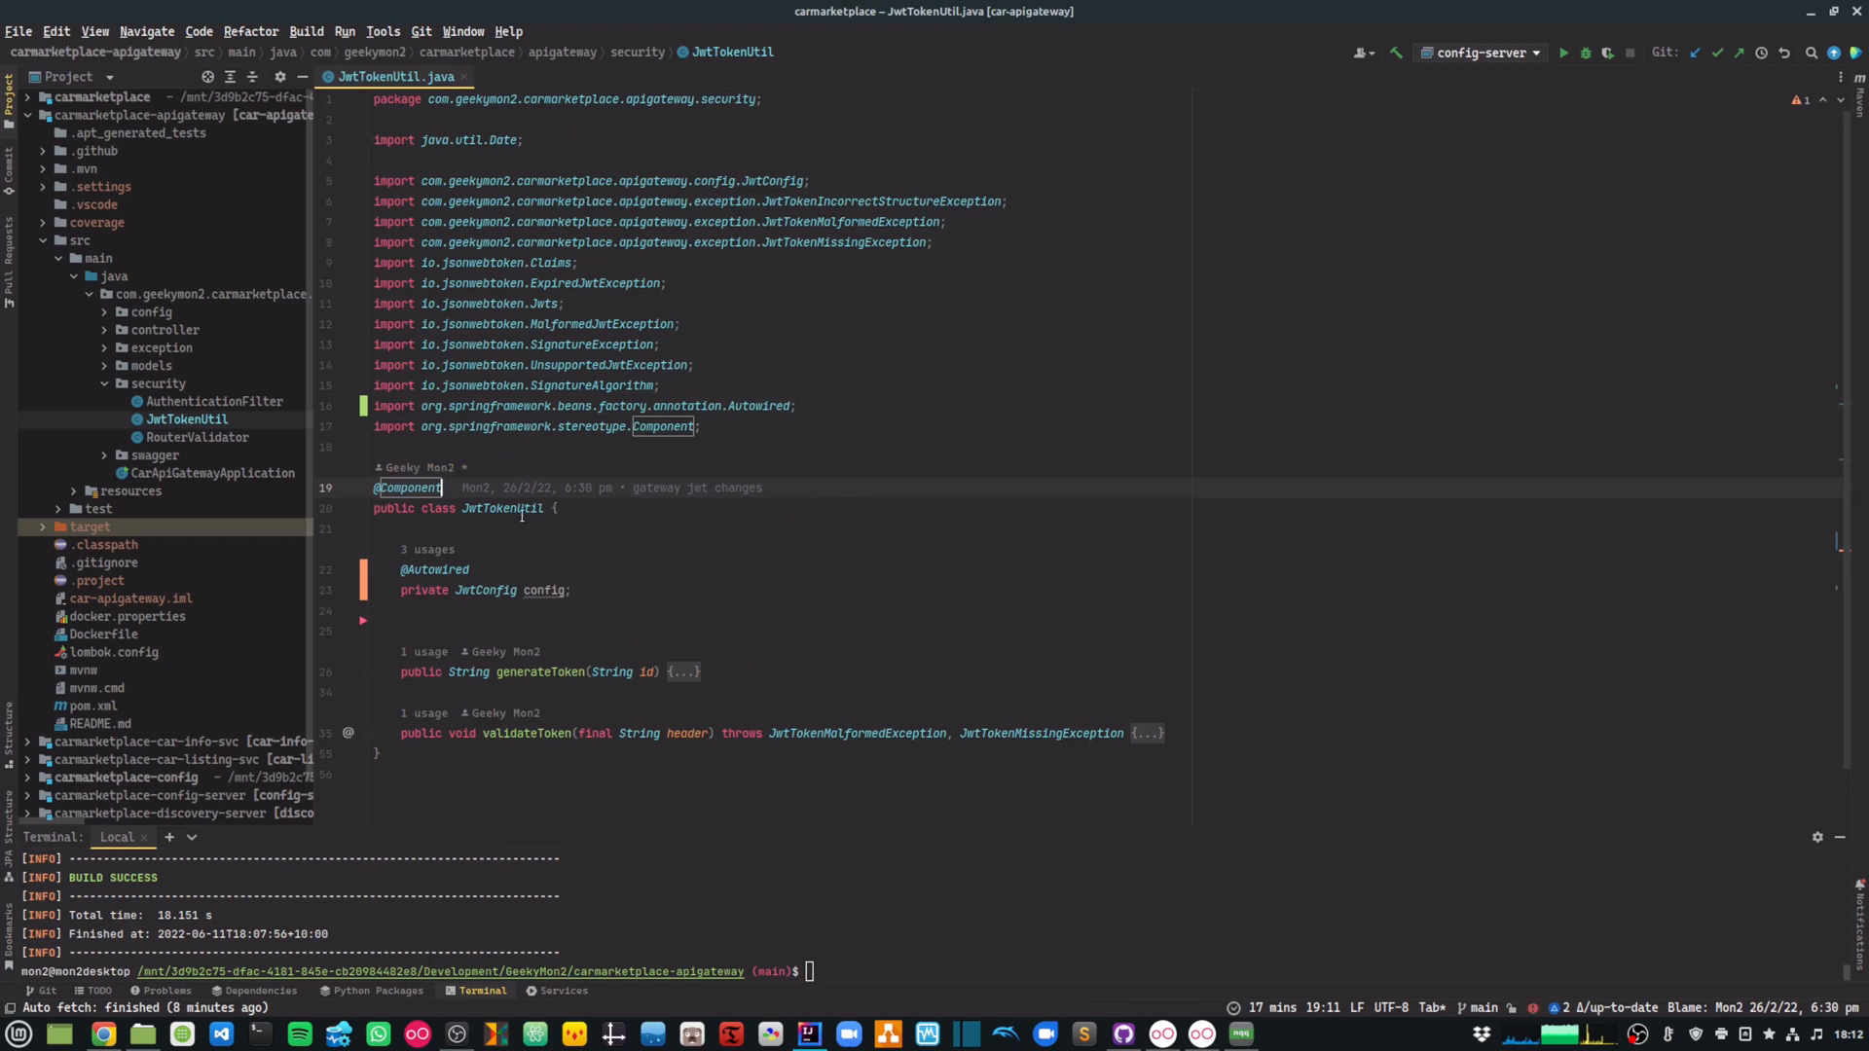
Step: Create JwtTokenUtilTest via Generate > Test with JUnit5 and both token methods ticked
right_click(506, 508)
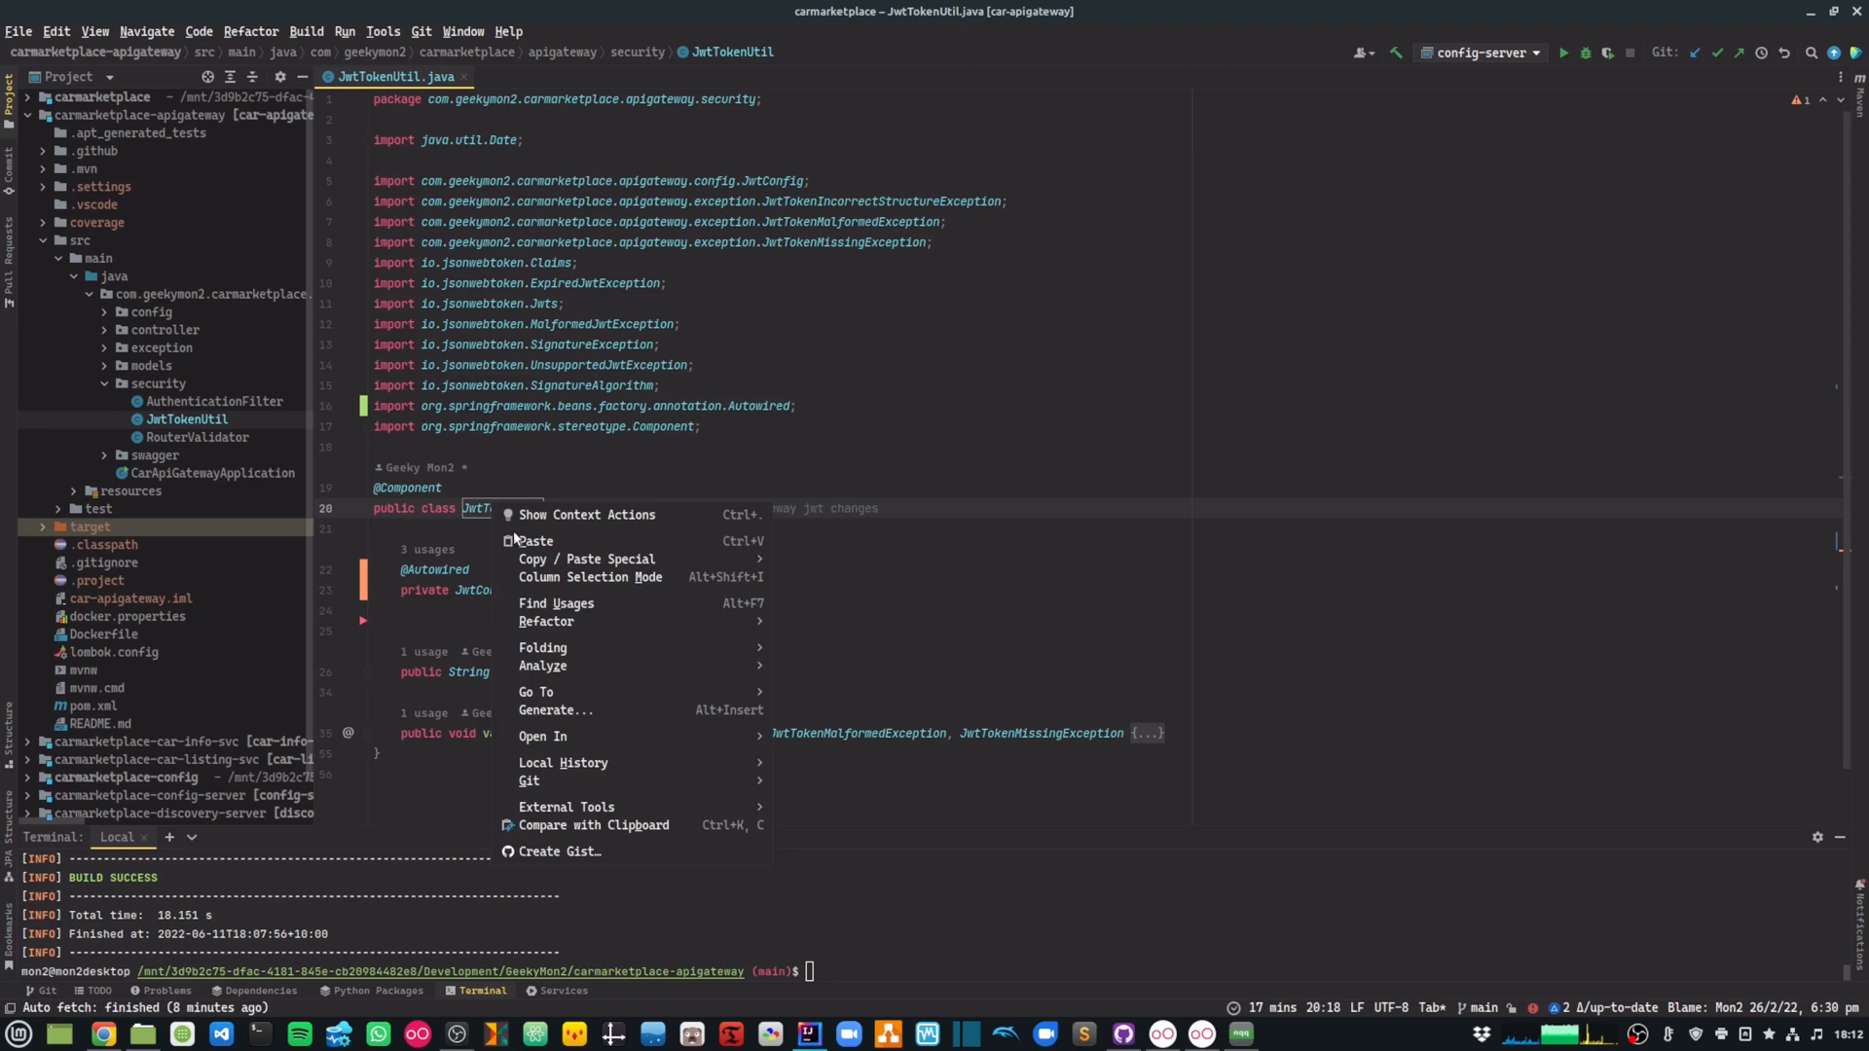
click(555, 708)
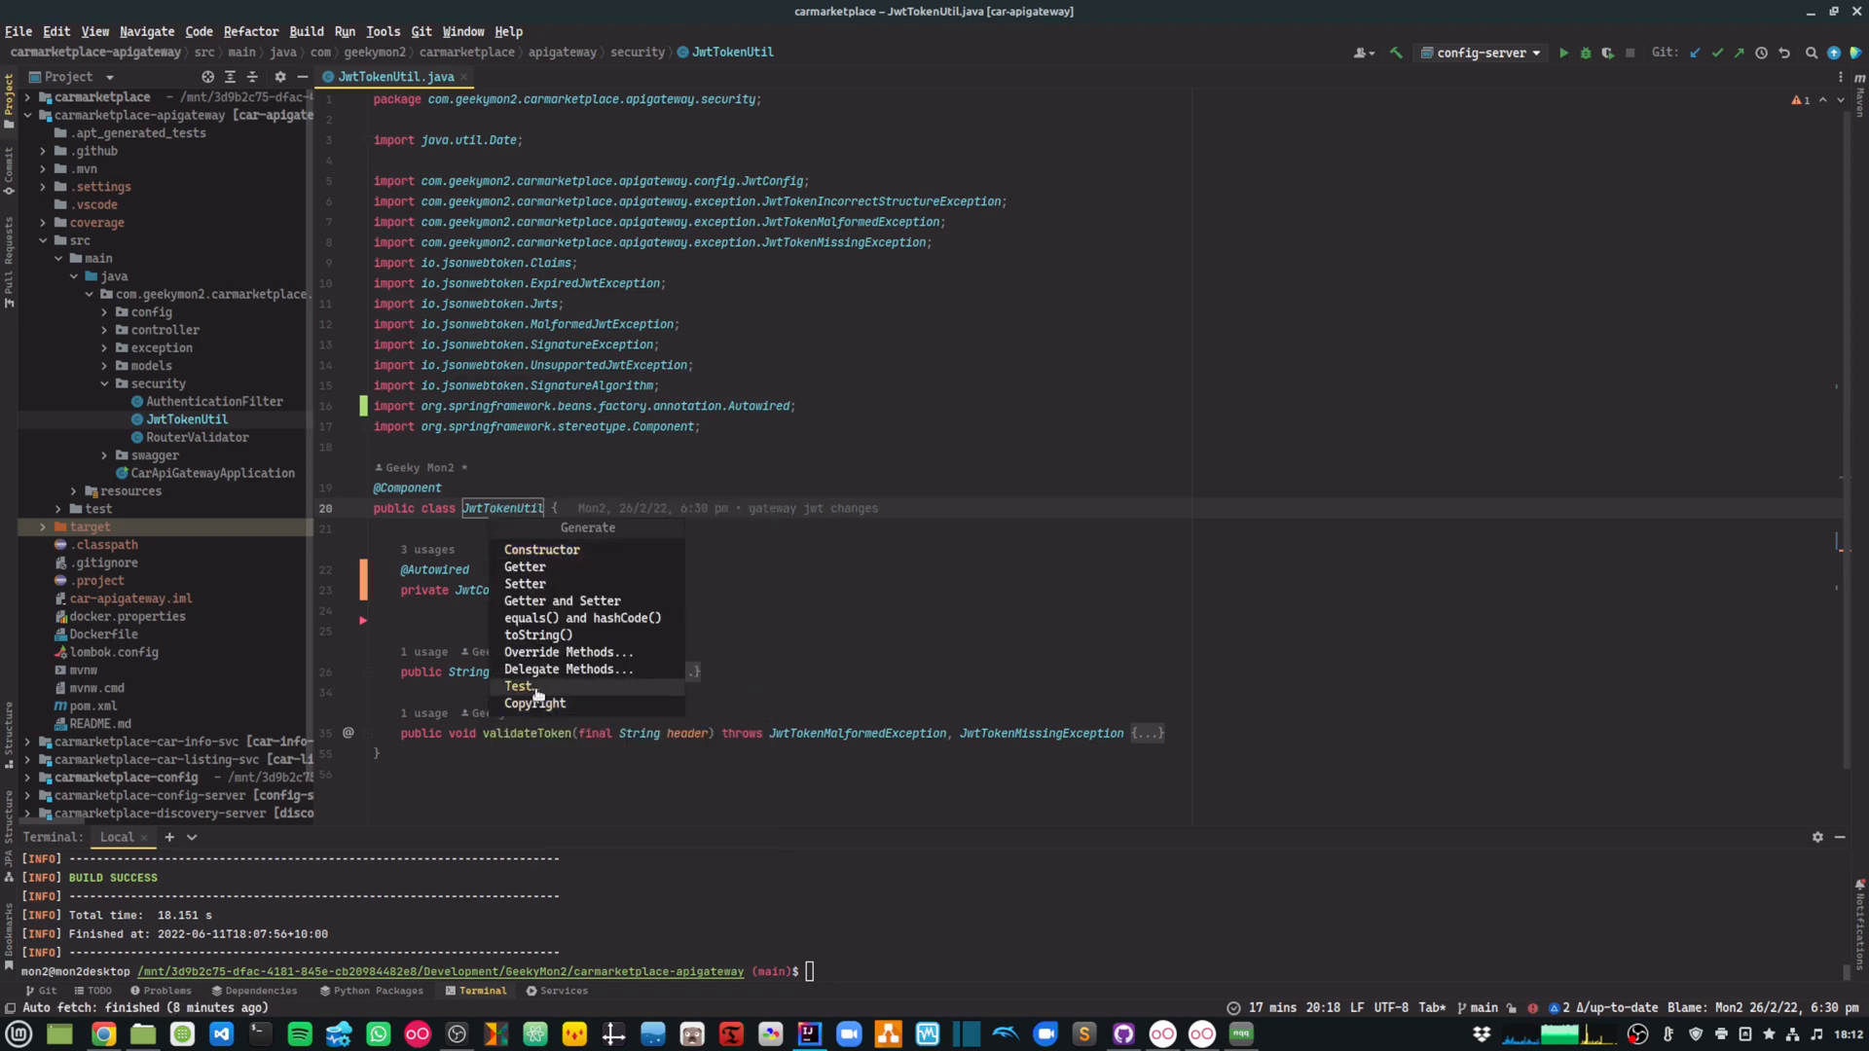
click(518, 685)
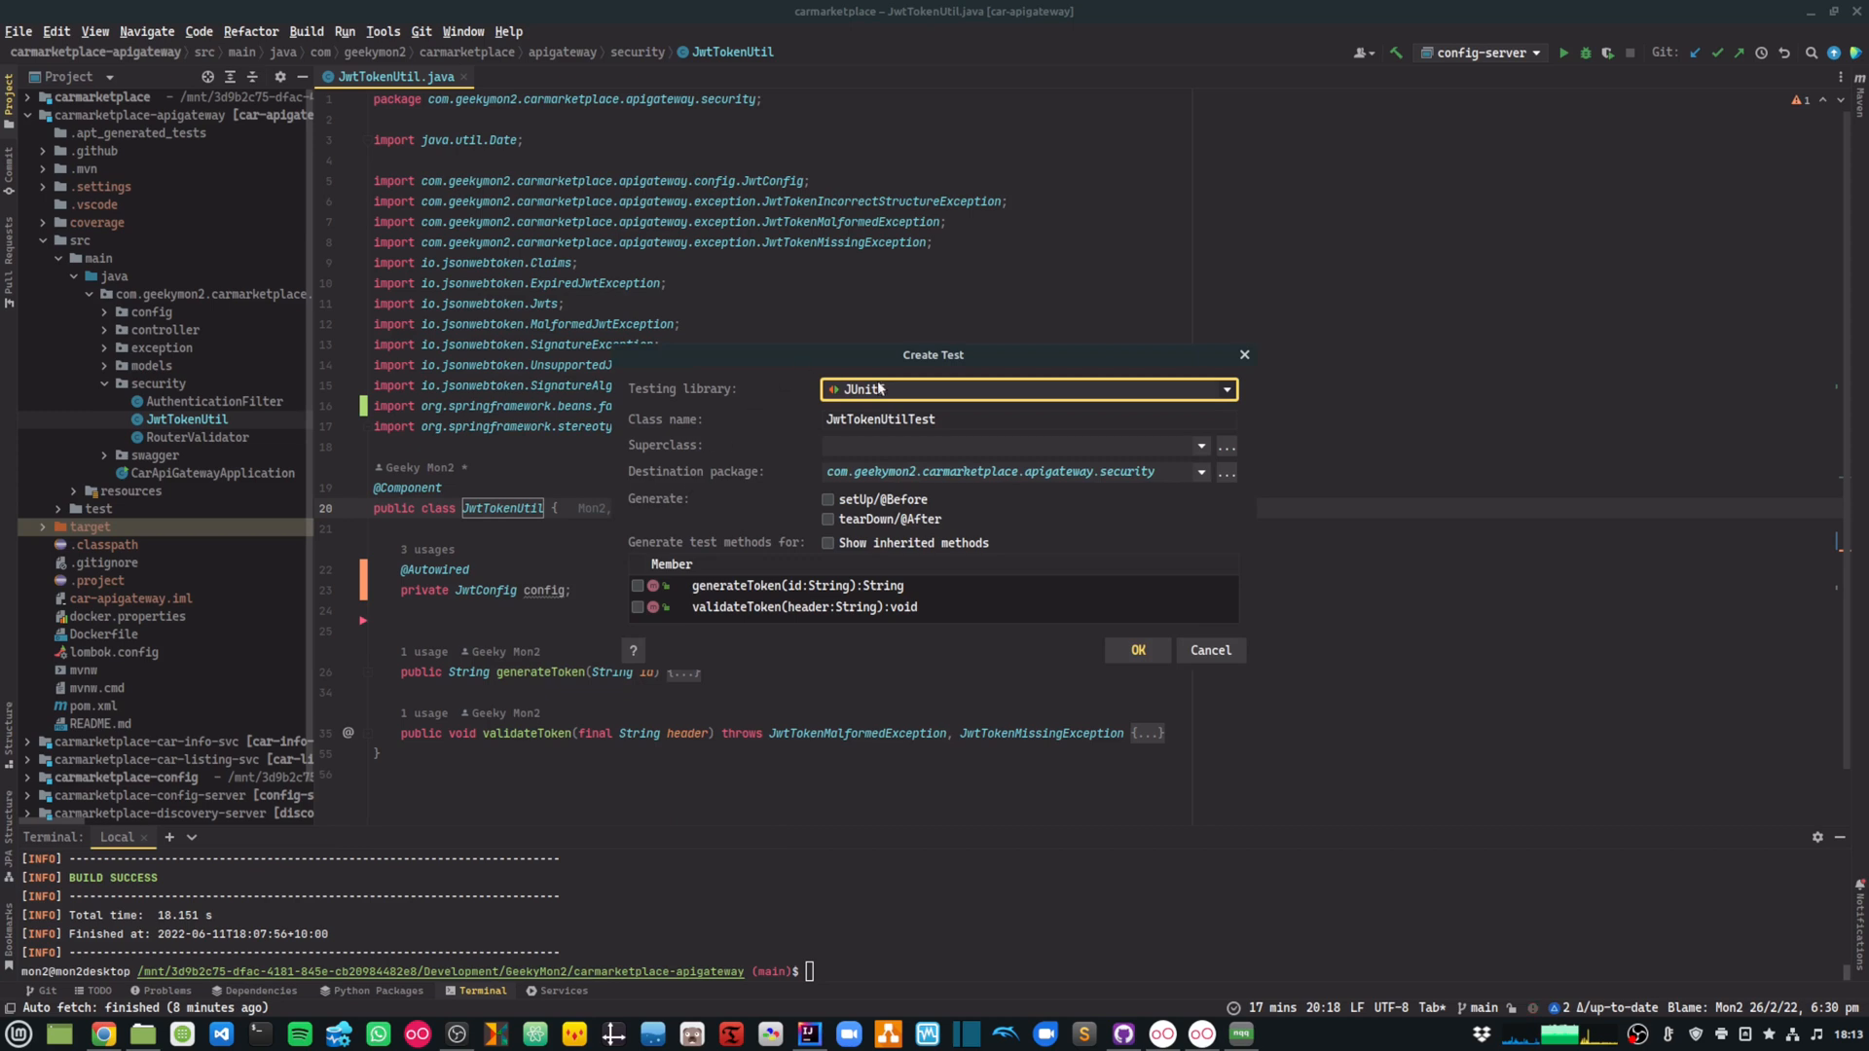
click(1220, 389)
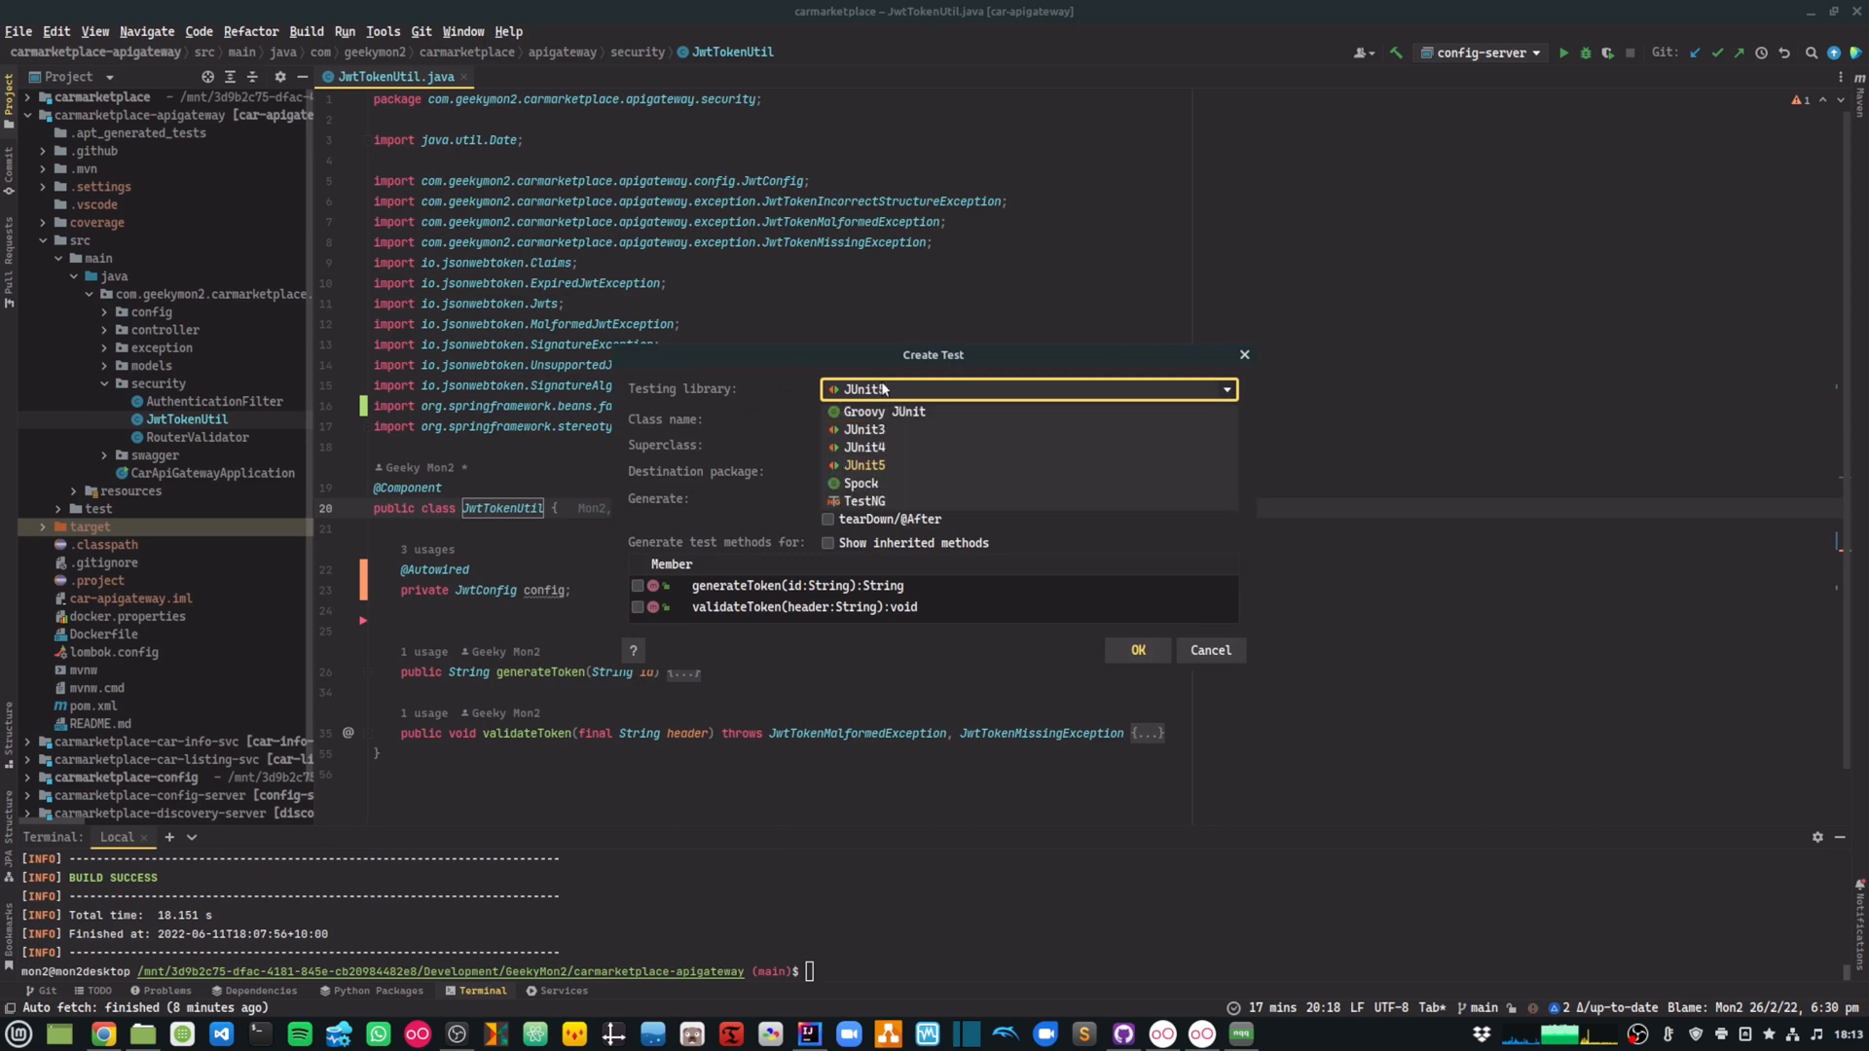
click(863, 465)
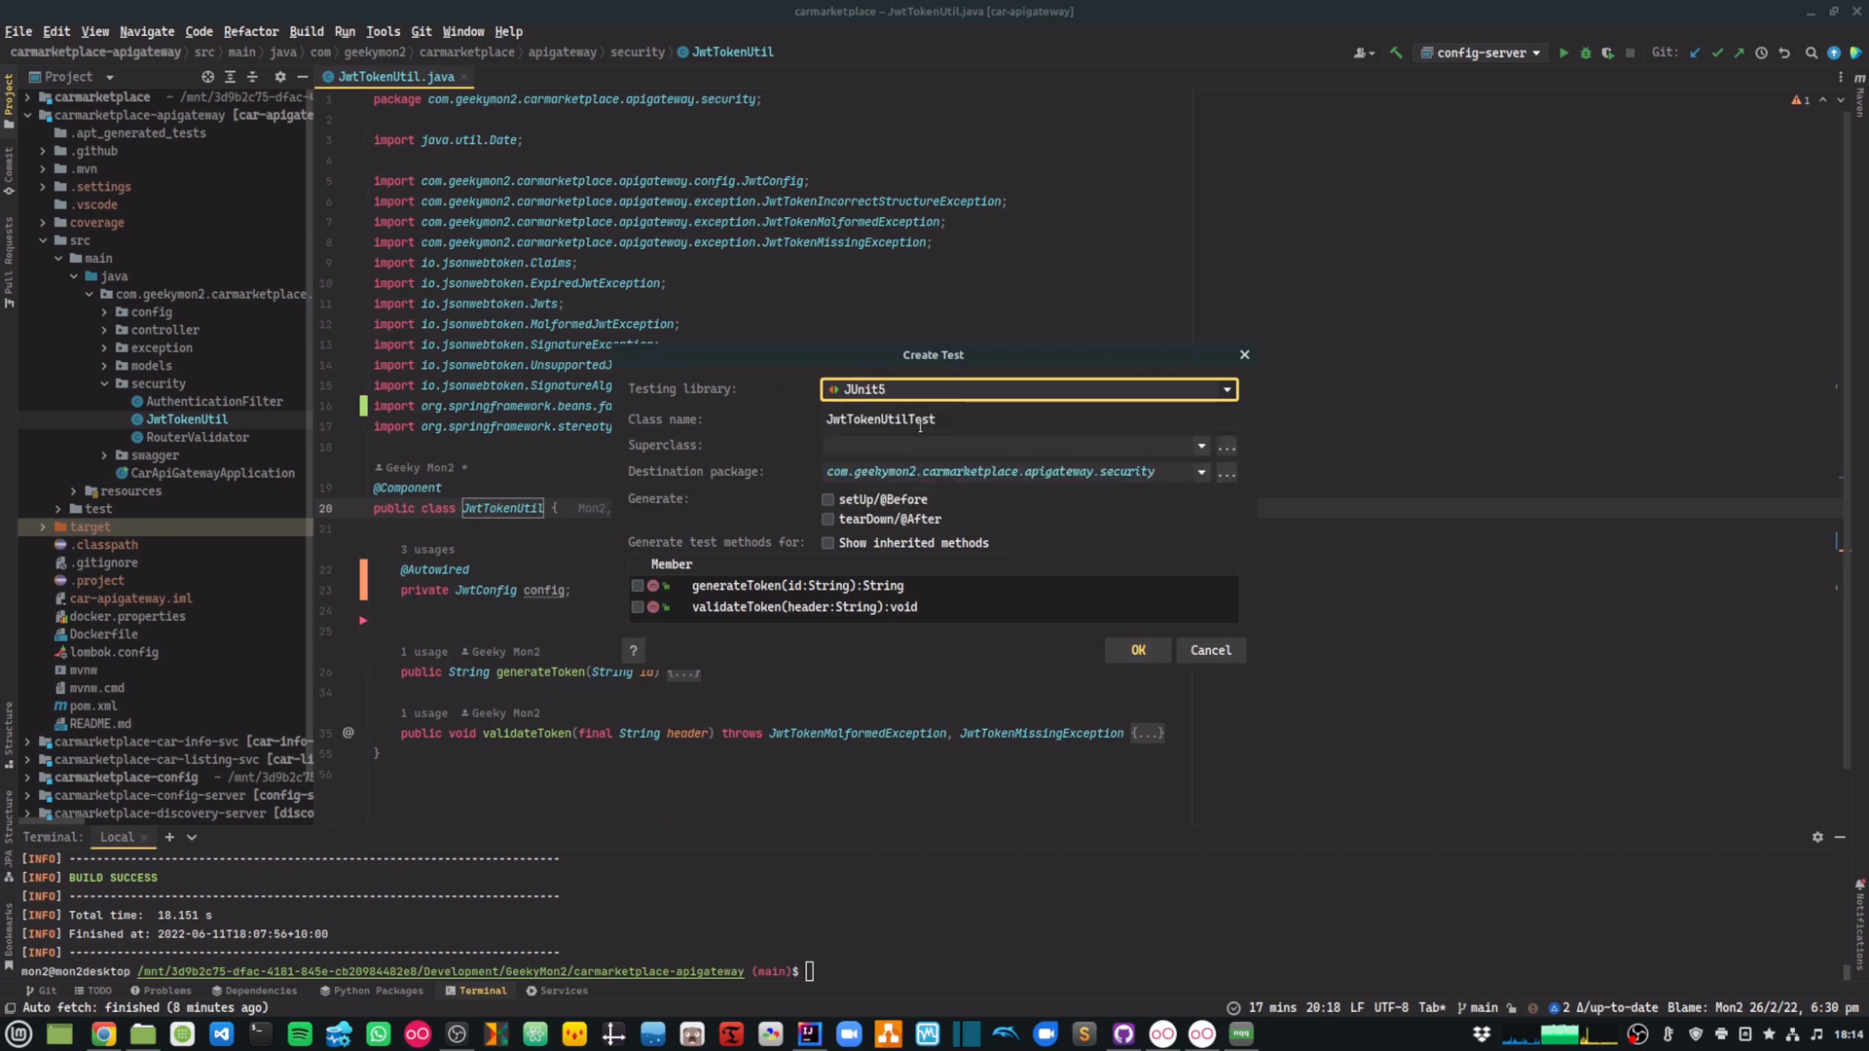
click(1026, 419)
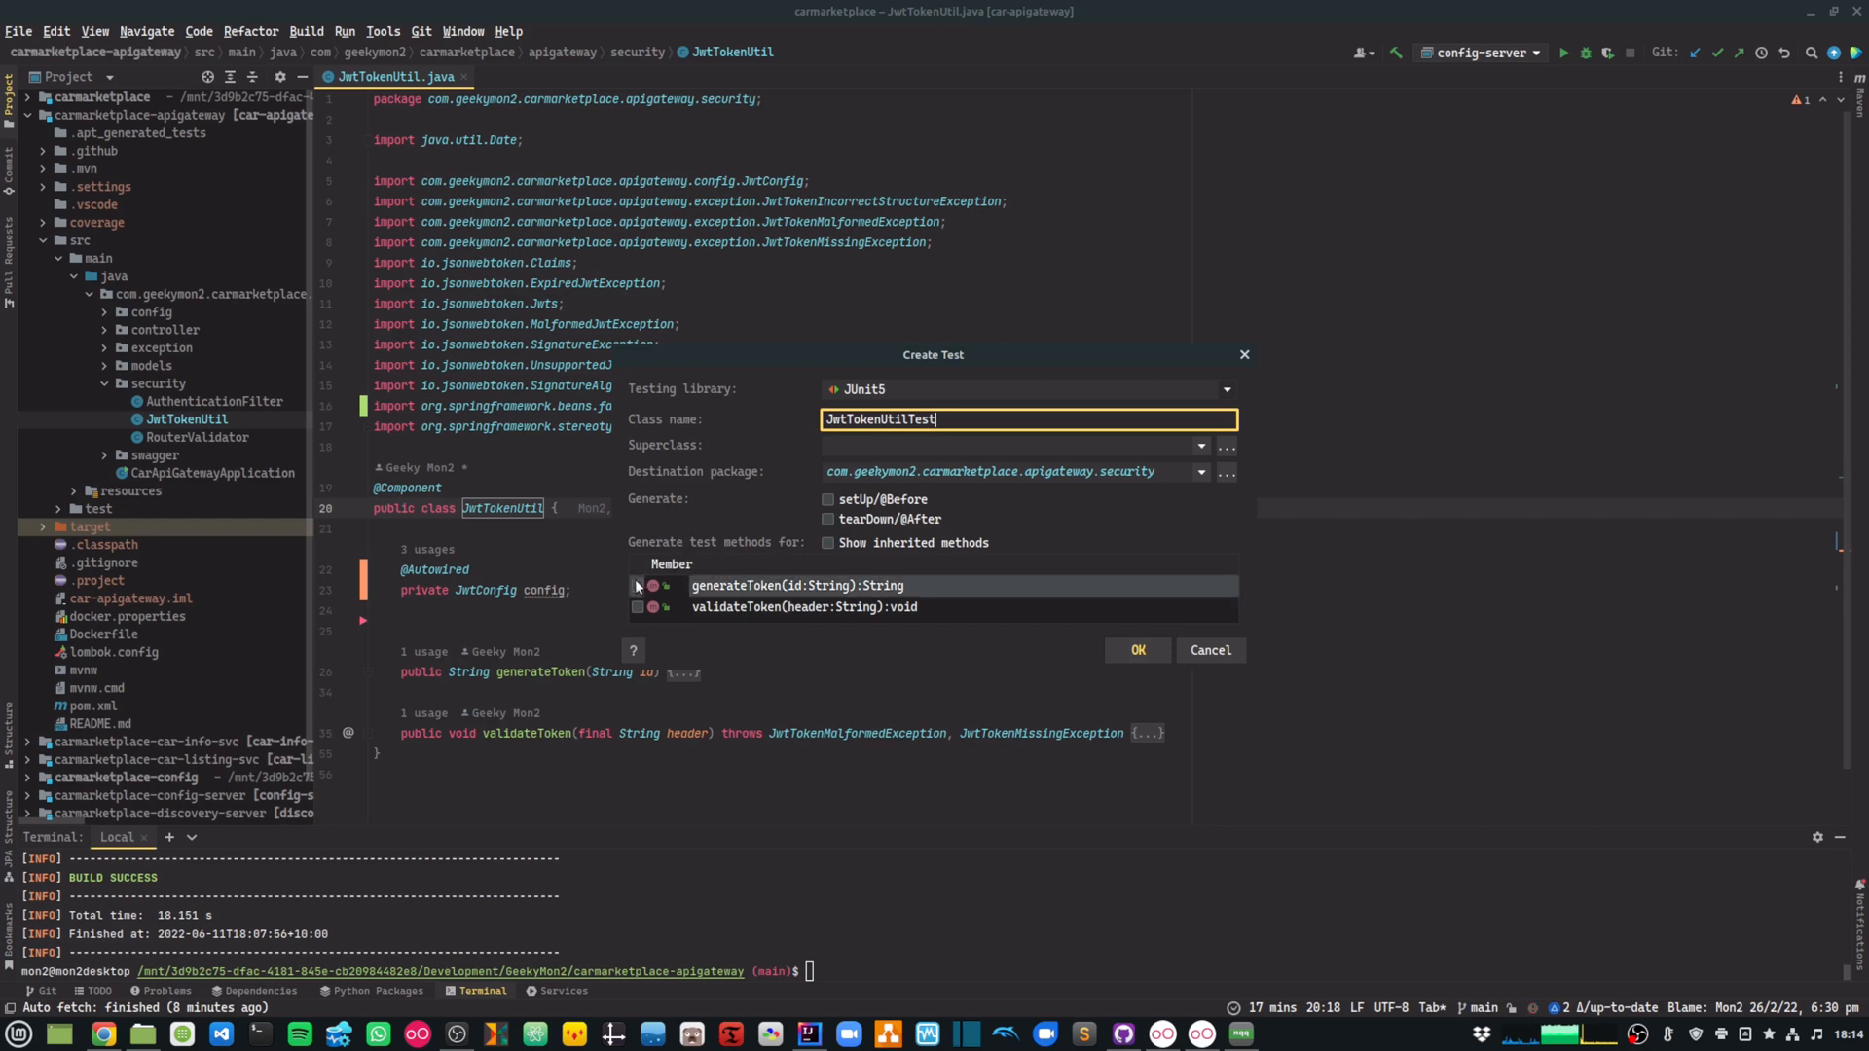
click(637, 586)
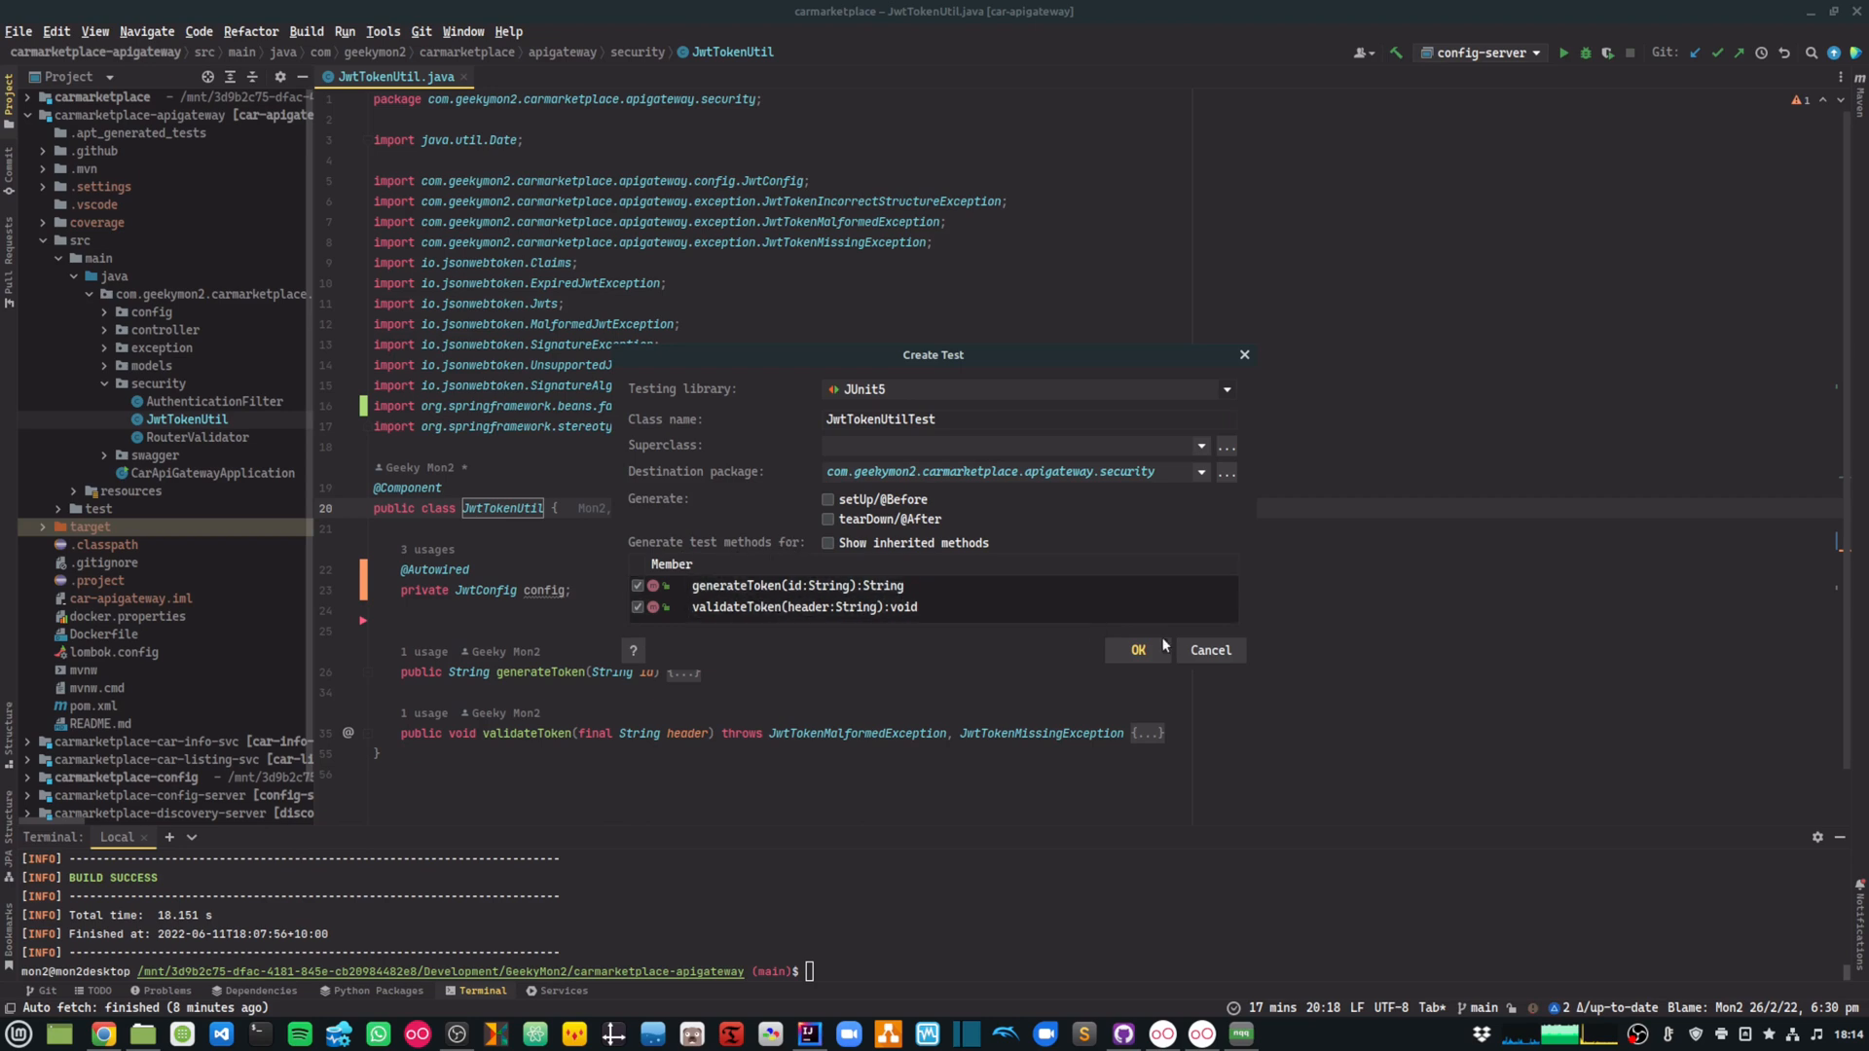
click(1135, 650)
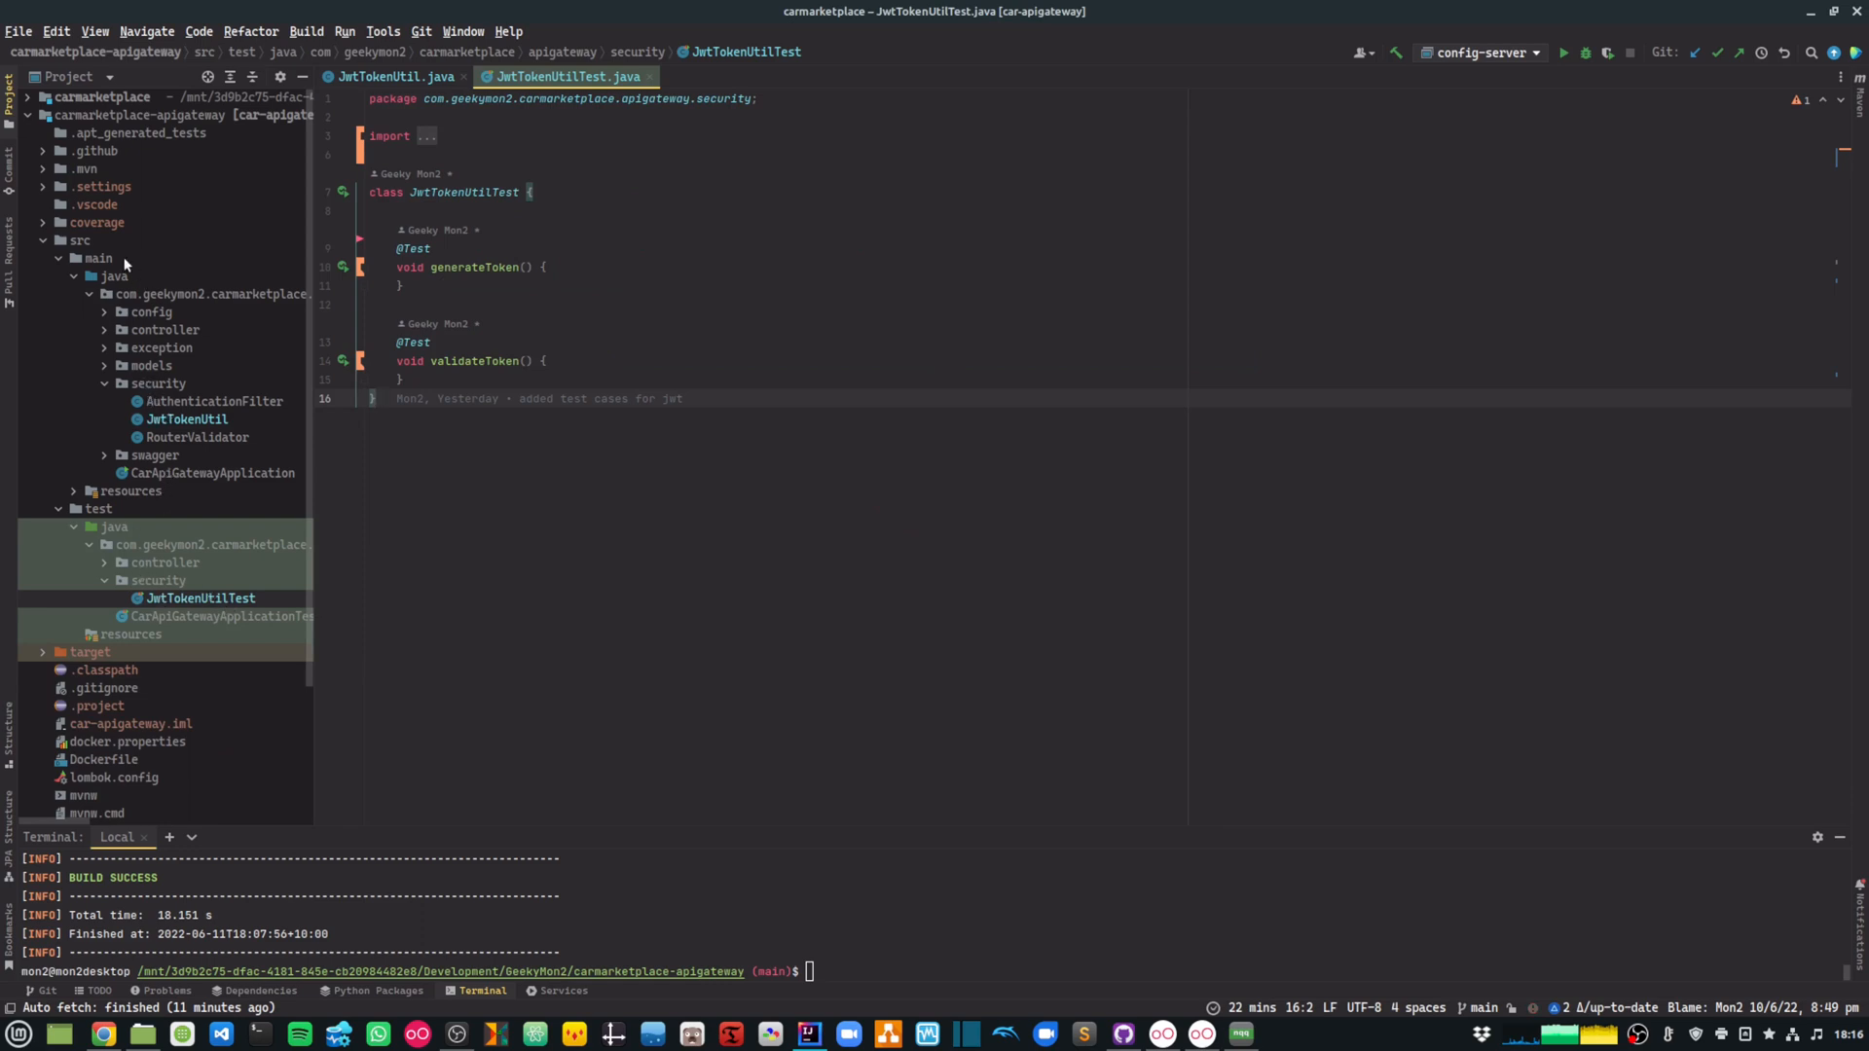
mouse_move(187, 444)
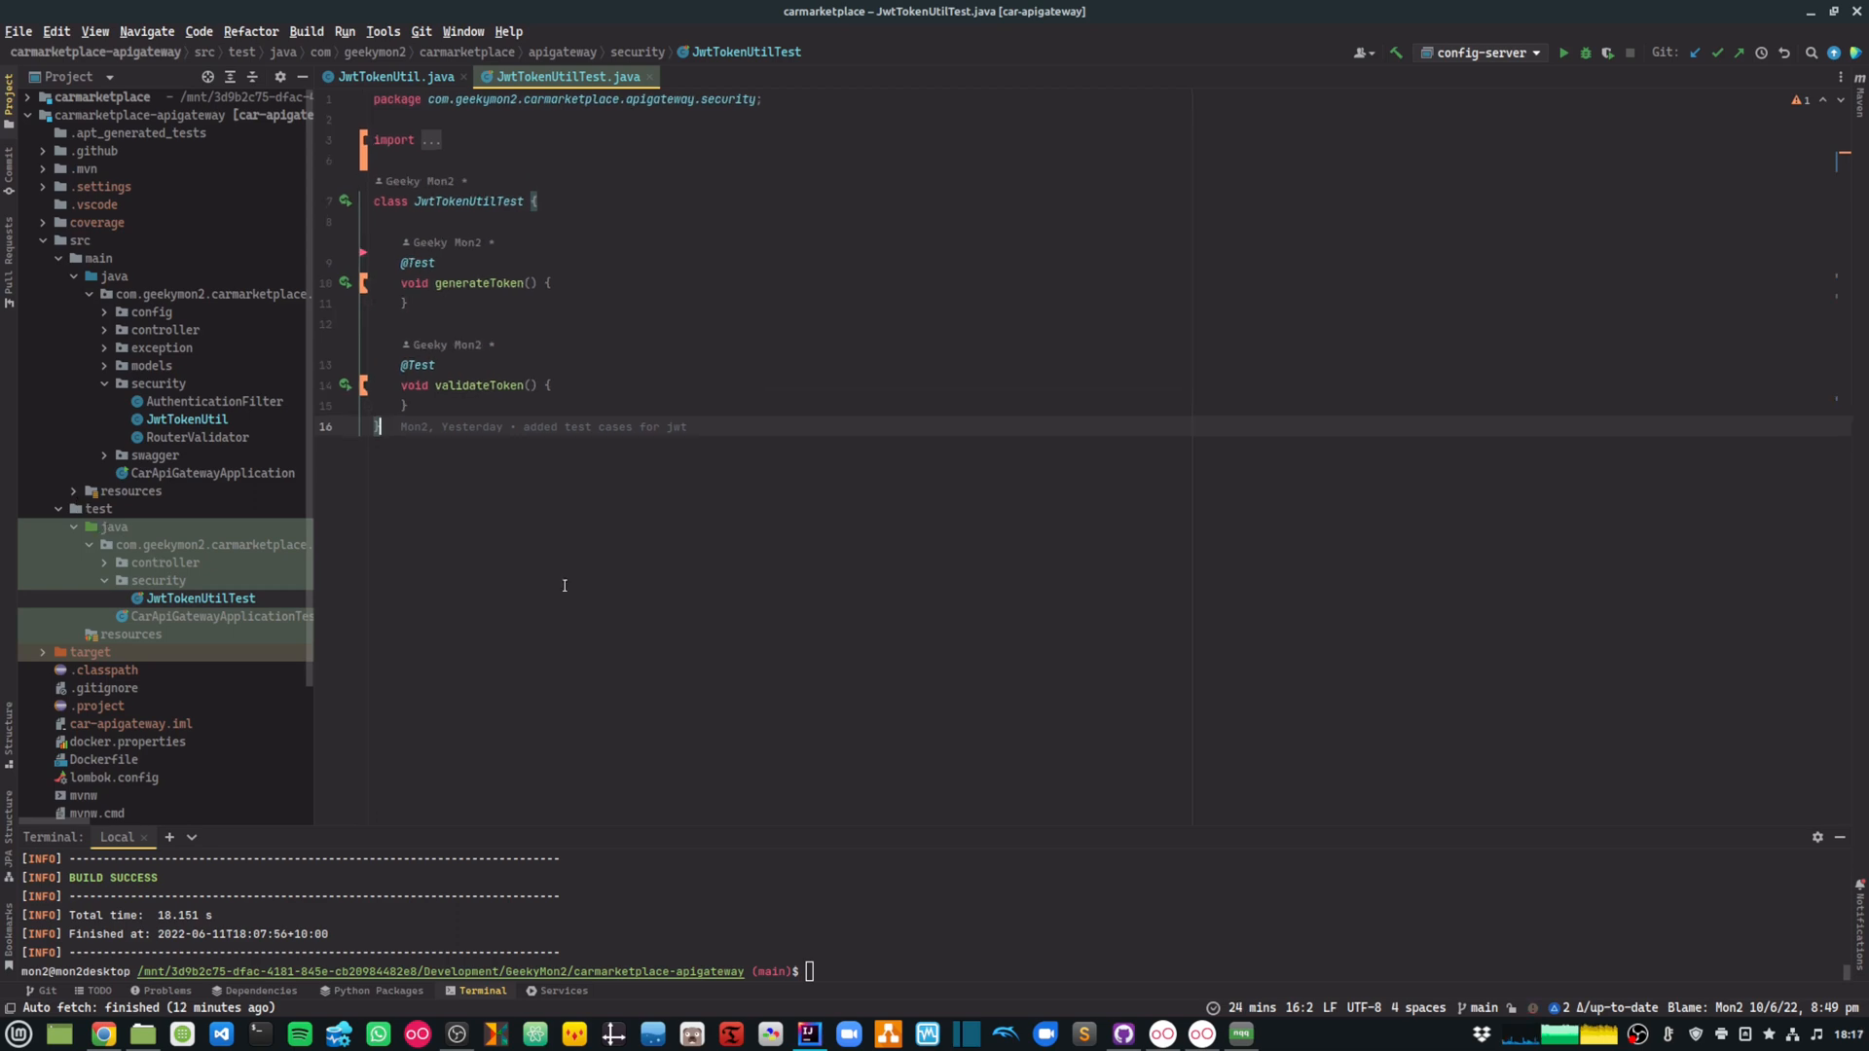
Step: Insert a blank line after the opening brace of JwtTokenUtilTest
click(540, 383)
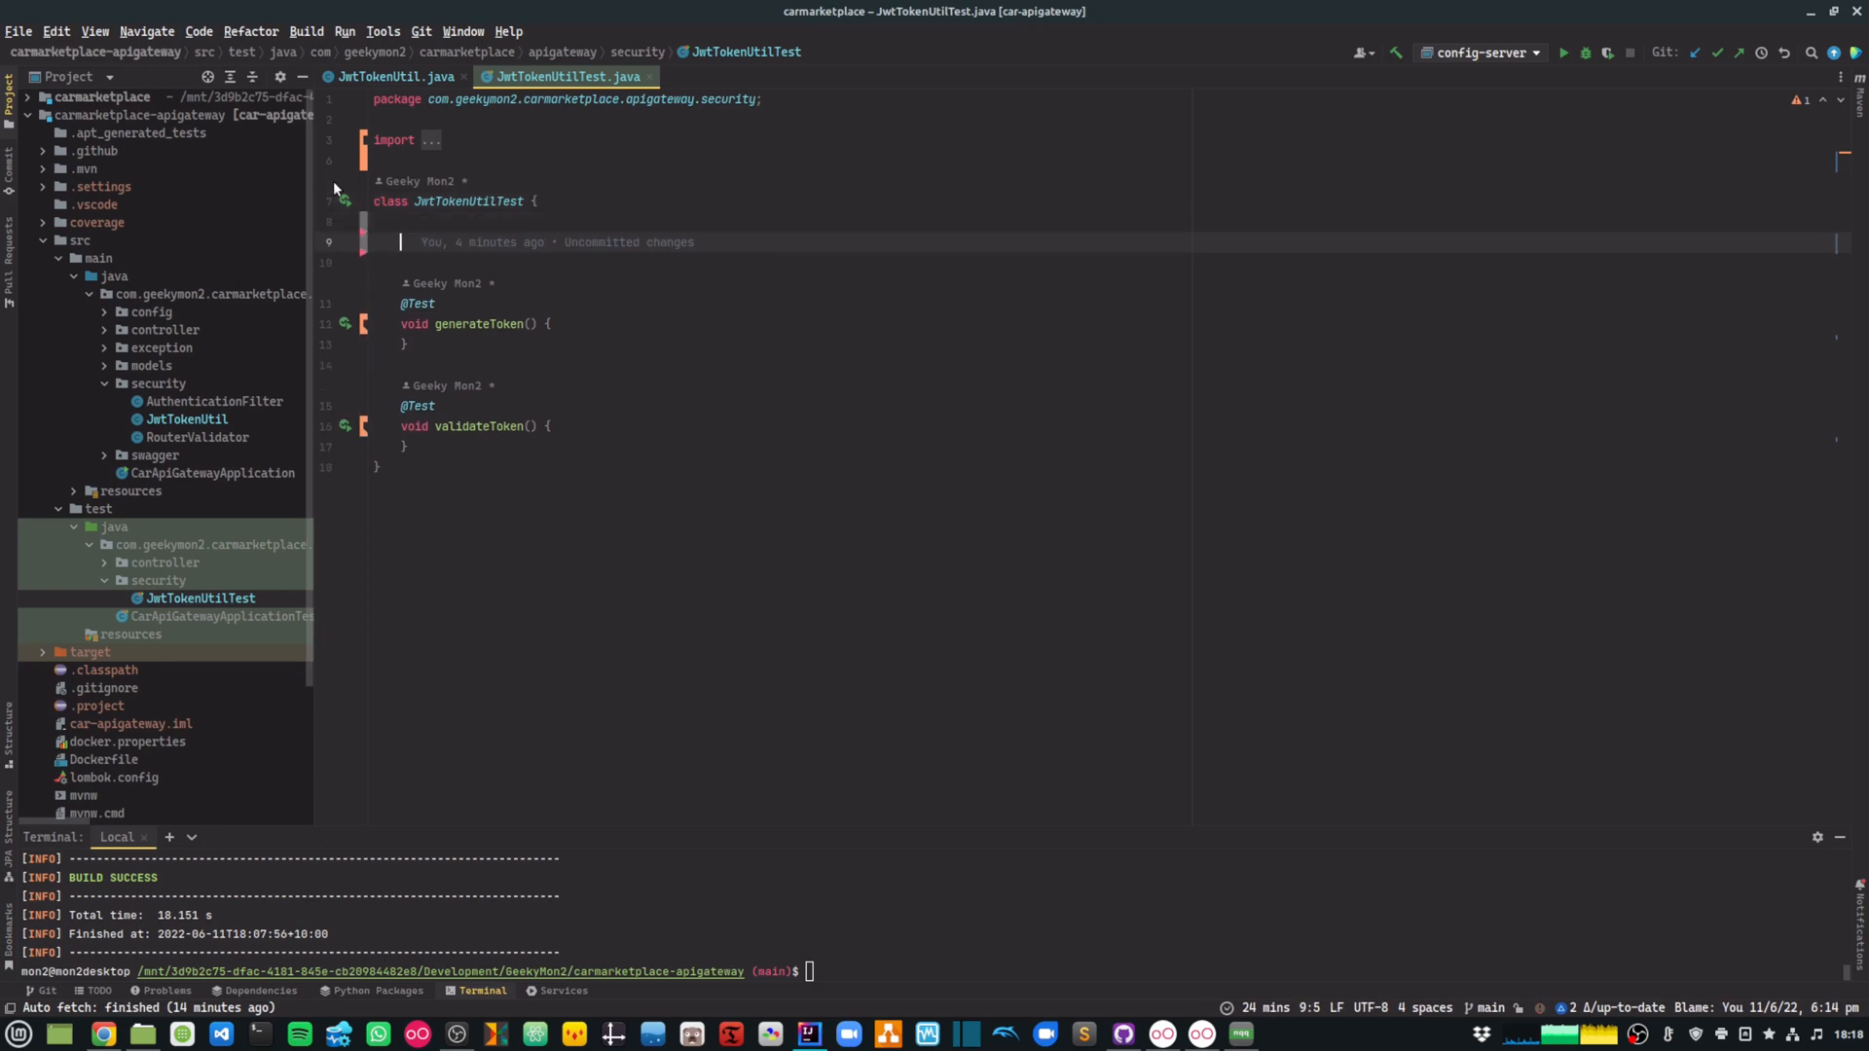
text(private JwtTokenUtil)
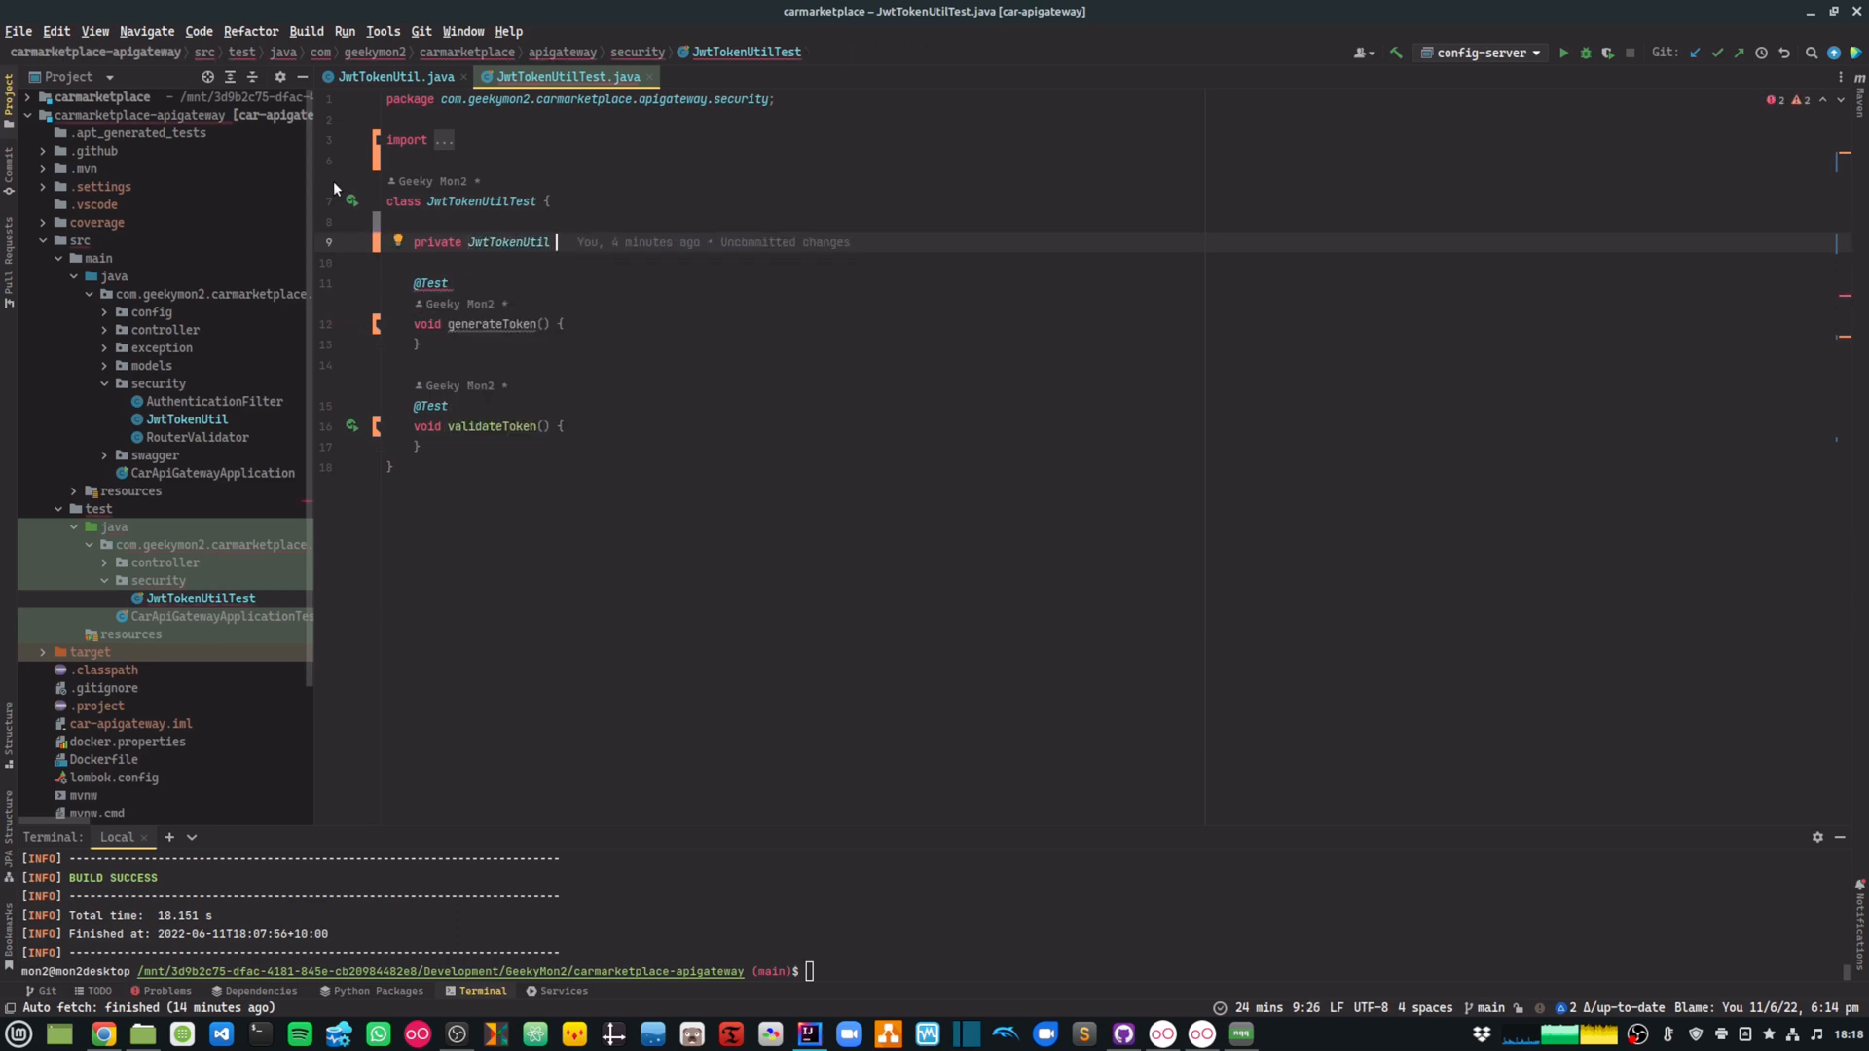
text(tokenUtil;)
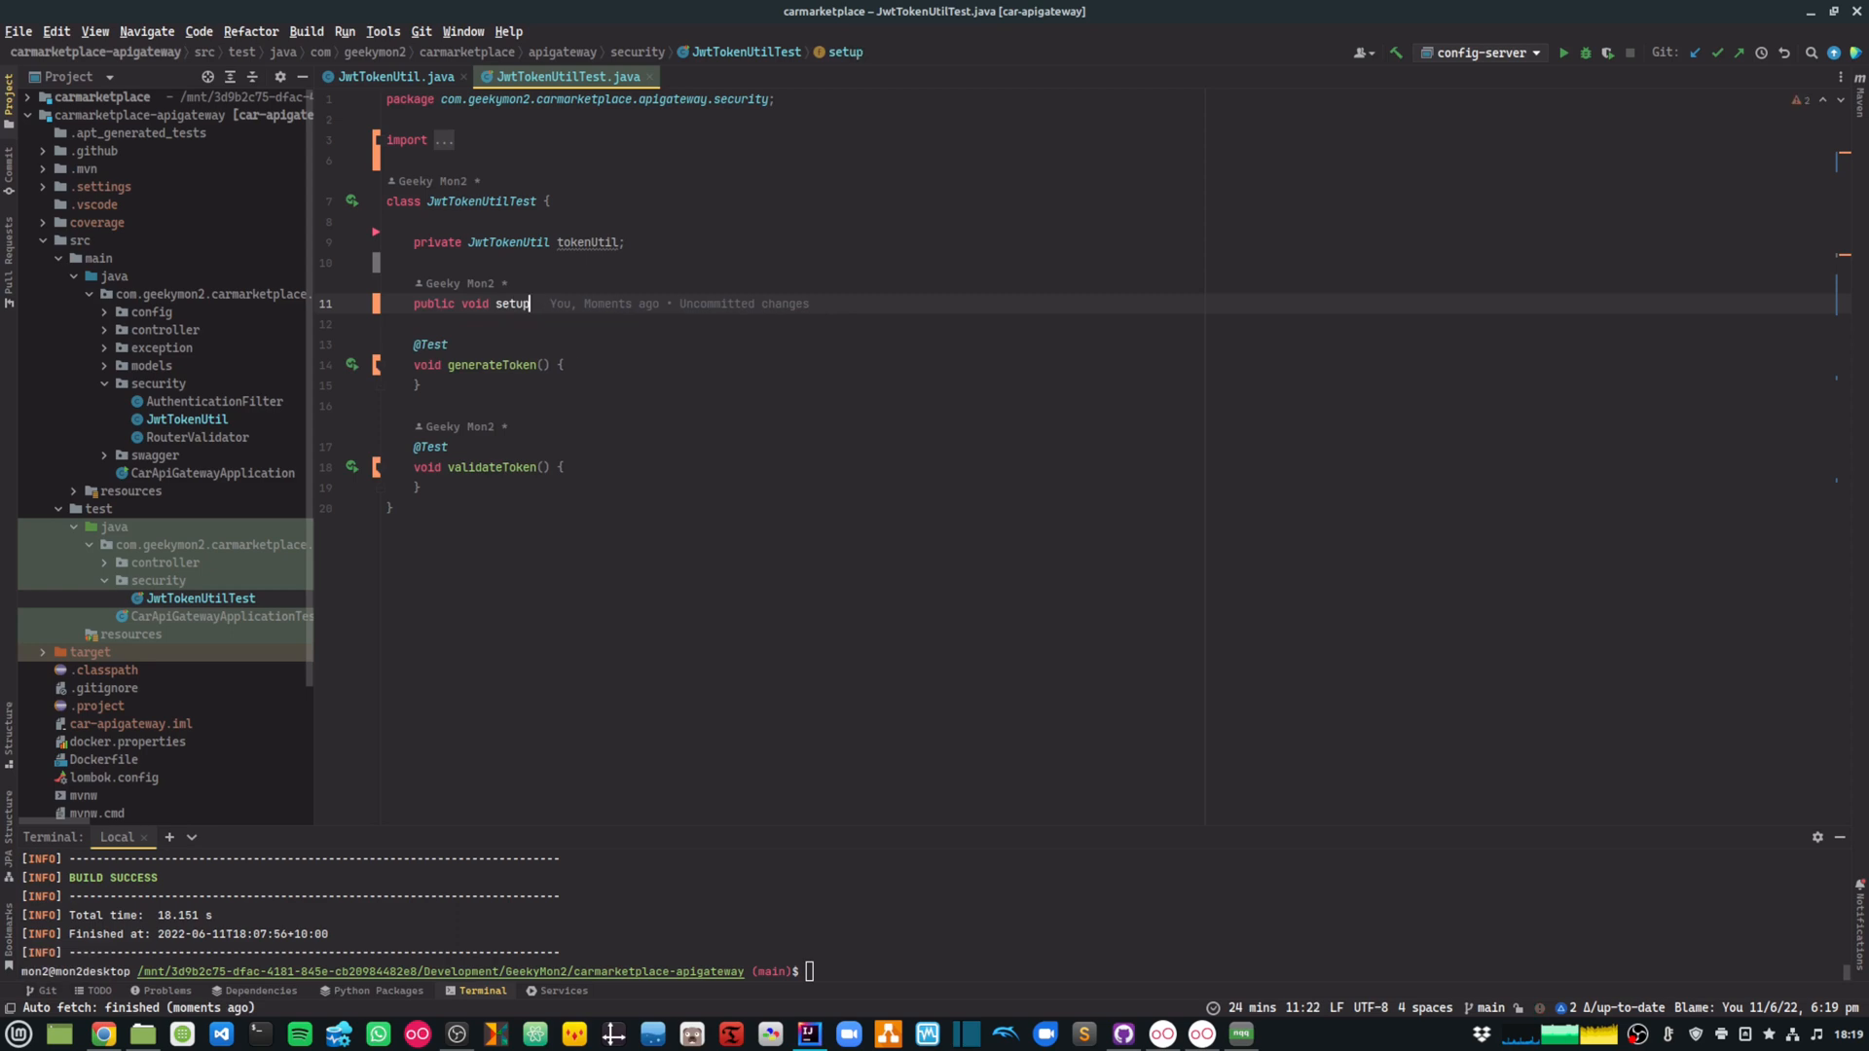
text(() {)
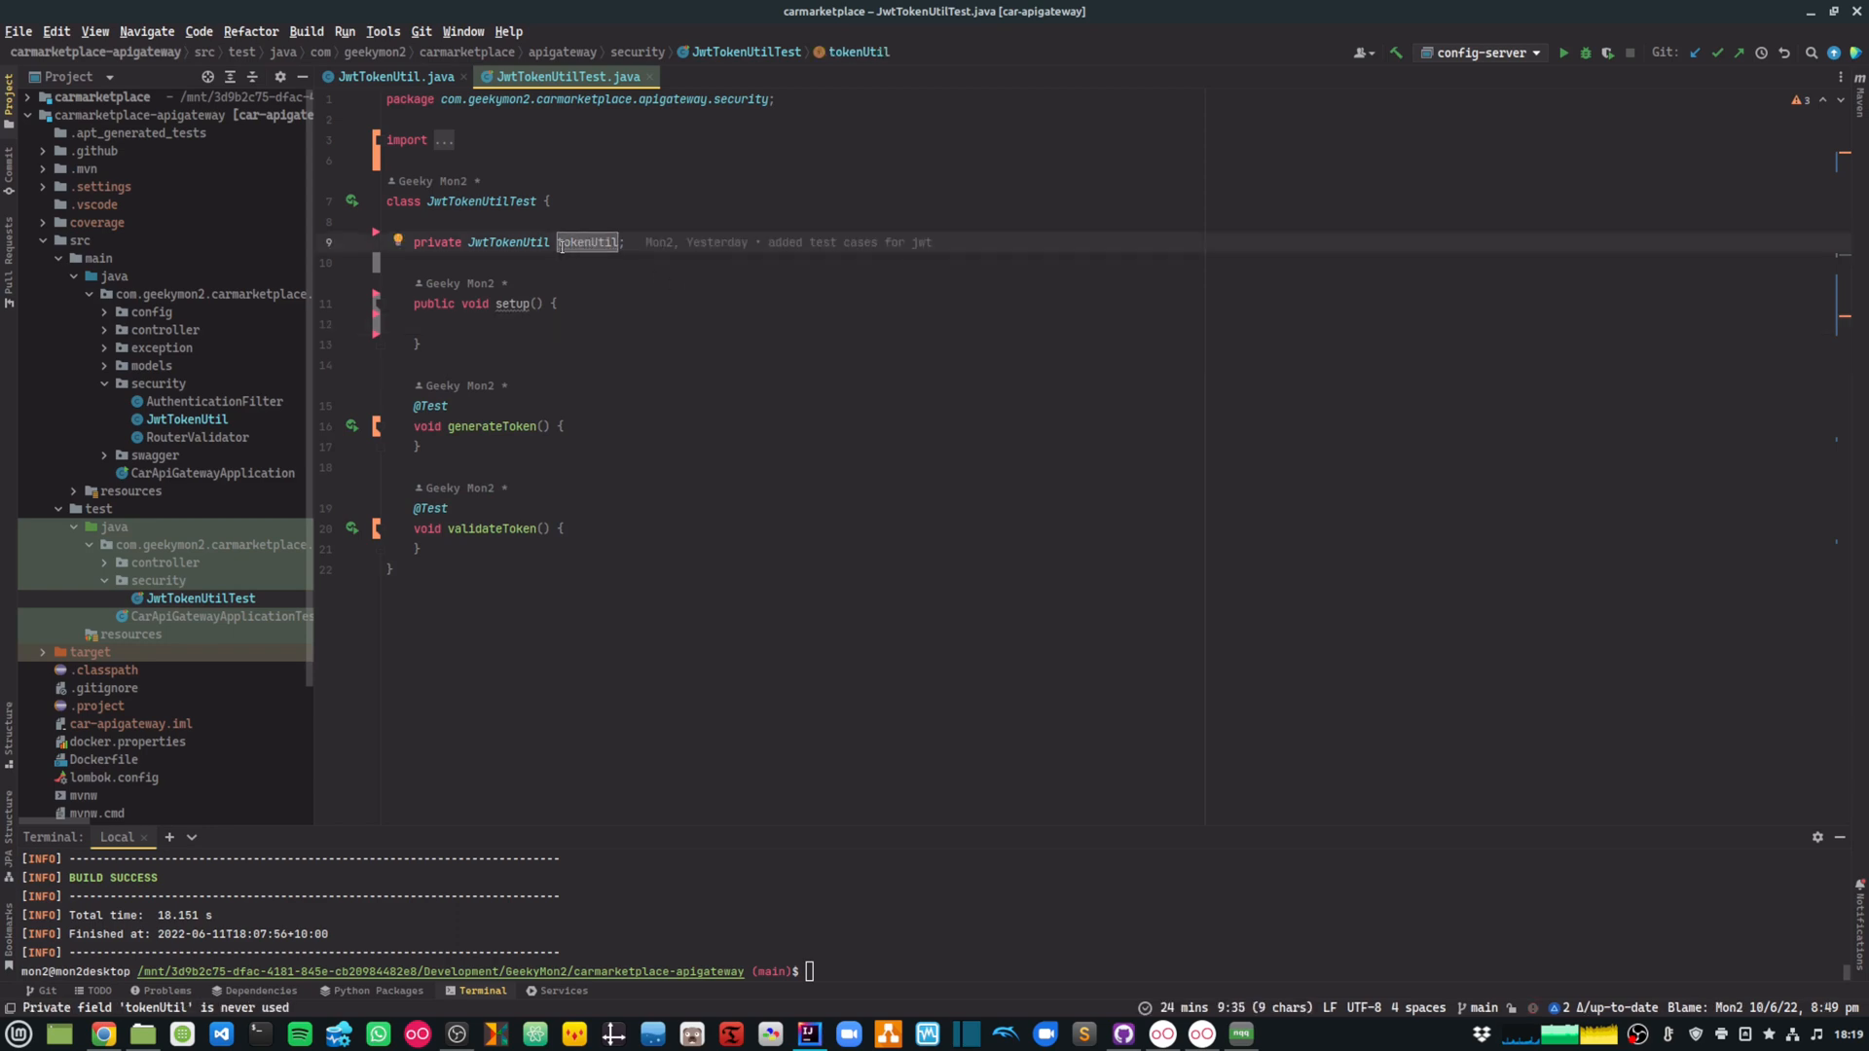
text(tokenUtil = new JwtTokenUtil();)
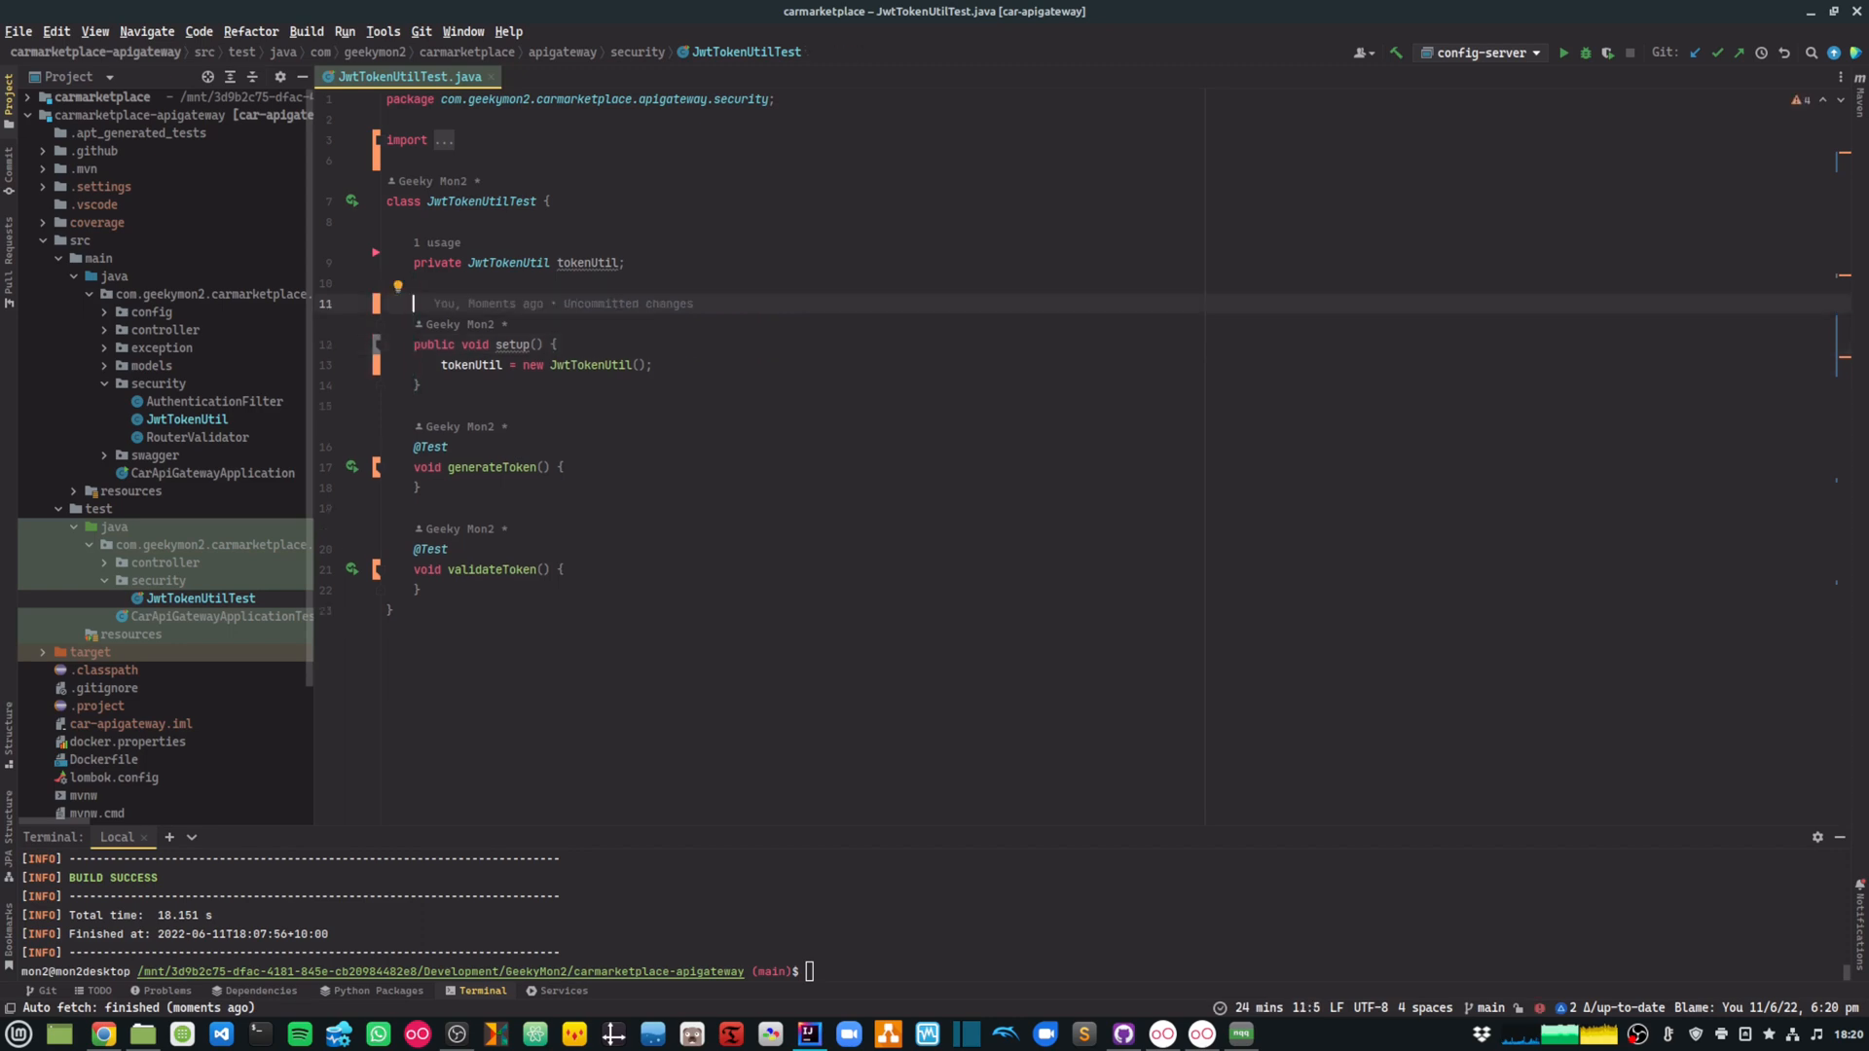
text(@bEFd)
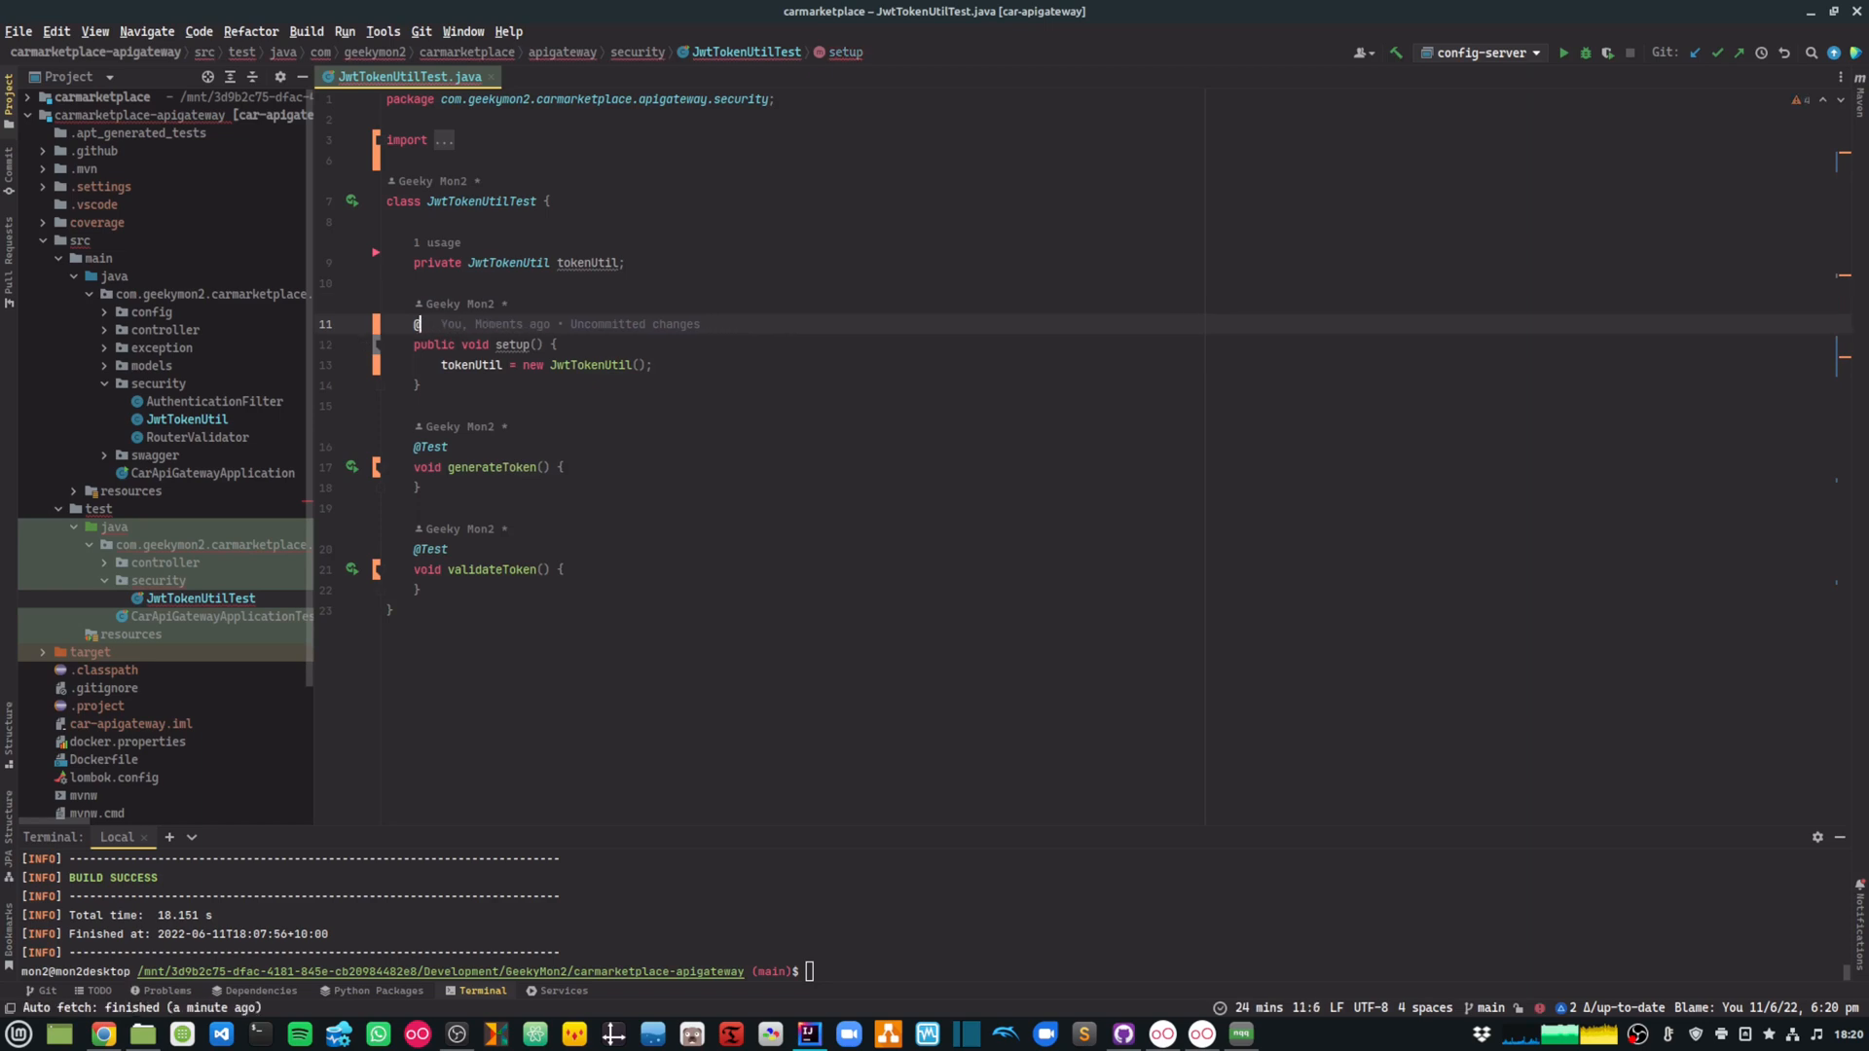
text(BeforeEach)
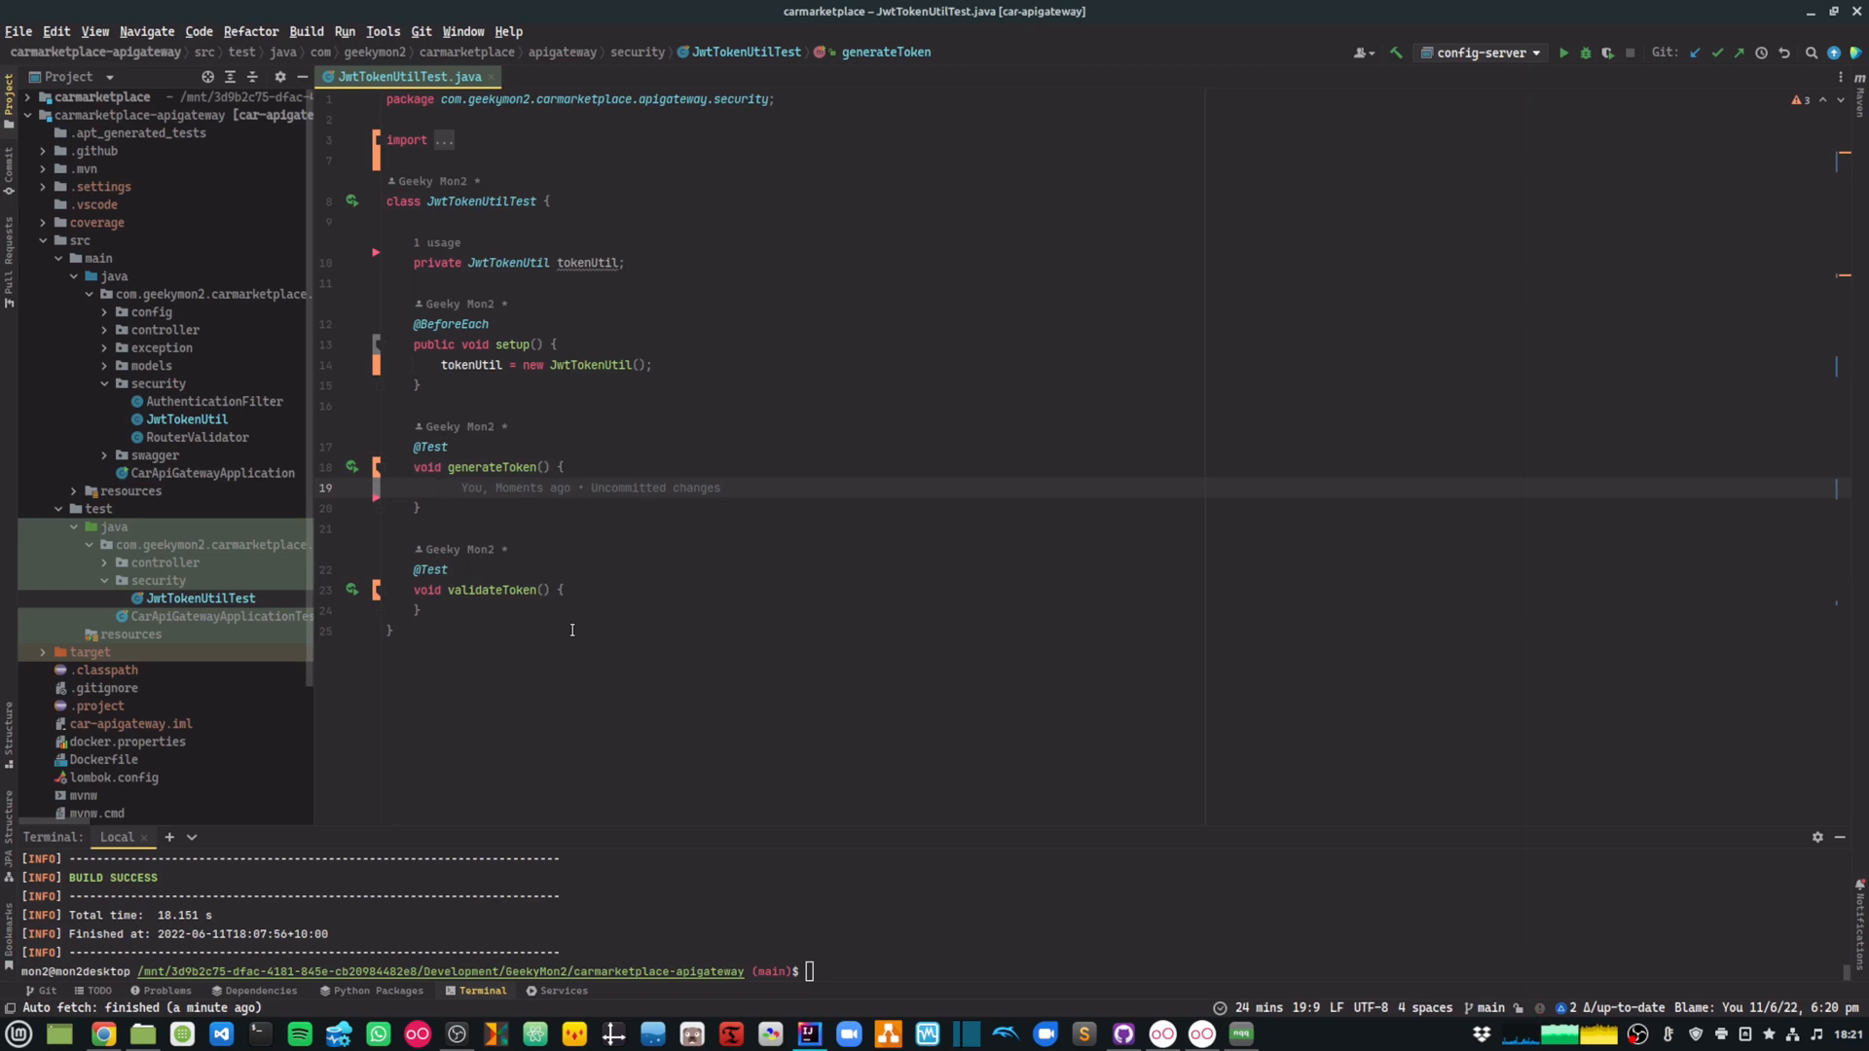
Step: Call tokenUtil.generateToken("test") and assert the token is non-null with length greater than 0
text(s)
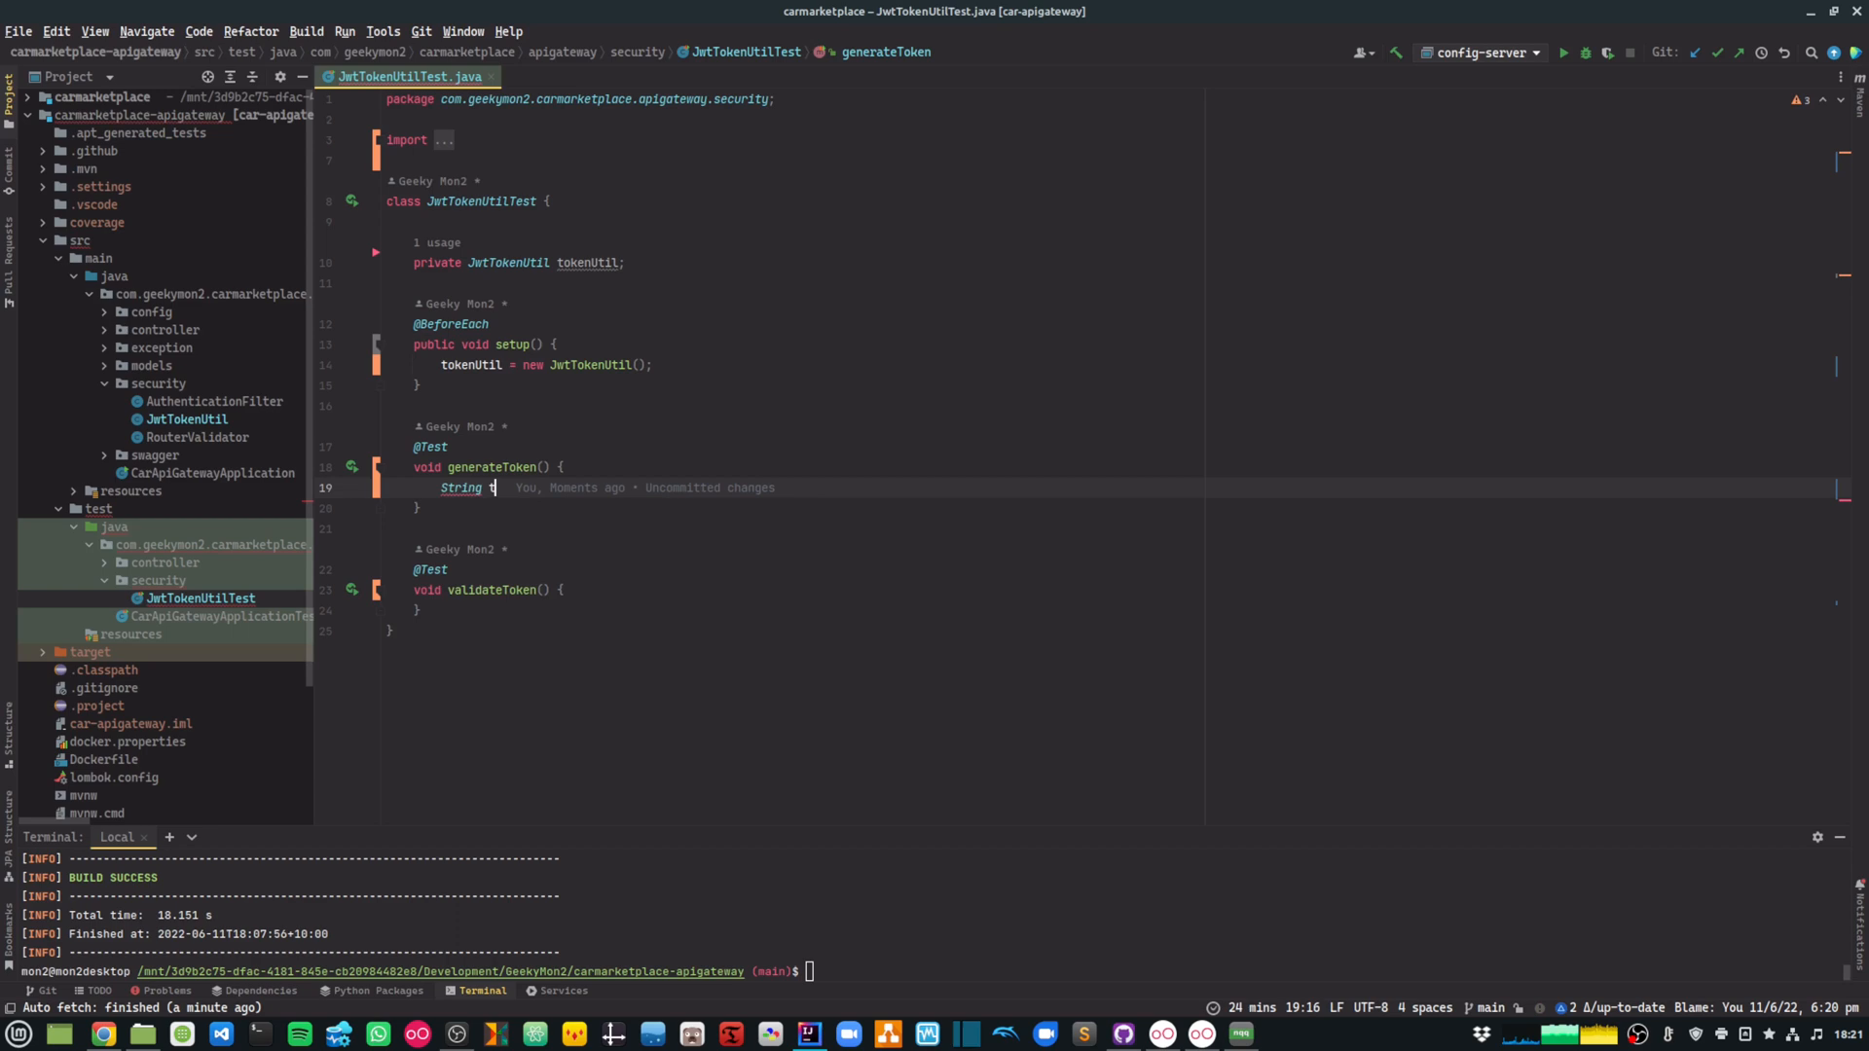
text(oken)
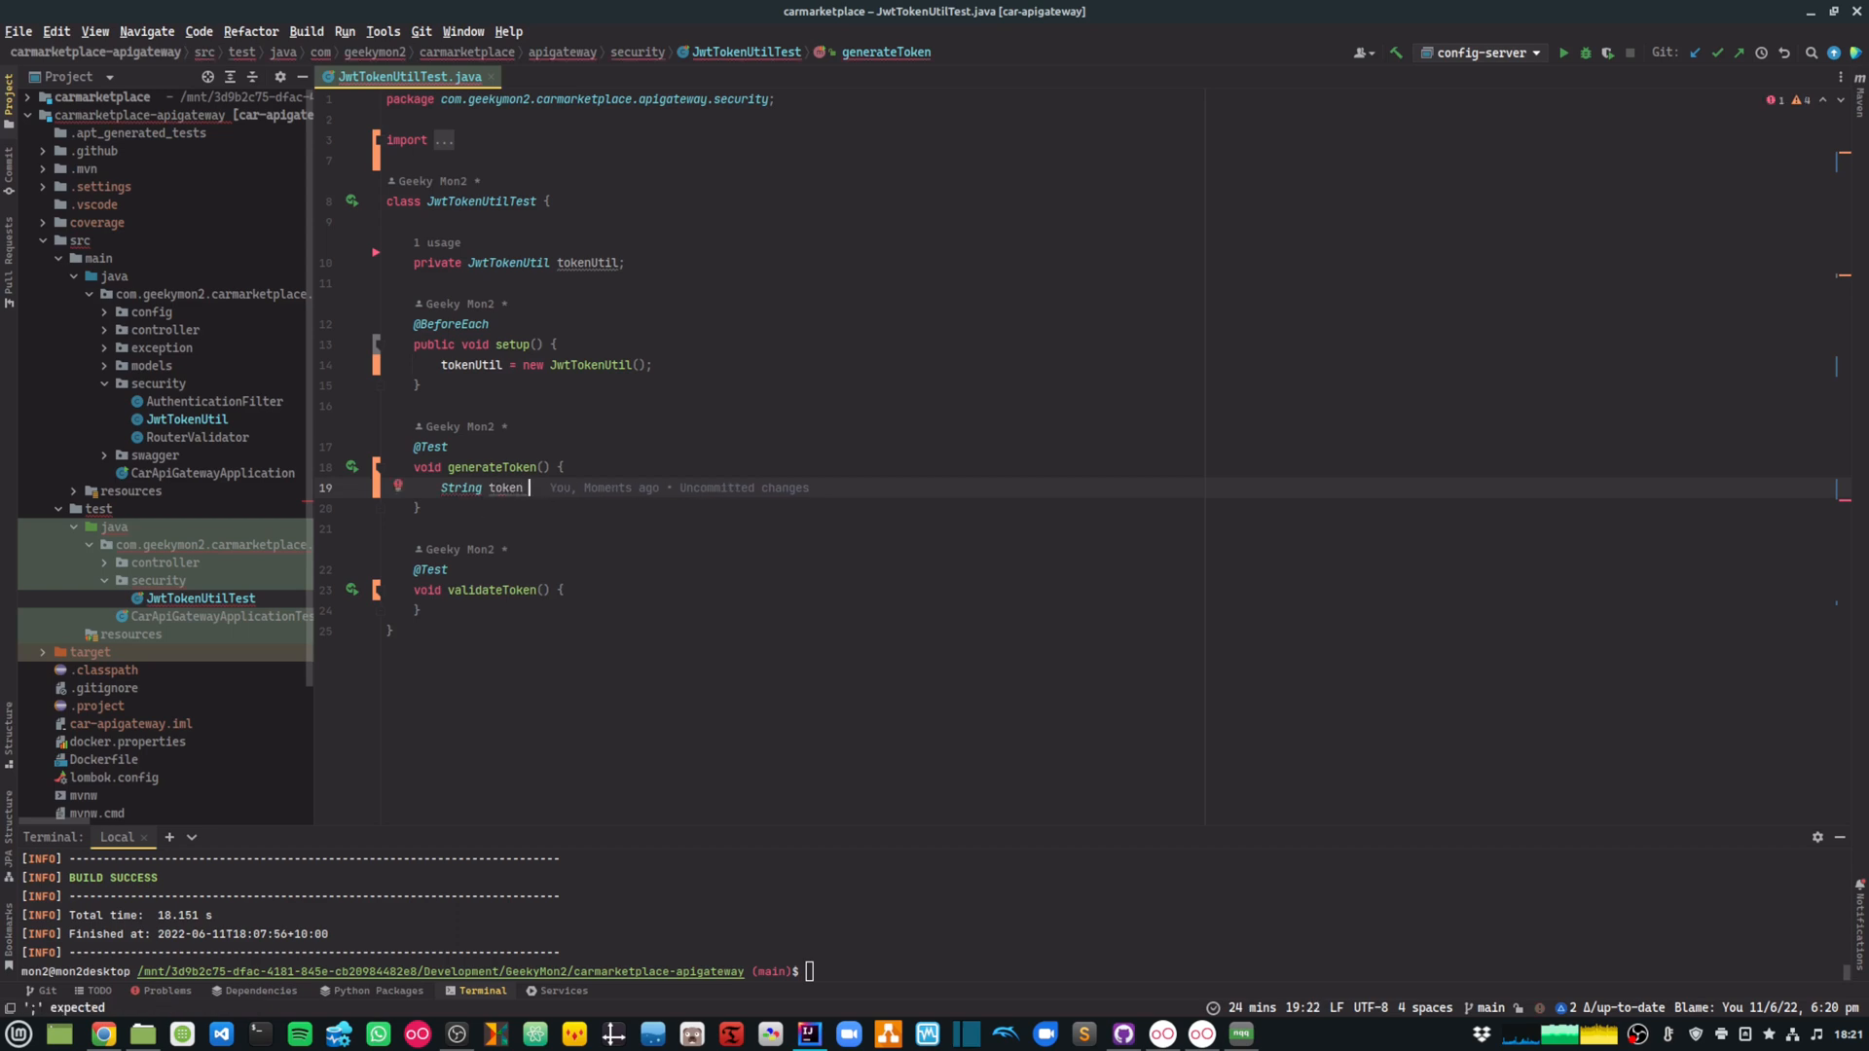
text(= tokenUtil.generateToken()
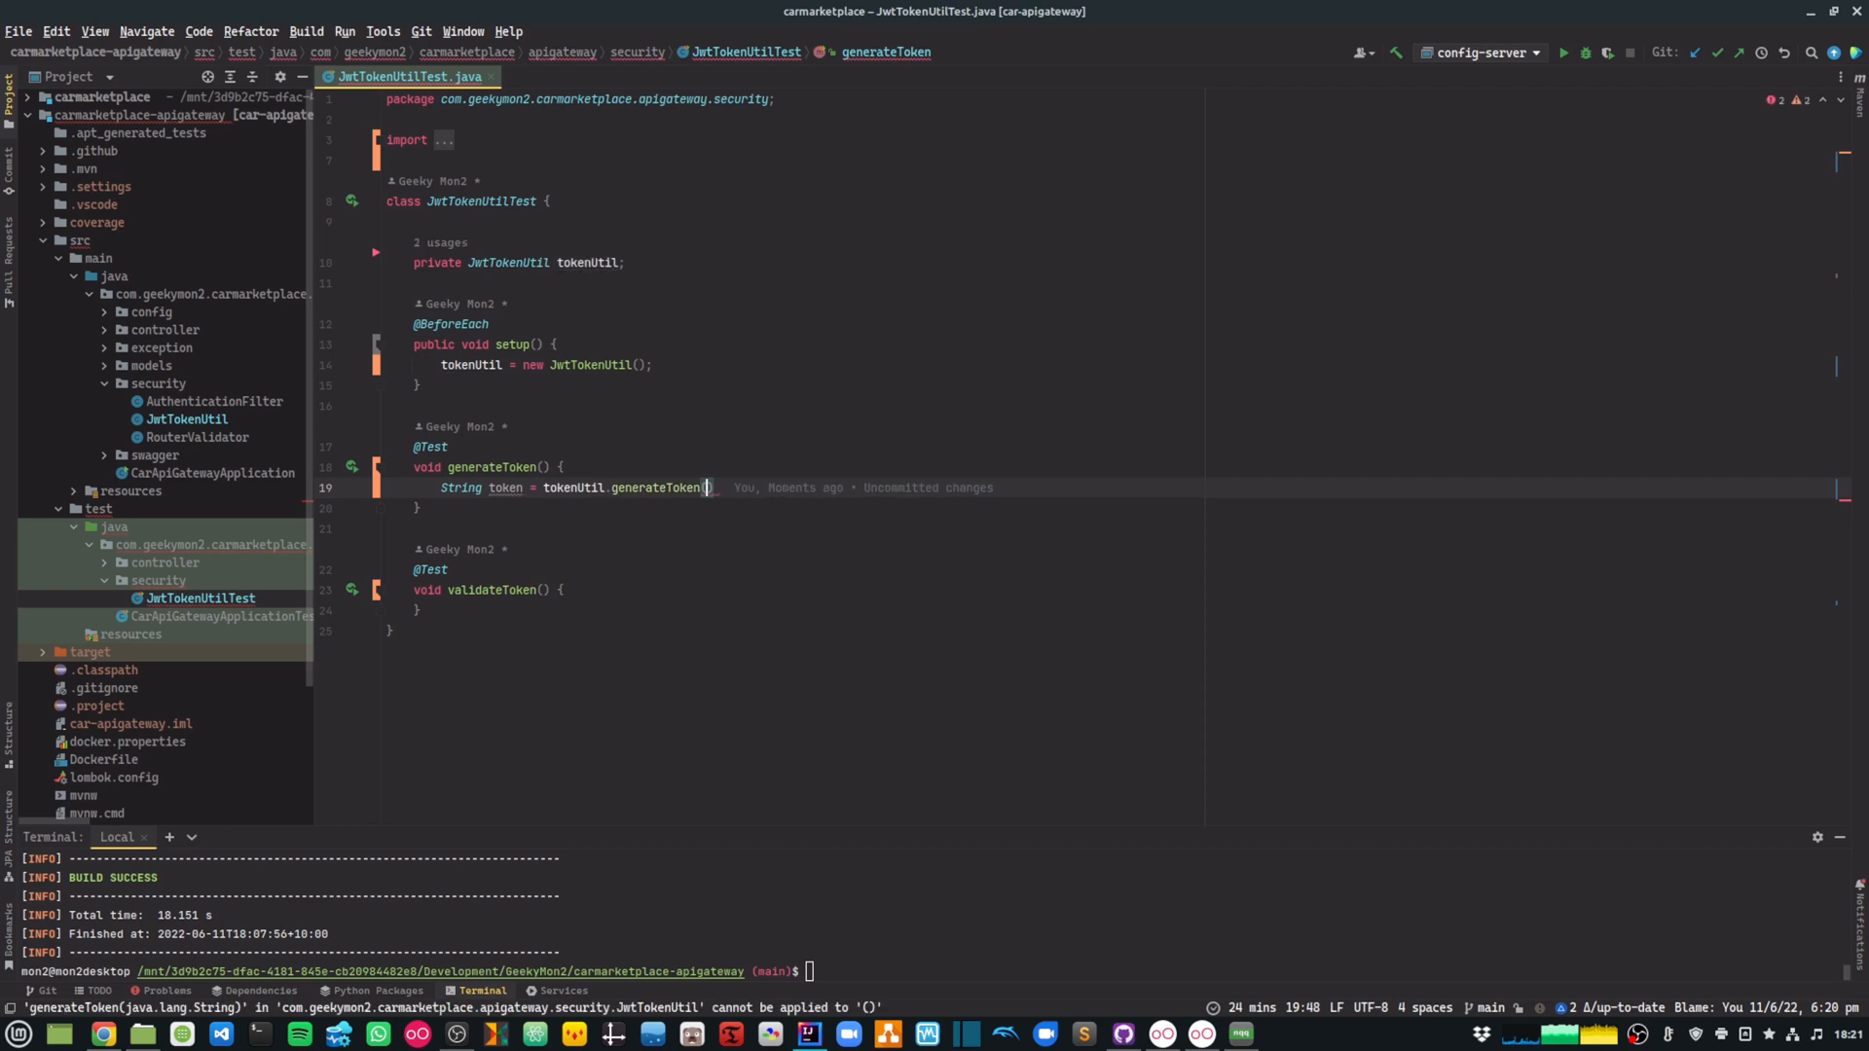
text(id: "test")
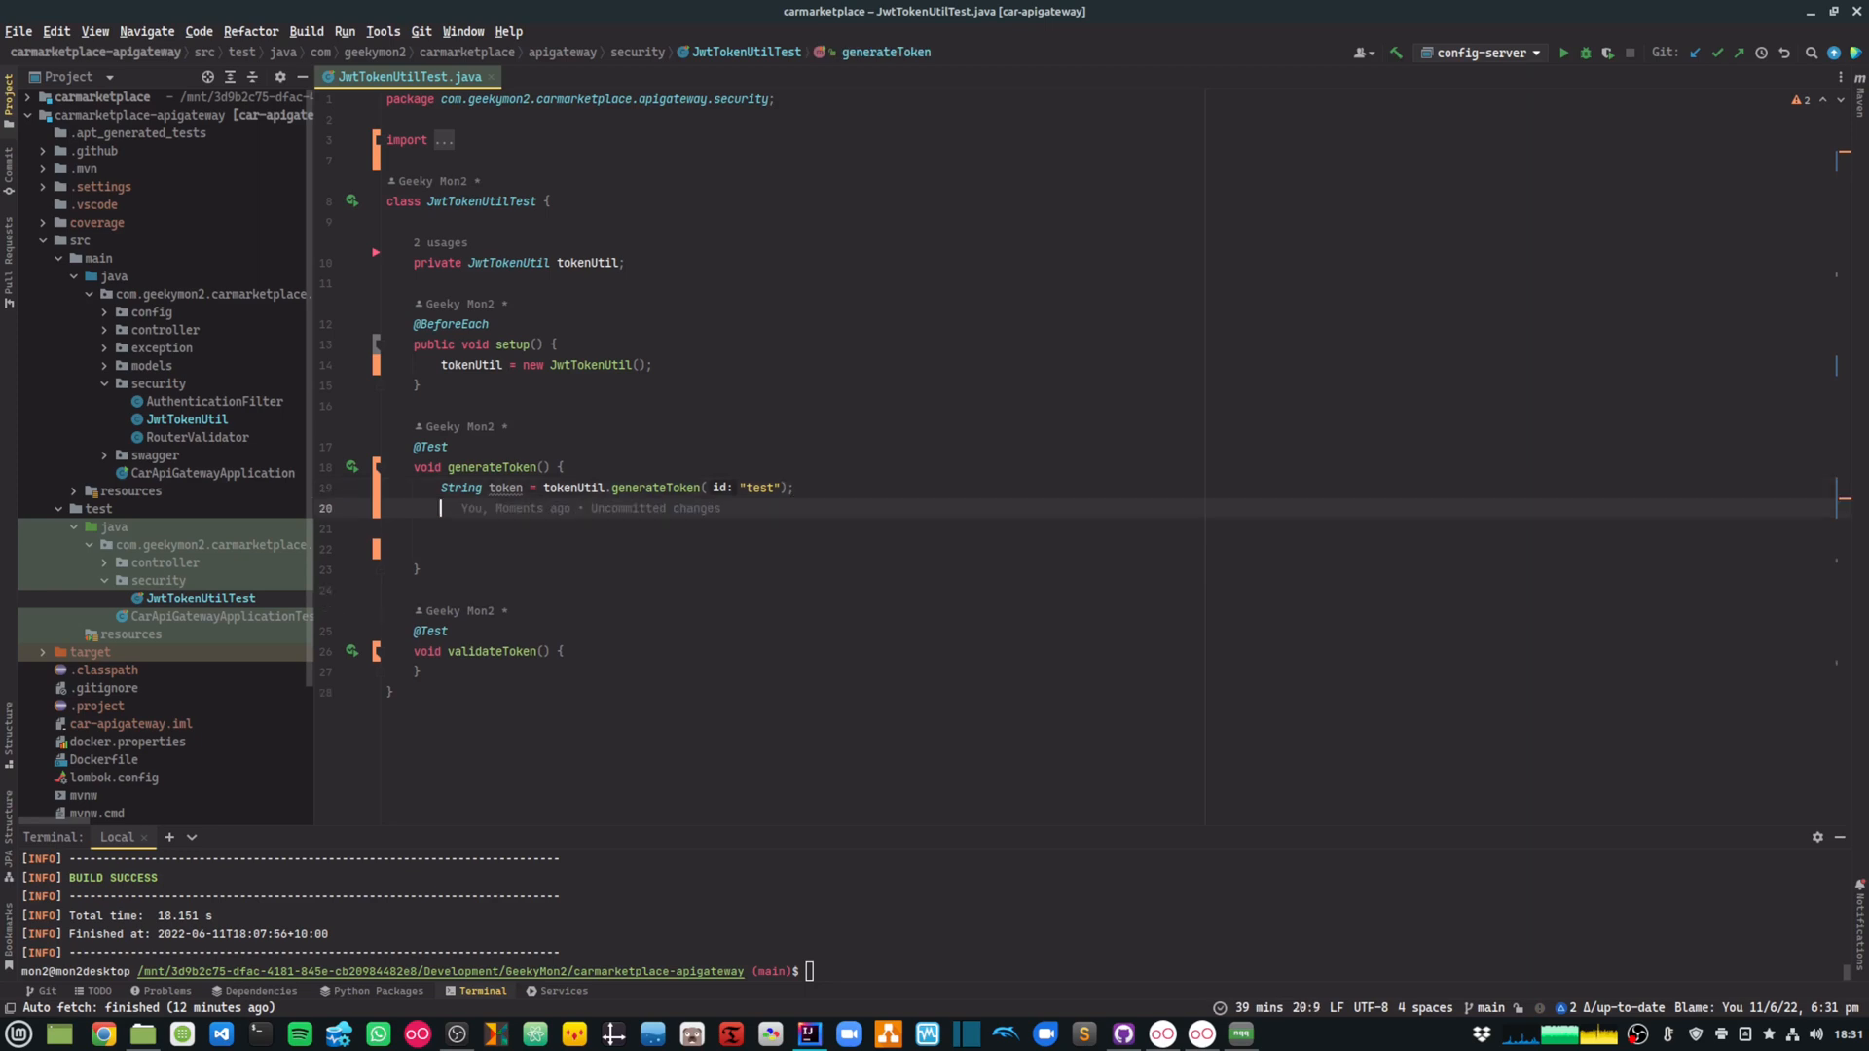
text(Assertions.assertNotNull(token);)
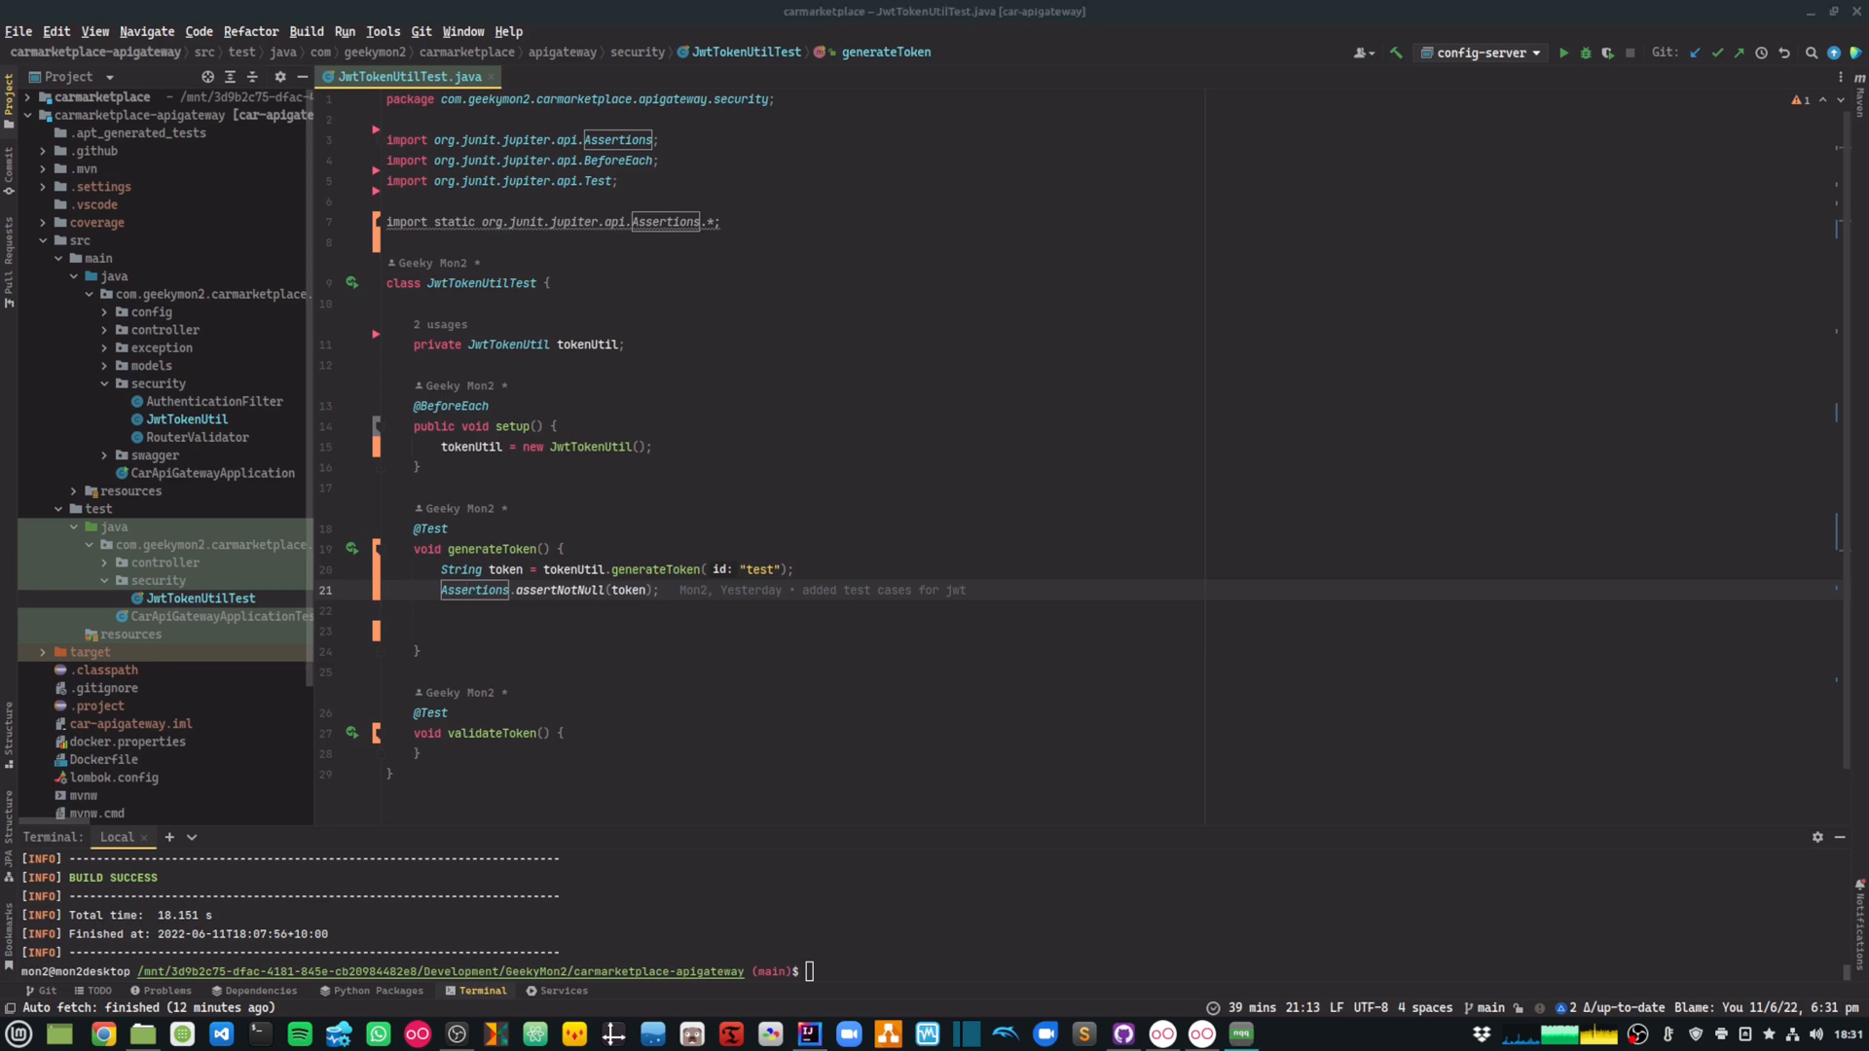
text(Assertions.assertTrue(token.length() > 0);)
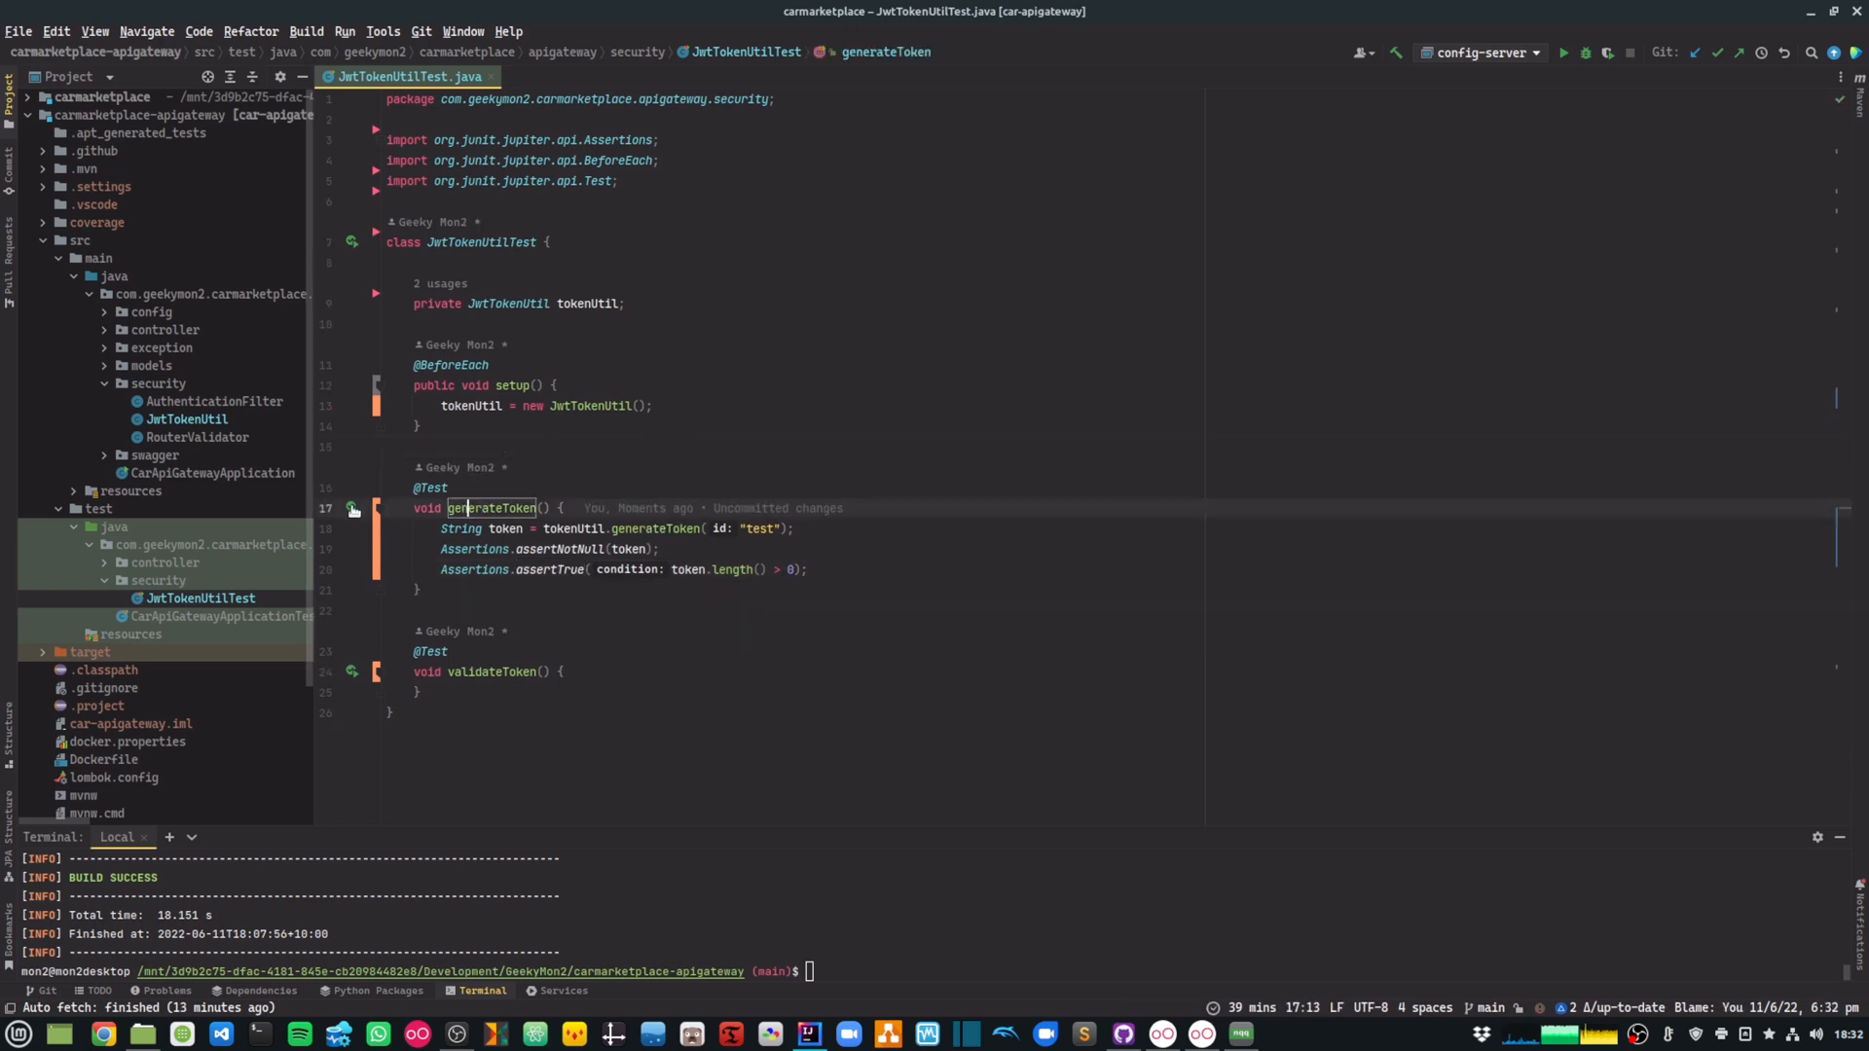
Step: Debug the generateToken test into JwtTokenUtil and step over, seeing config is null
click(352, 508)
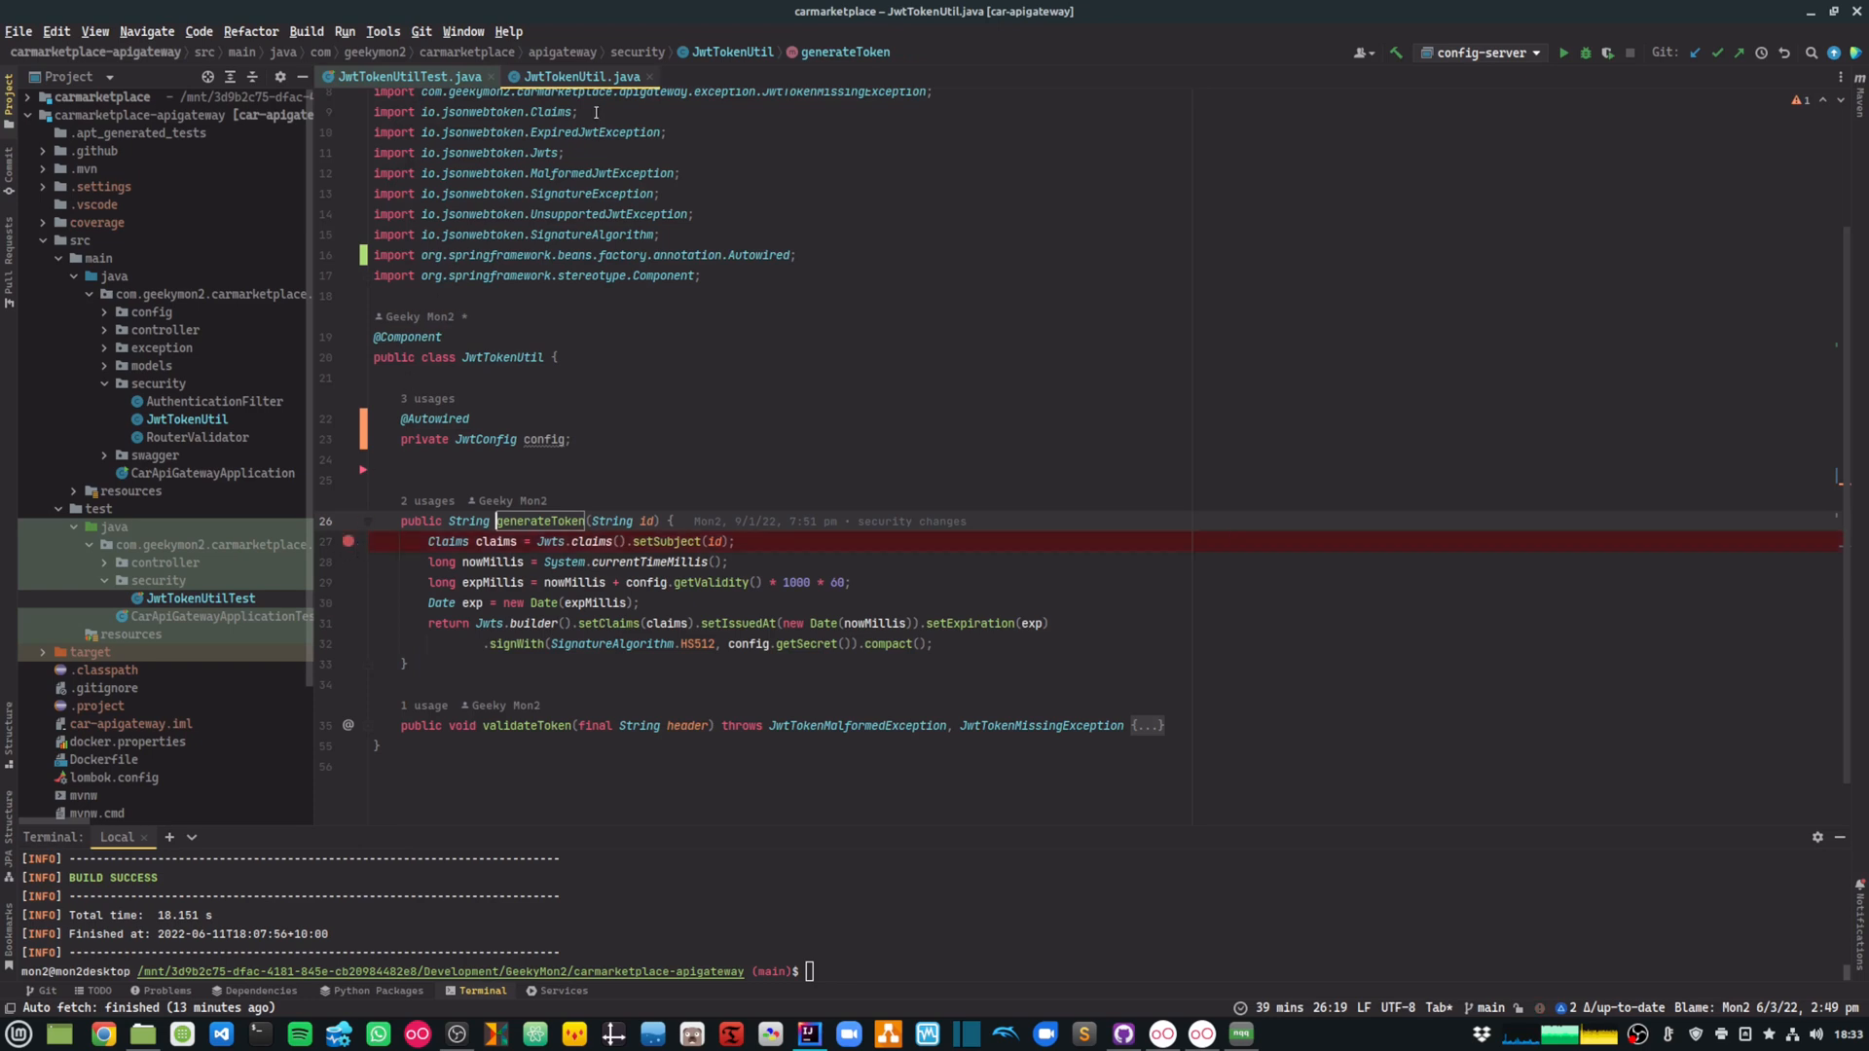
click(408, 76)
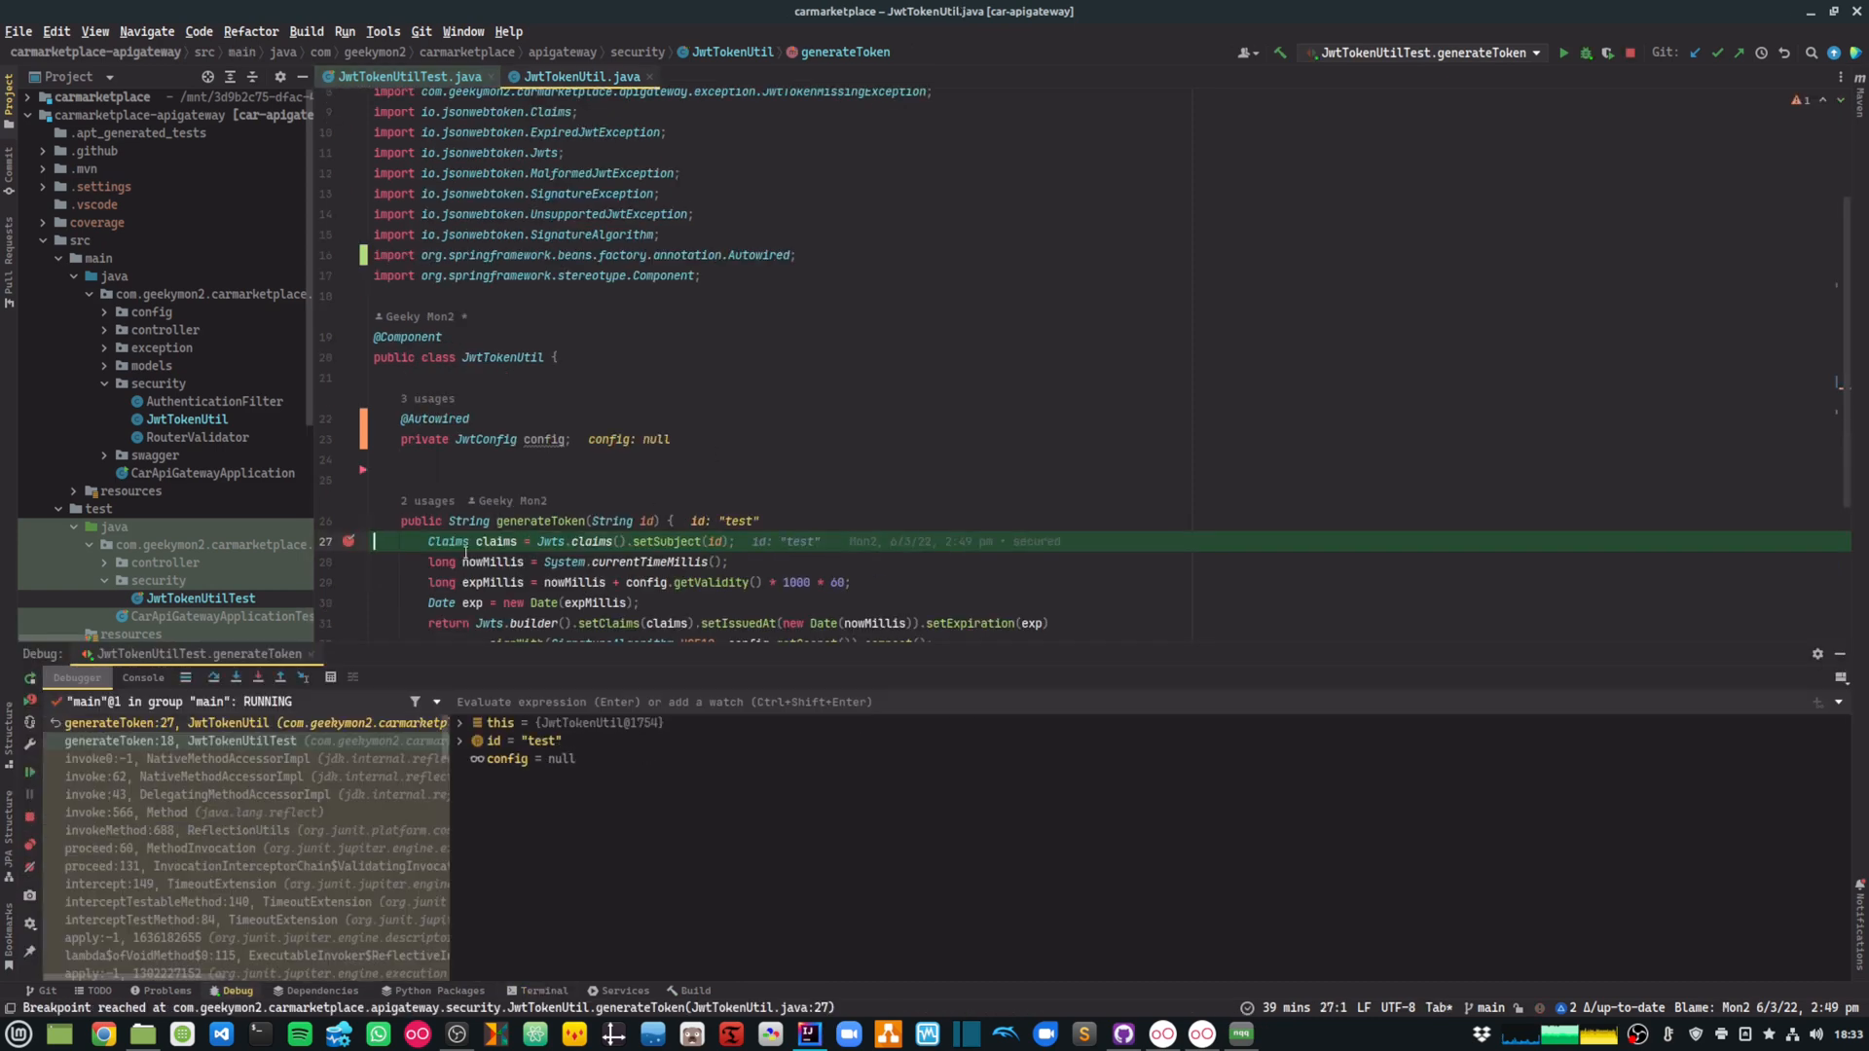
mouse_move(337, 619)
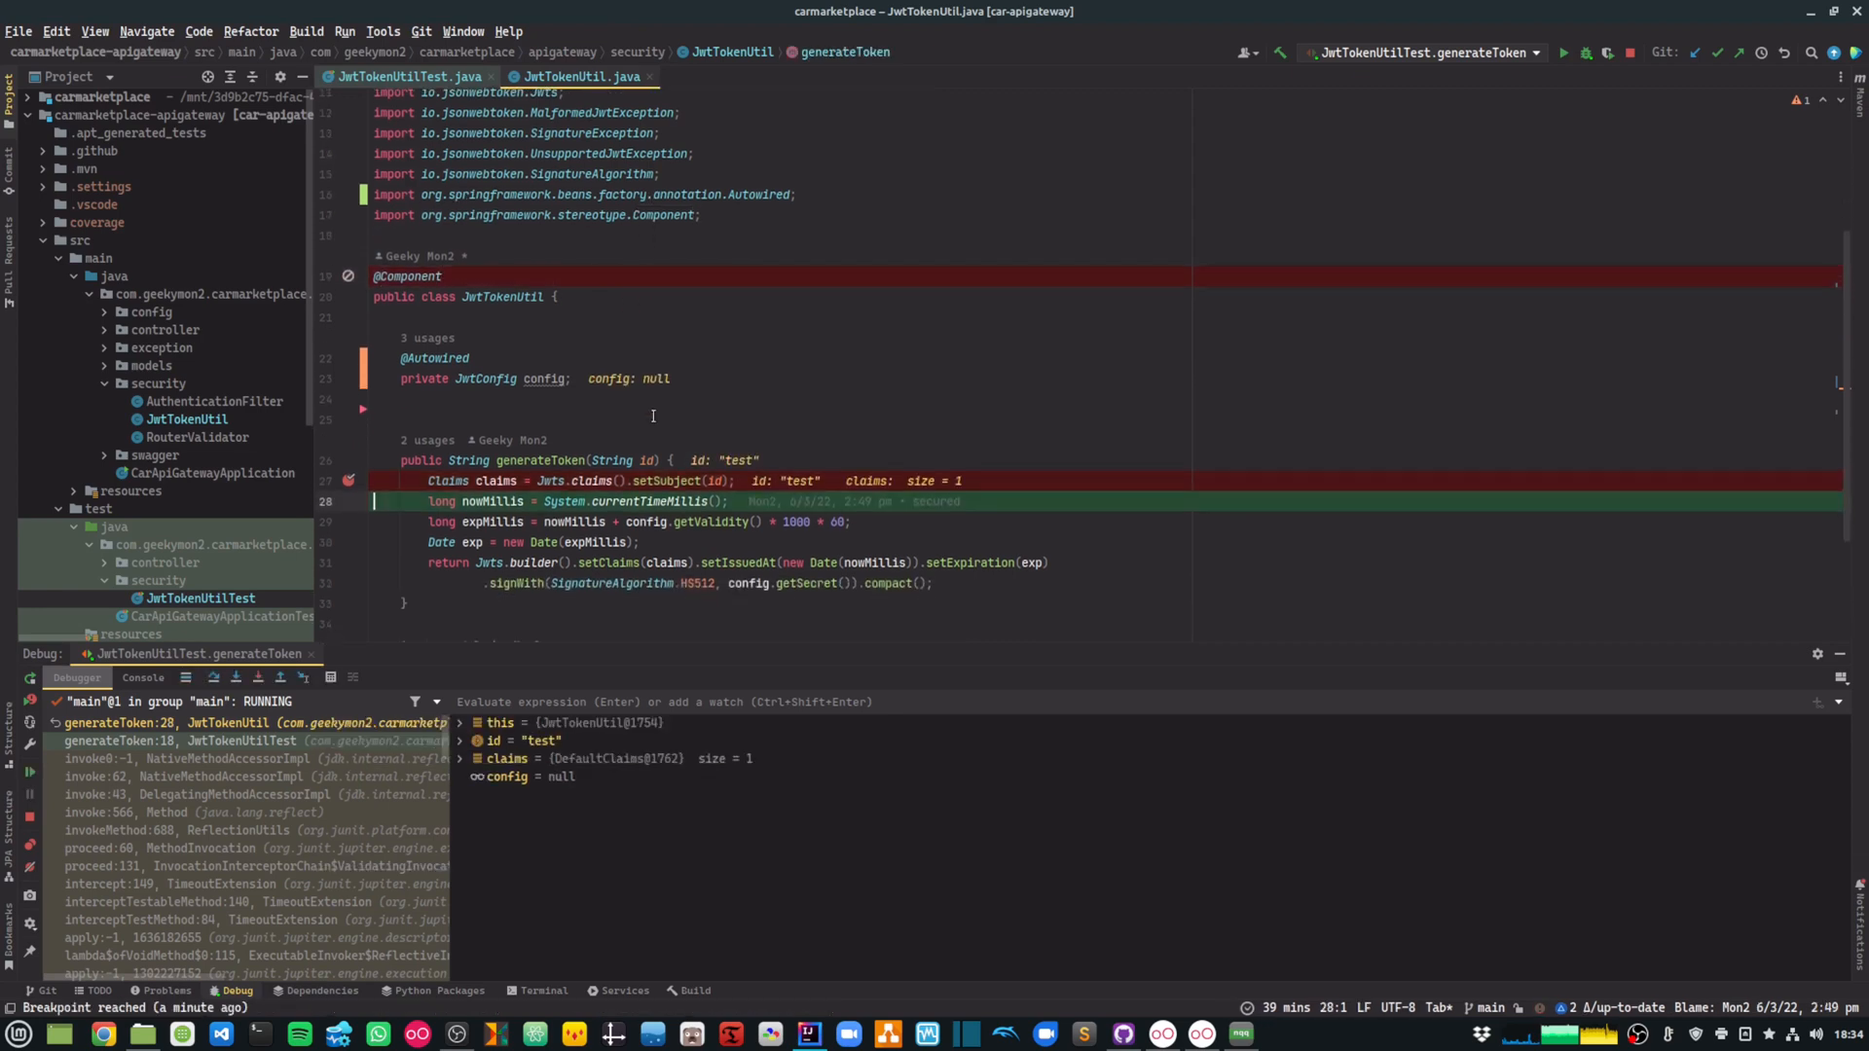
key(F8)
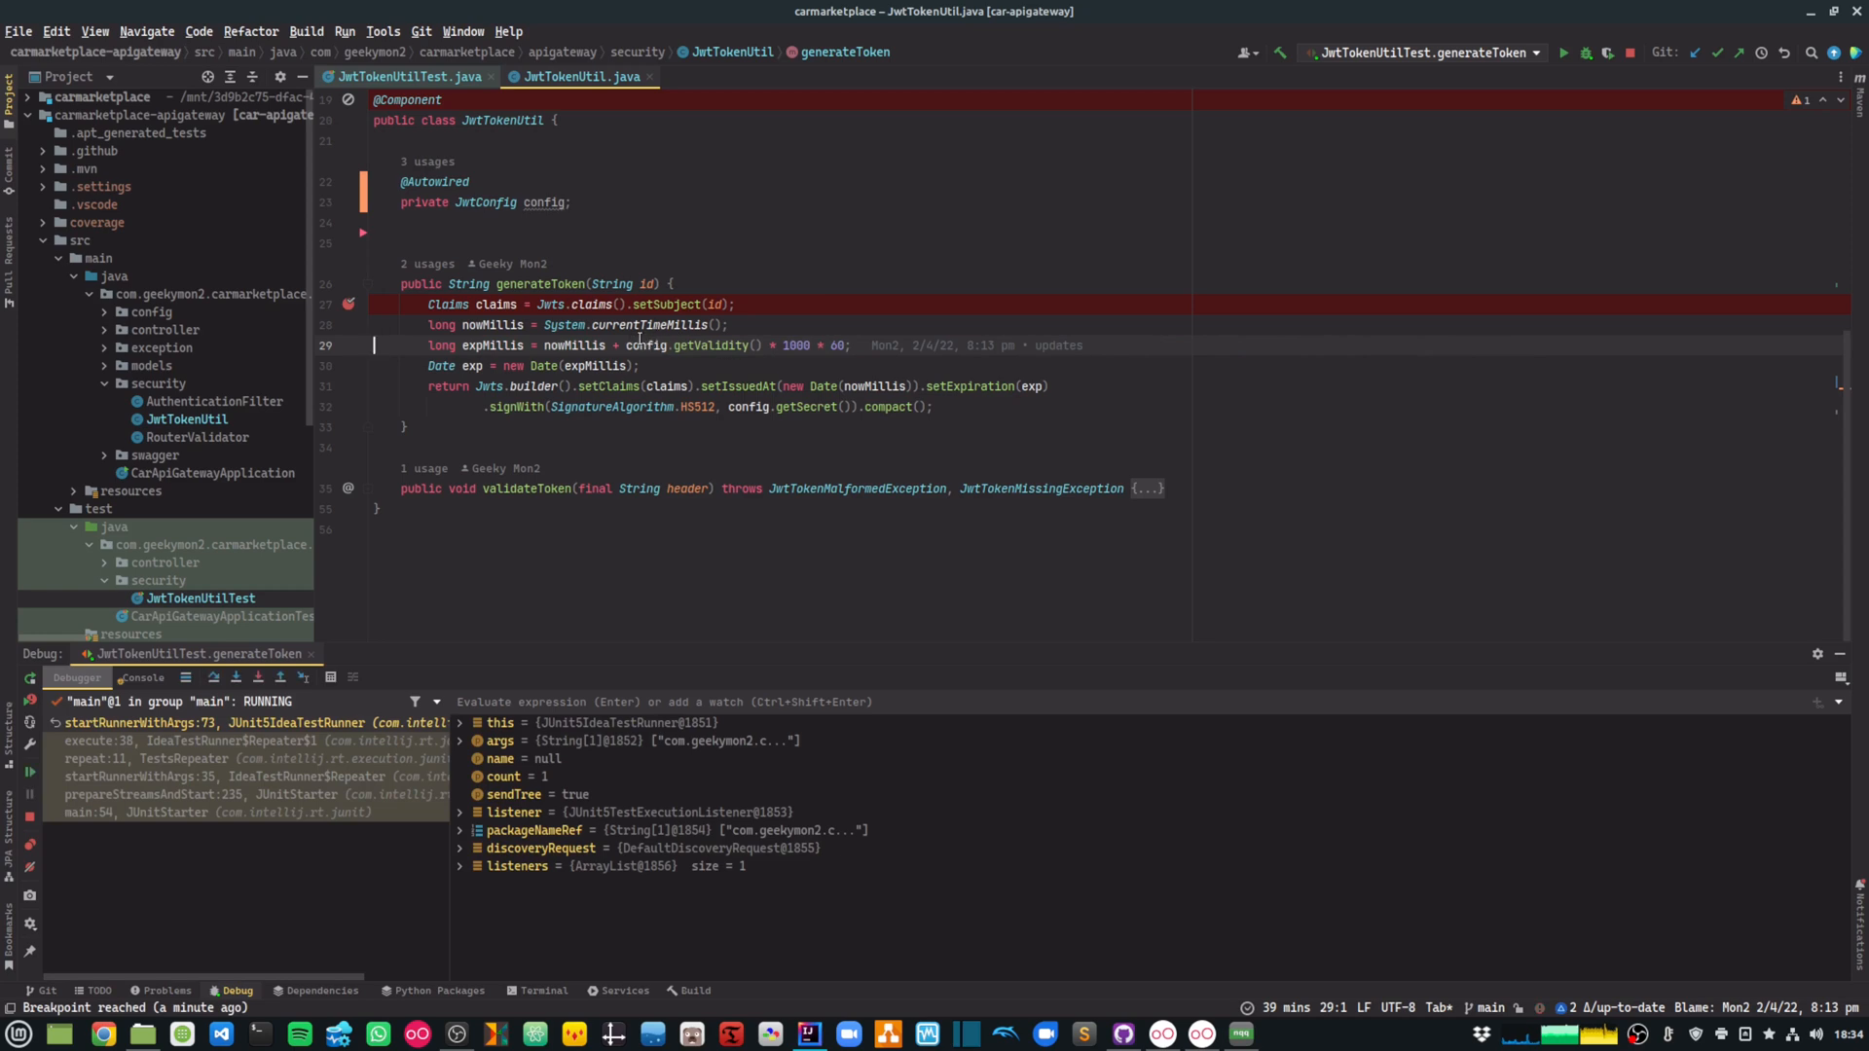
mouse_move(422, 566)
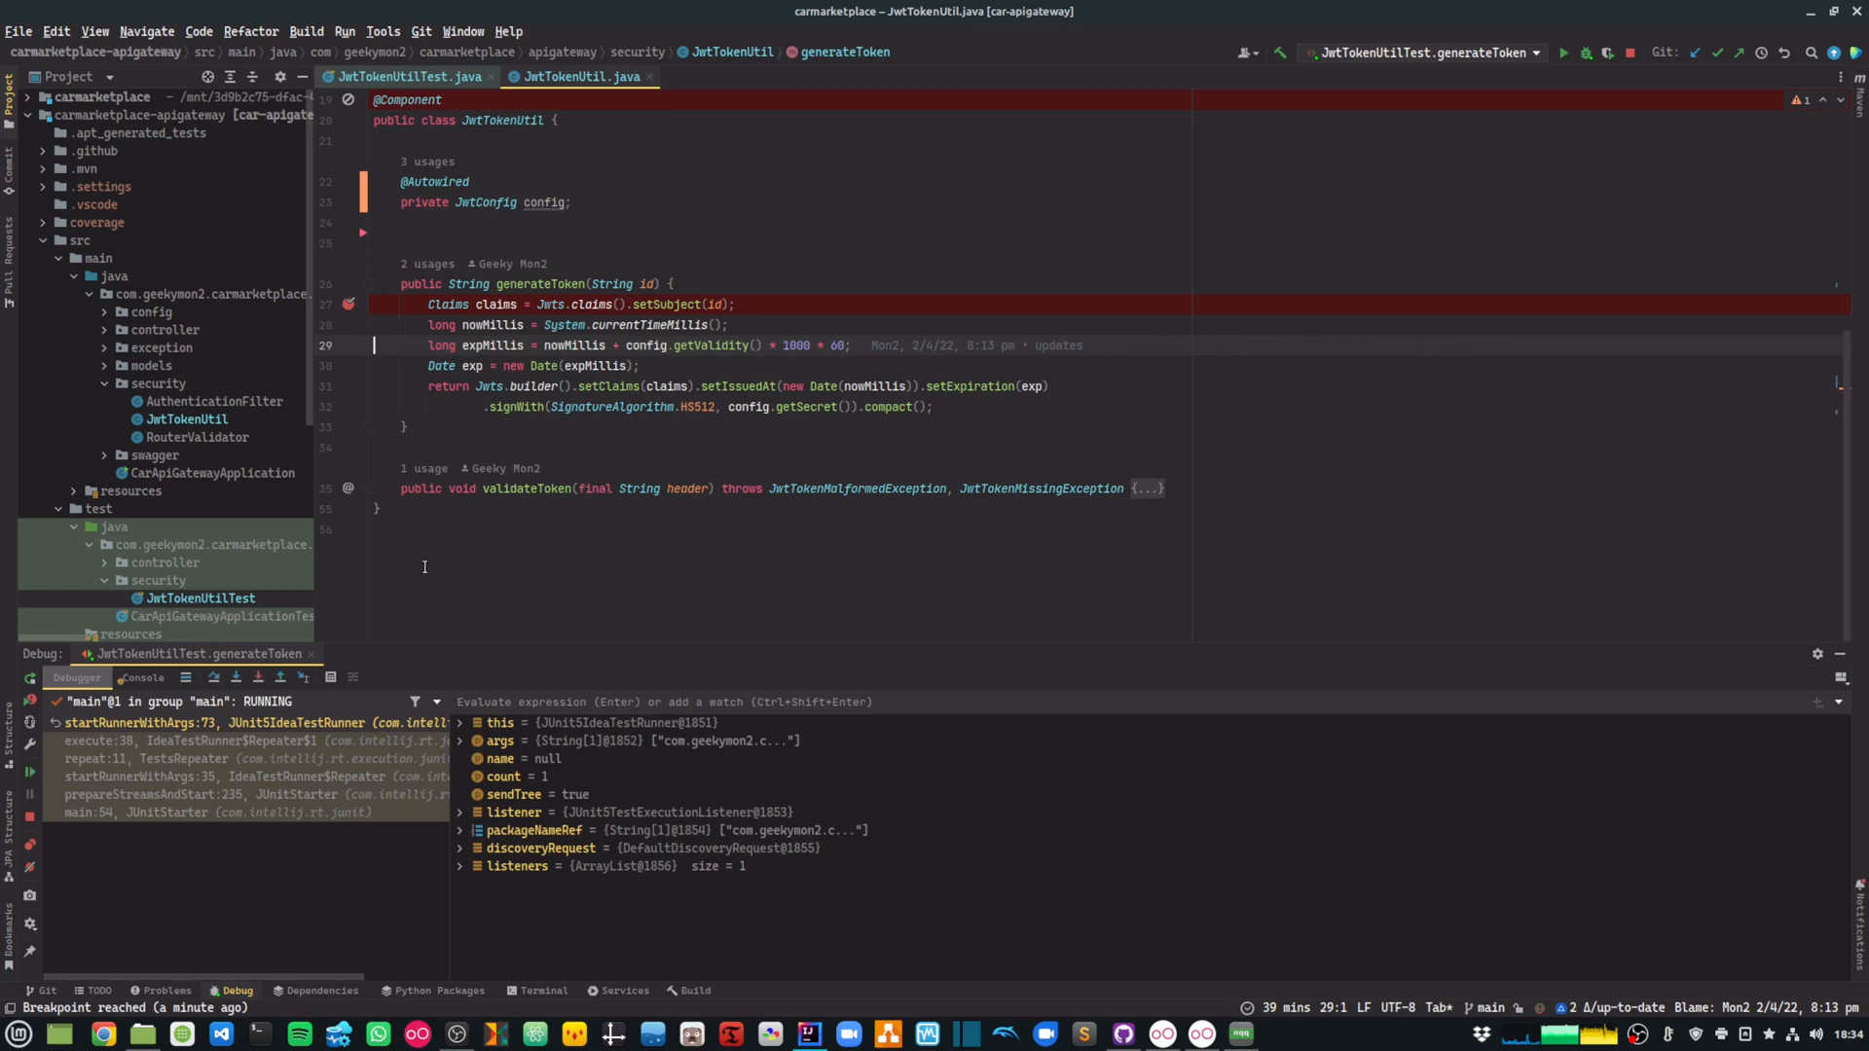
Step: Resume the debug run so the test finishes with a NullPointerException
click(33, 743)
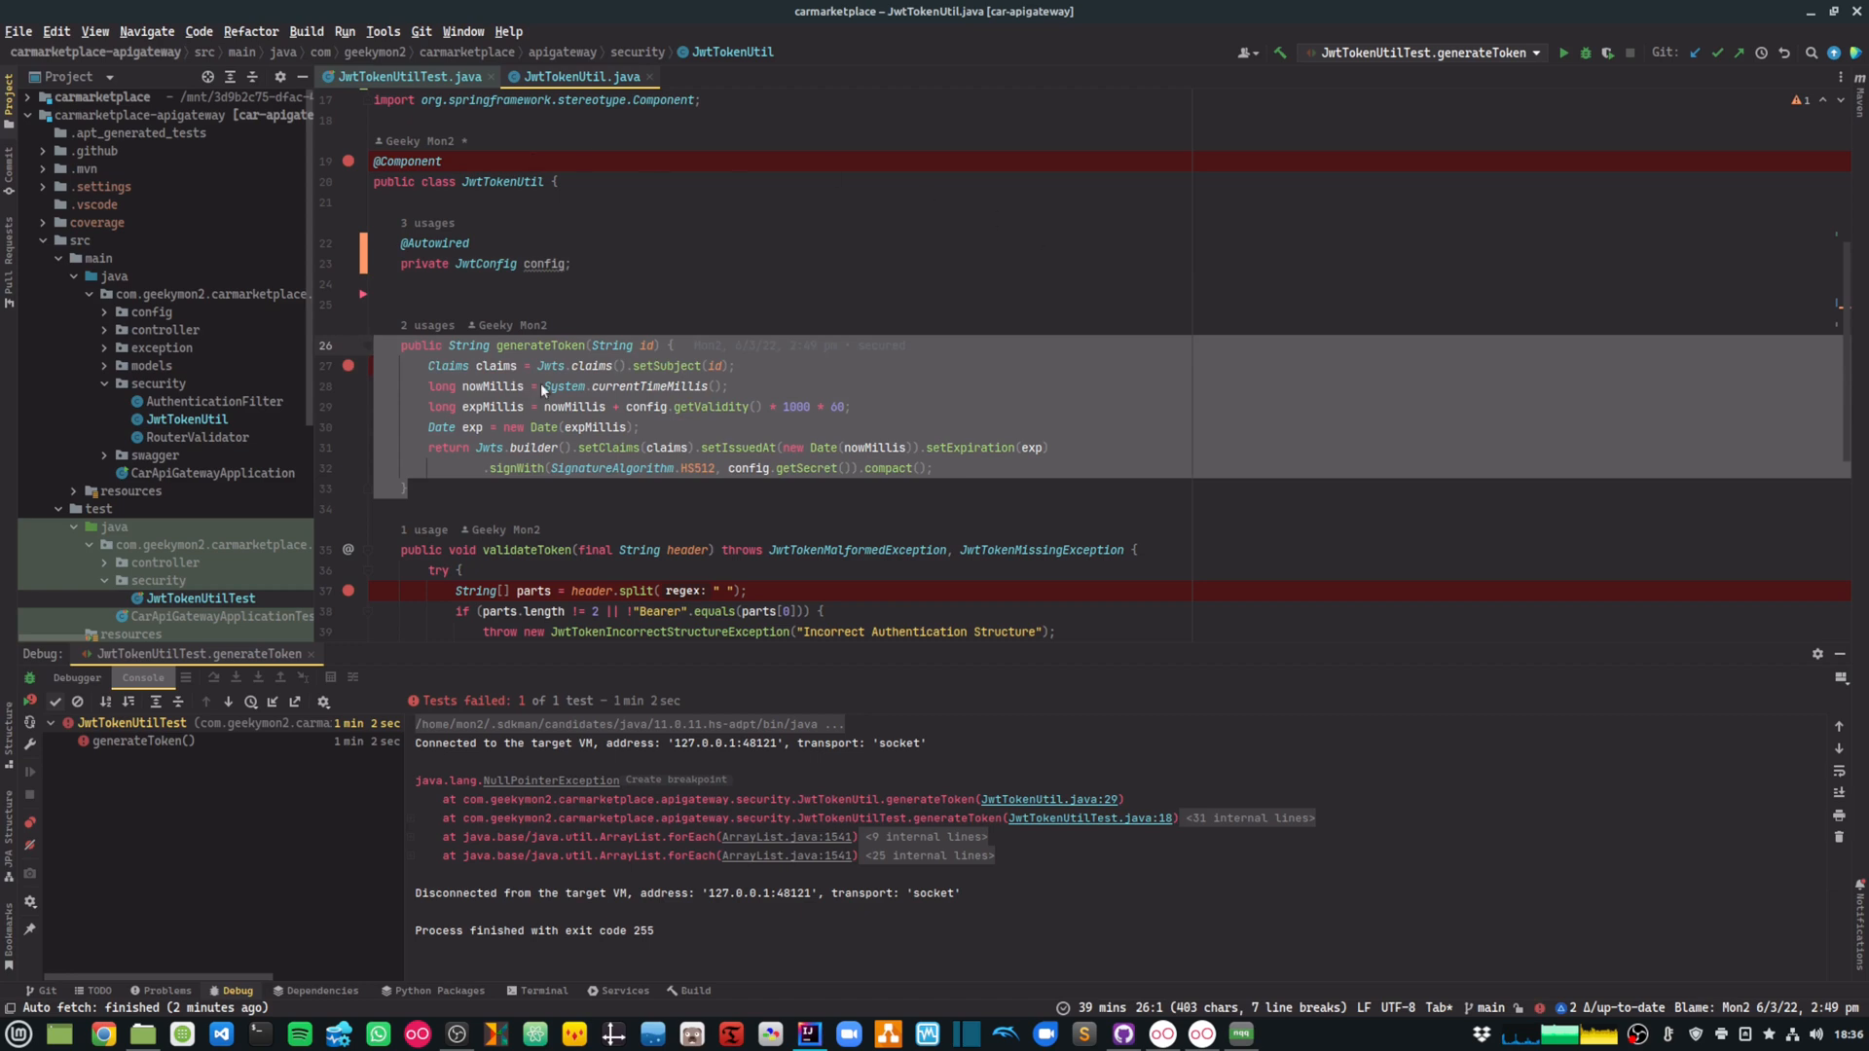
mouse_move(436, 321)
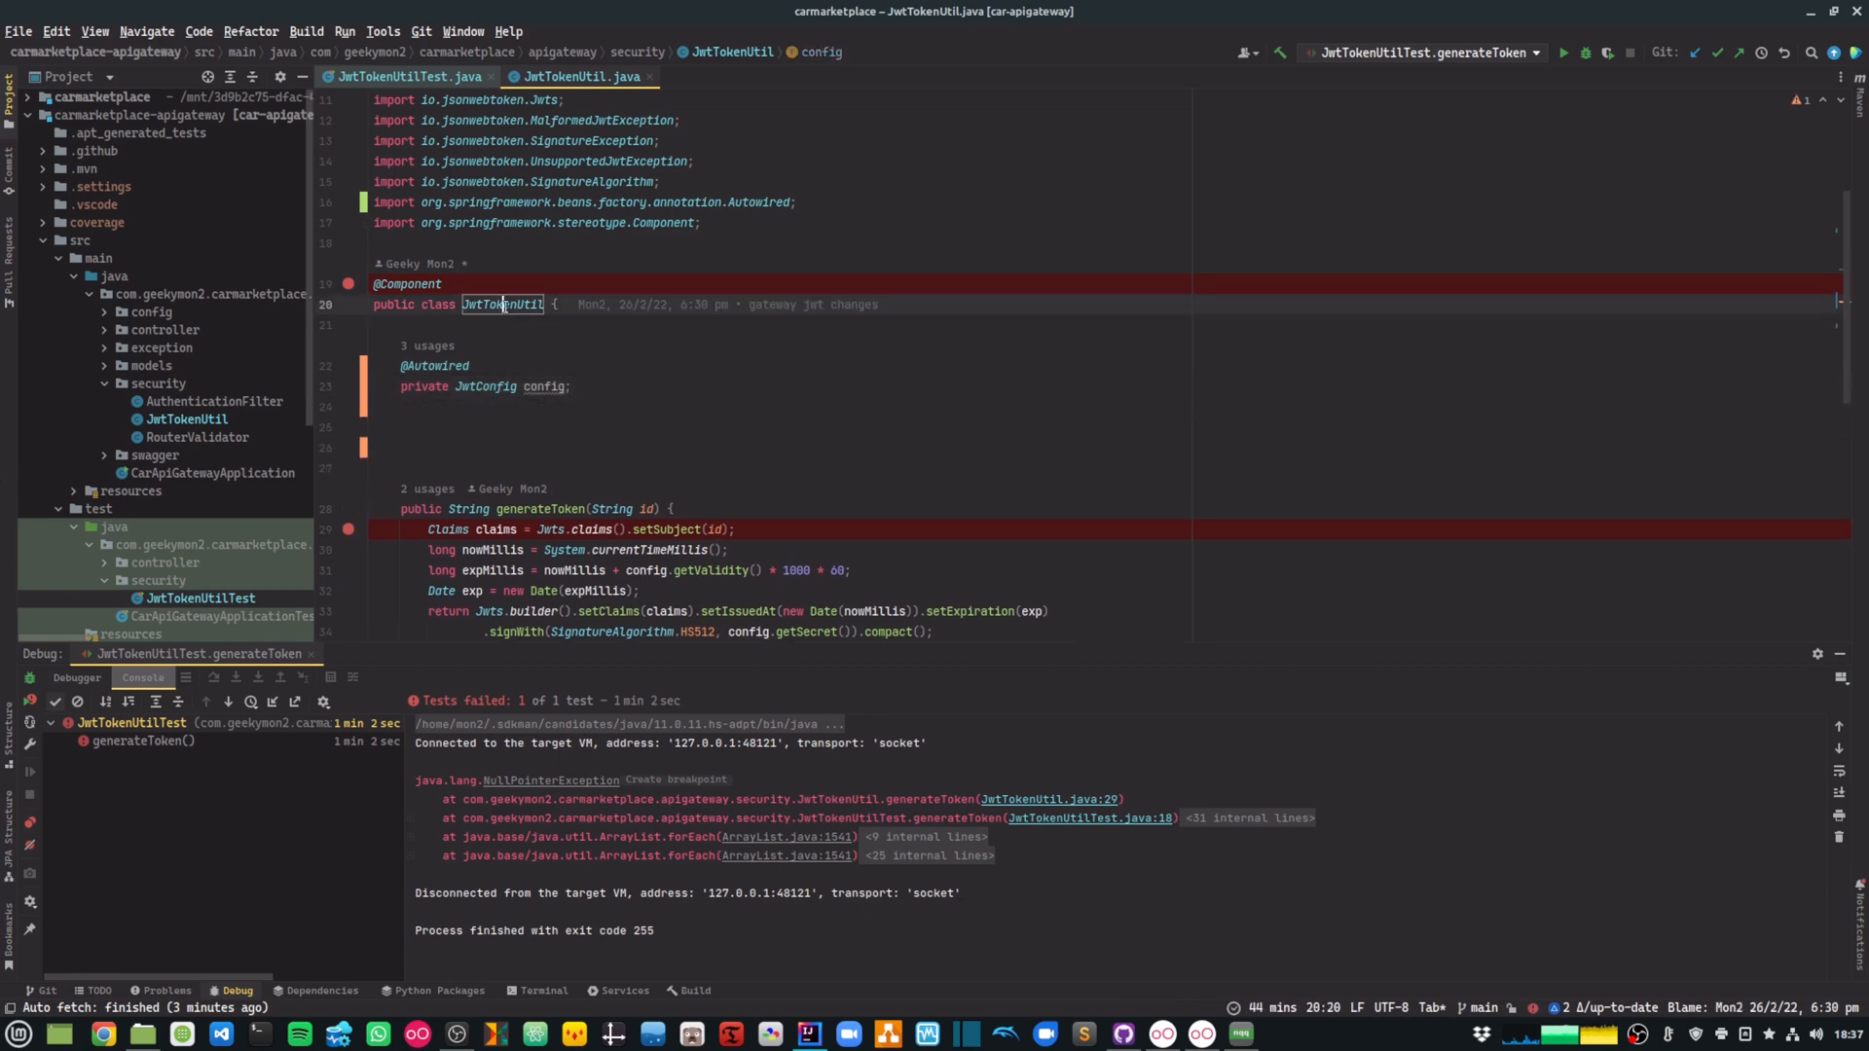
Step: Generate a JwtTokenUtil constructor taking config:JwtConfig instead of the autowired field
right_click(500, 304)
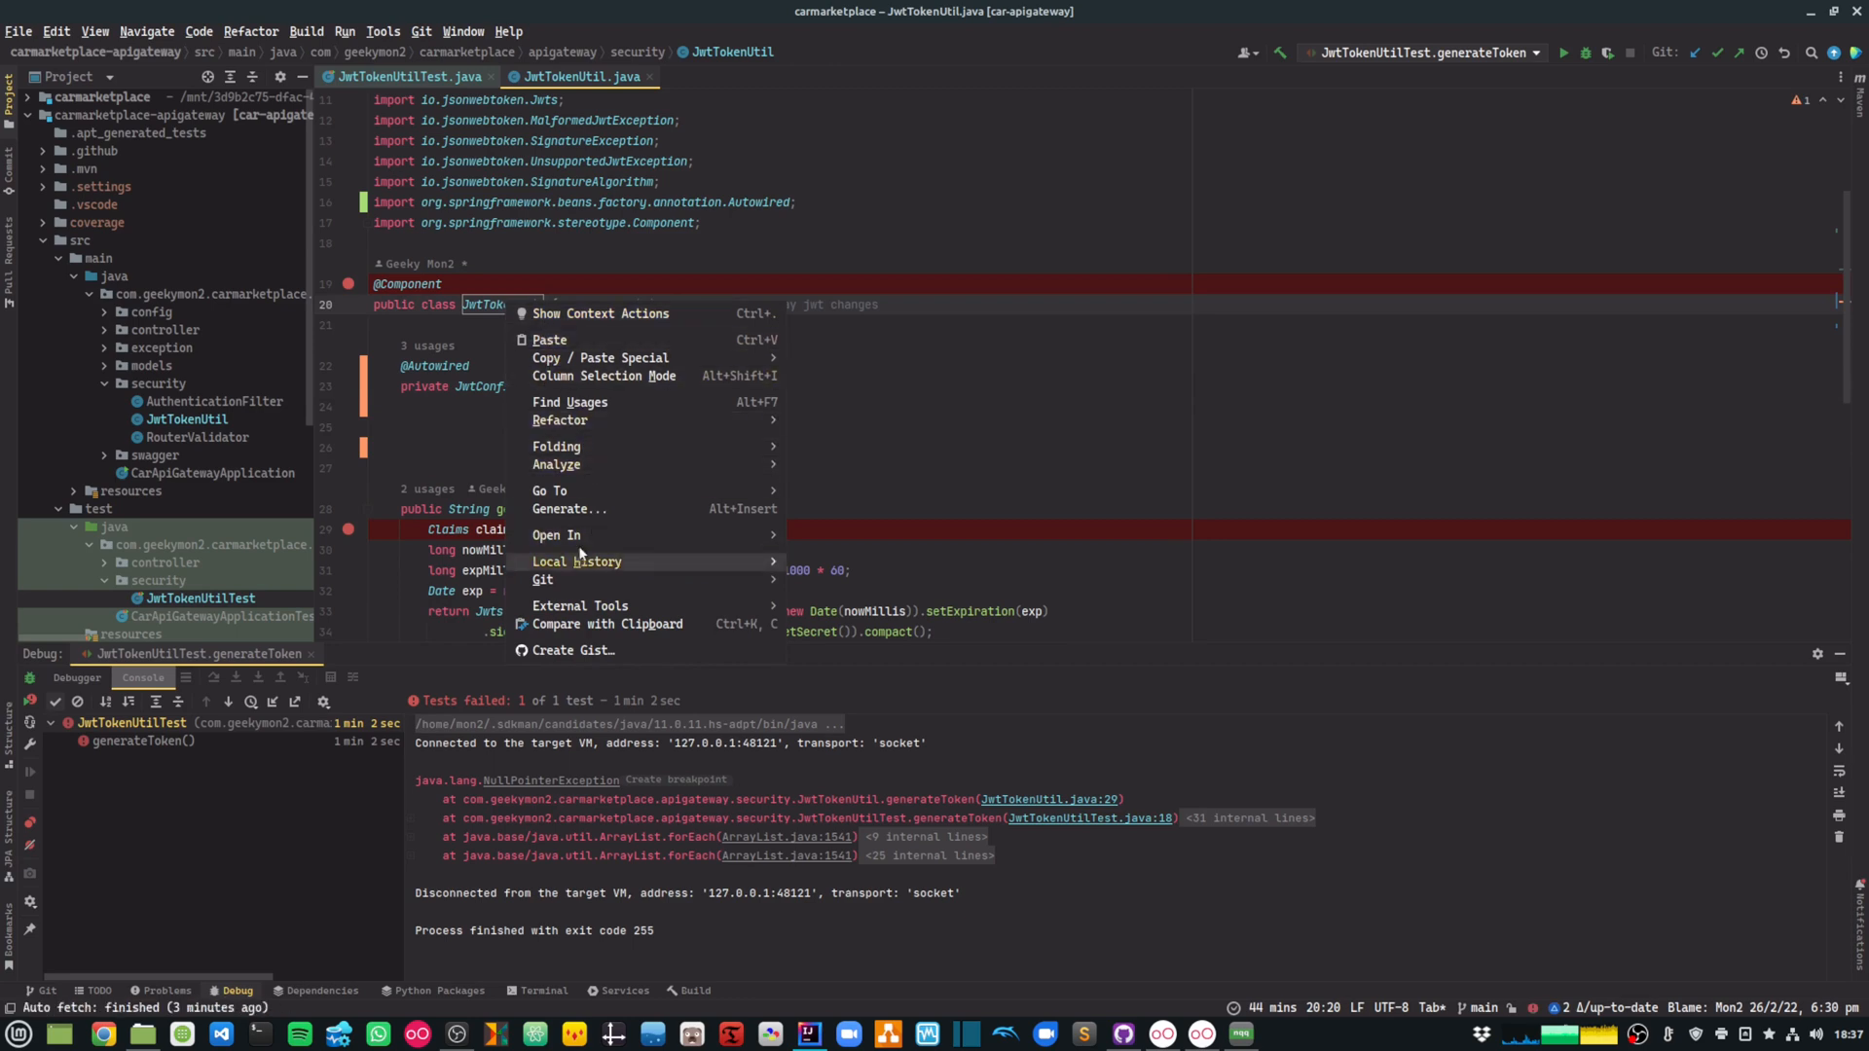
click(569, 508)
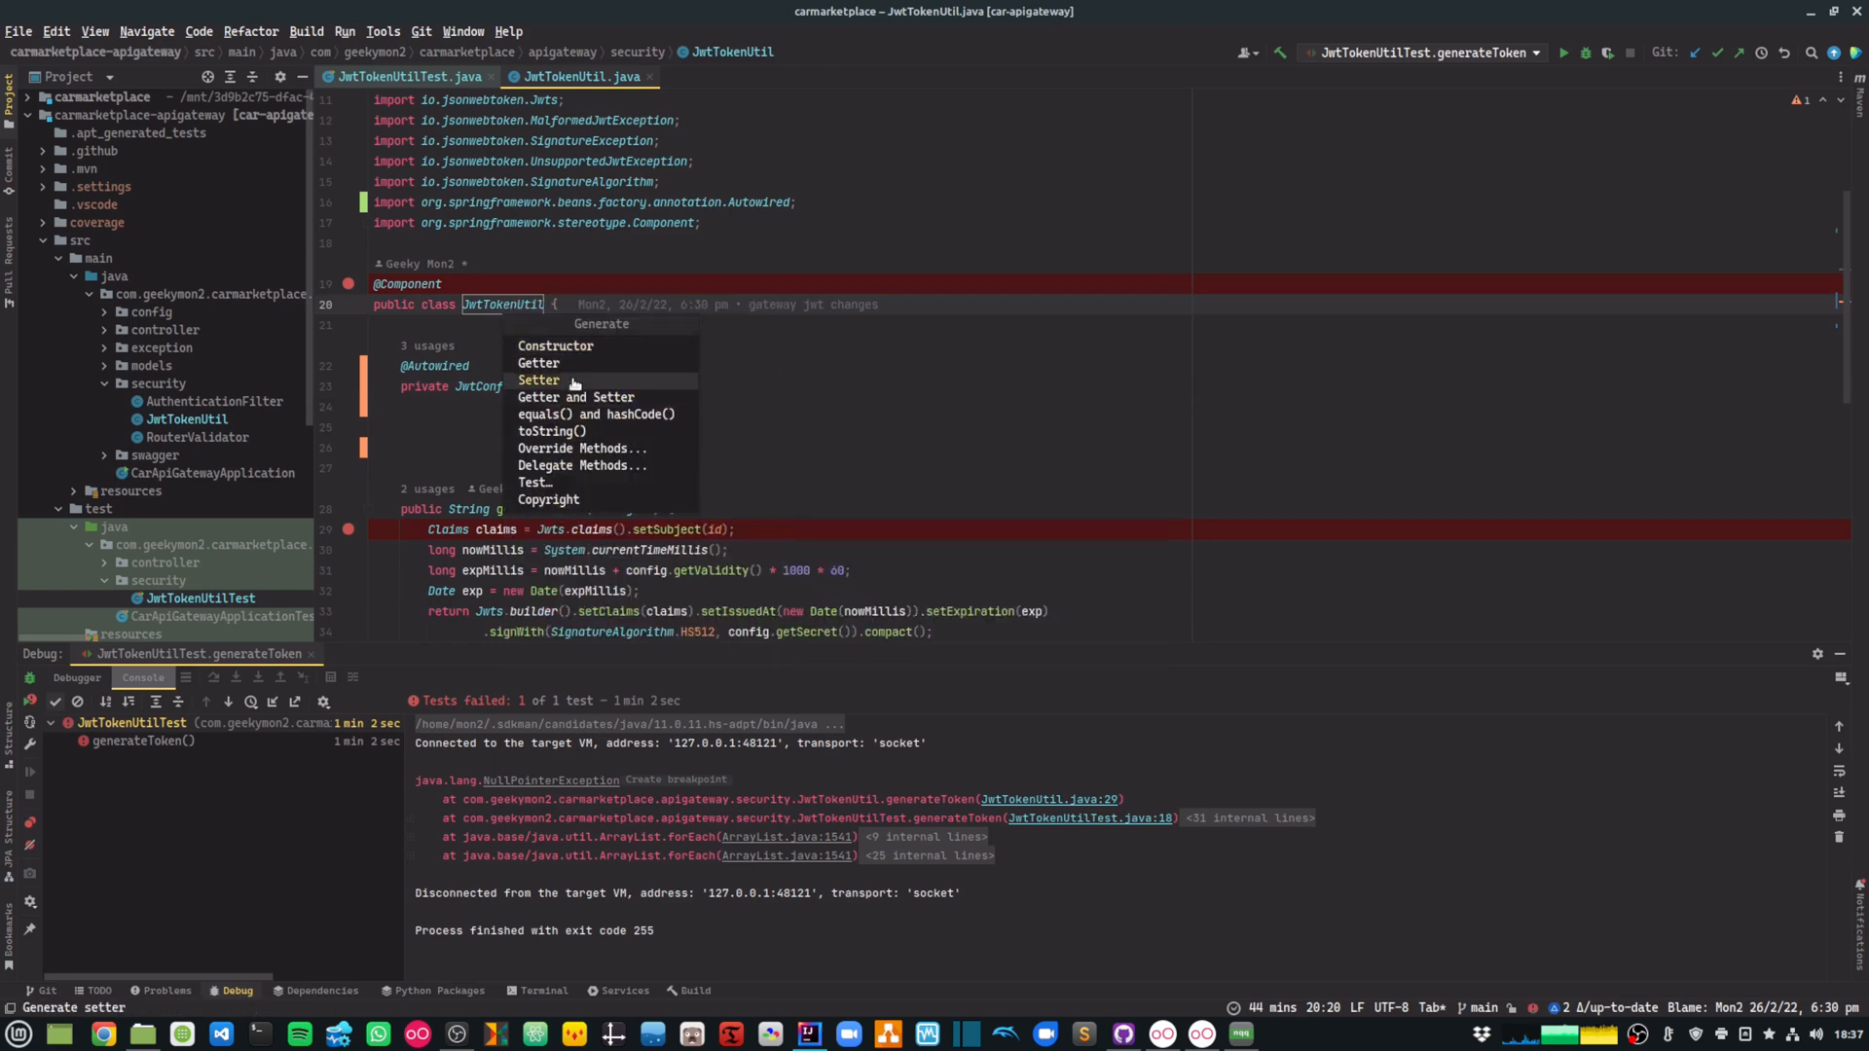
click(555, 346)
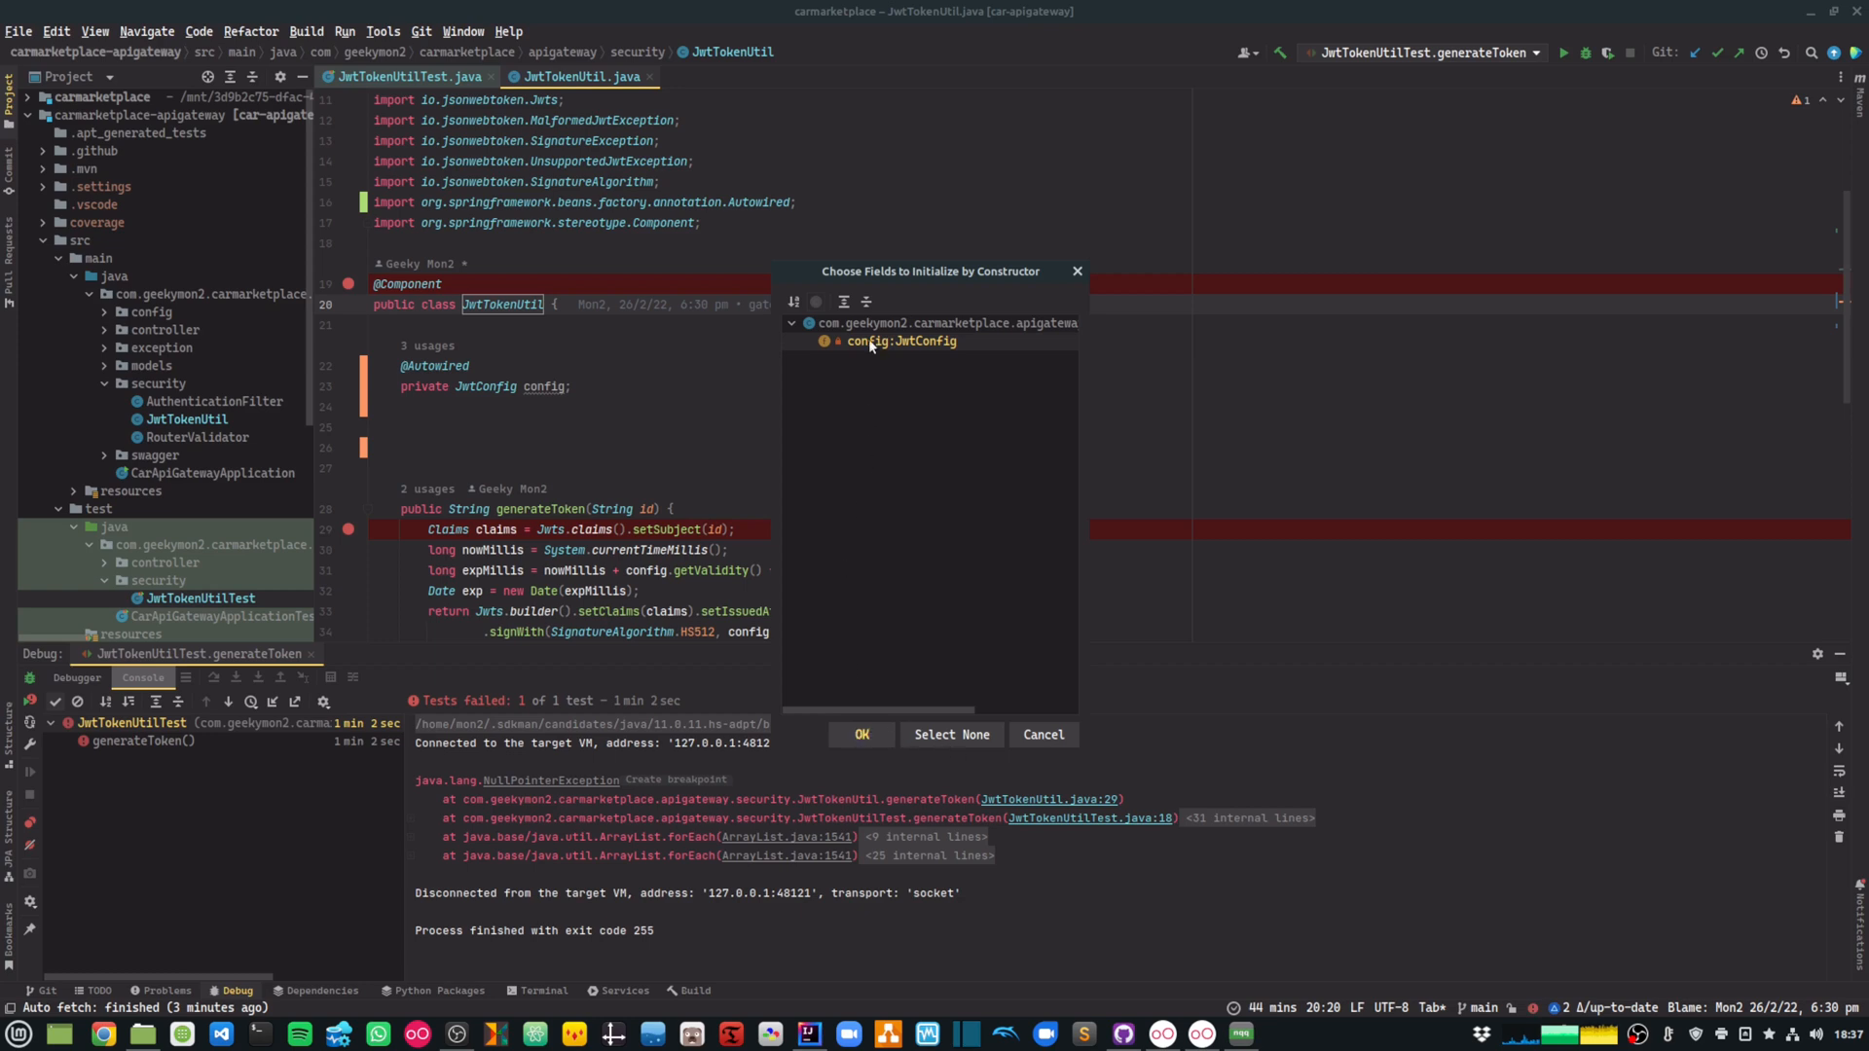
click(860, 733)
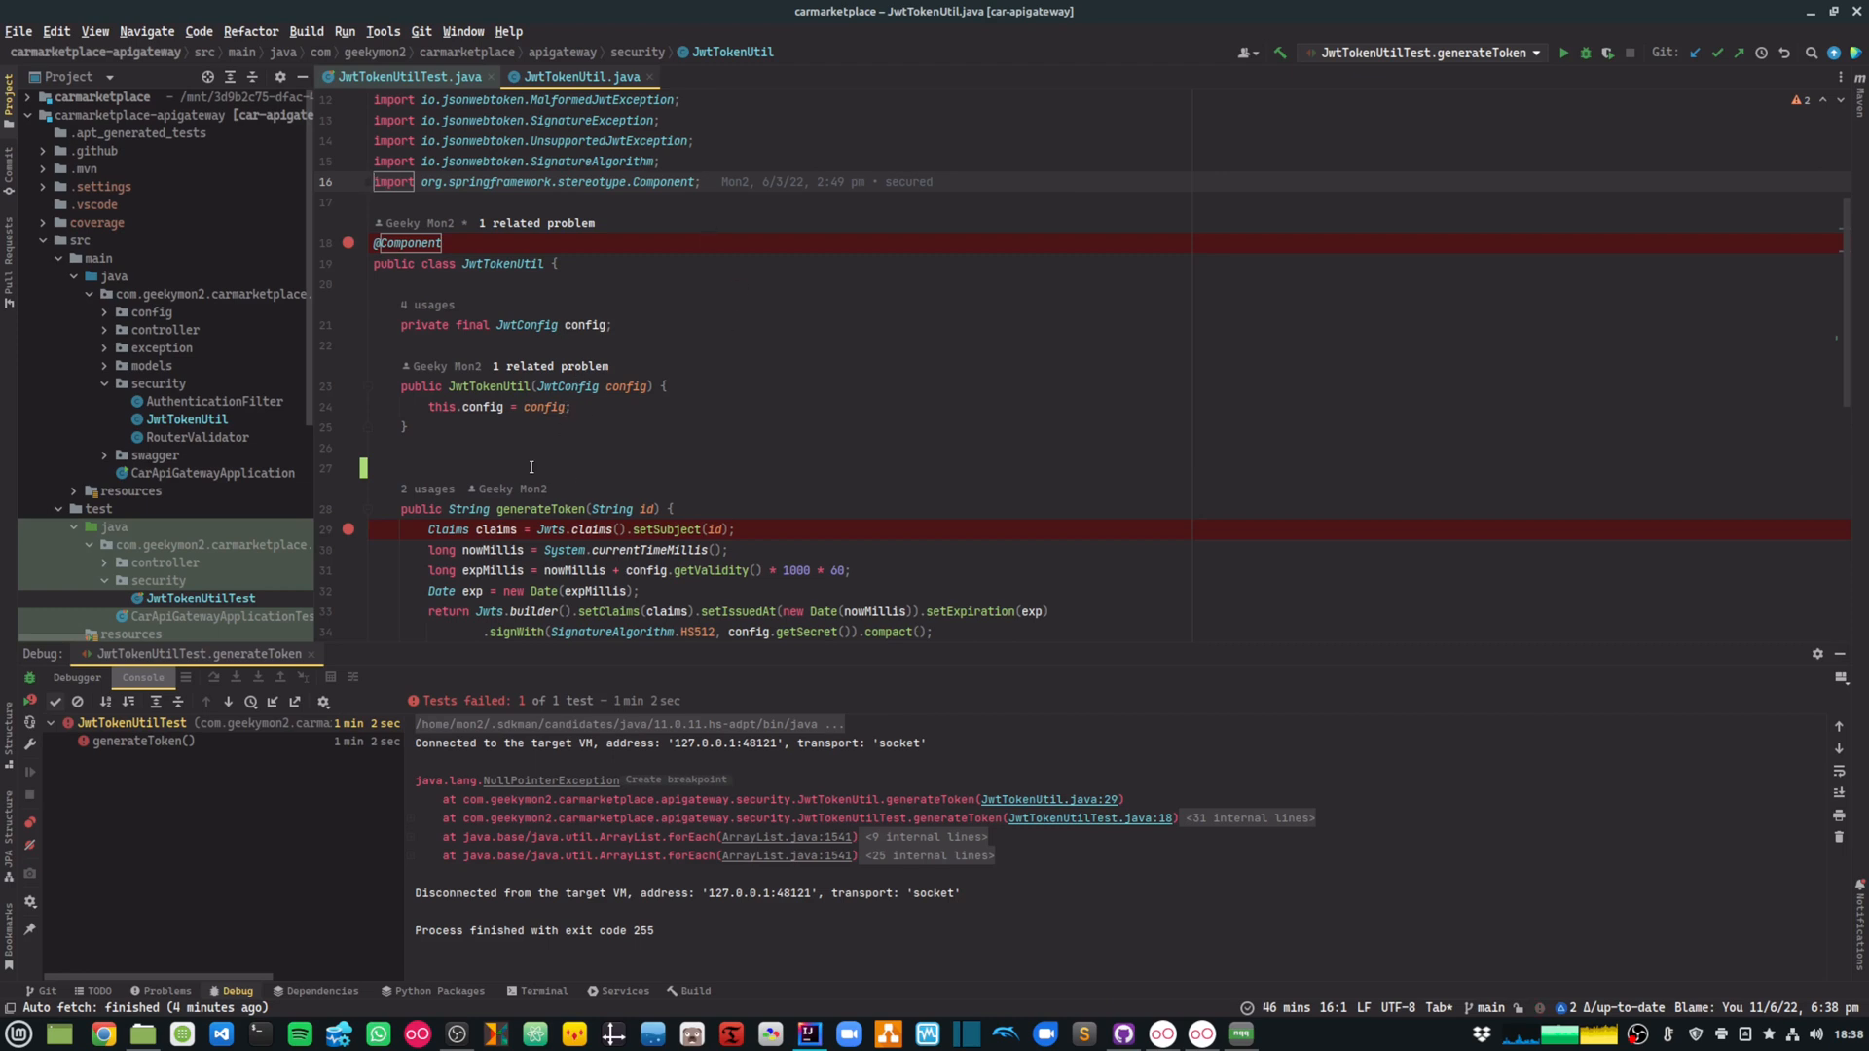
mouse_move(521, 668)
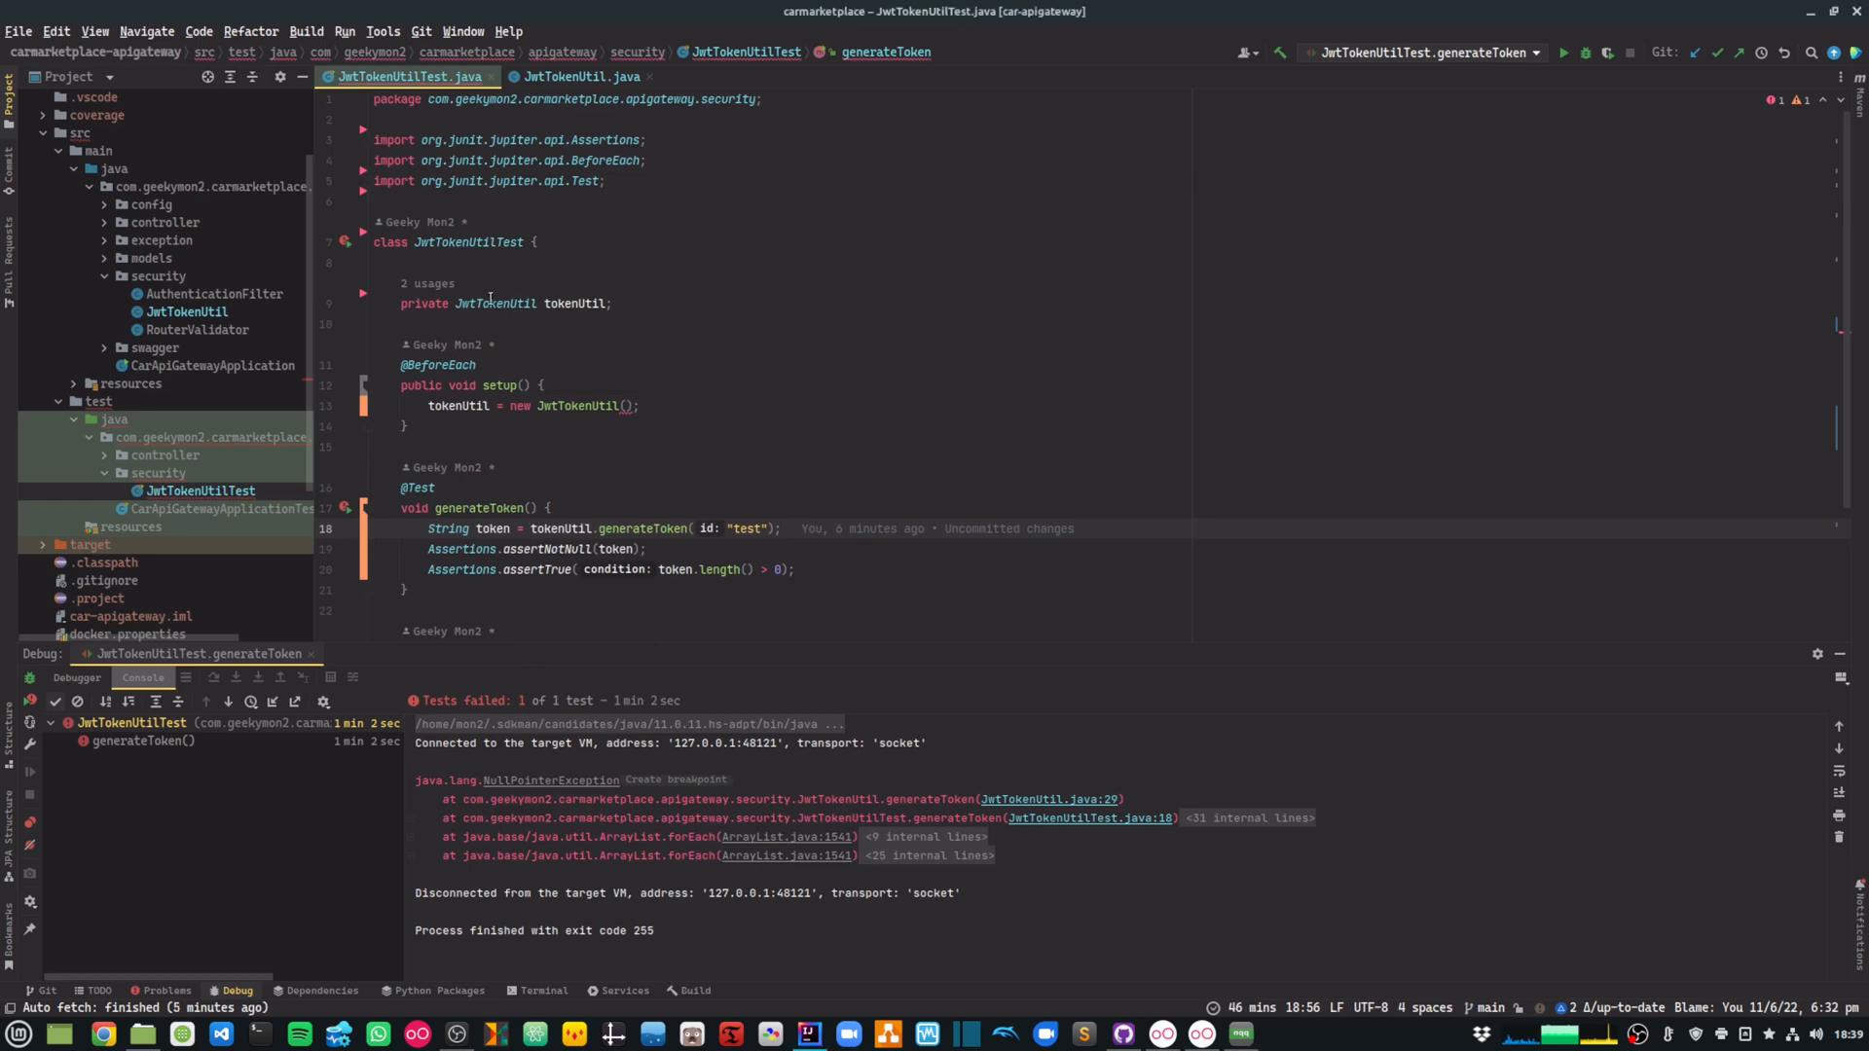
click(607, 303)
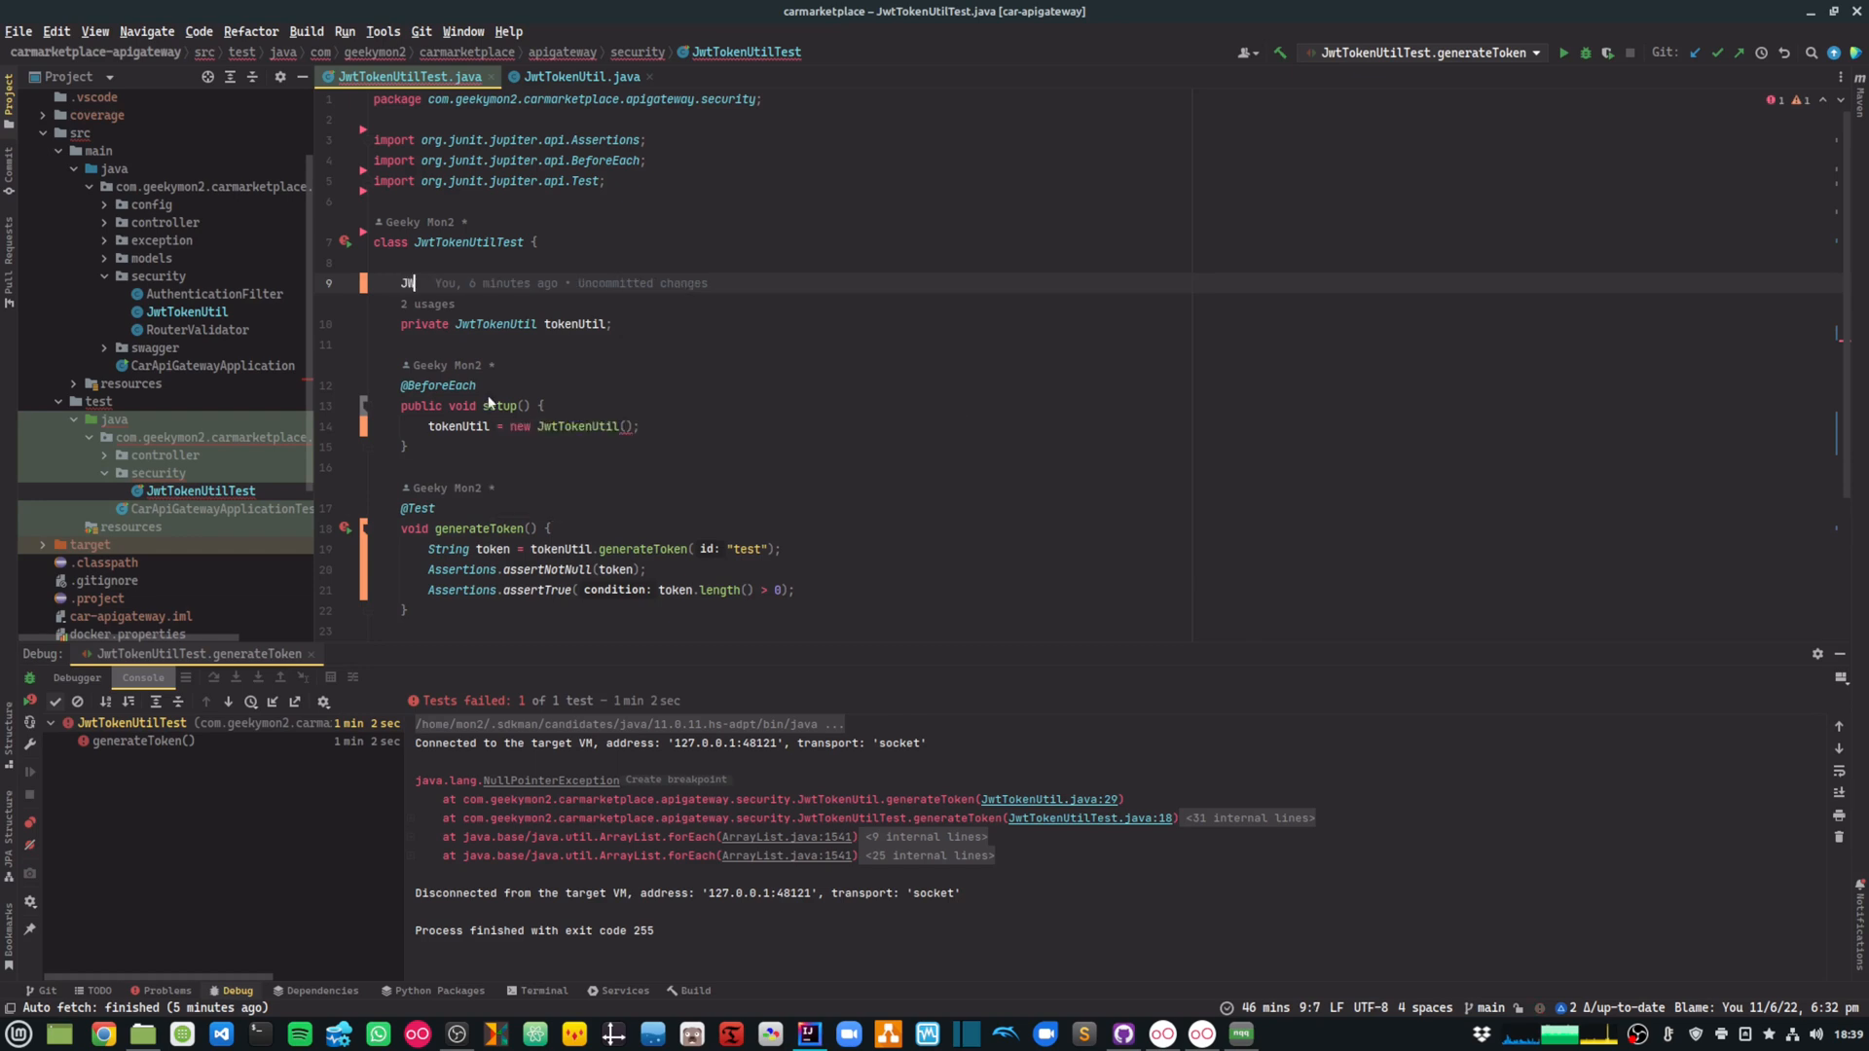
text(JwtConfig)
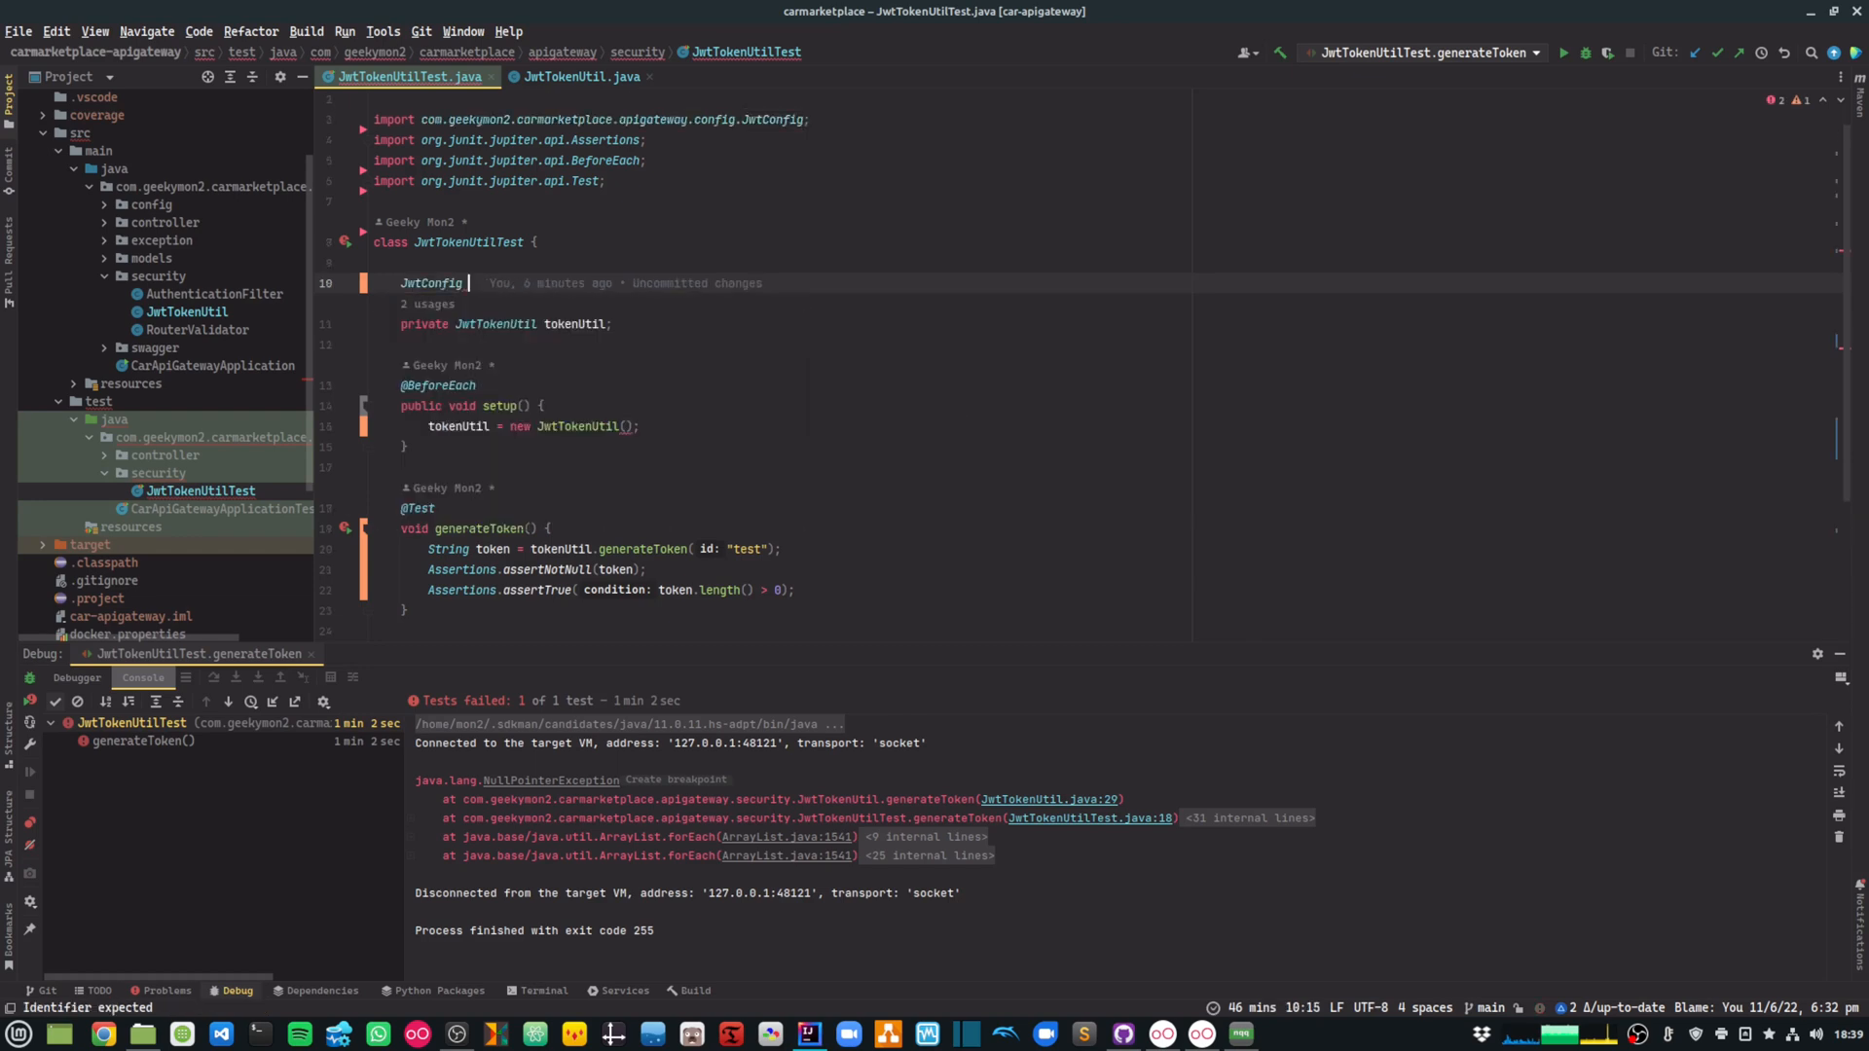
text(config;)
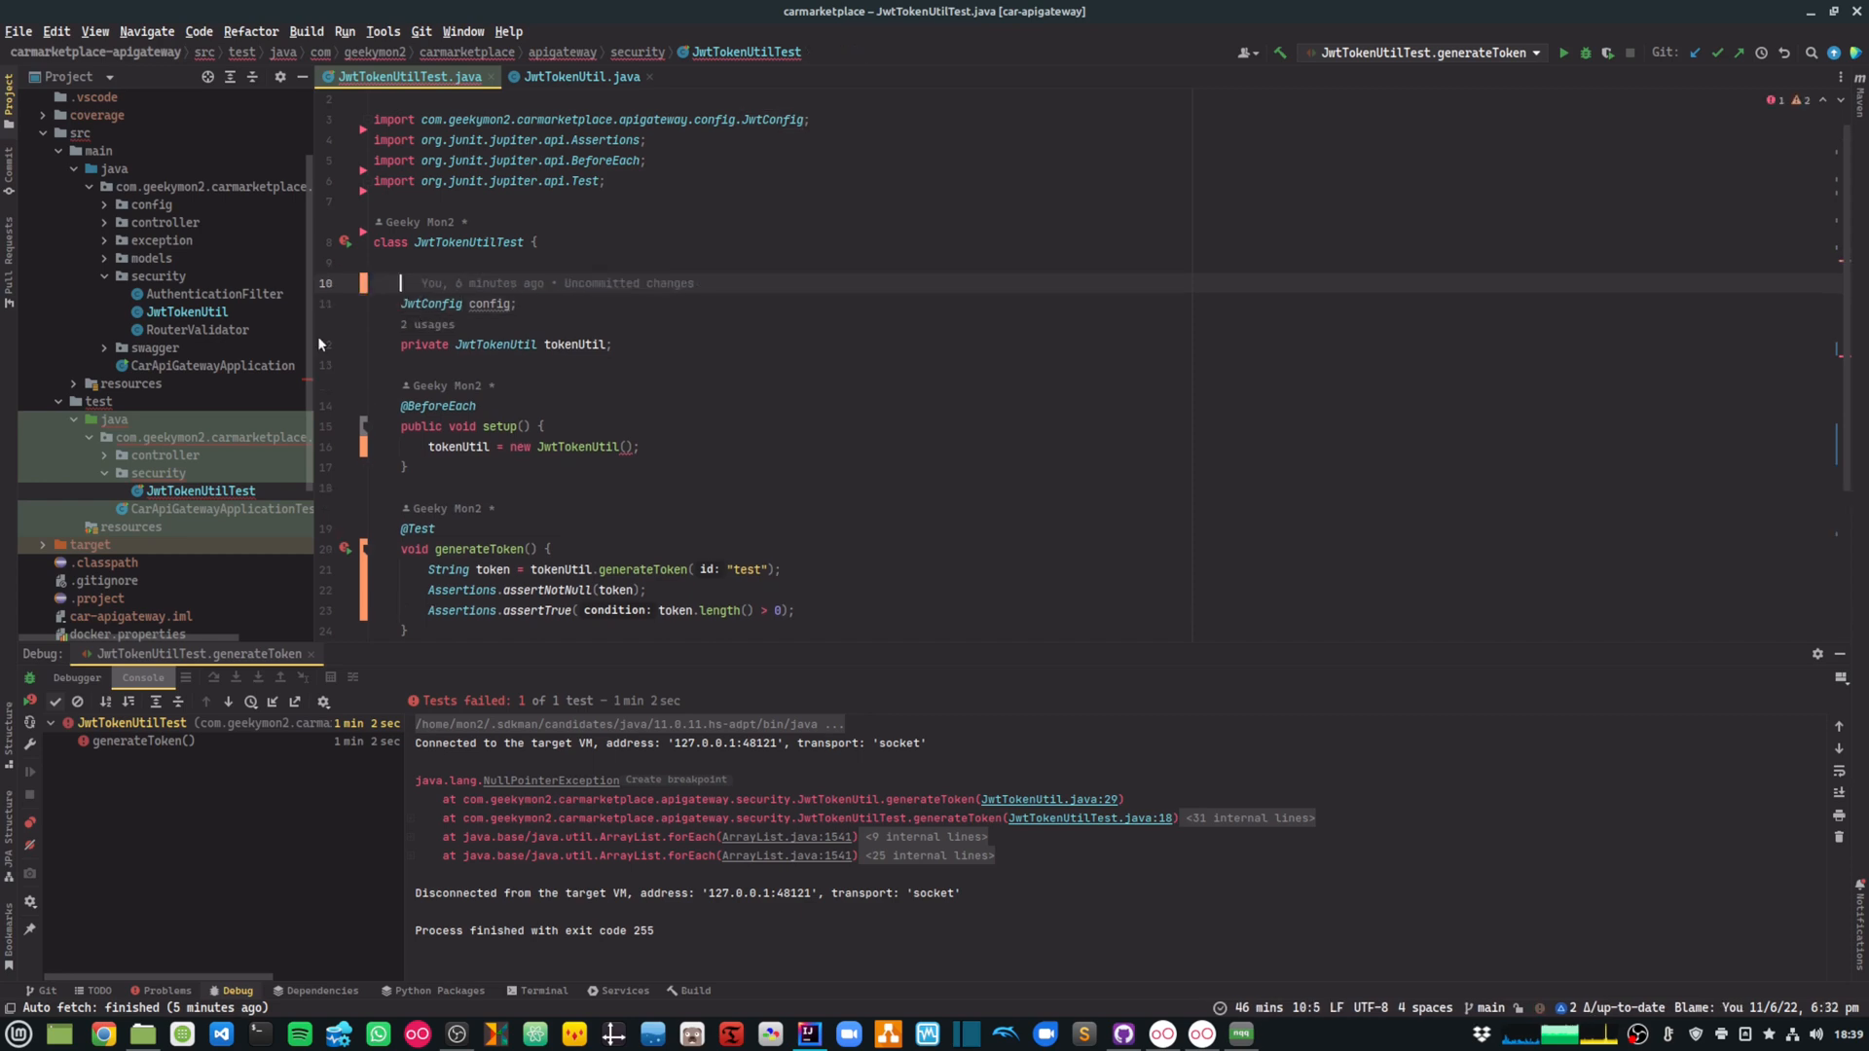
text(@Mock)
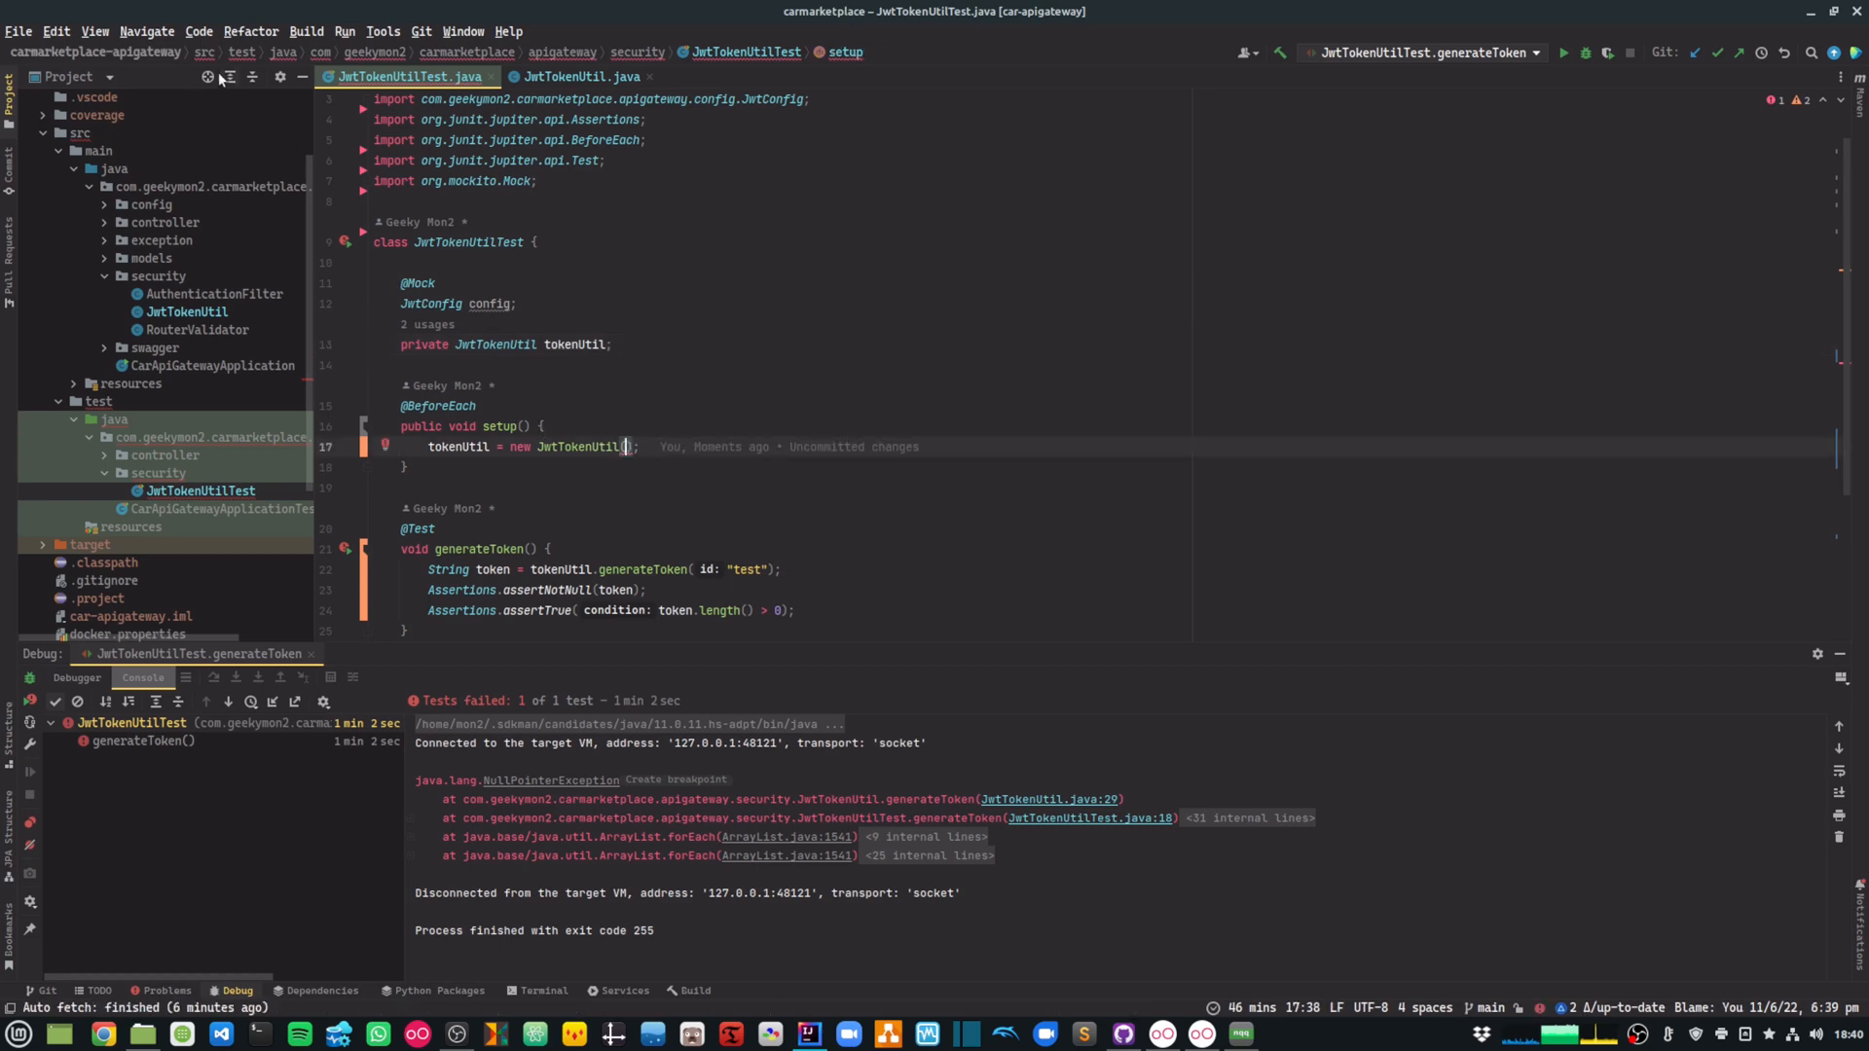
mouse_move(226, 76)
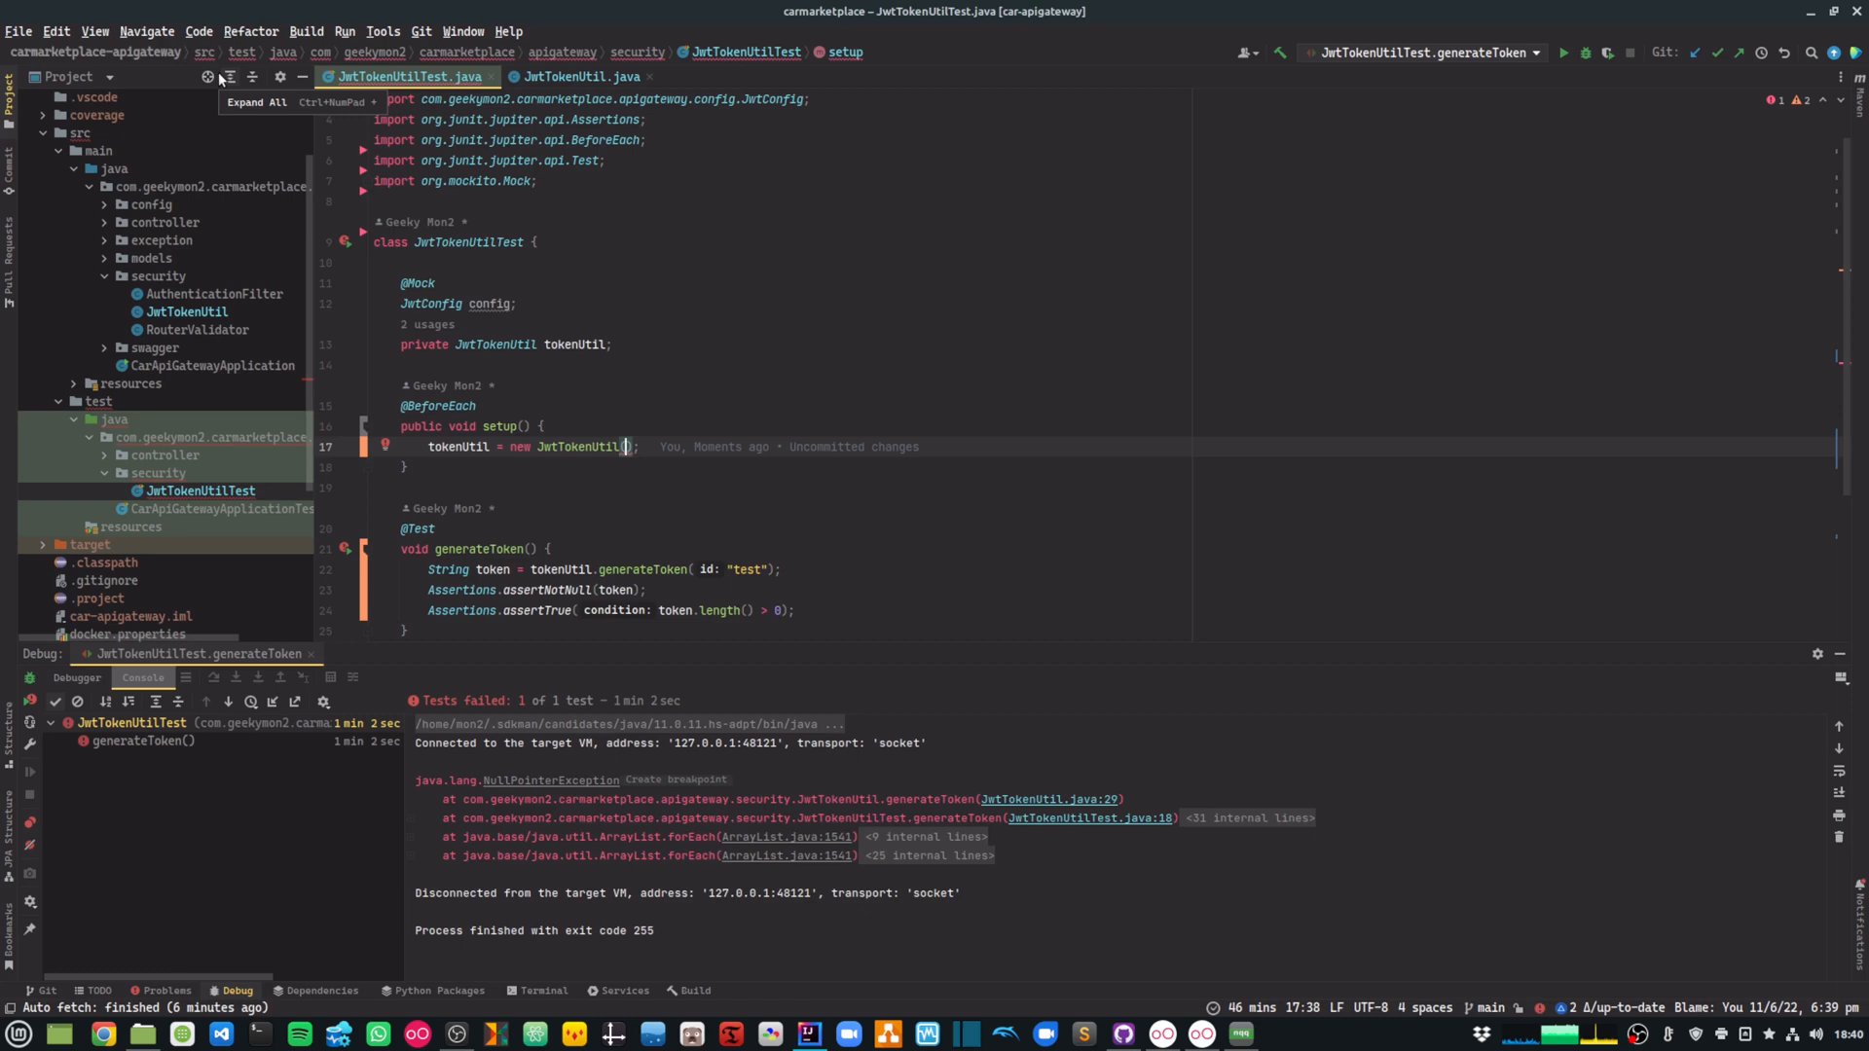
text(config)
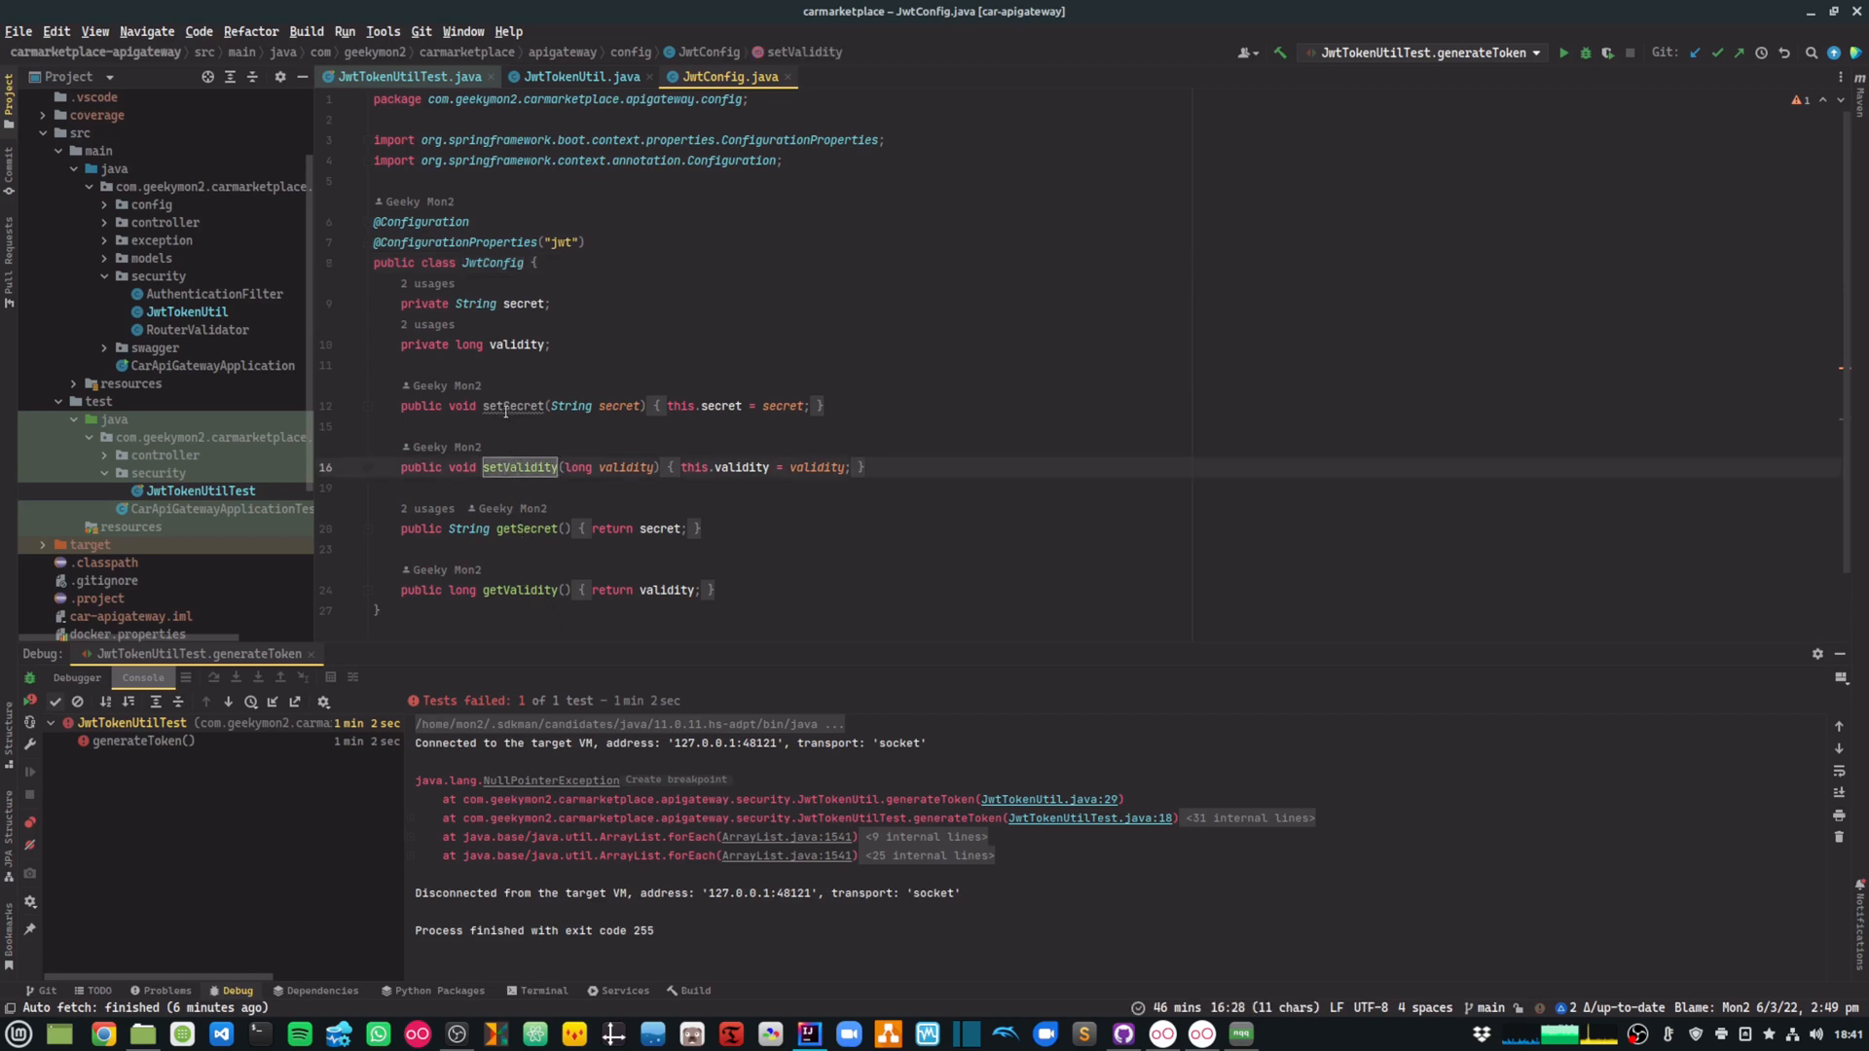
Step: Stub Mockito.when(config.getSecret()).thenReturn("testing") in the generateToken test
click(512, 405)
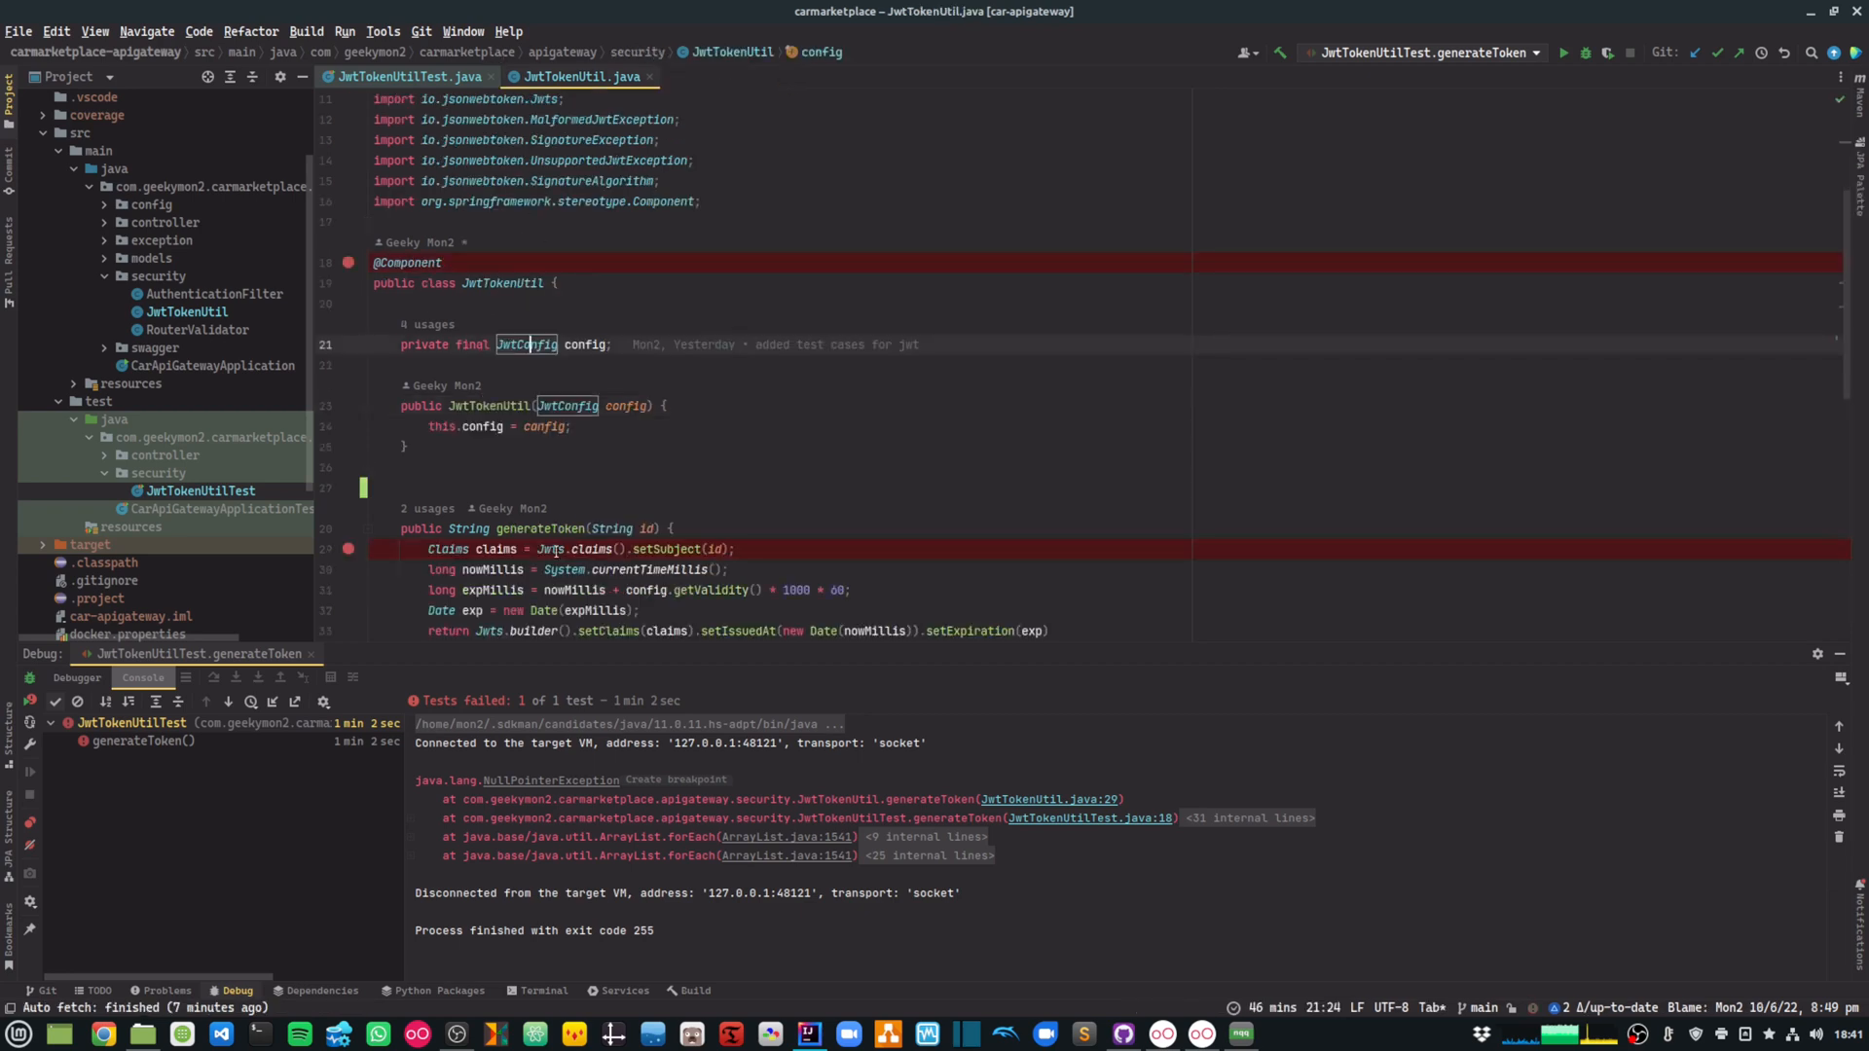
click(405, 76)
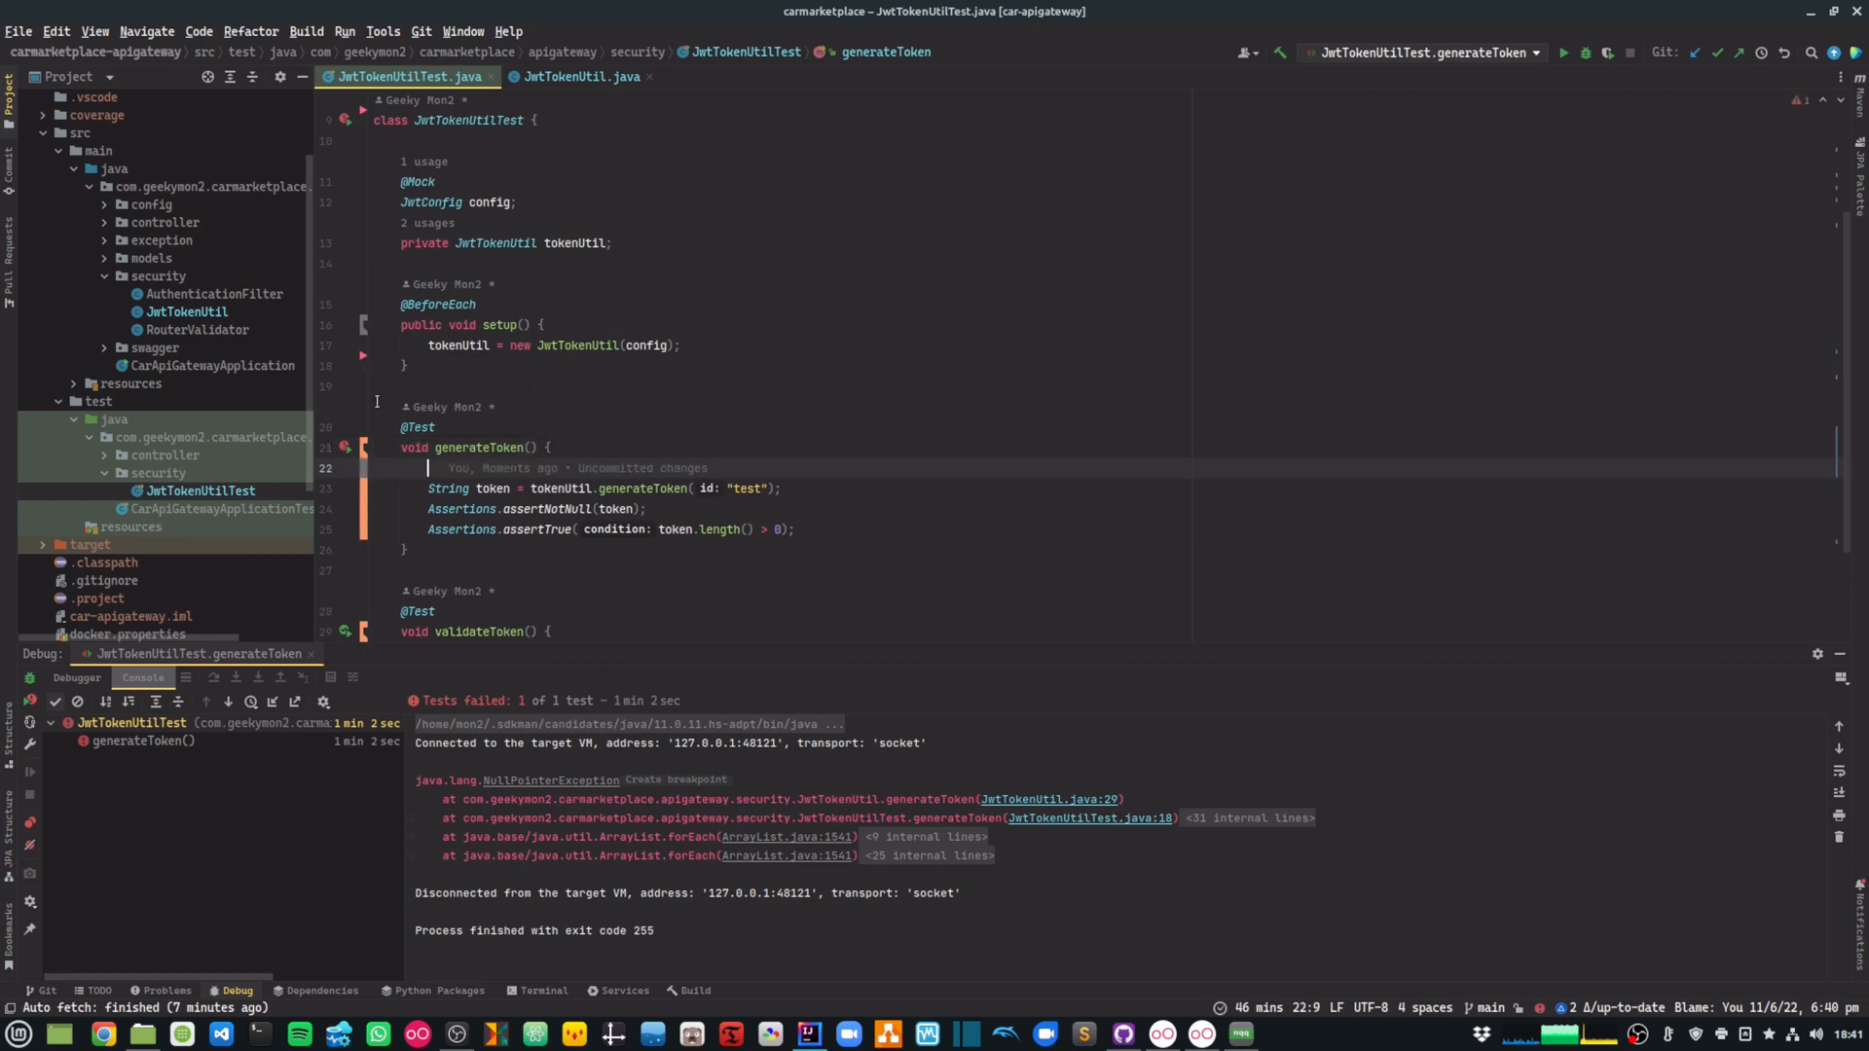
text(Mockito.)
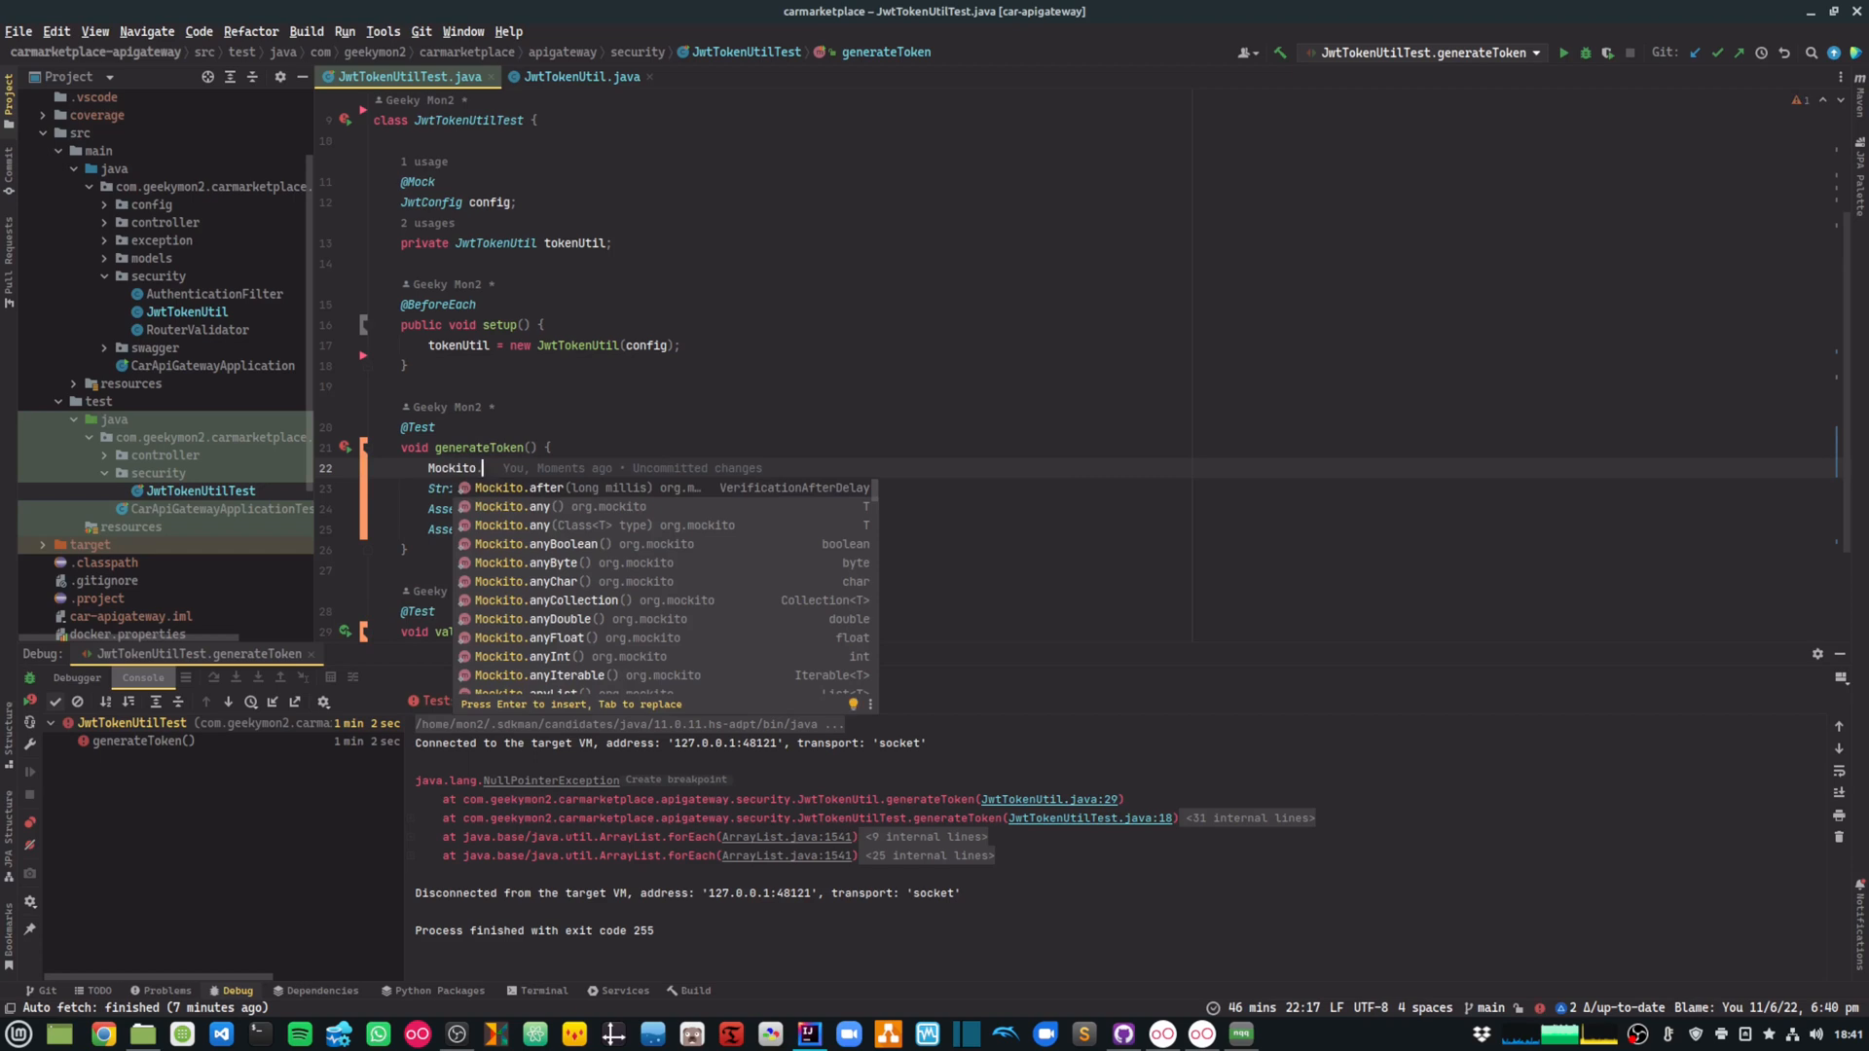
text(when)
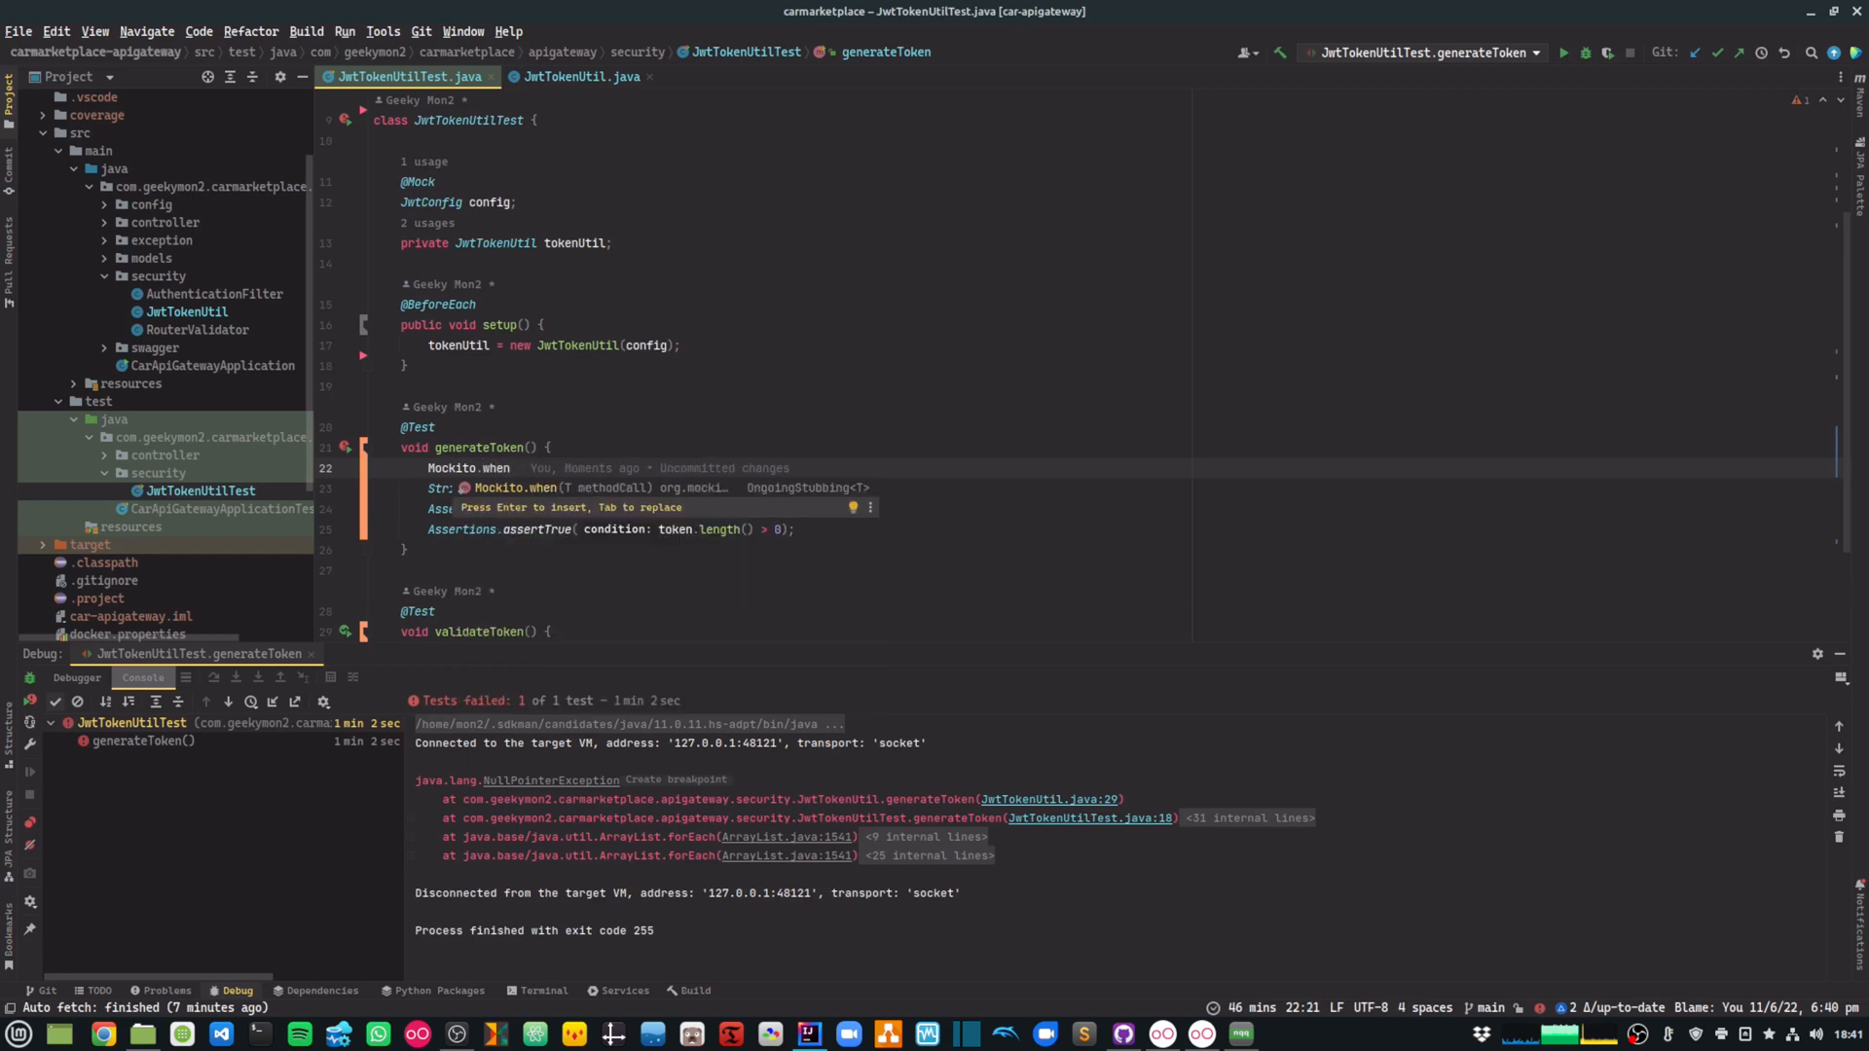
text(config))
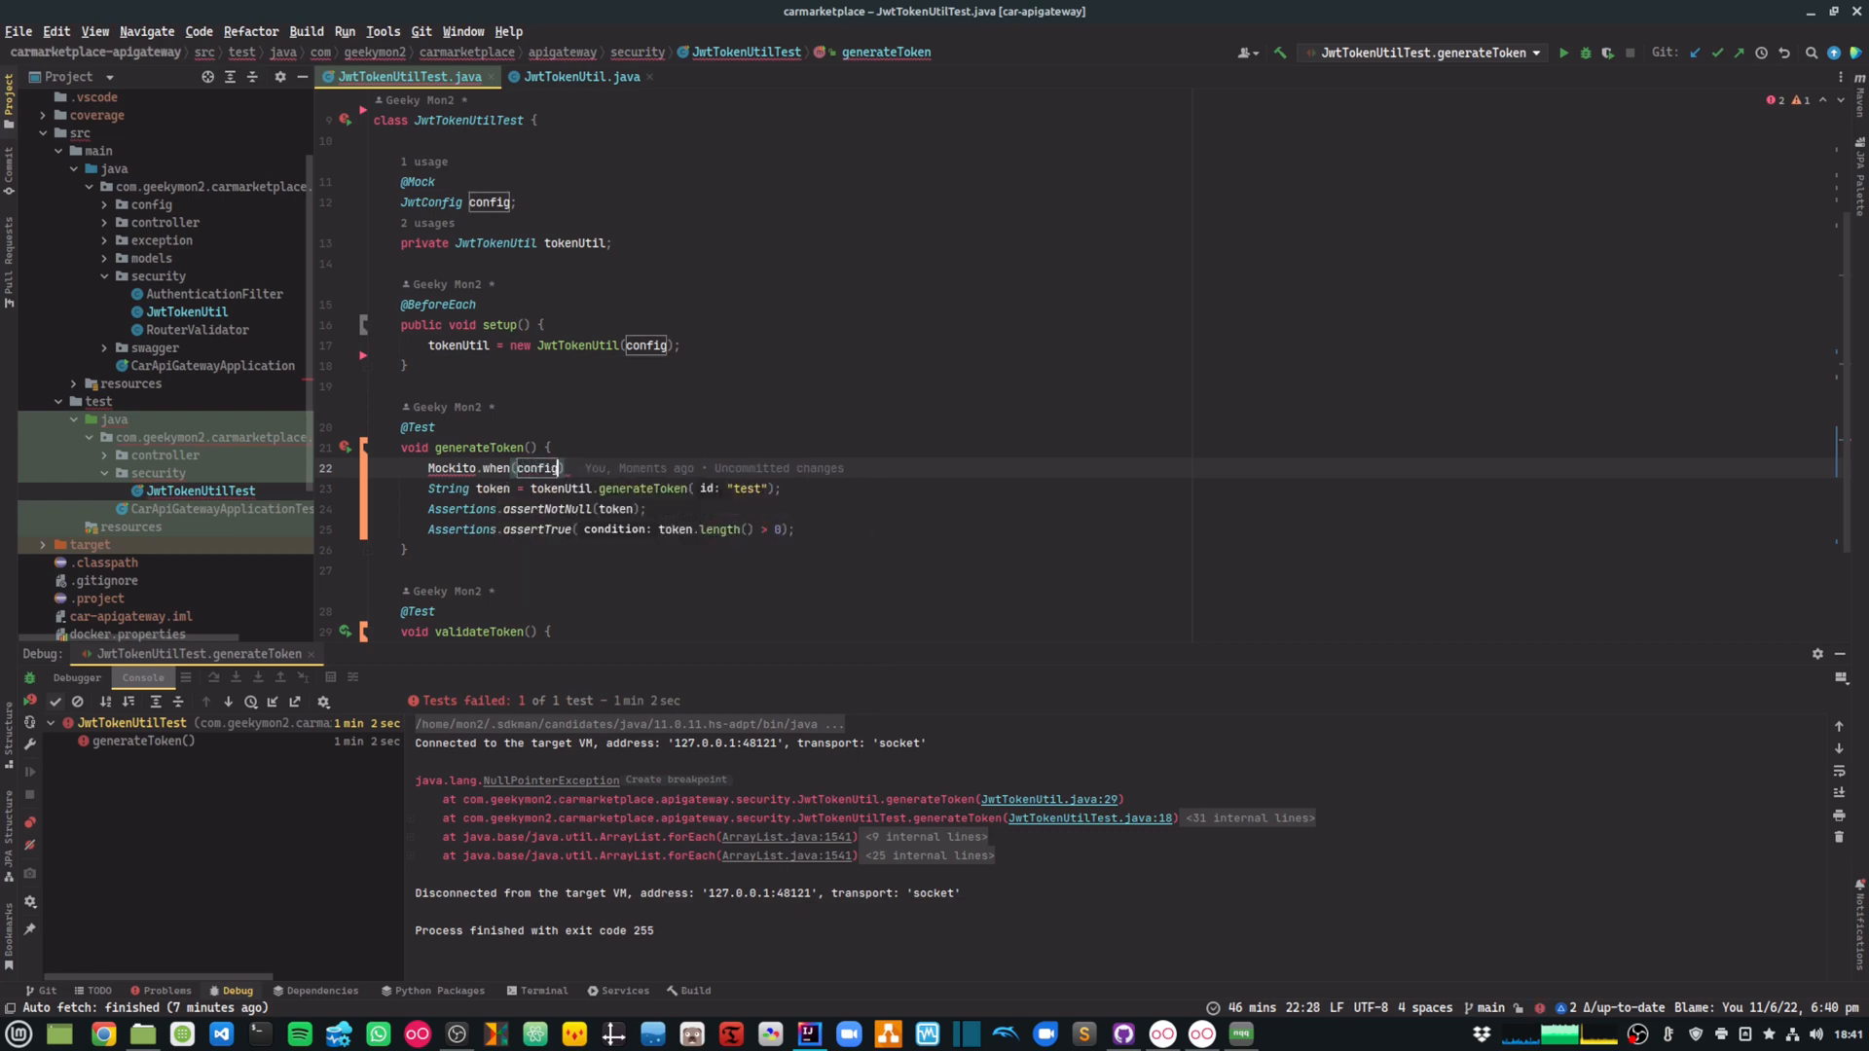
text(.getSecret())
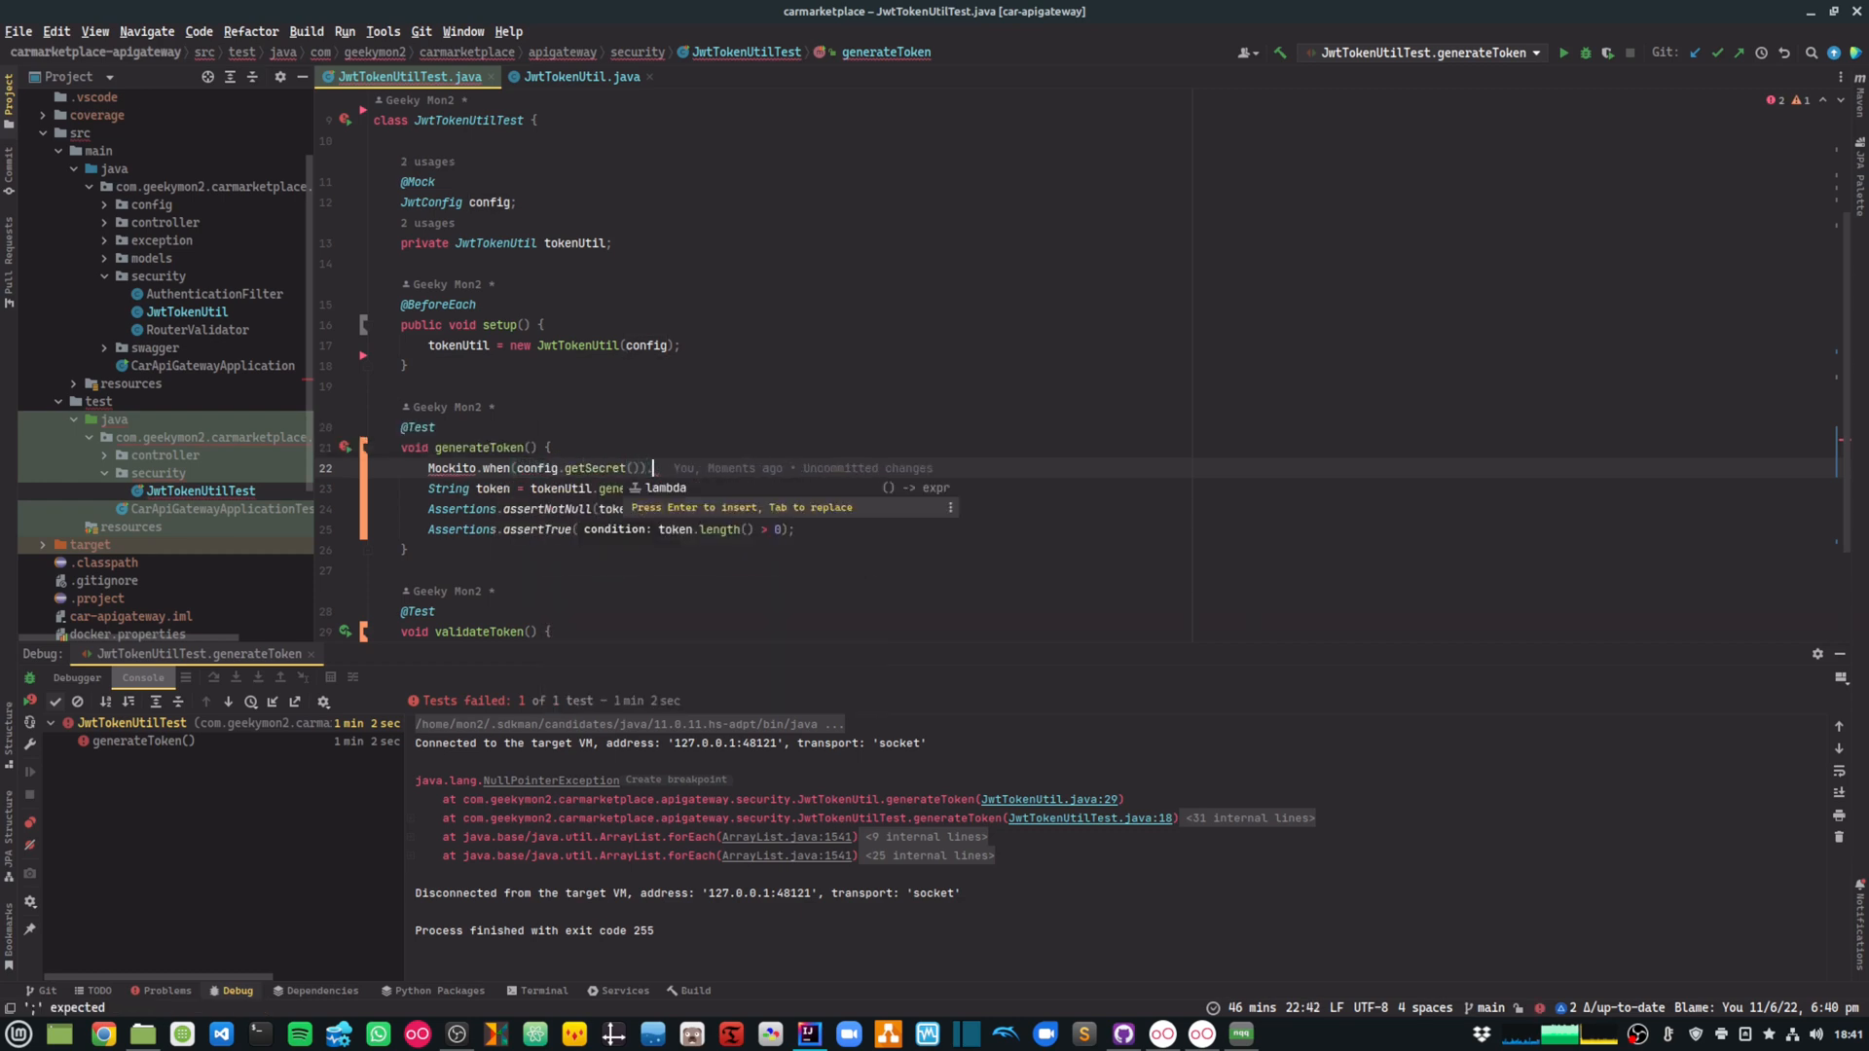
text(.thenReturn("testing");)
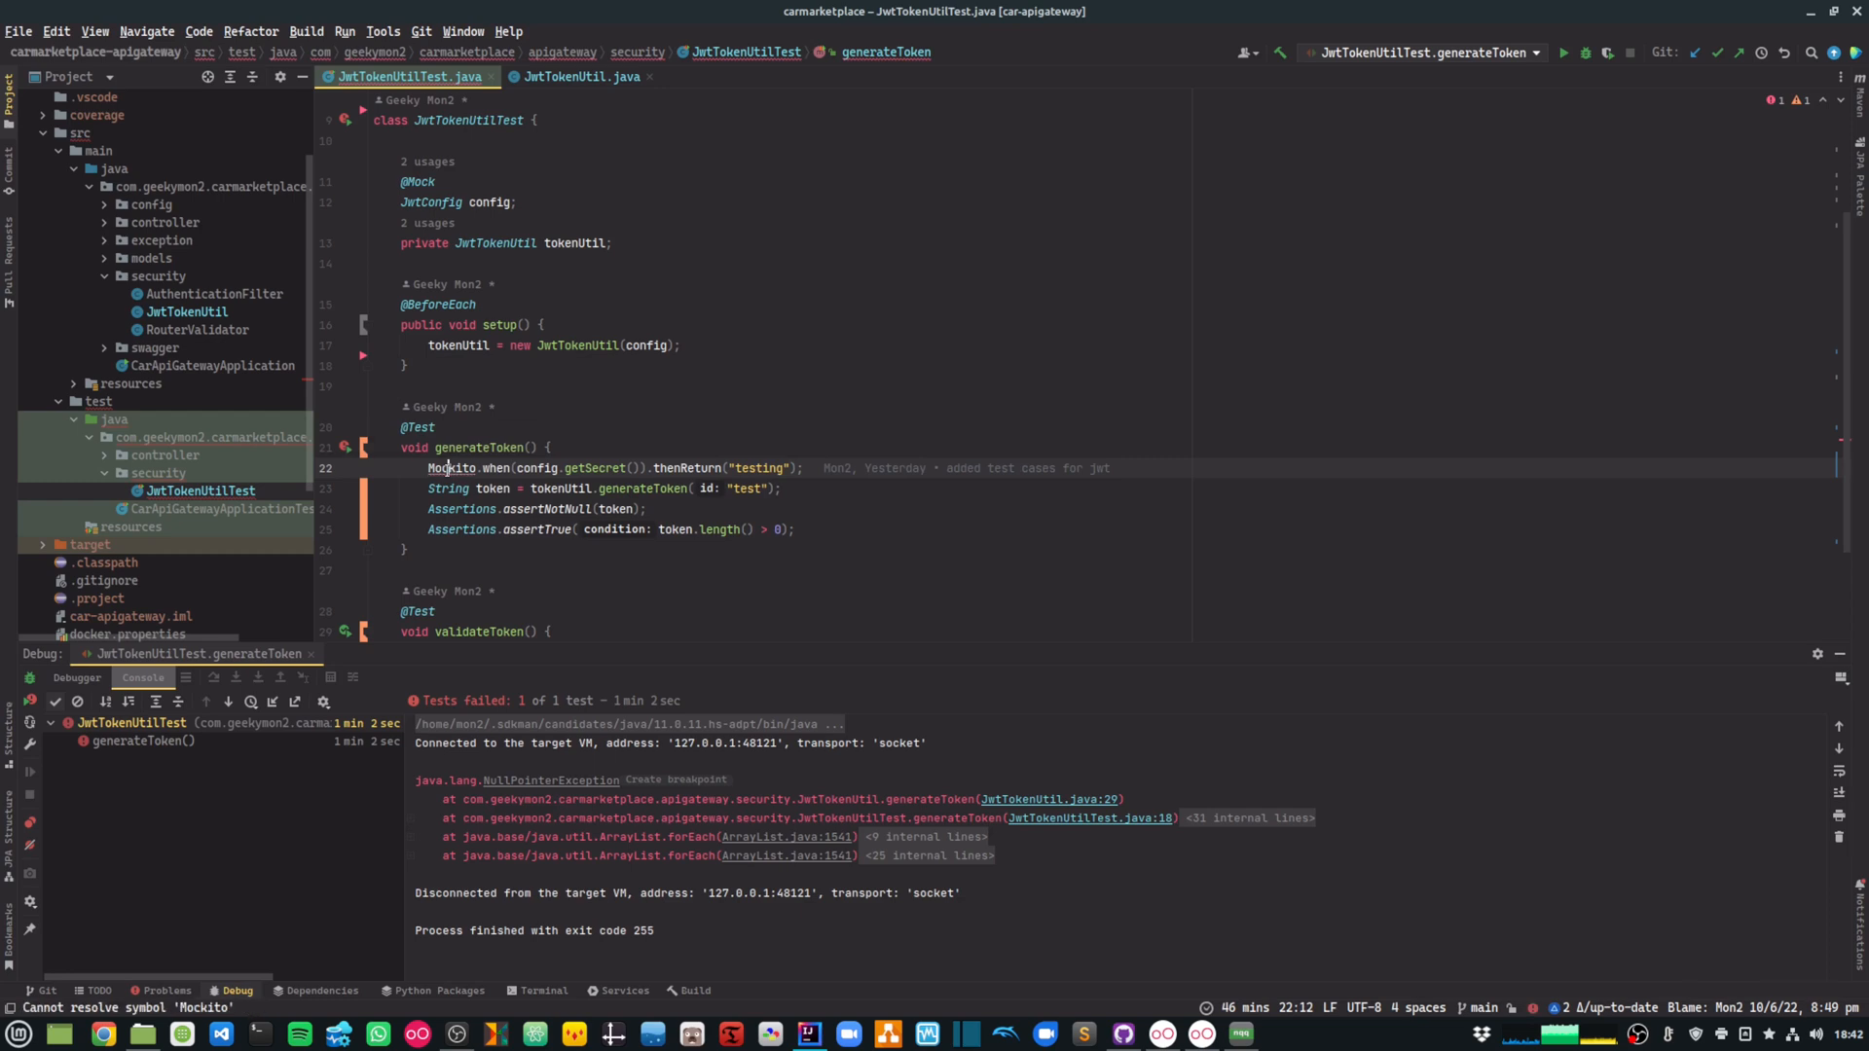
mouse_move(449, 467)
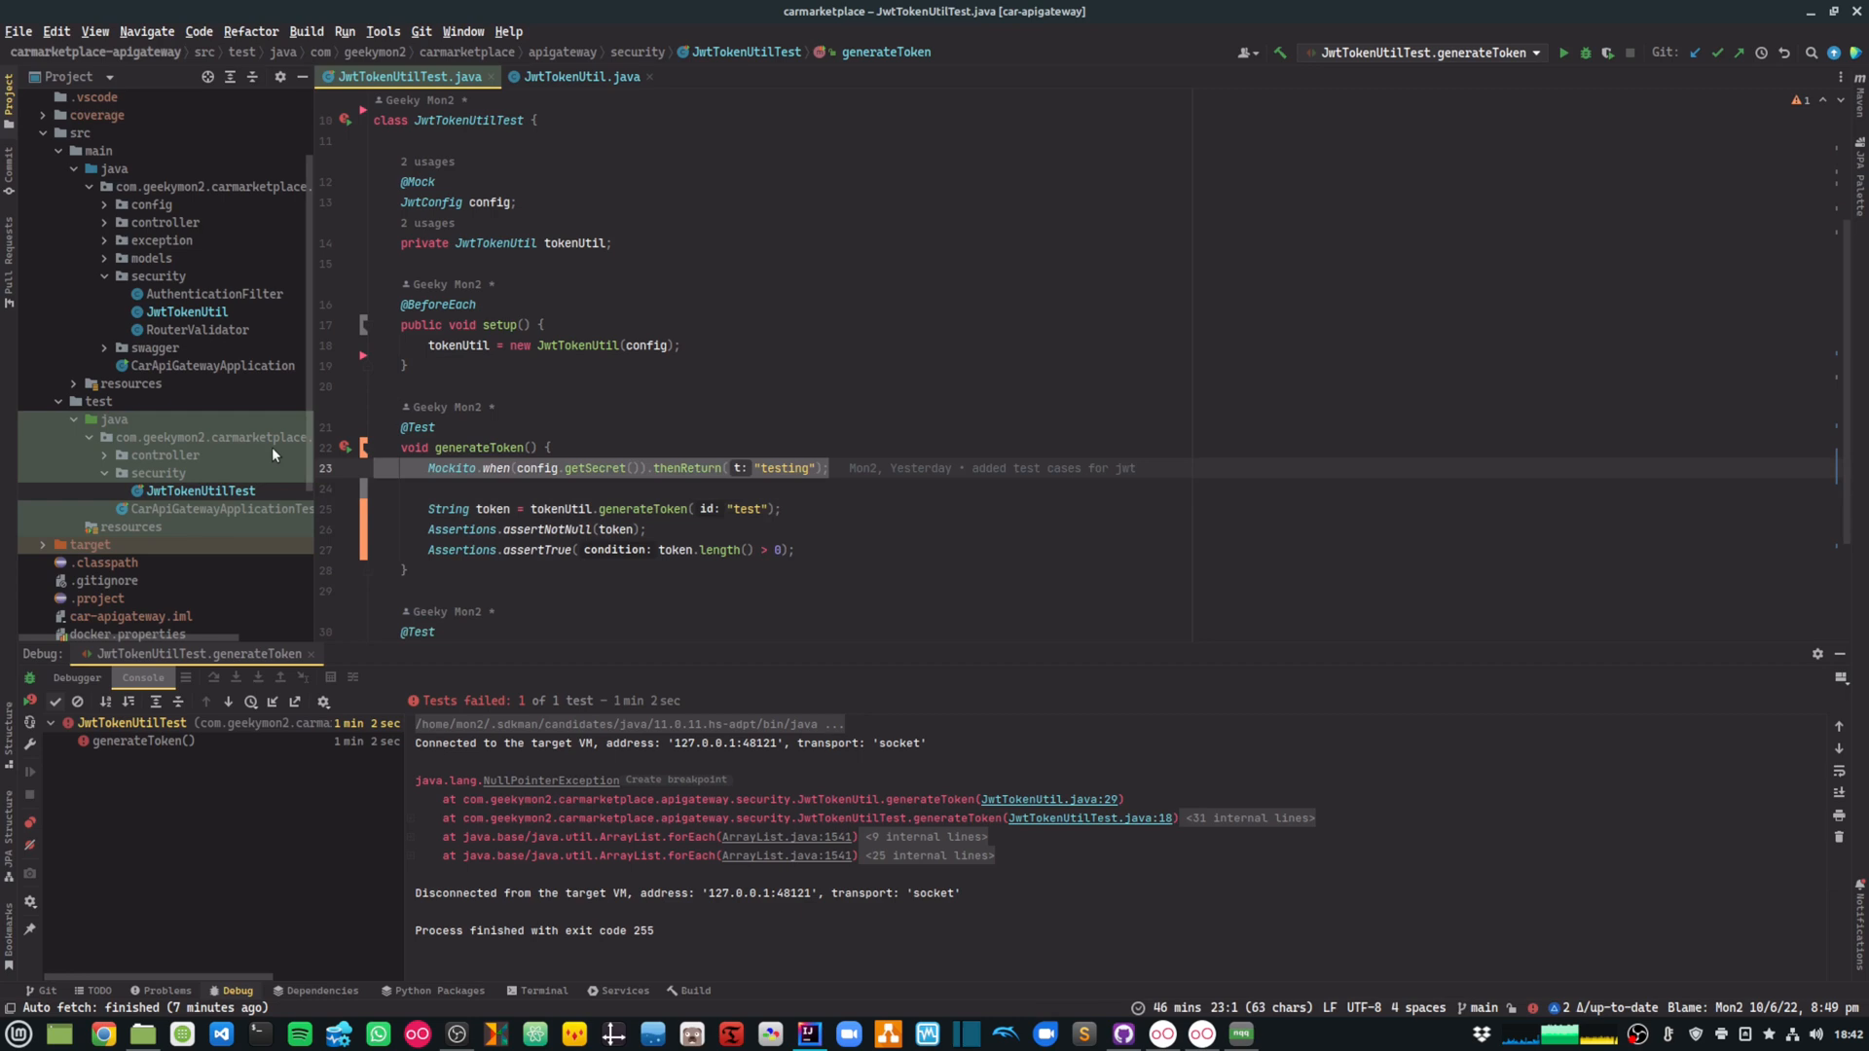
text(Mockito.when(config.getSecret()).thenReturn("testing");)
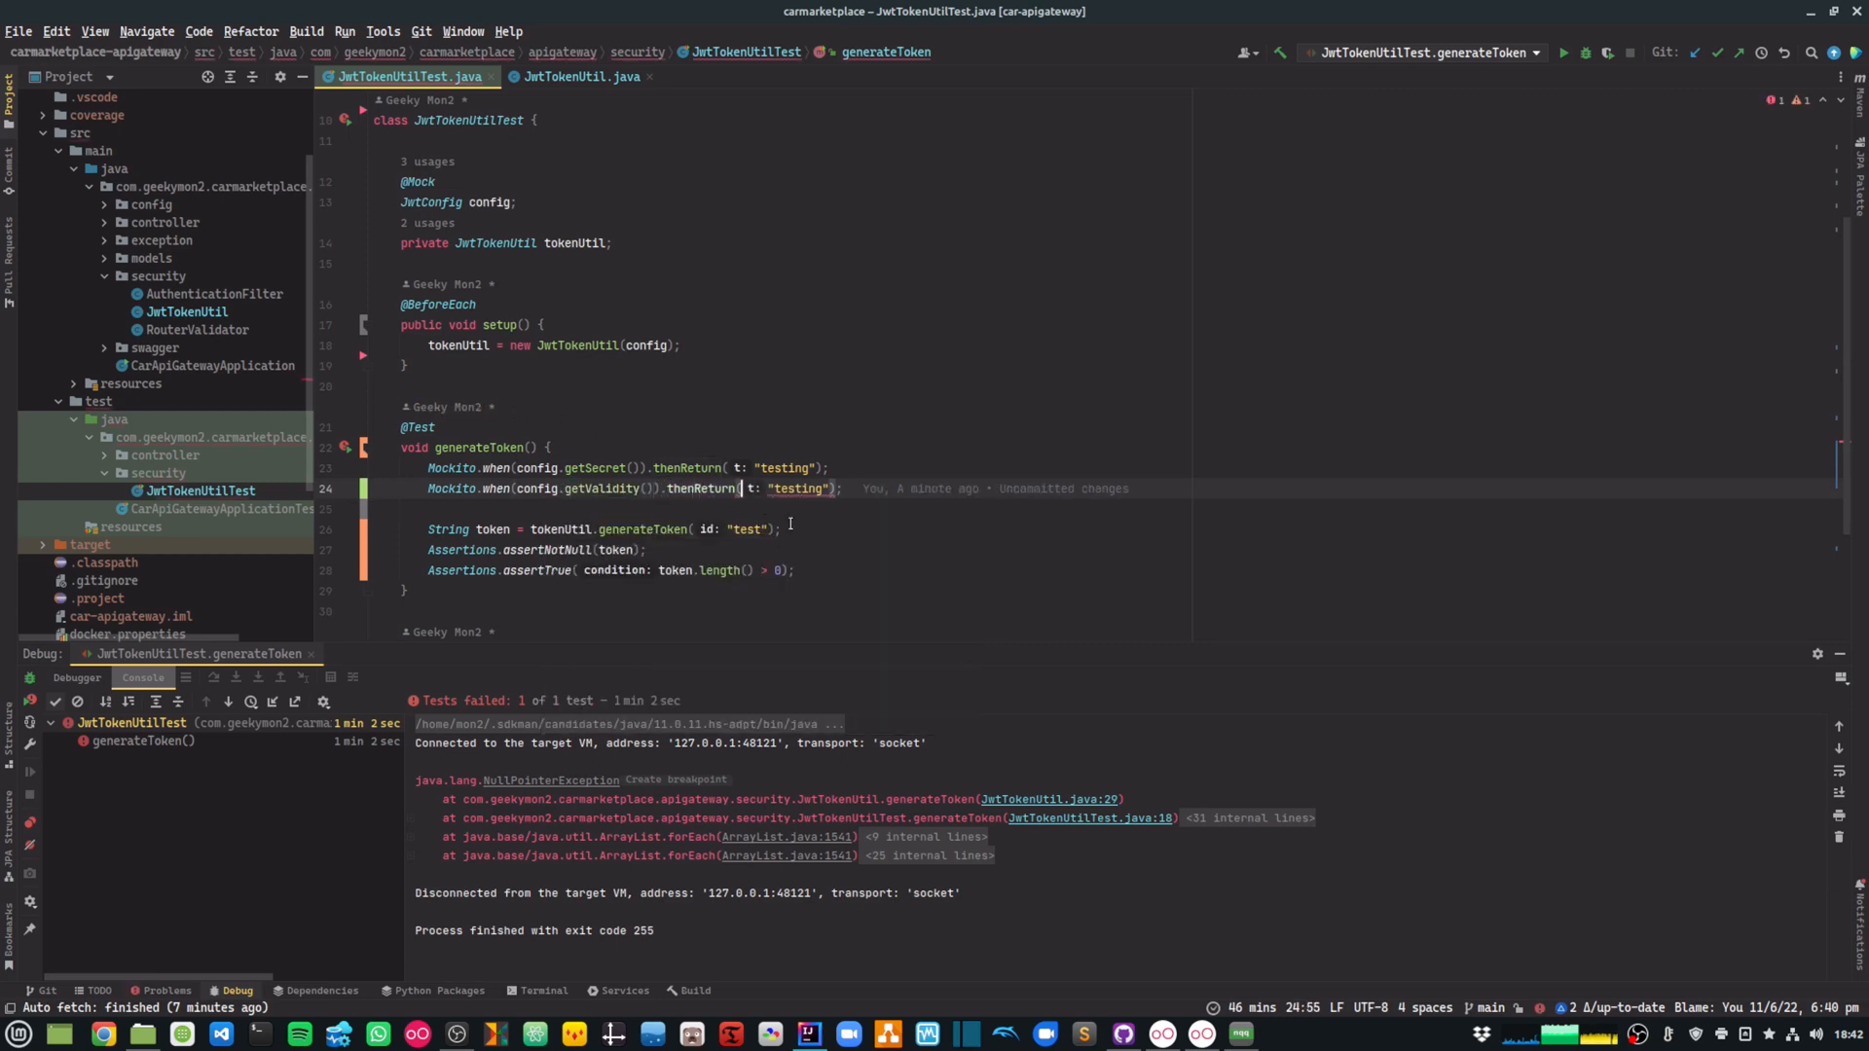
mouse_move(615, 487)
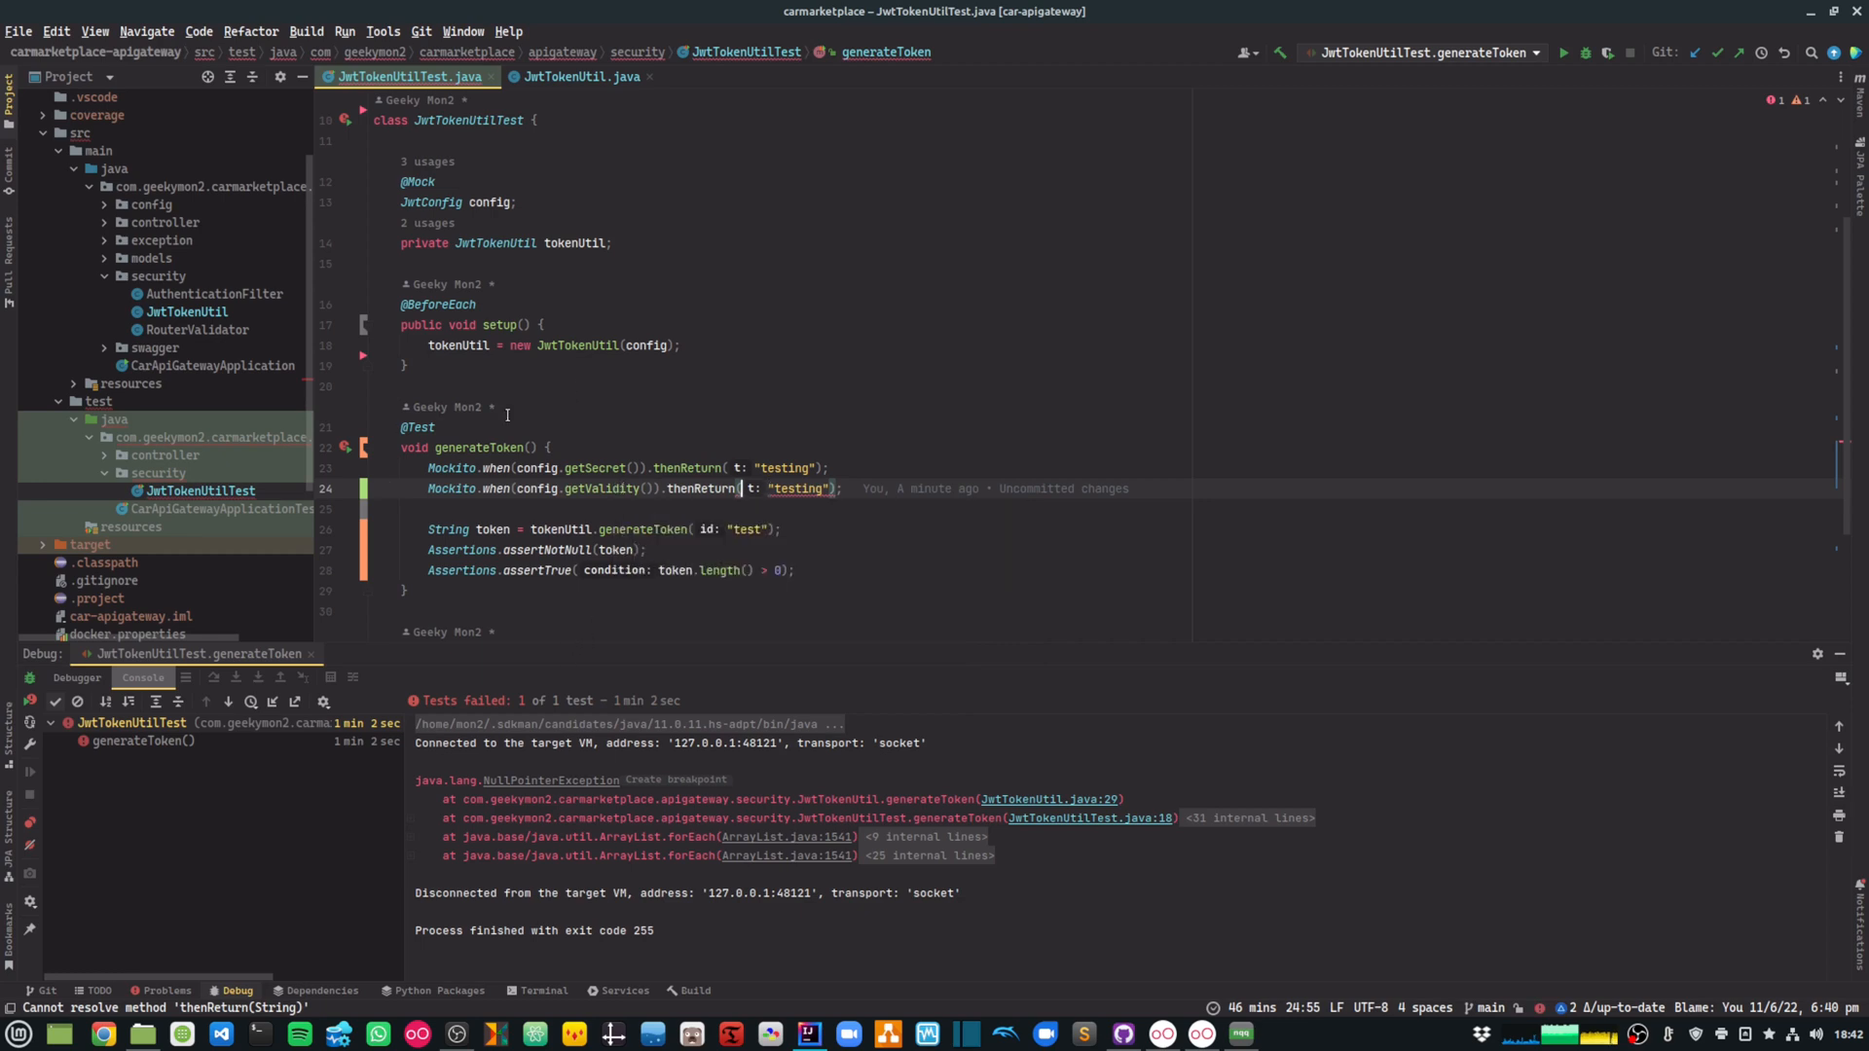
Step: Stub config.getValidity() to return (long) 20
text(()long))
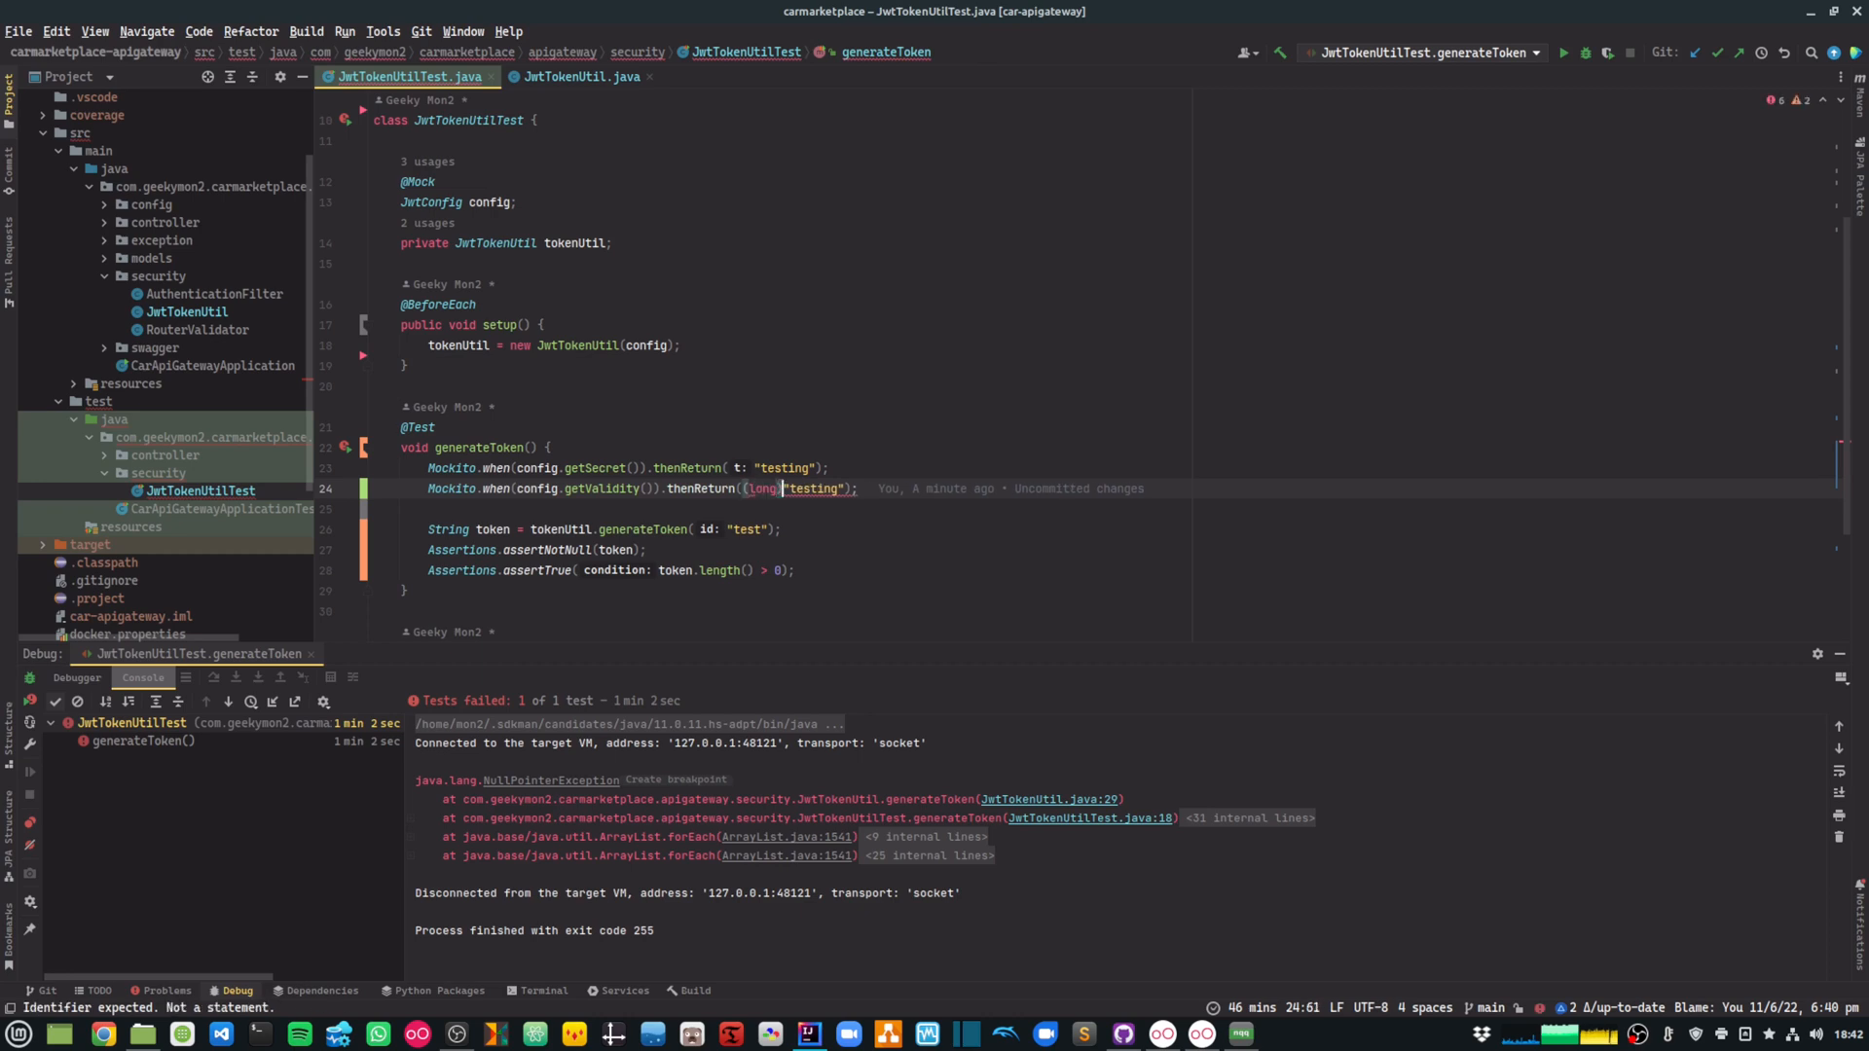
text(20)
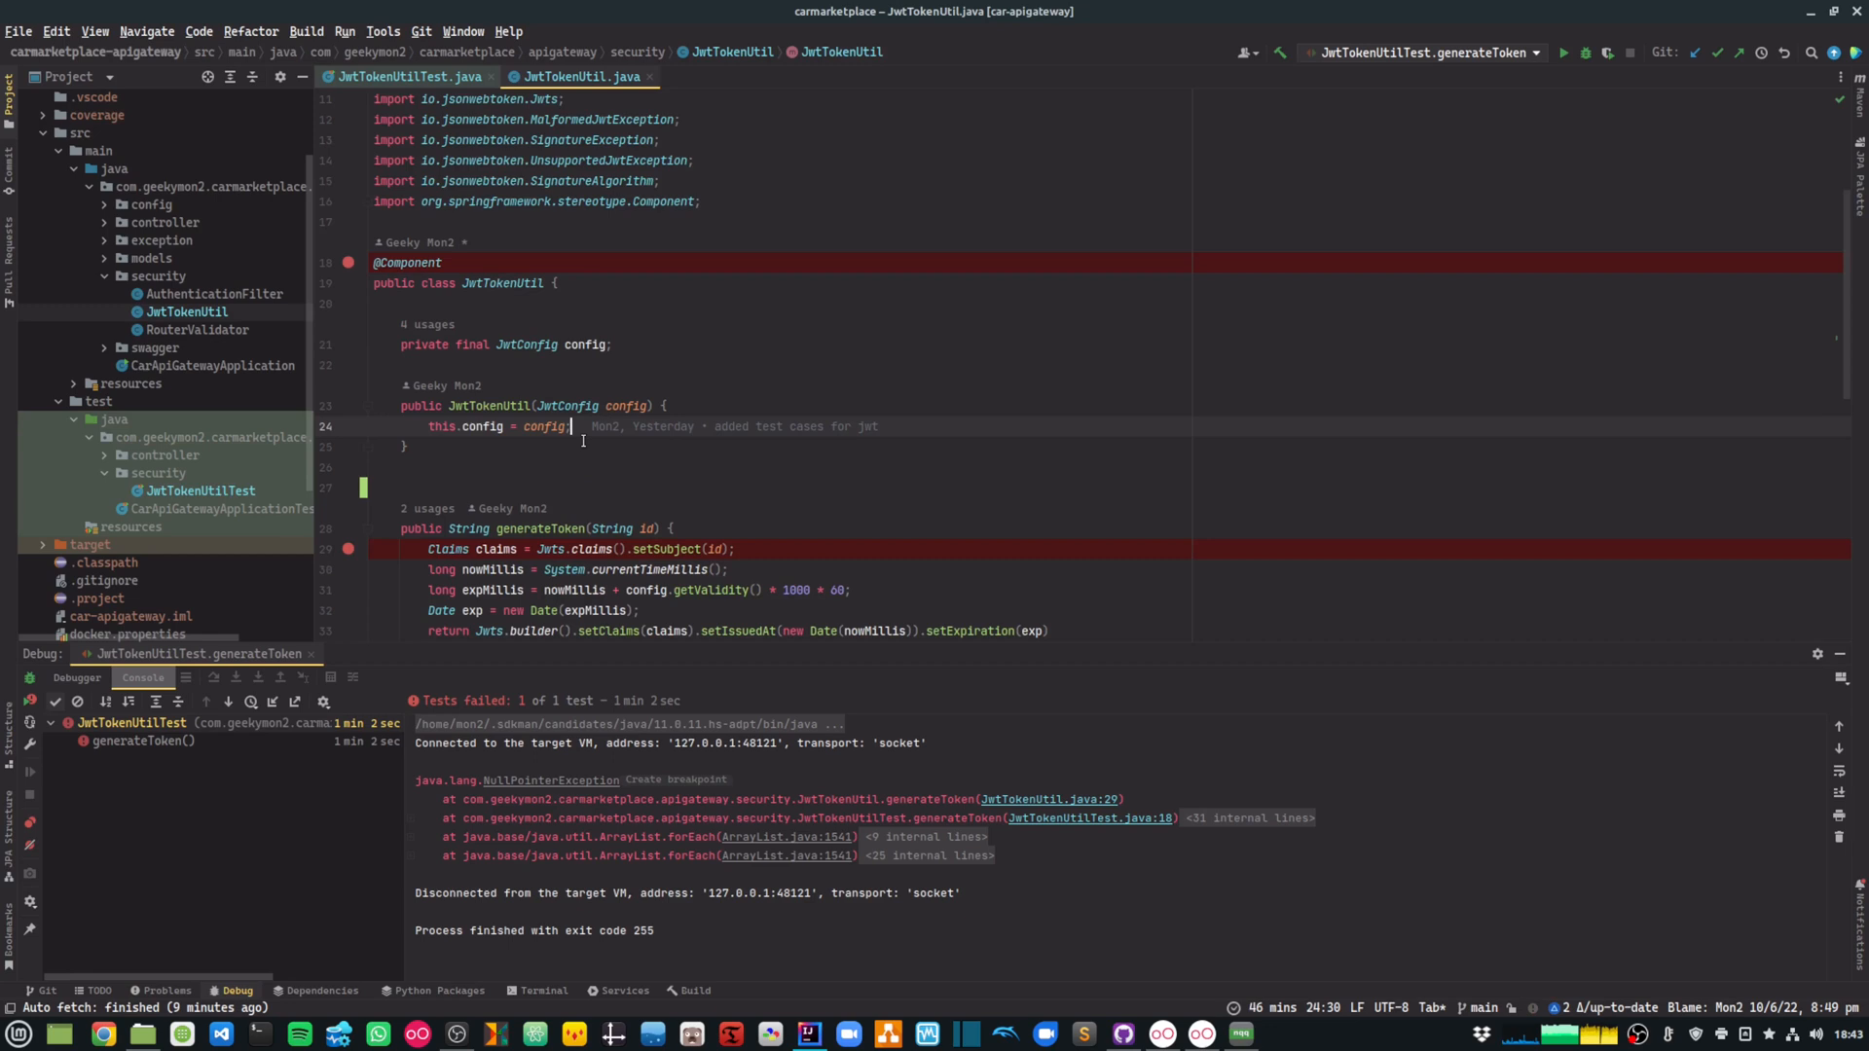
mouse_move(489, 282)
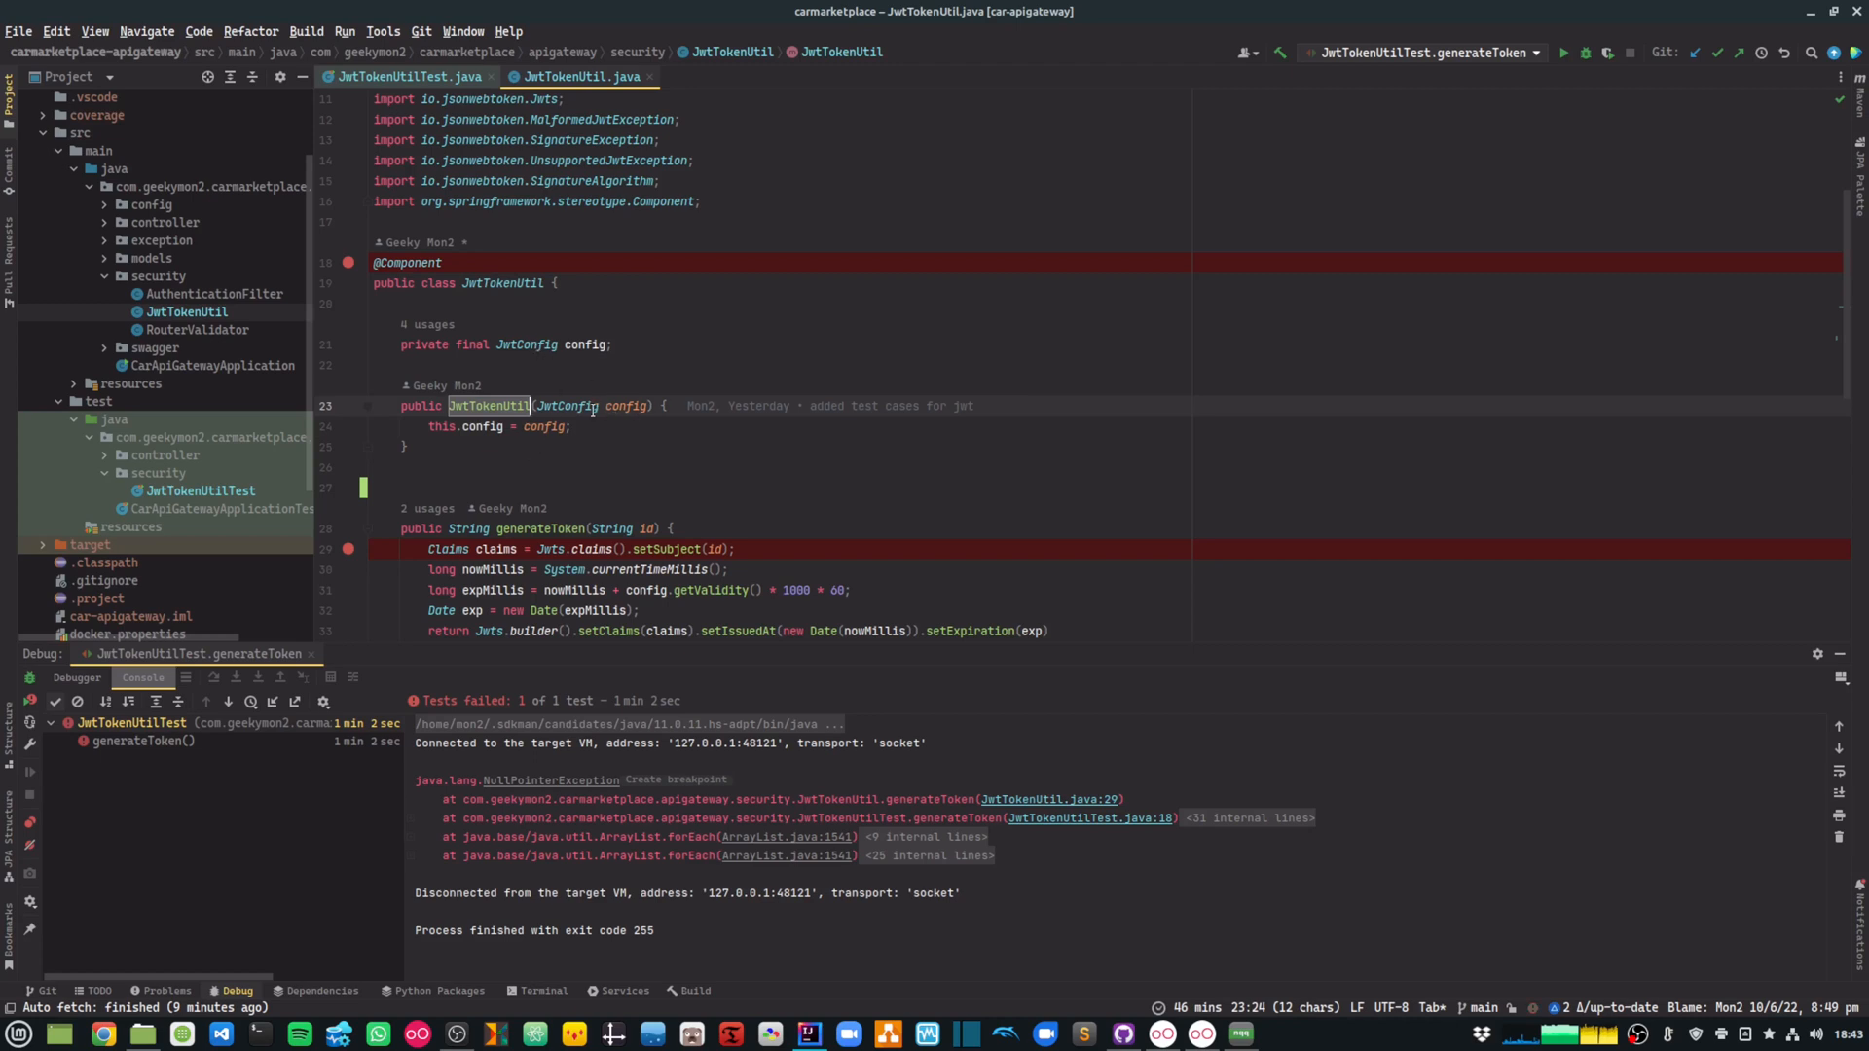
mouse_move(662, 76)
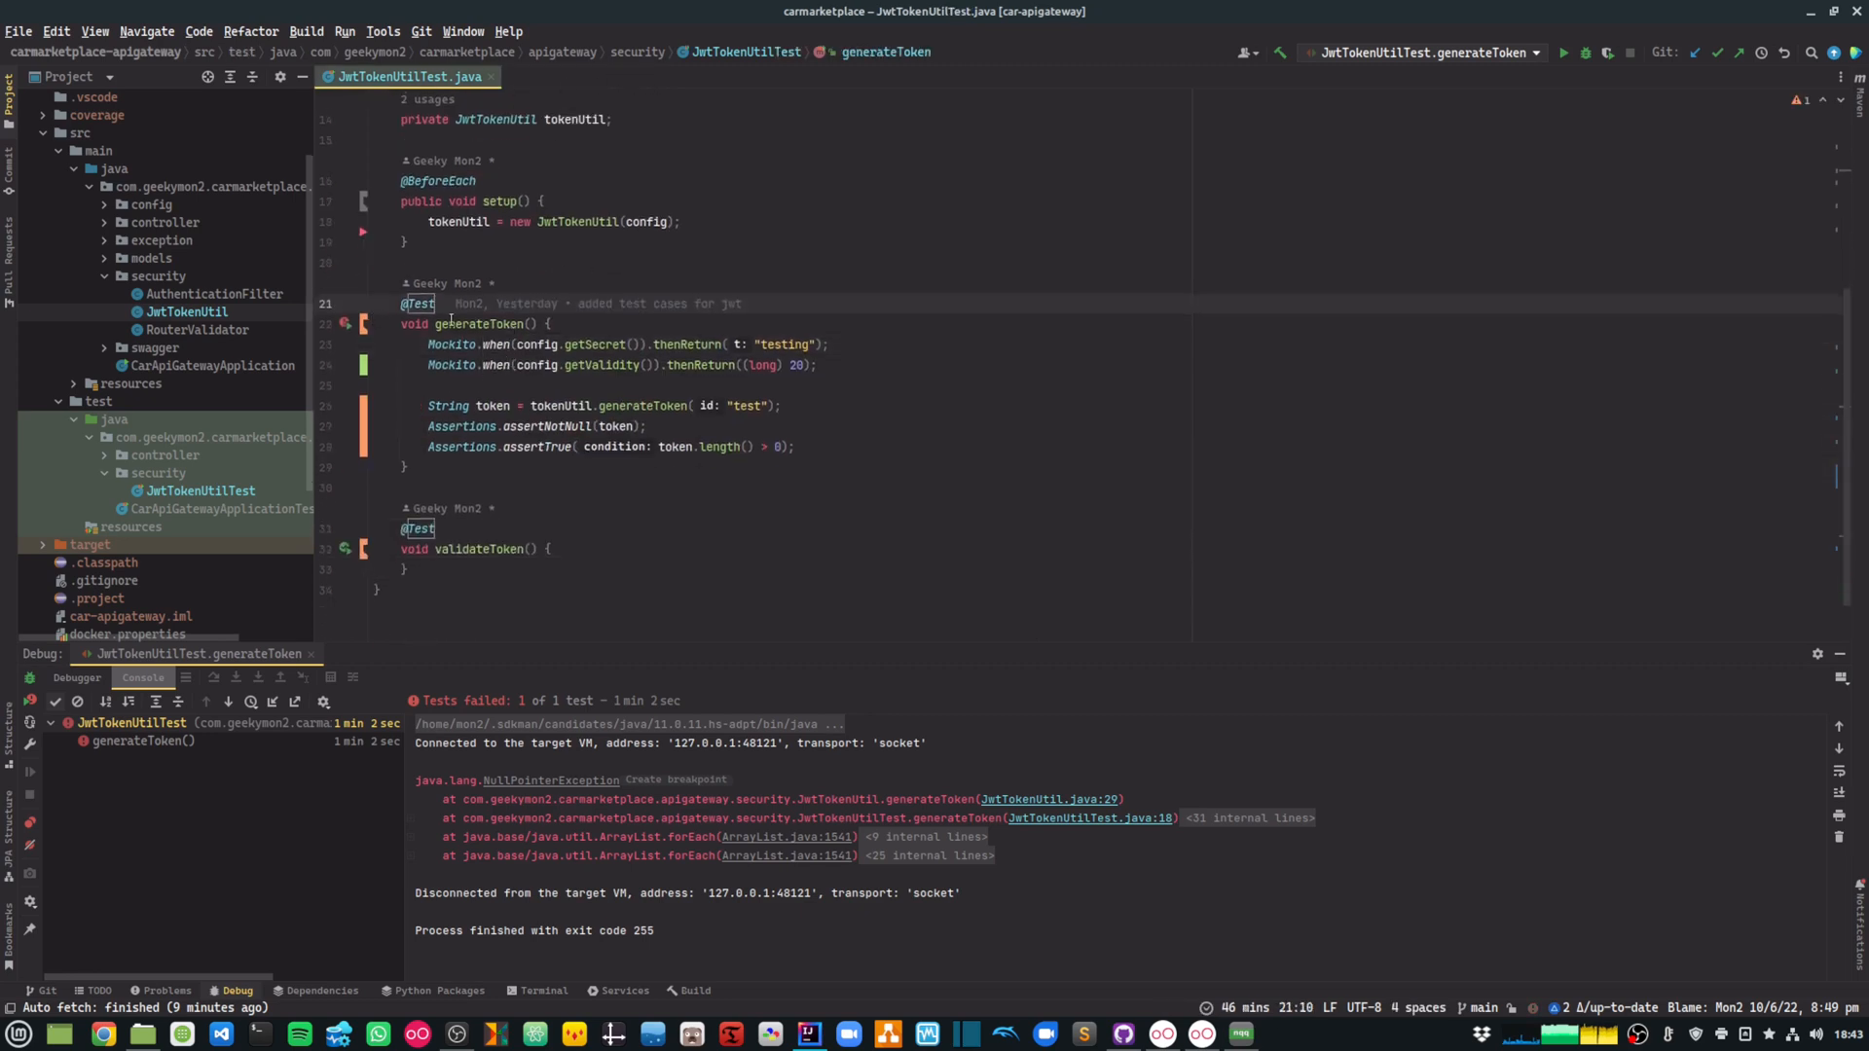
click(363, 325)
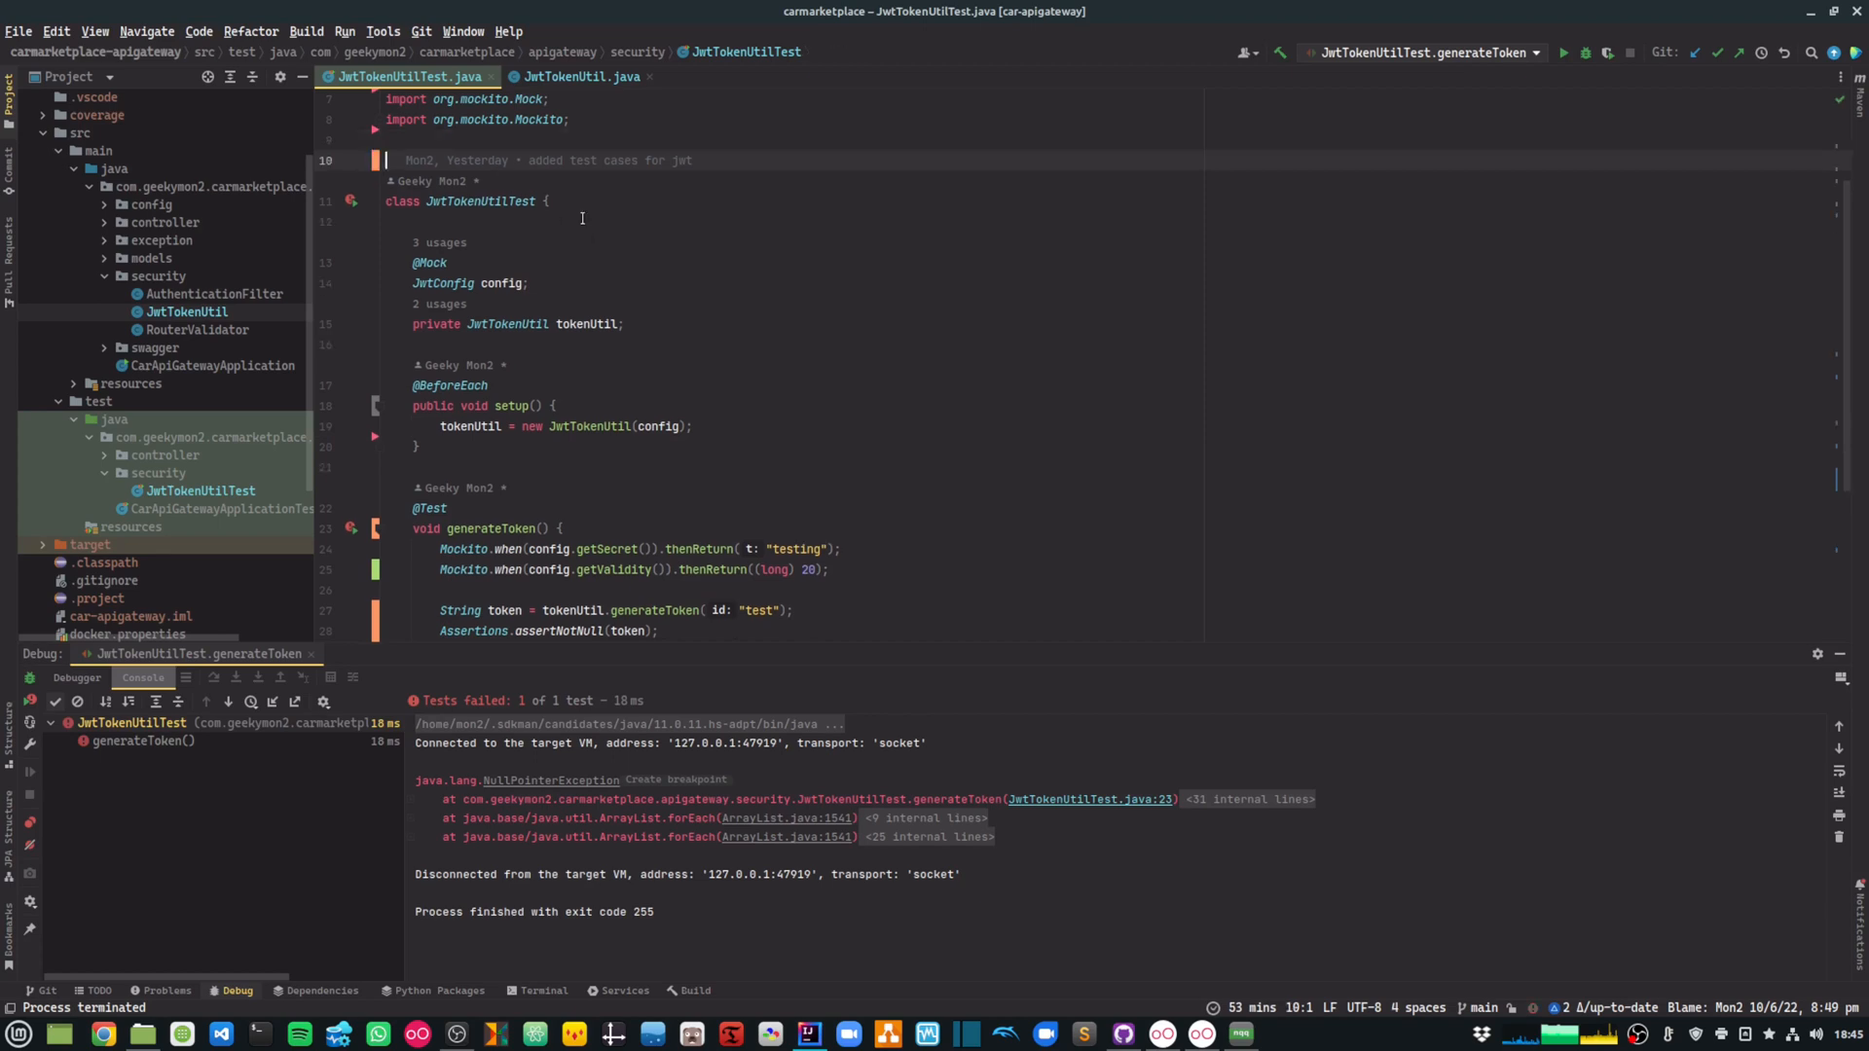
mouse_move(1573, 259)
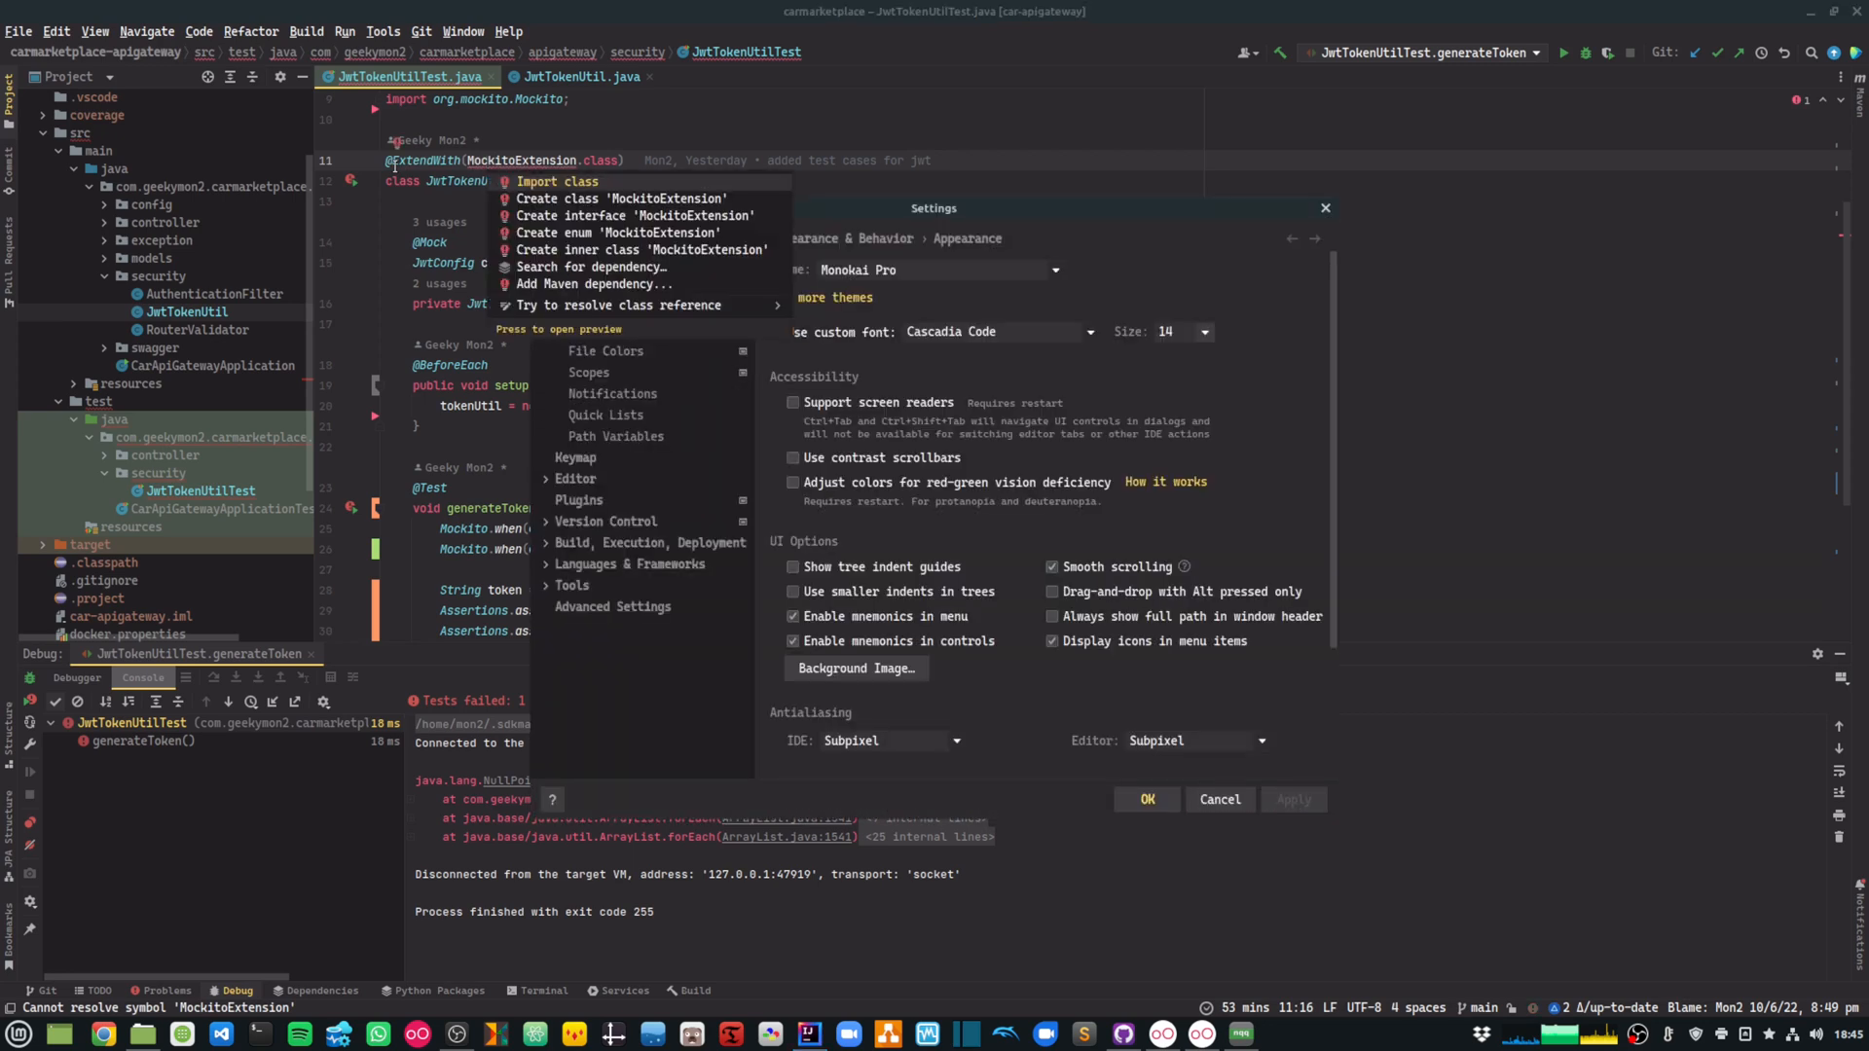
click(557, 181)
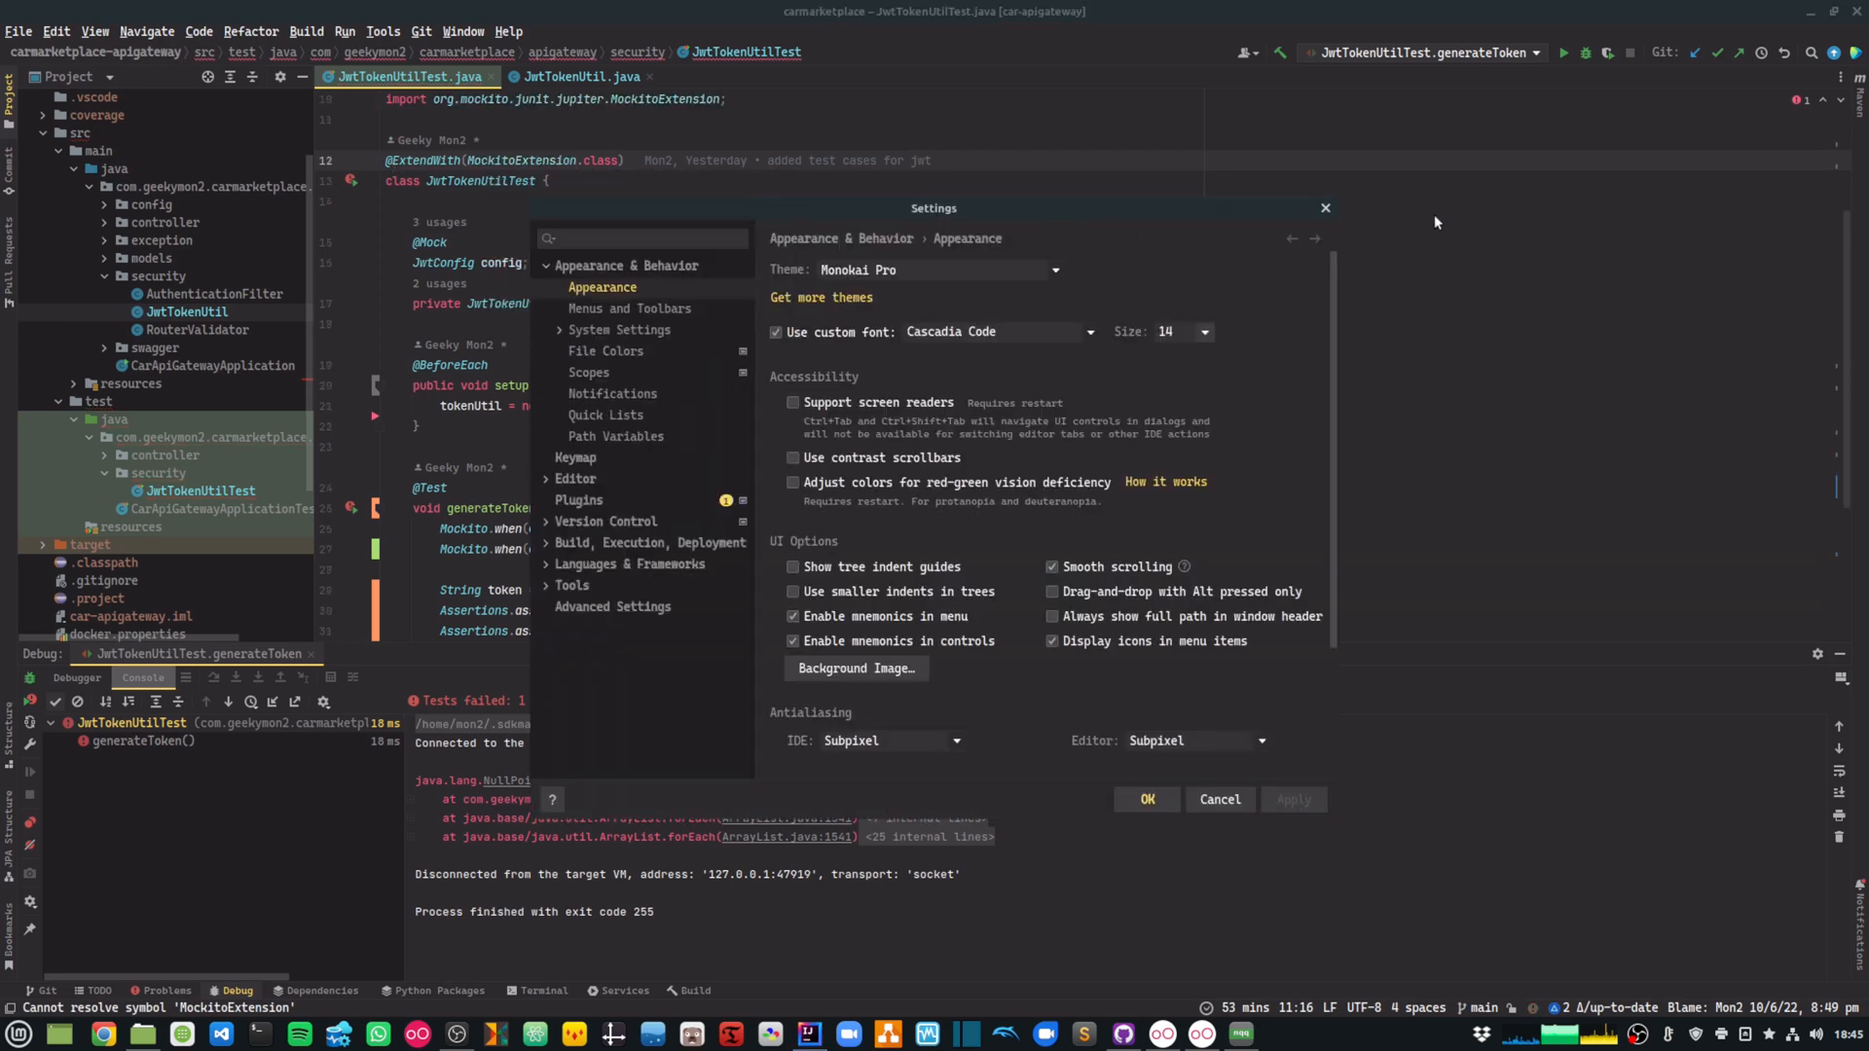
click(1217, 798)
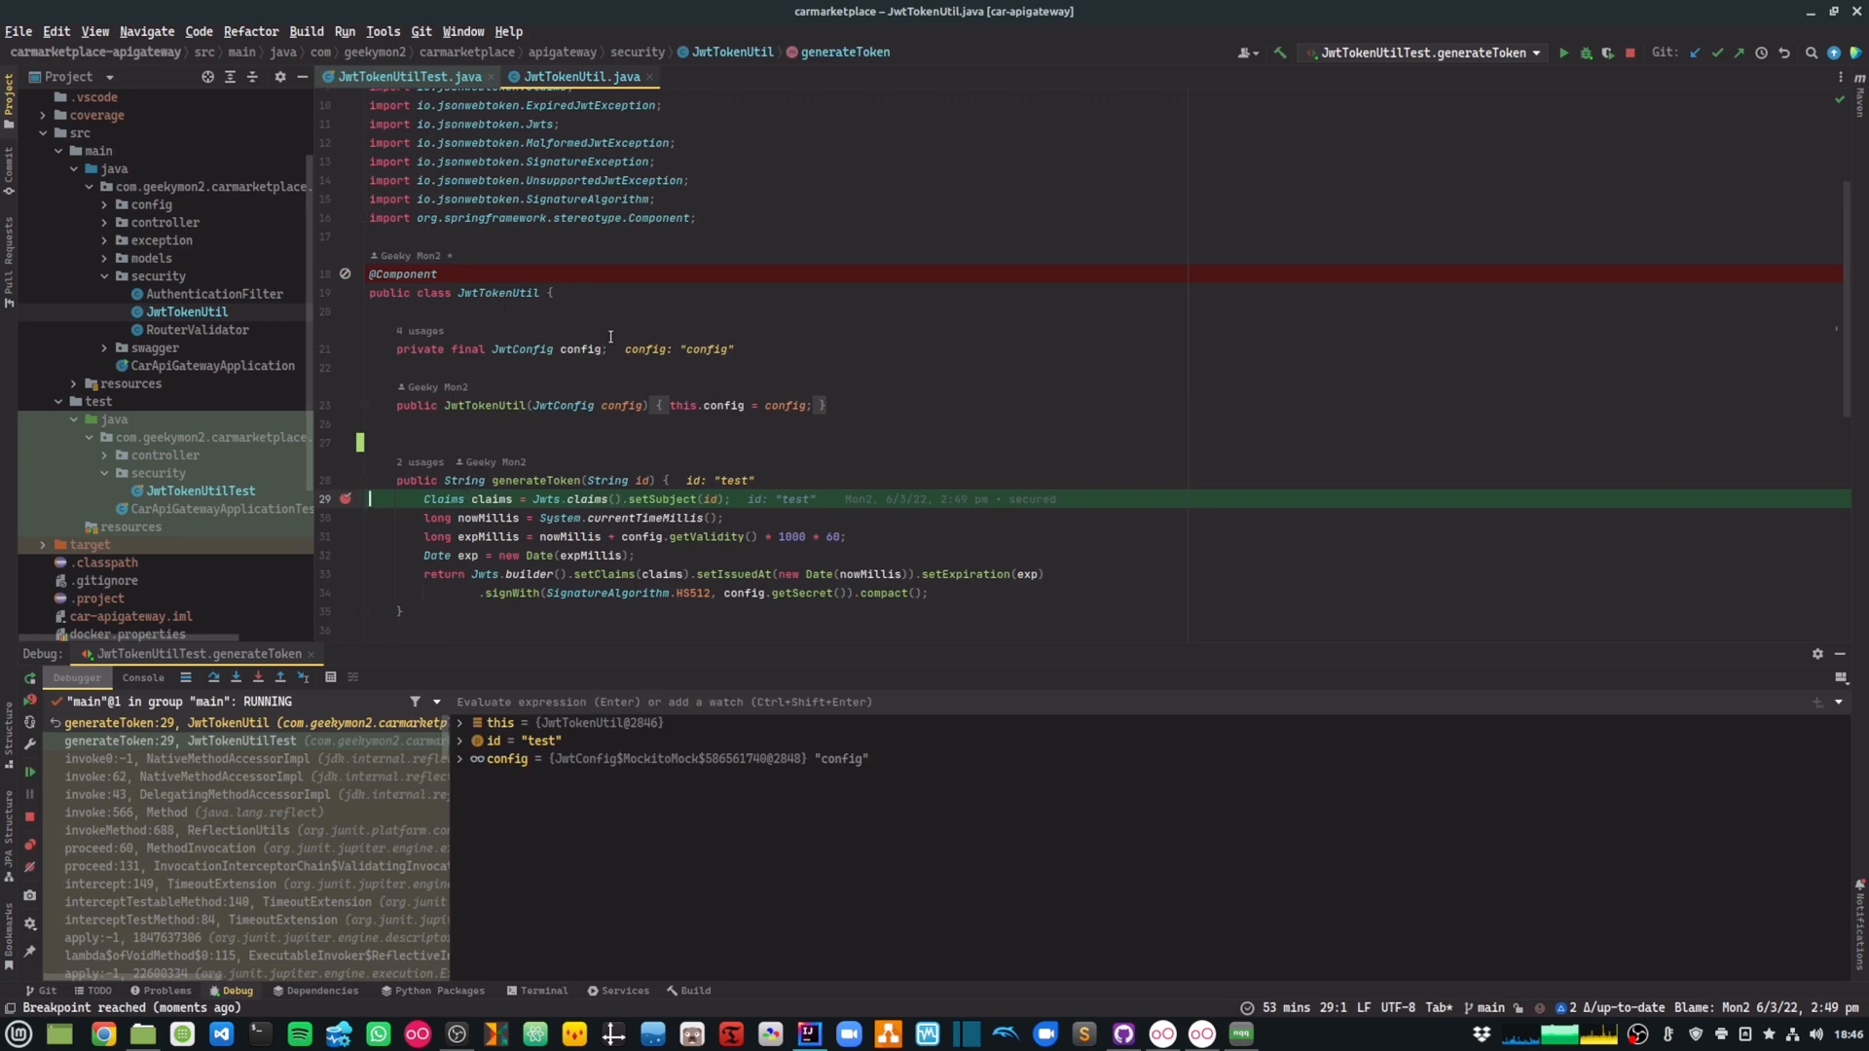
mouse_move(580, 349)
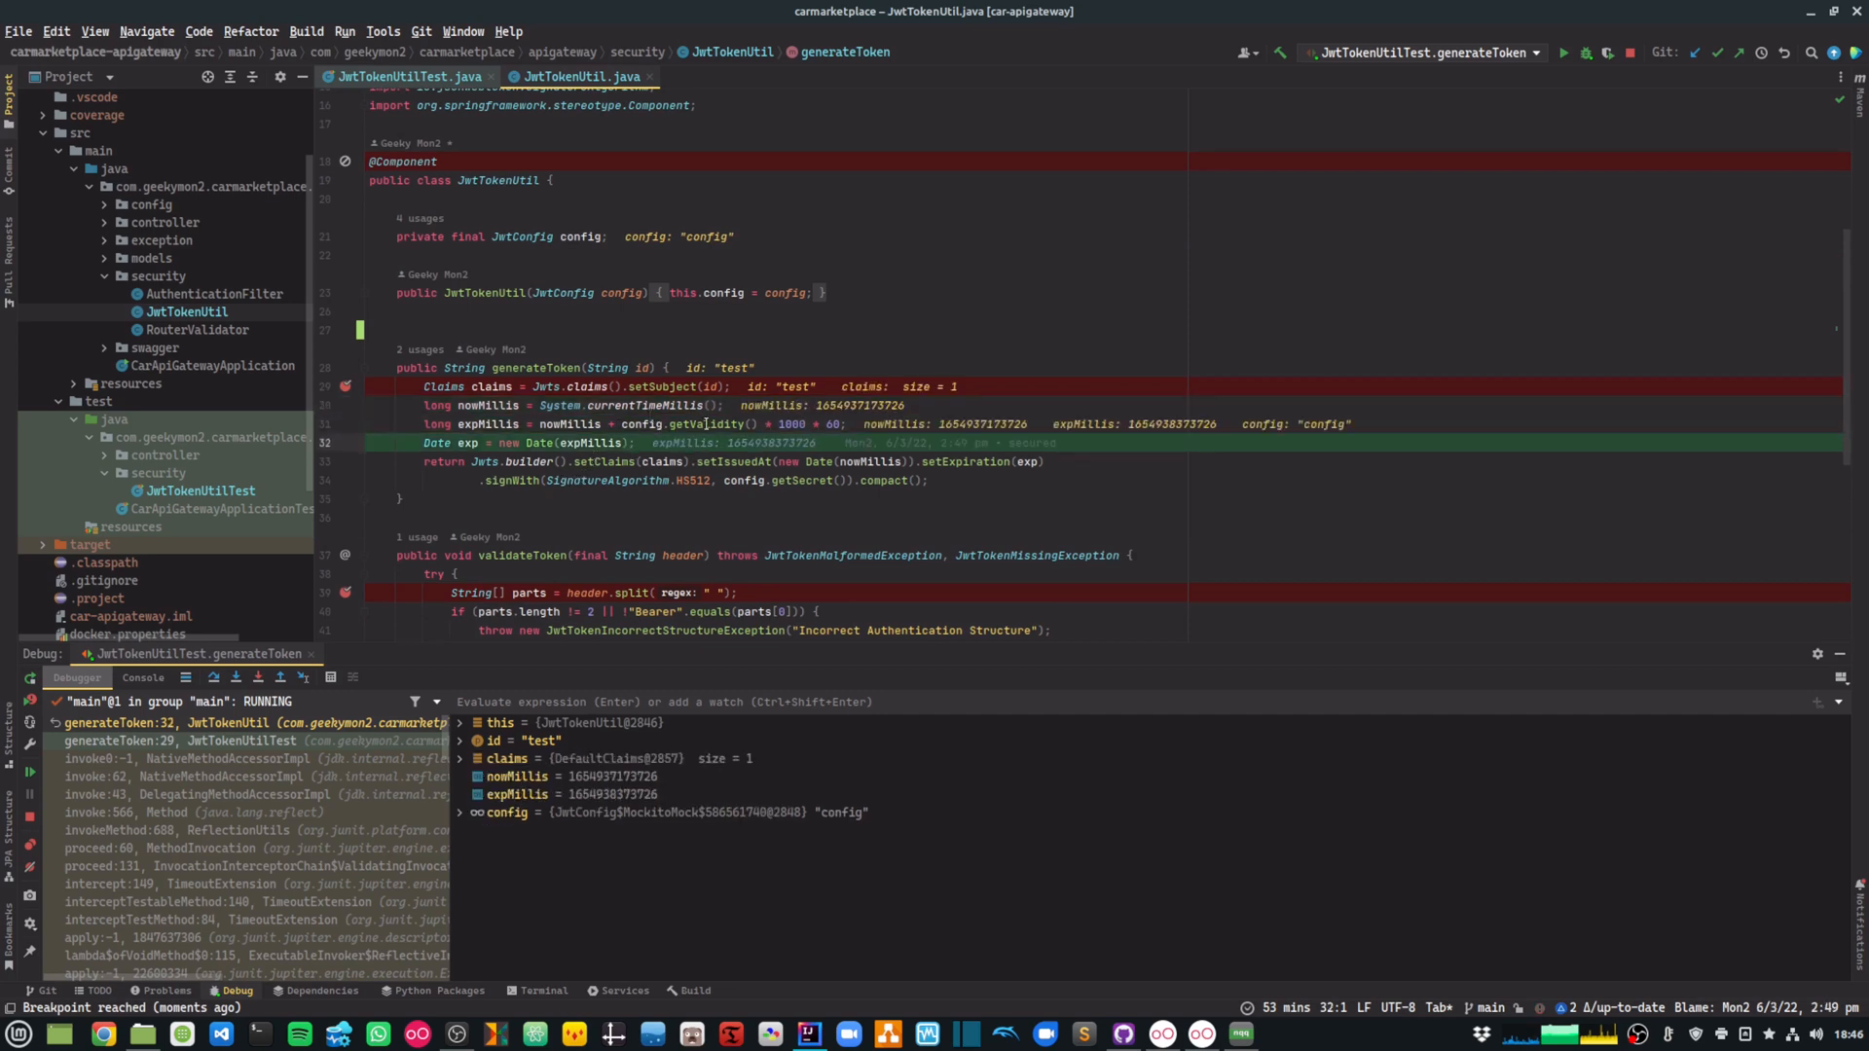
Step: Step over one line of generateToken in the debugger toward the signWith call
key(F8)
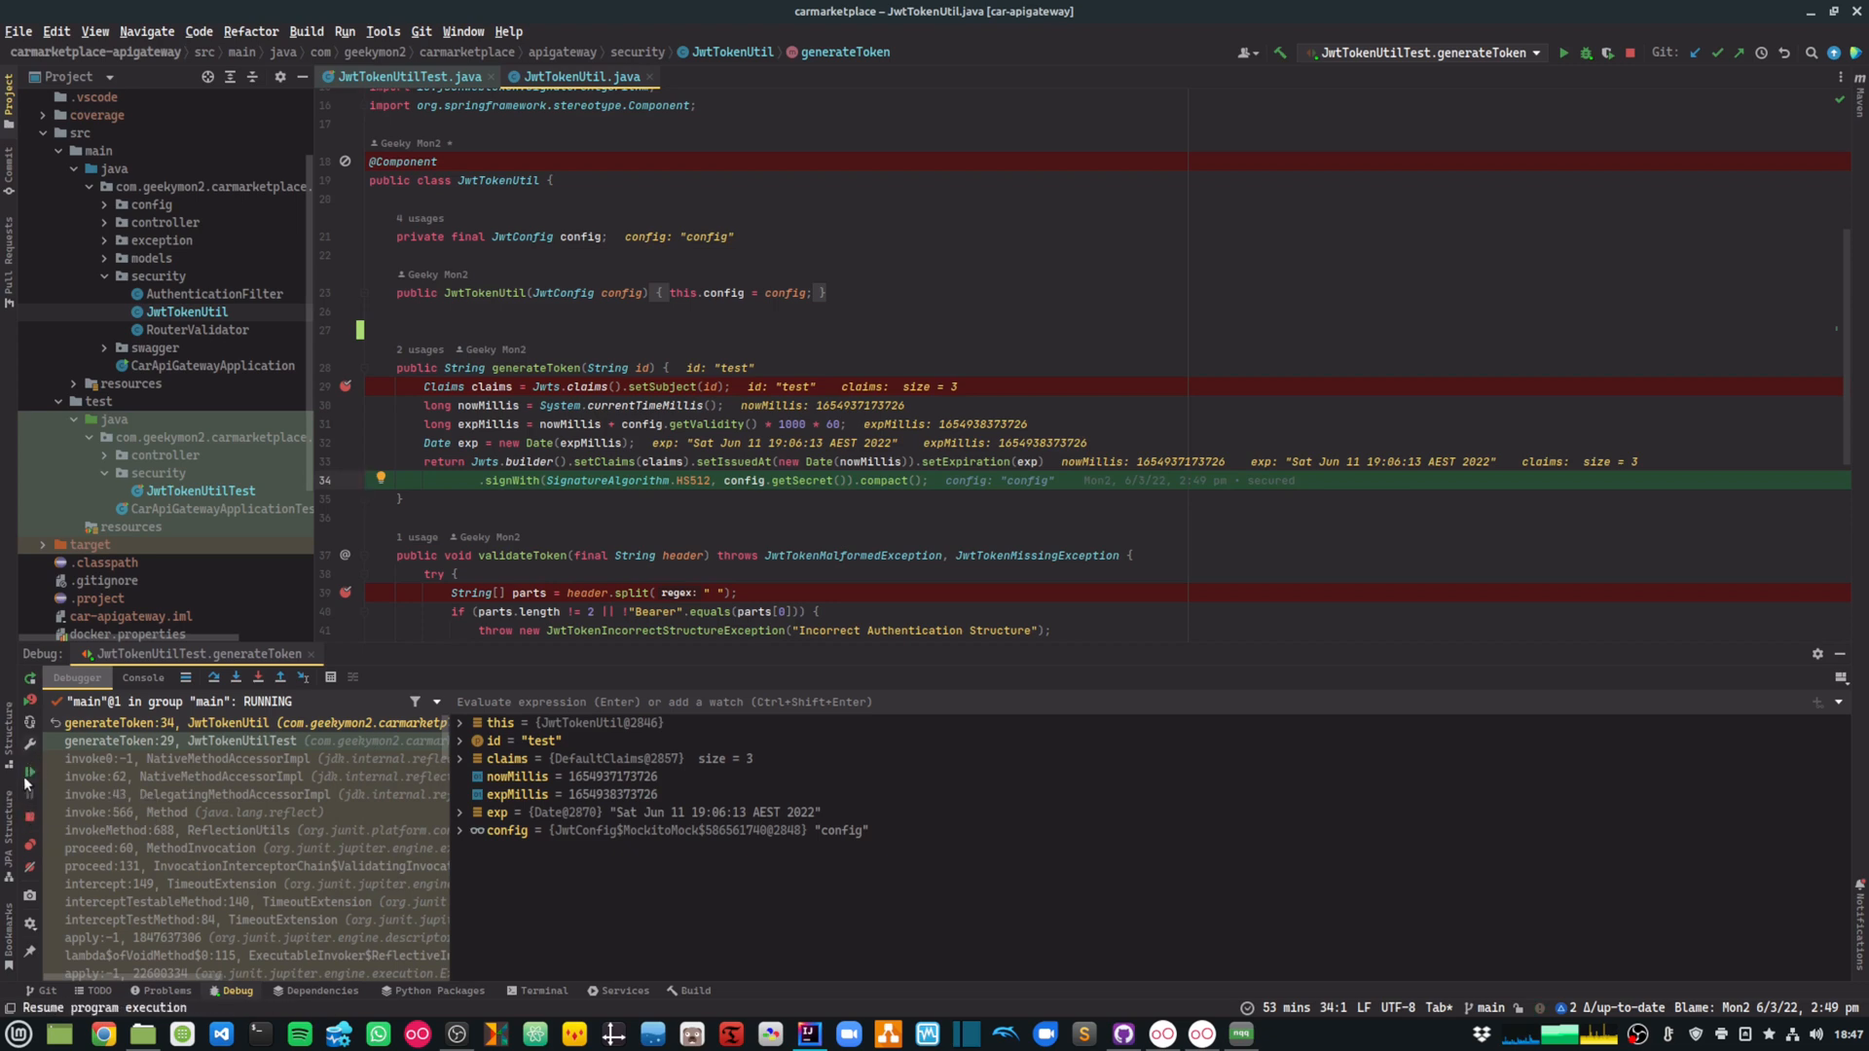
mouse_move(30, 772)
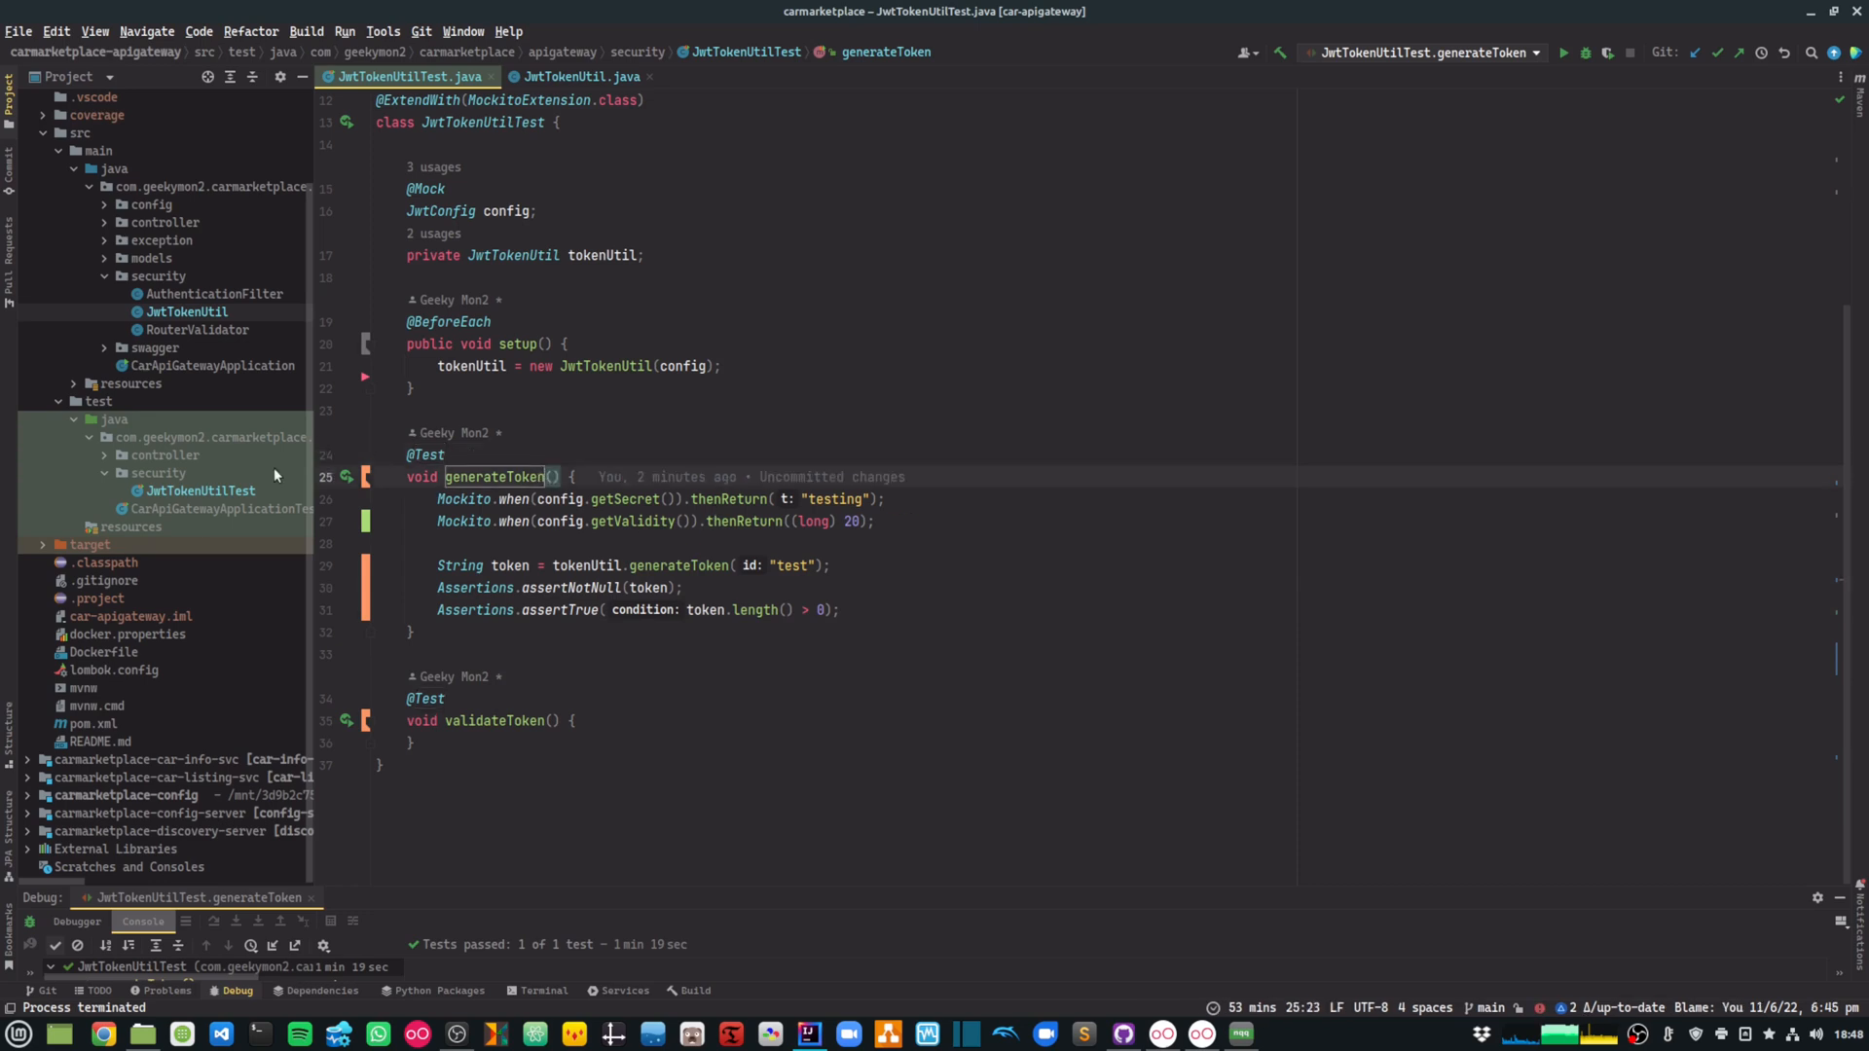
Step: Rename the token generation test method to generateToken_Valid
text(_)
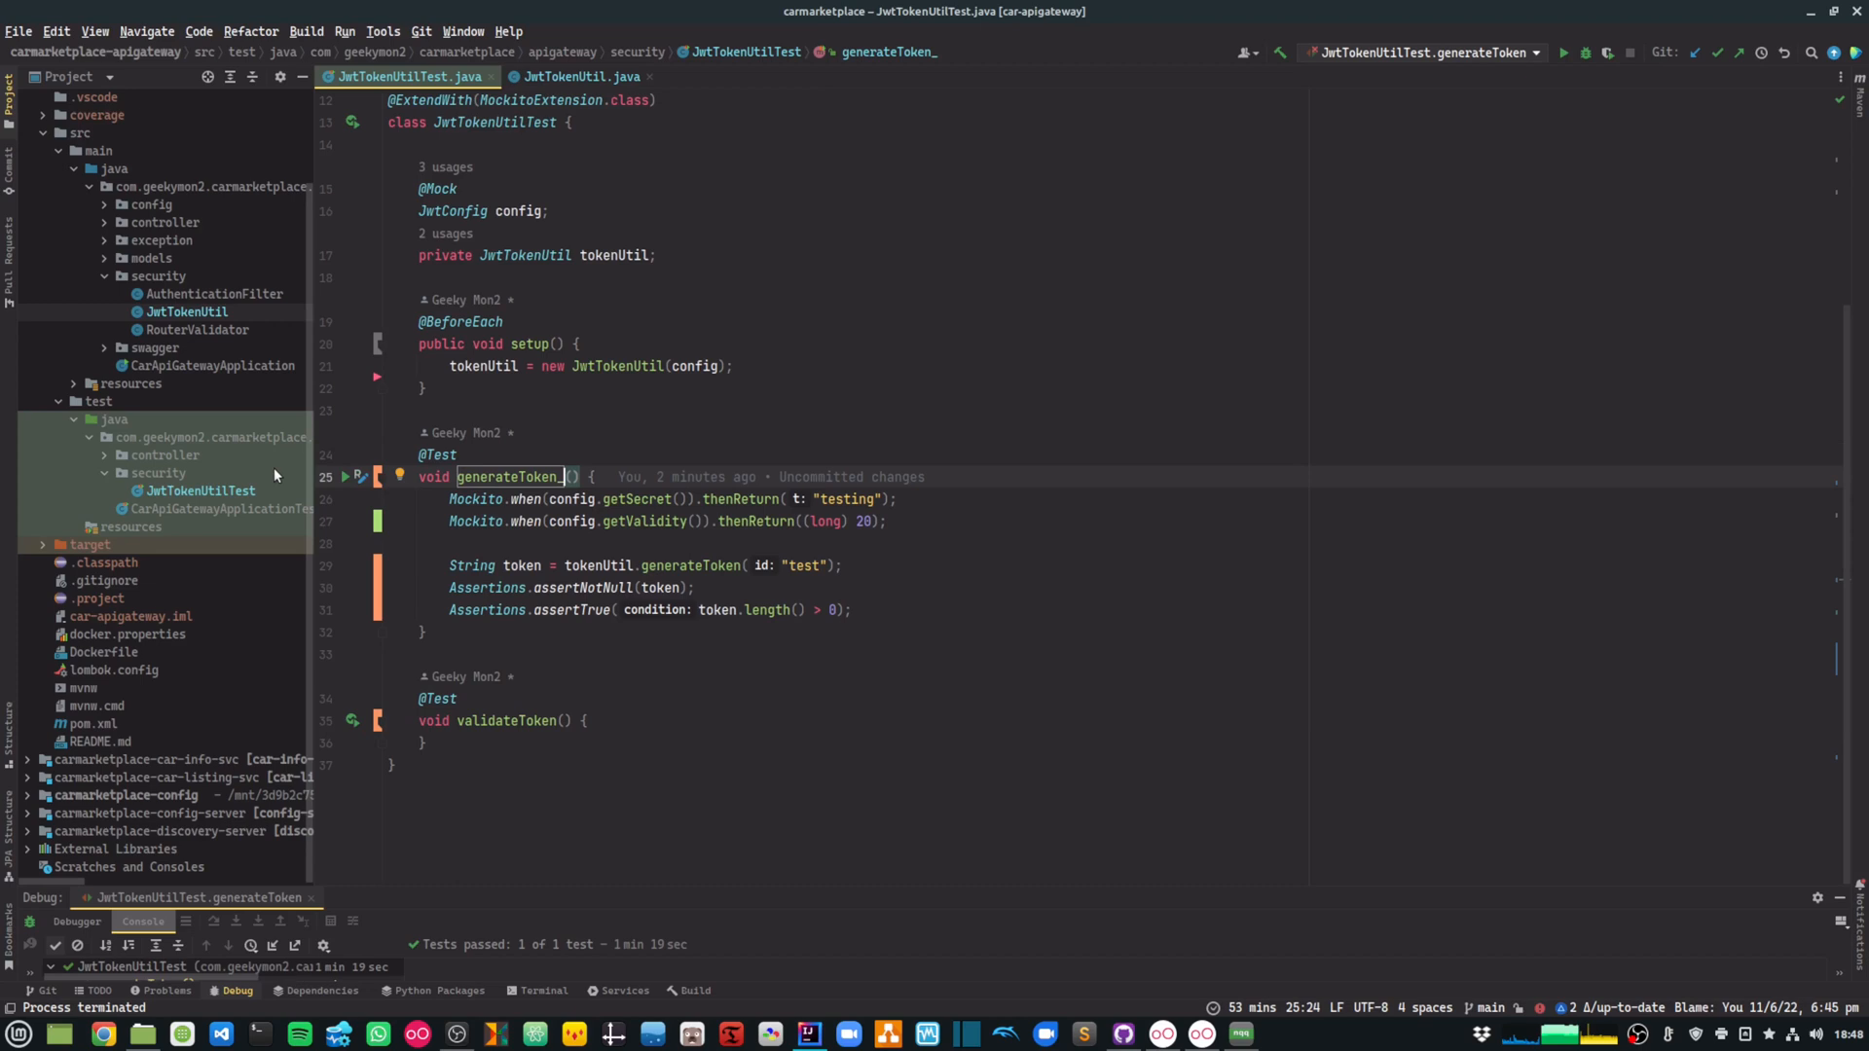
text(_Valid)
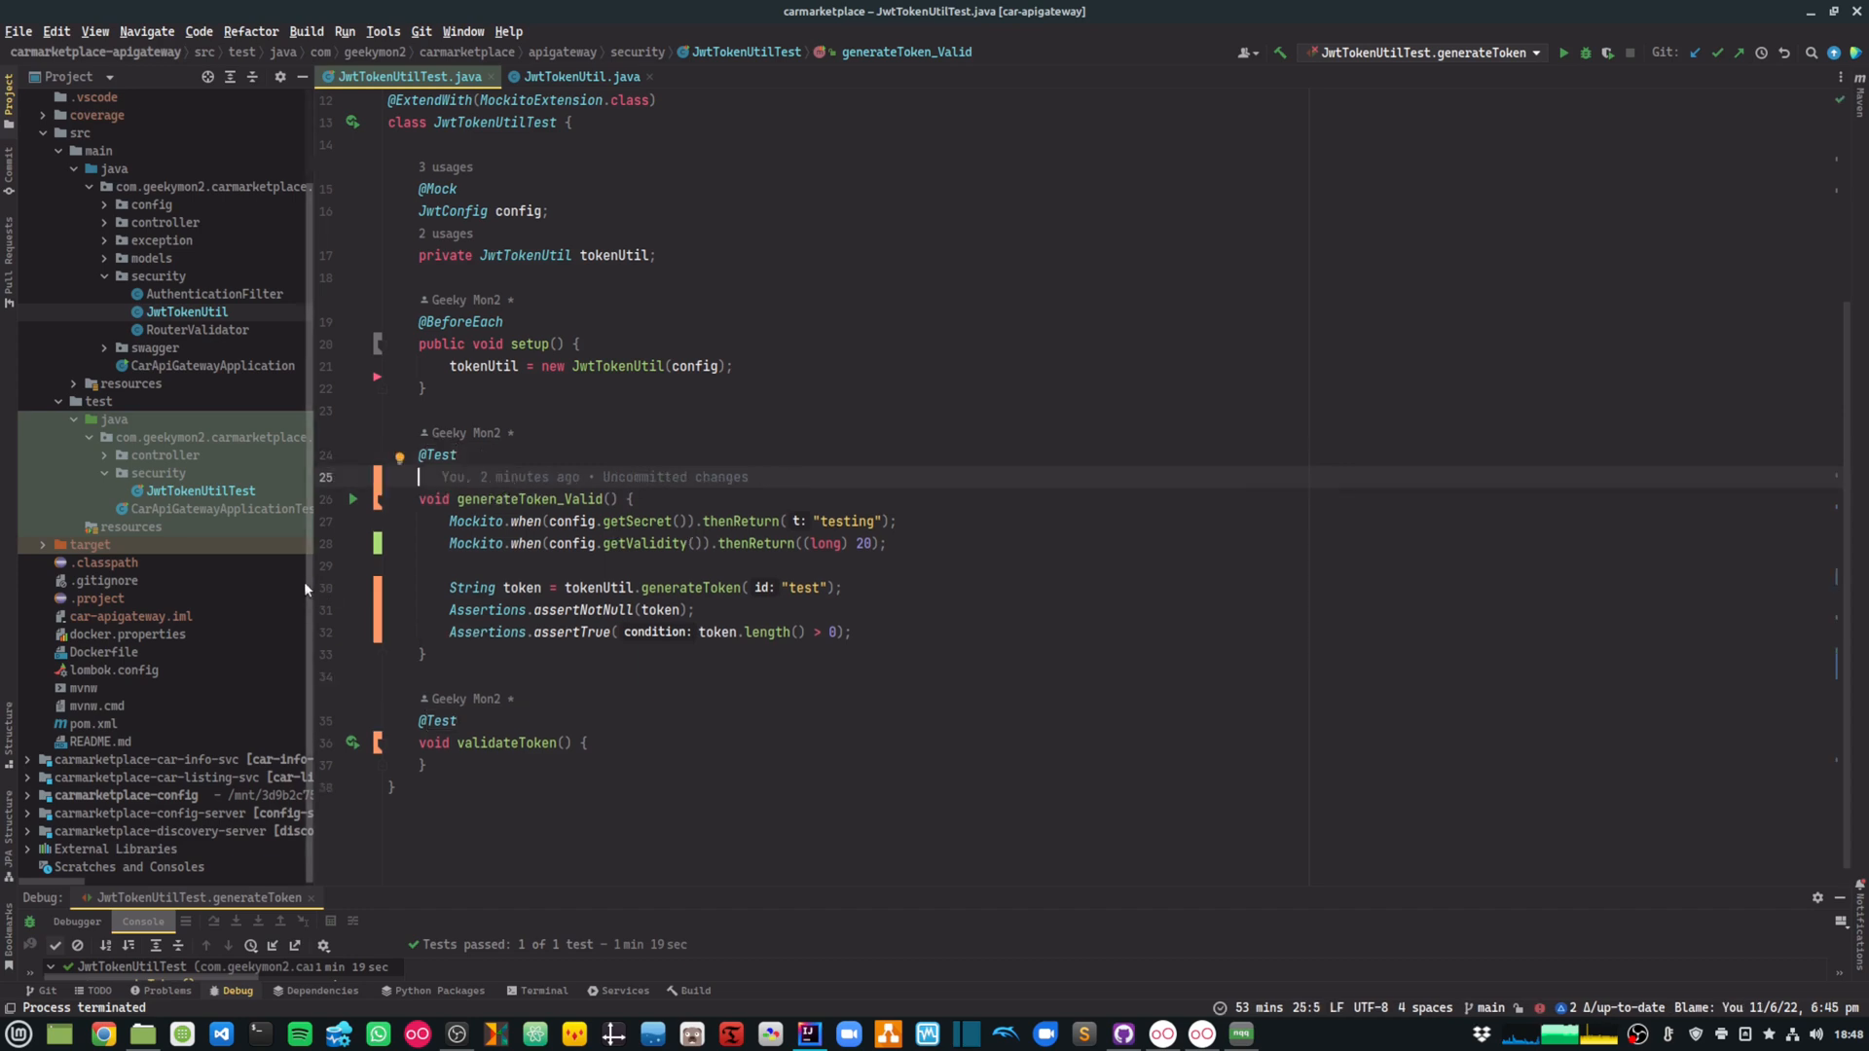
text(@)
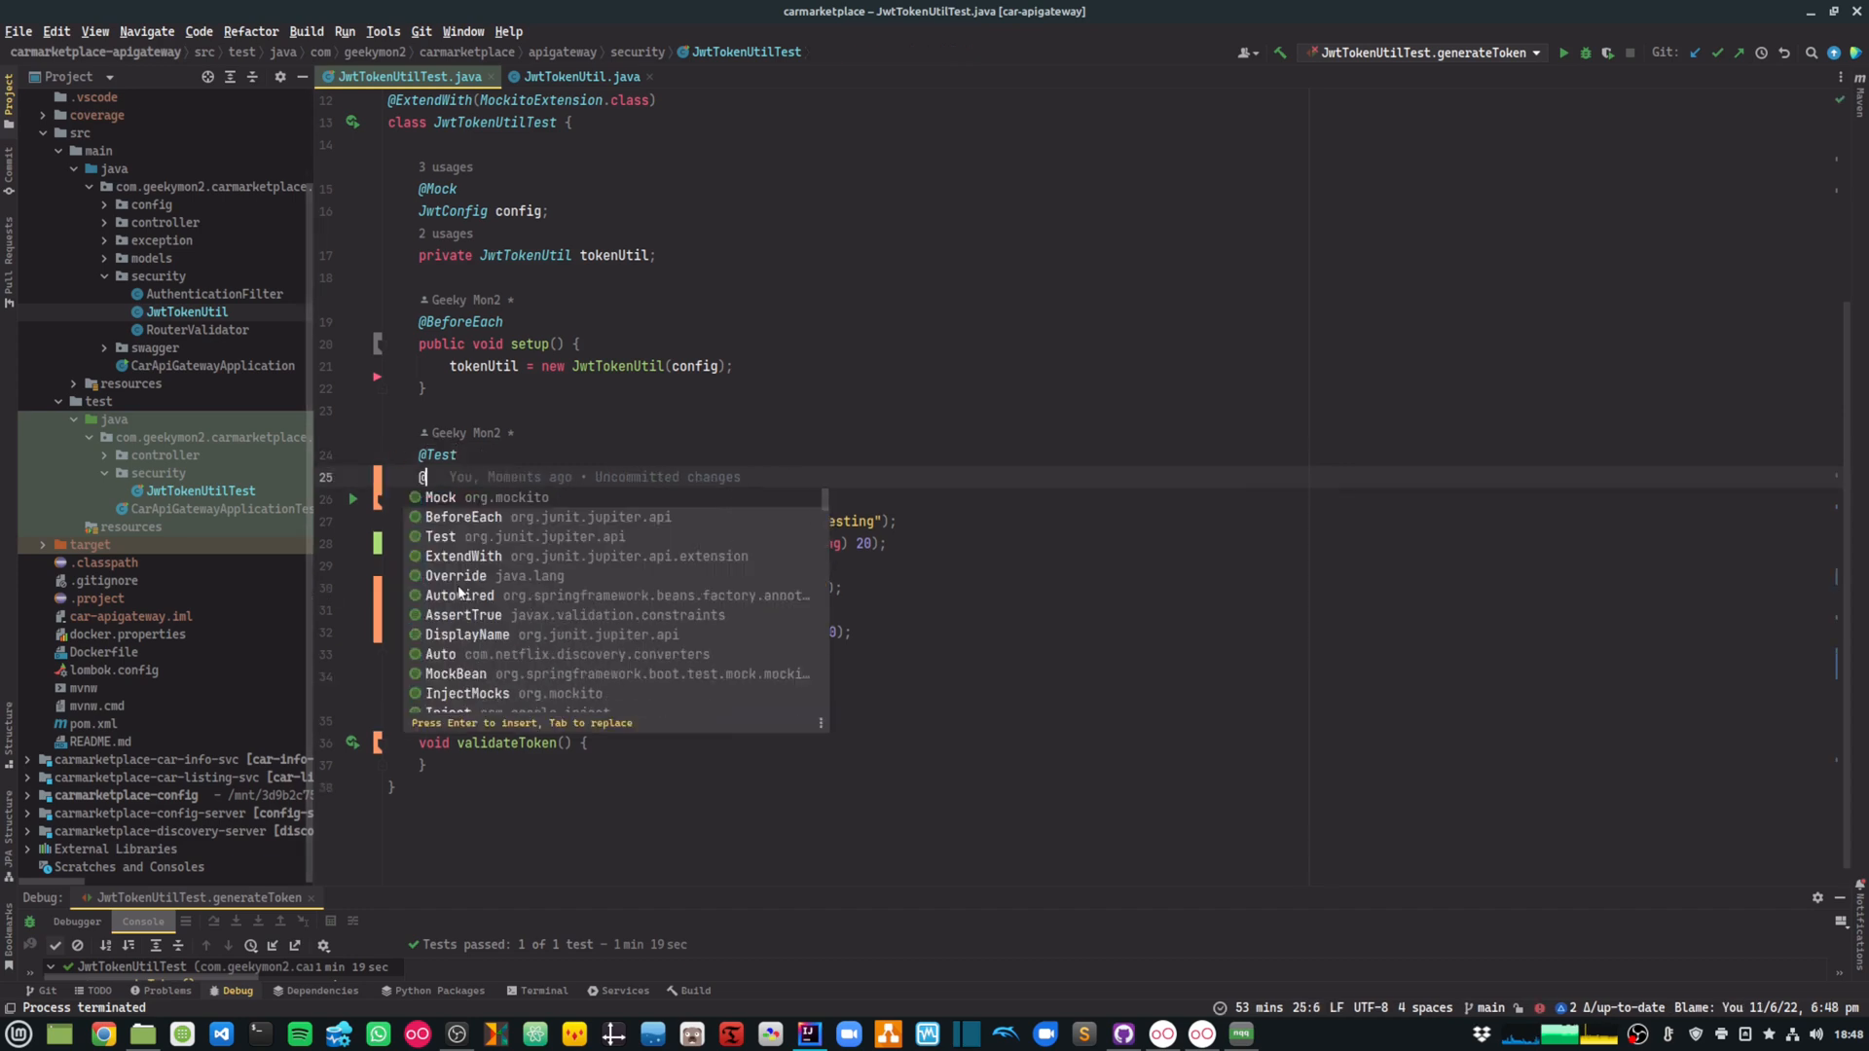
text(DisplayName(")
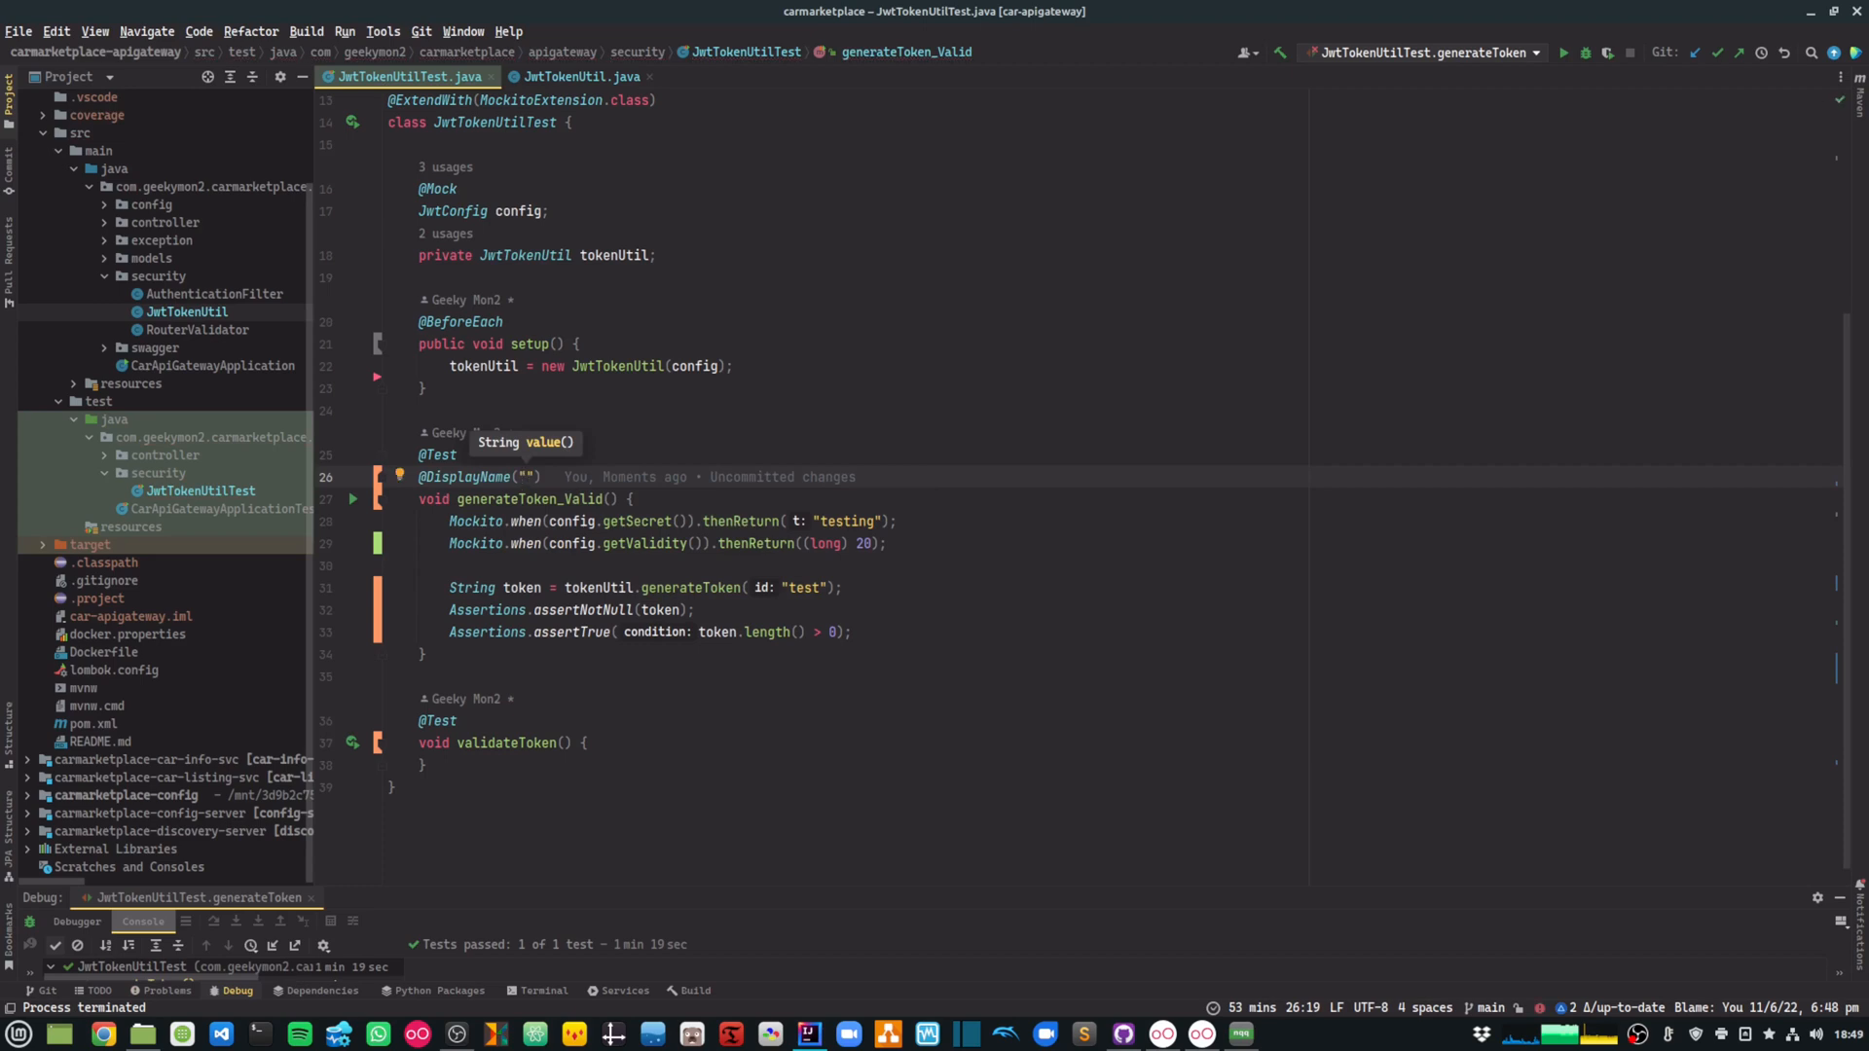
text(G)
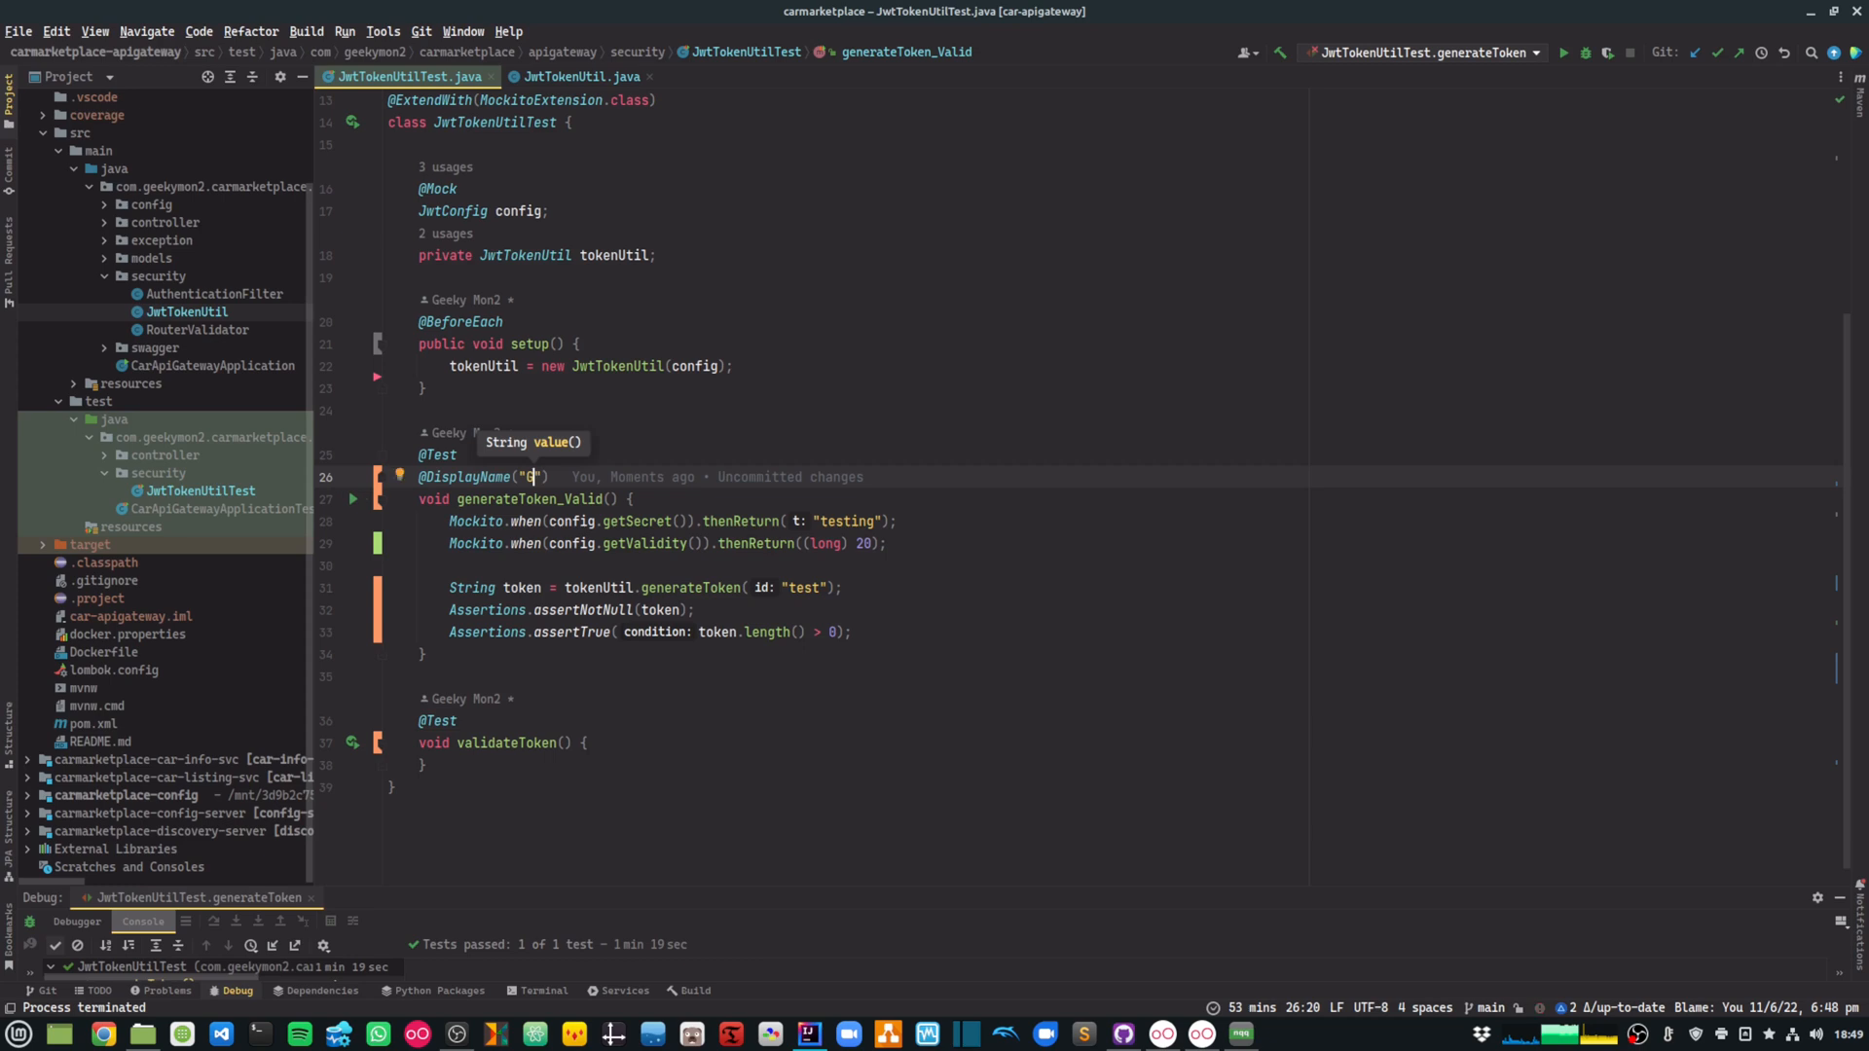
text(enera)
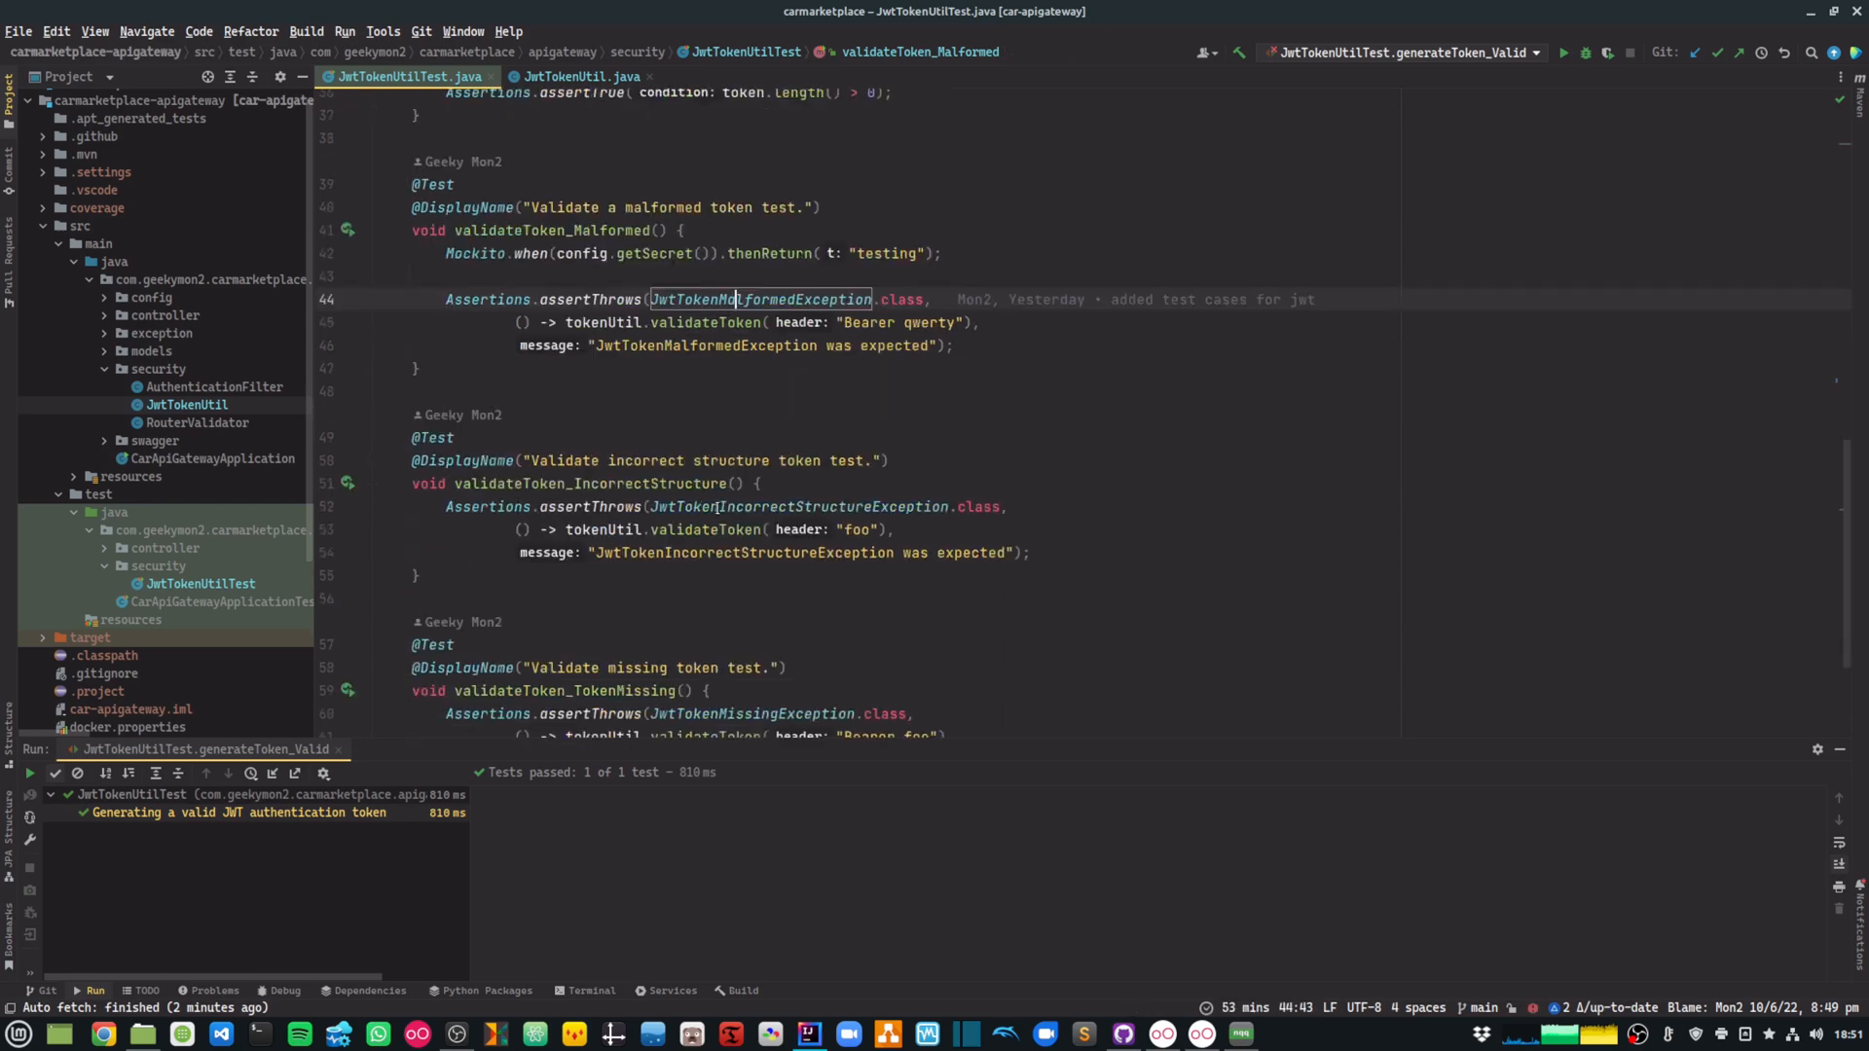
Step: Scroll through JwtTokenUtilTest to review the new validateToken tests
scroll(down, 3)
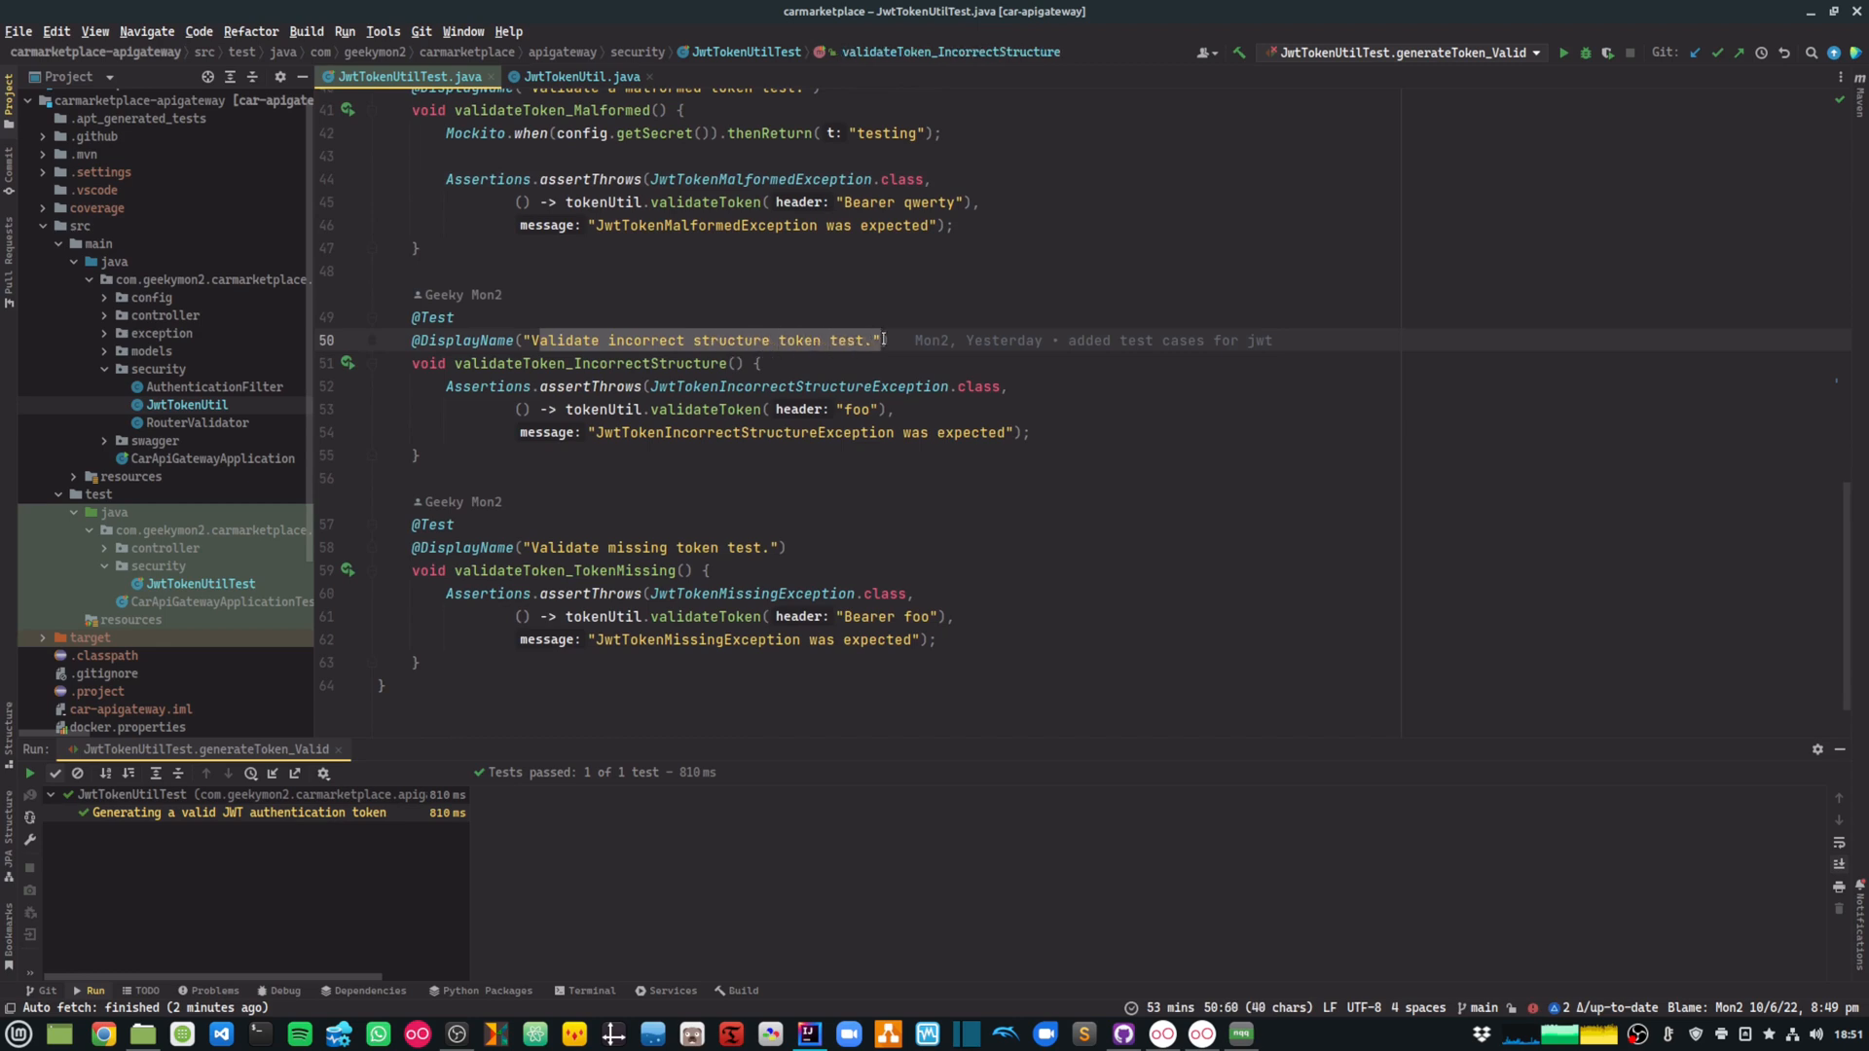
scroll(down, 3)
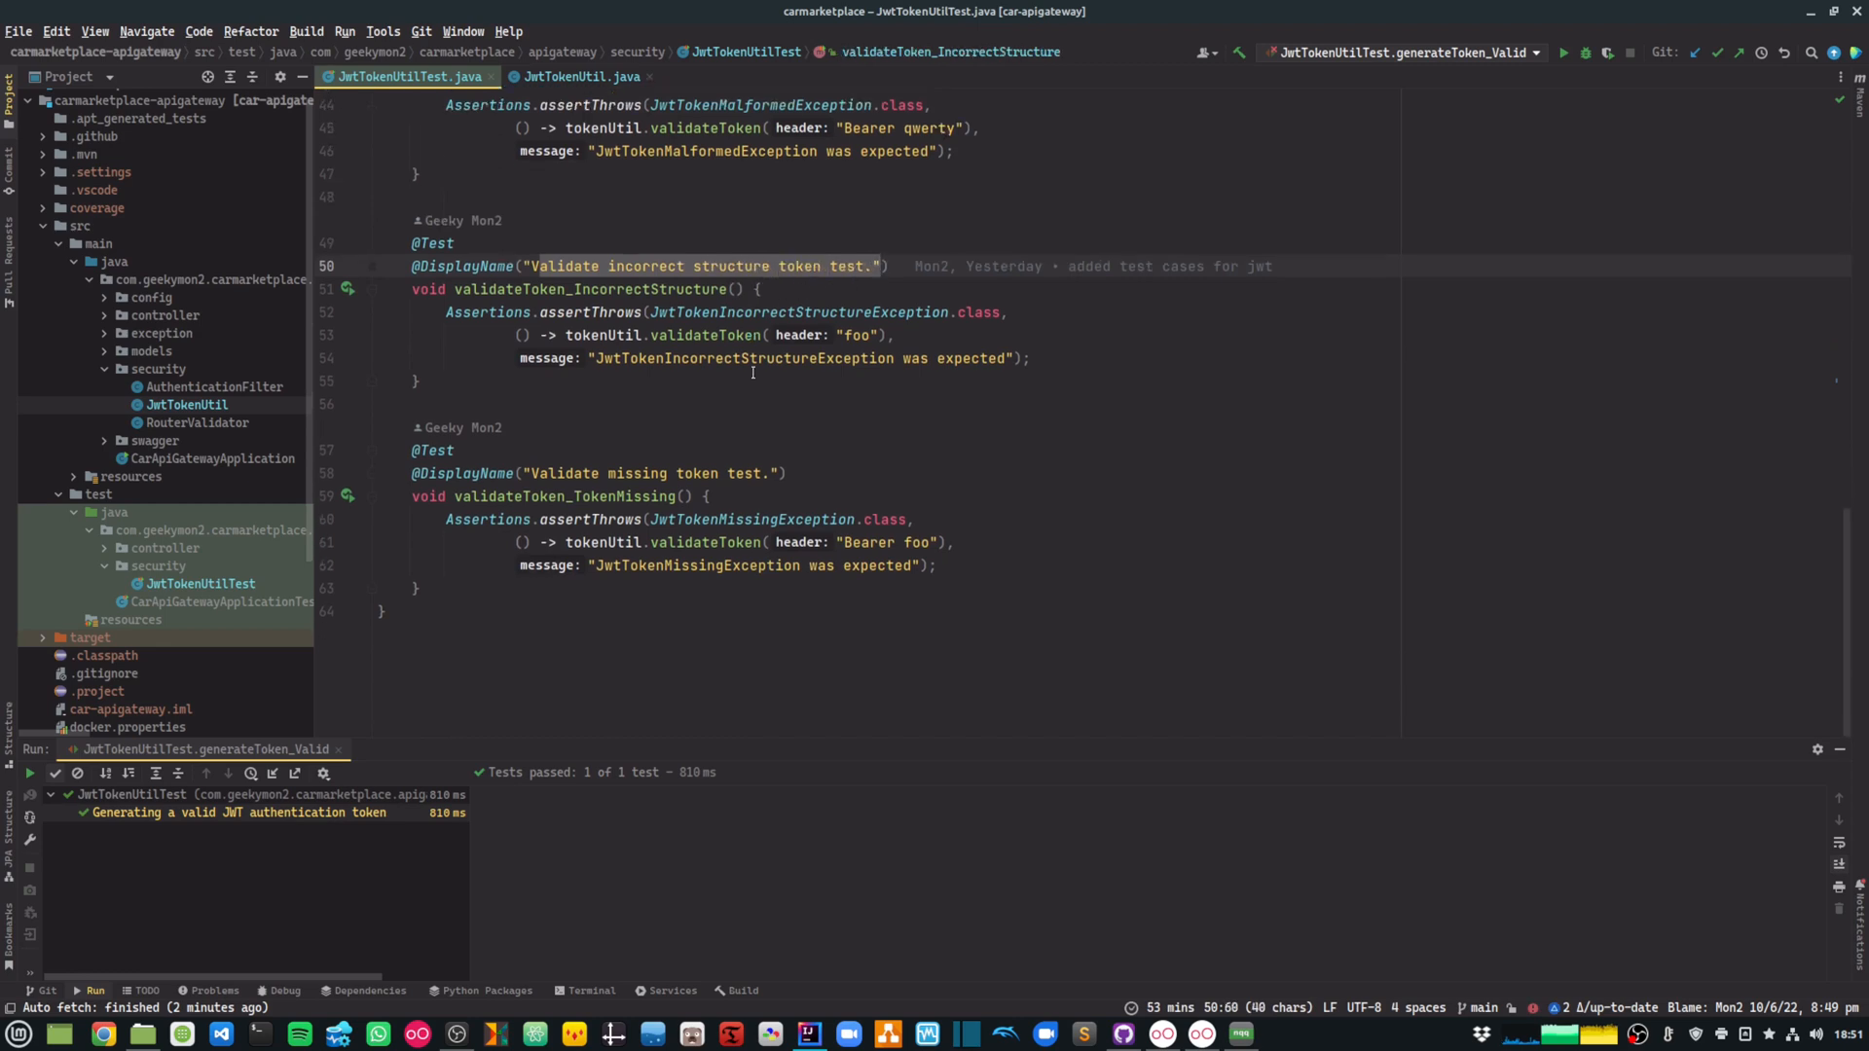
scroll(up, 3)
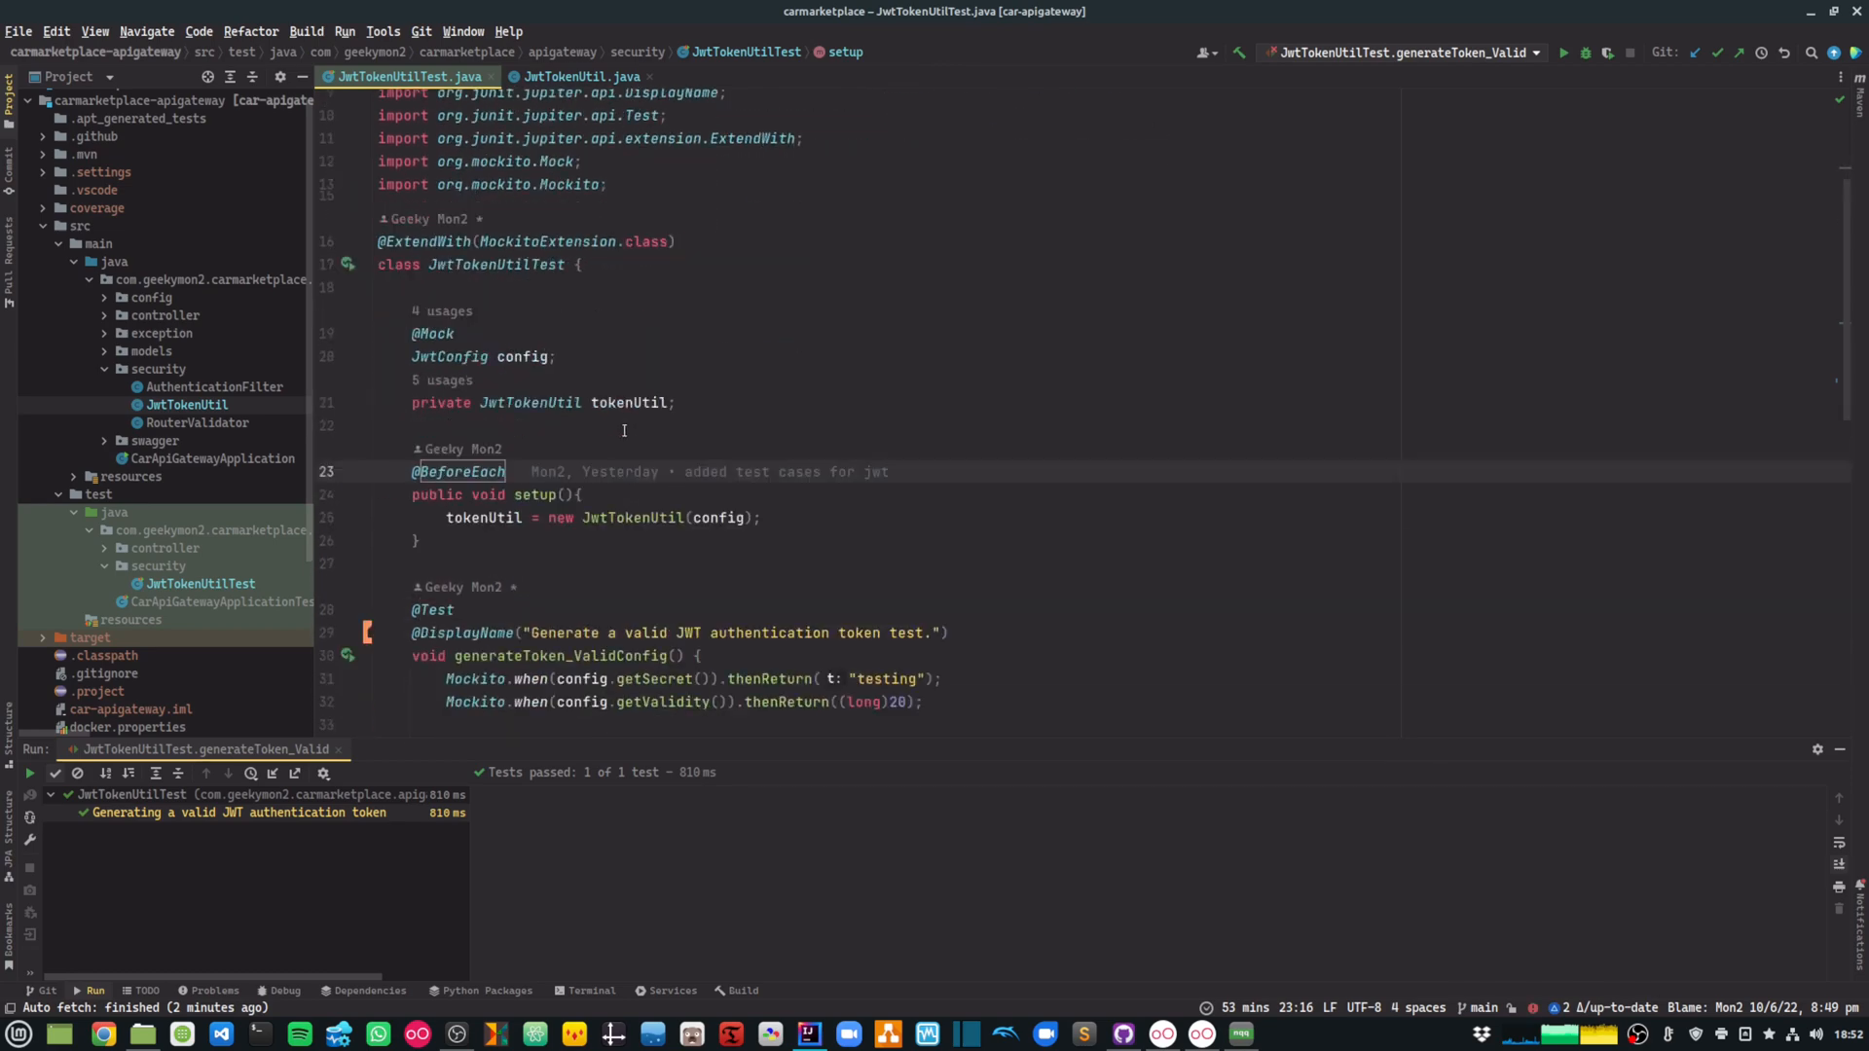
scroll(down, 3)
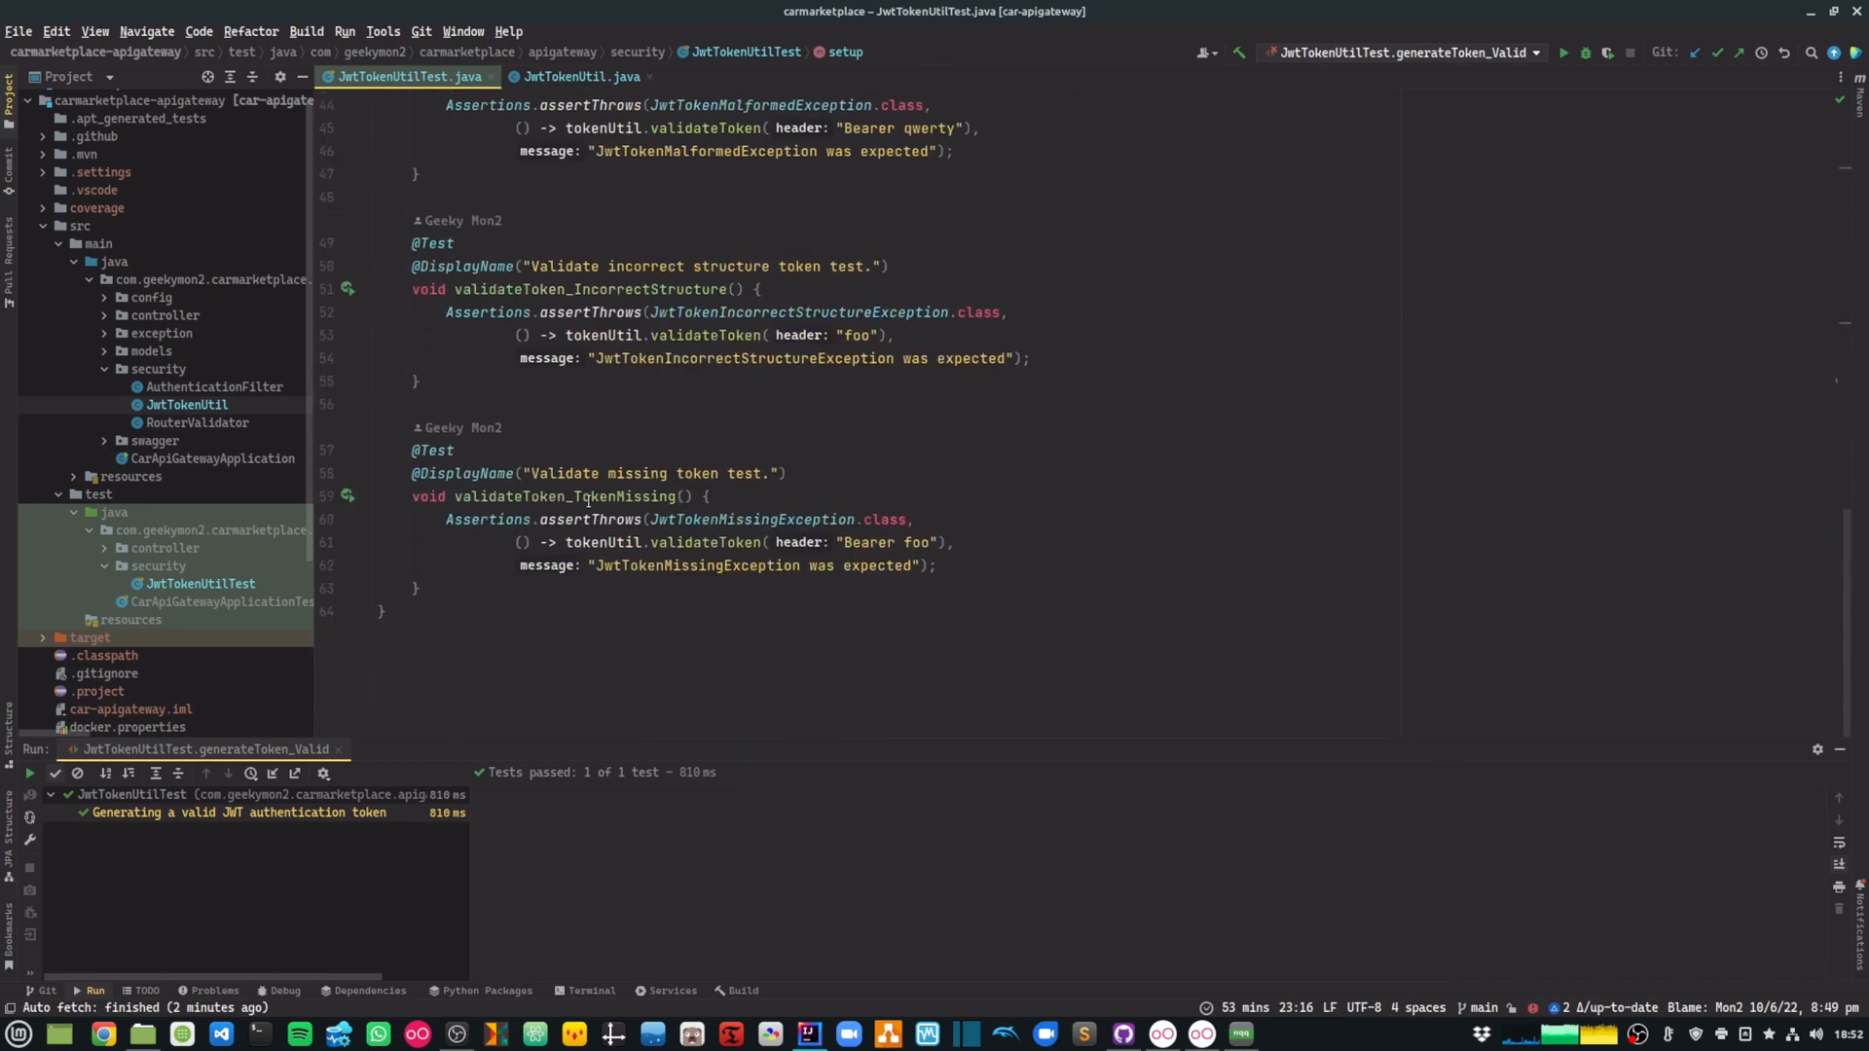